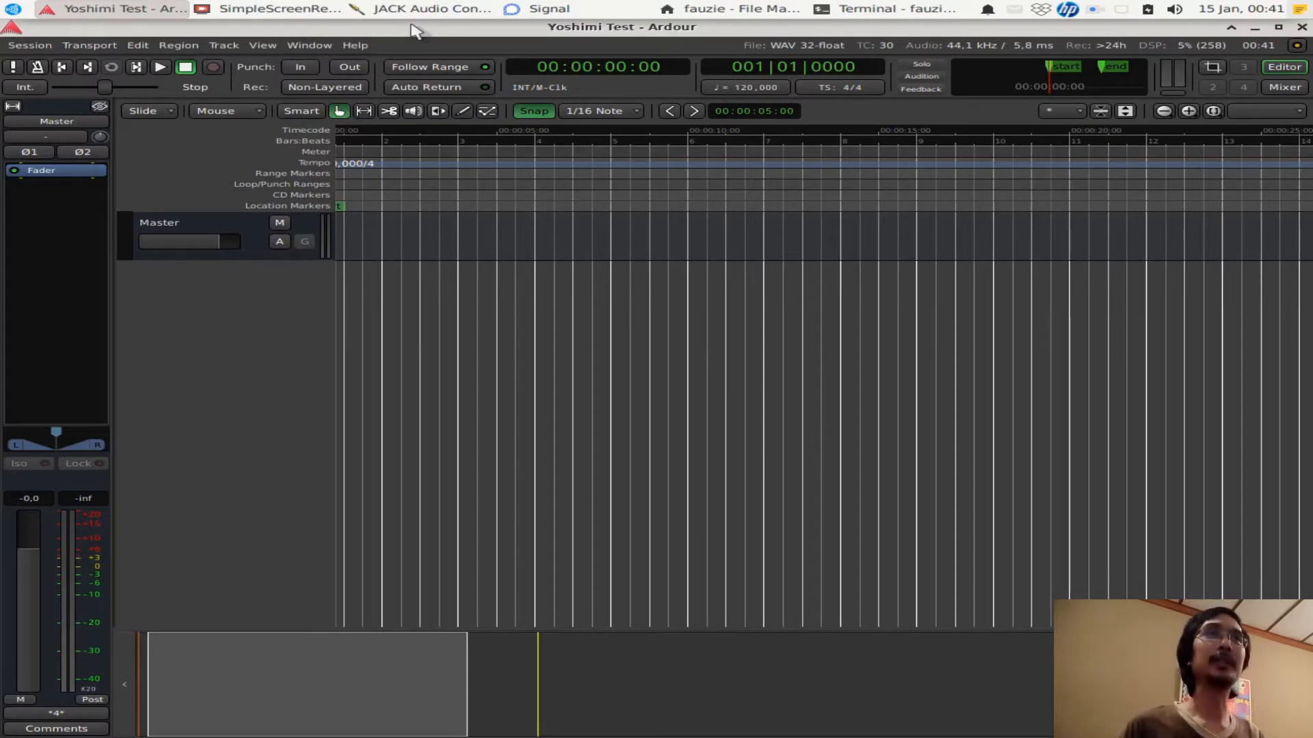
{"action": "mouse_move", "coordinate": [310, 278]}
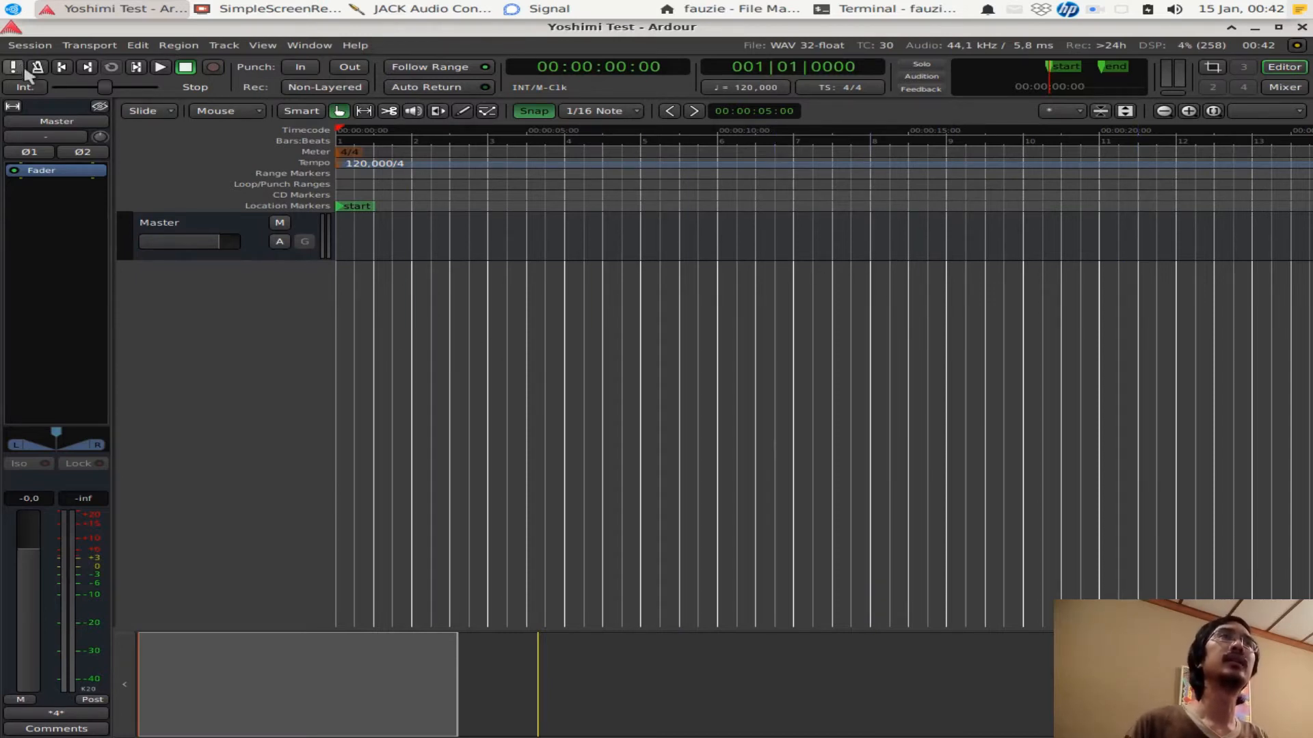
Add a MIDI bus named 'Yoshimi' using the Yoshimi-Multi instrument
{"action": "left_click", "coordinate": [25, 45]}
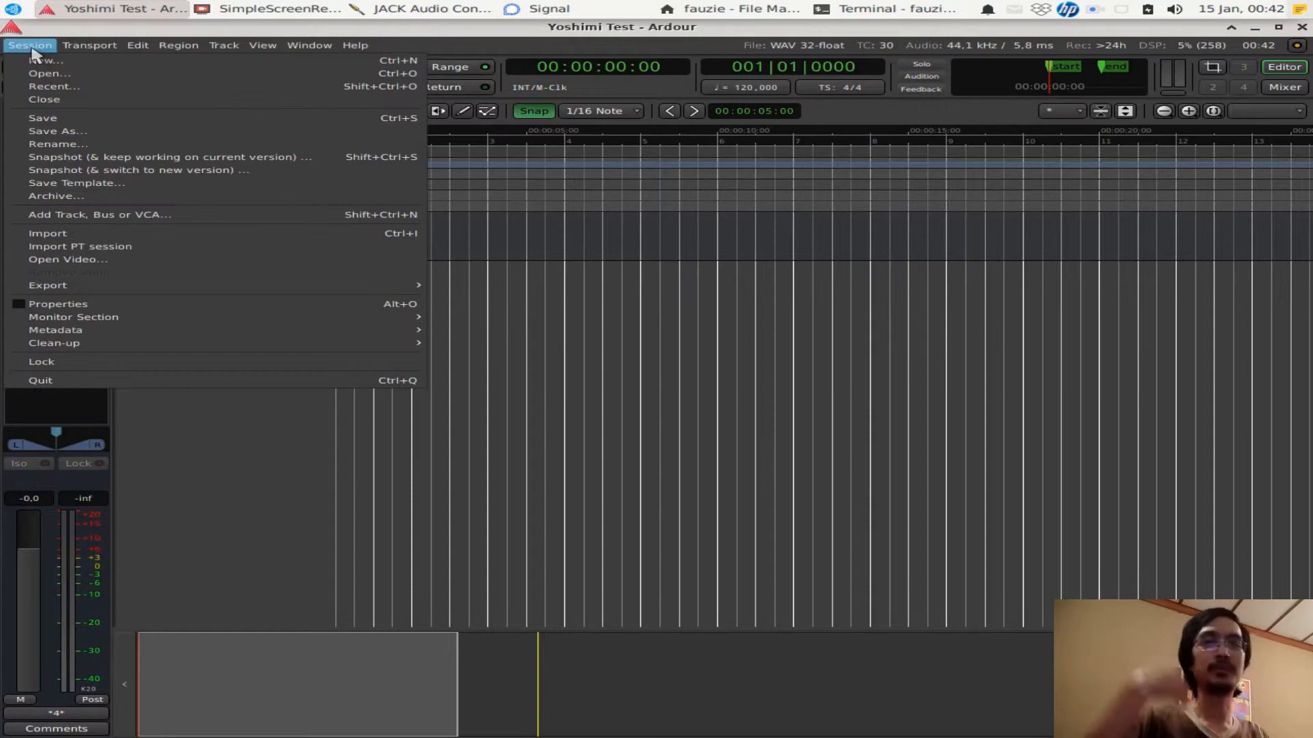
{"action": "mouse_move", "coordinate": [52, 196]}
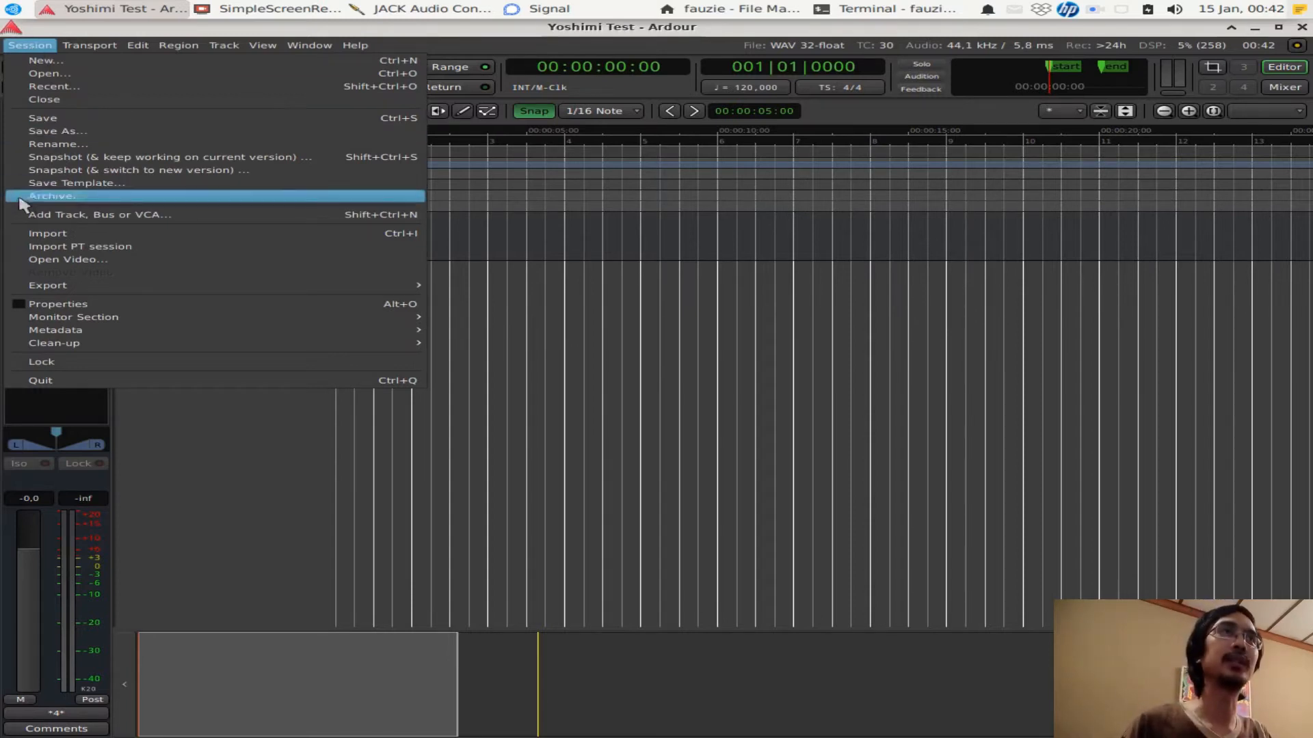
{"action": "mouse_move", "coordinate": [80, 212]}
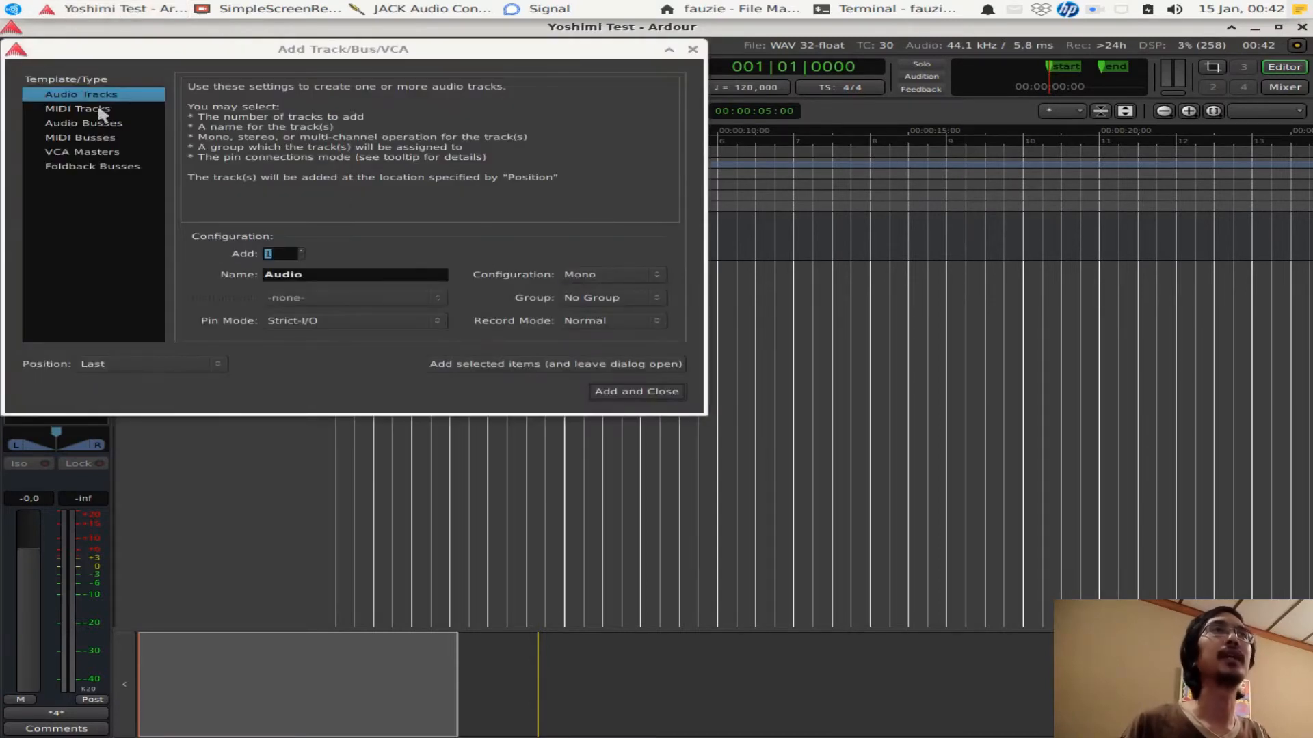
{"action": "mouse_move", "coordinate": [69, 131]}
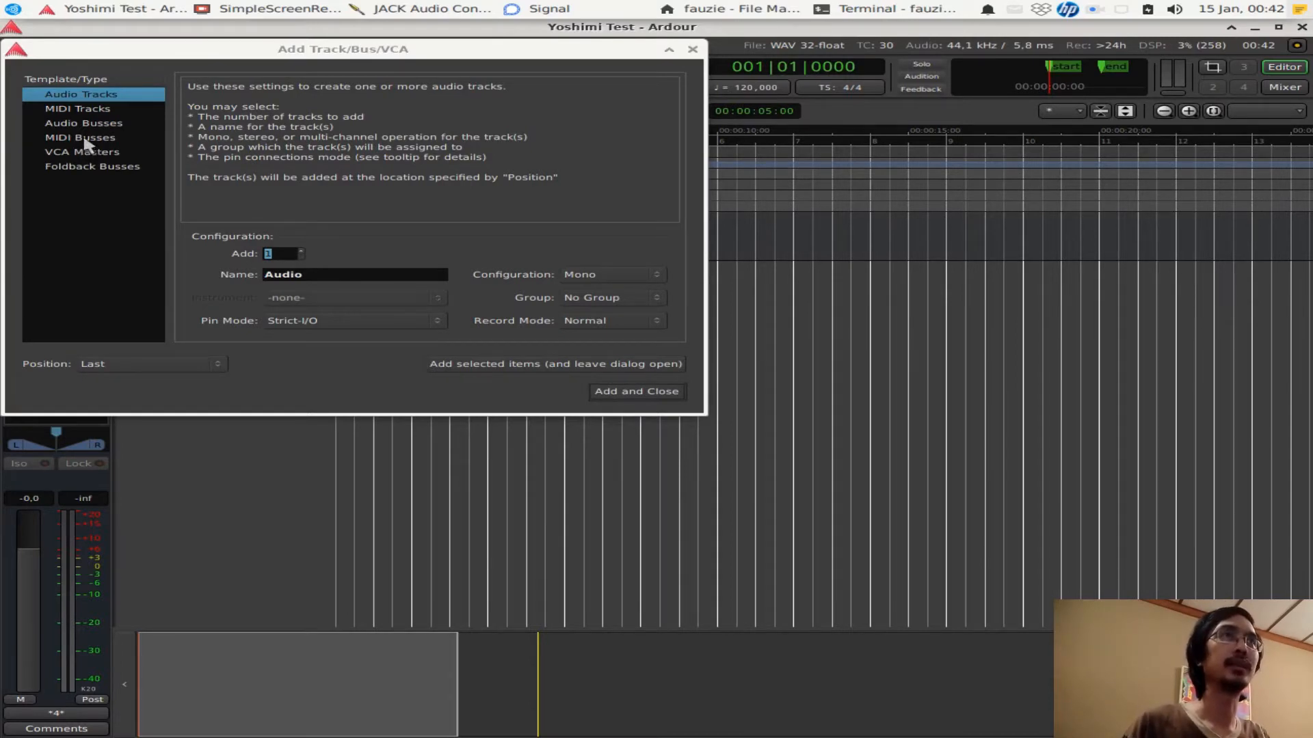
{"action": "left_click", "coordinate": [75, 138]}
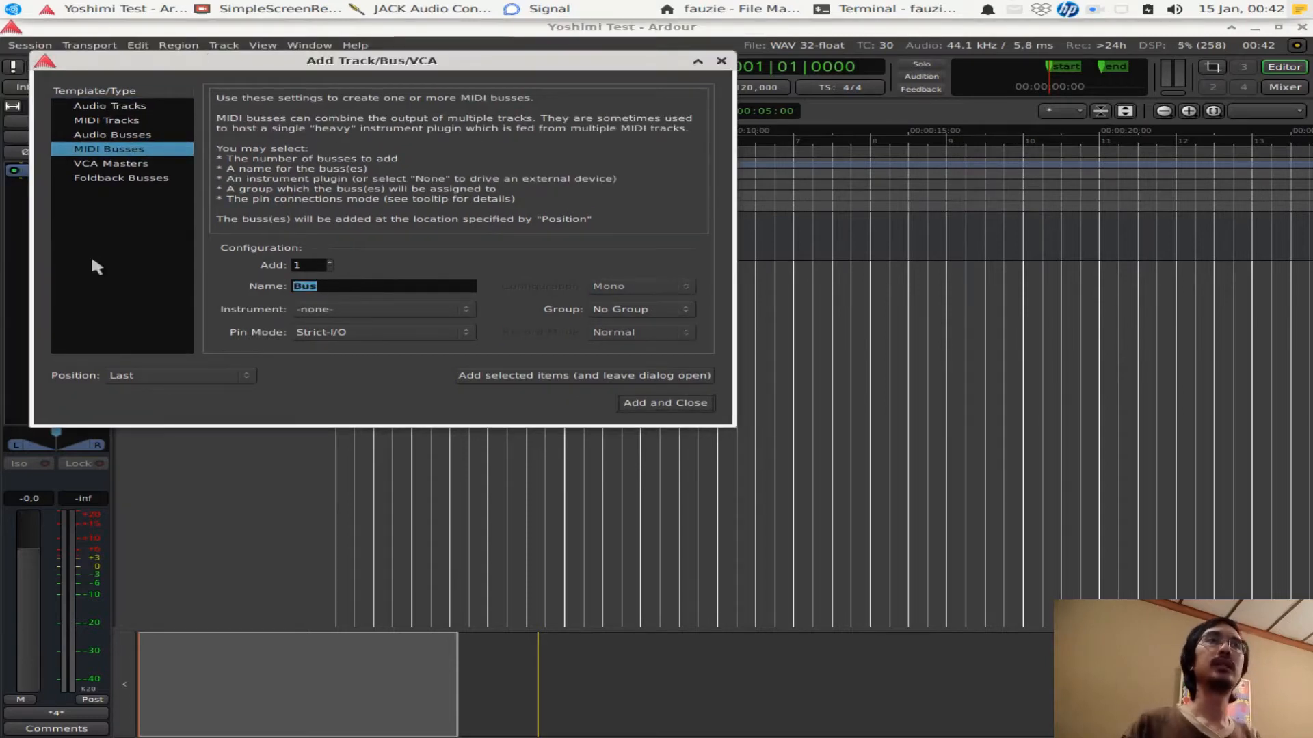
{"action": "type", "text": "Yoshimi"}
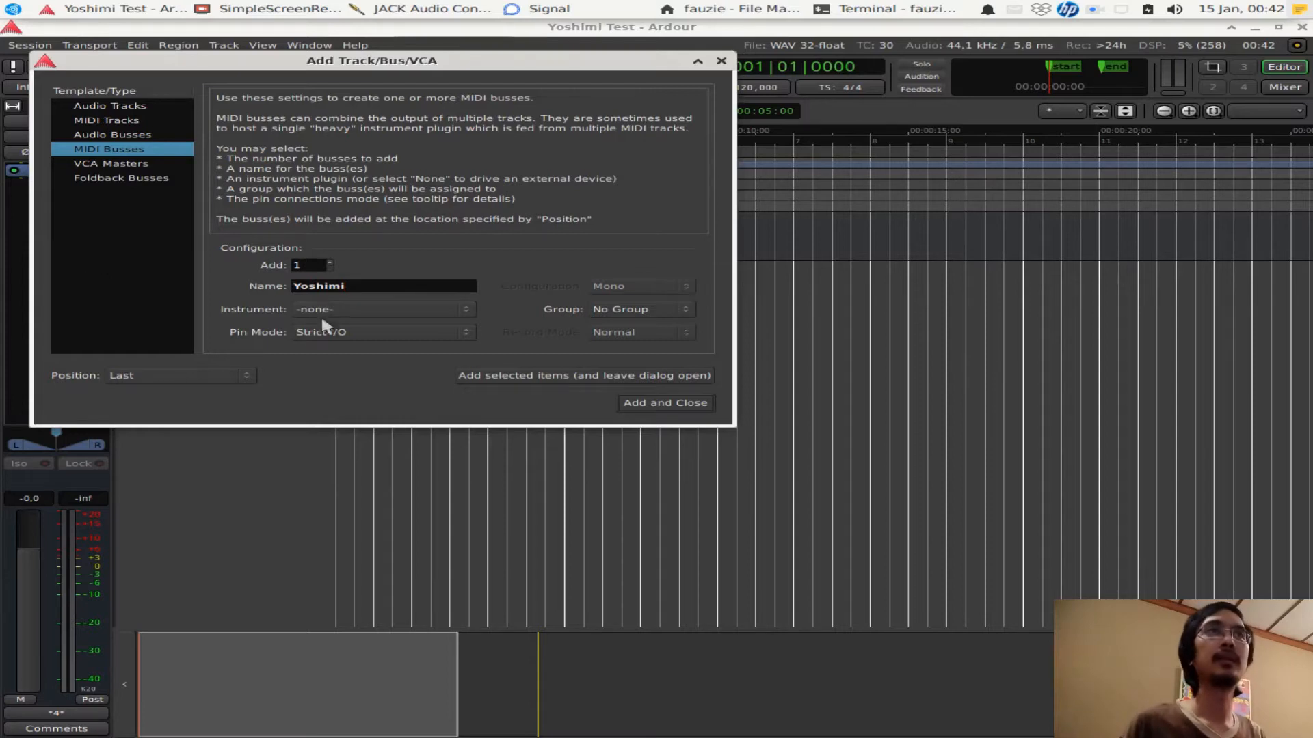
{"action": "left_click", "coordinate": [384, 309]}
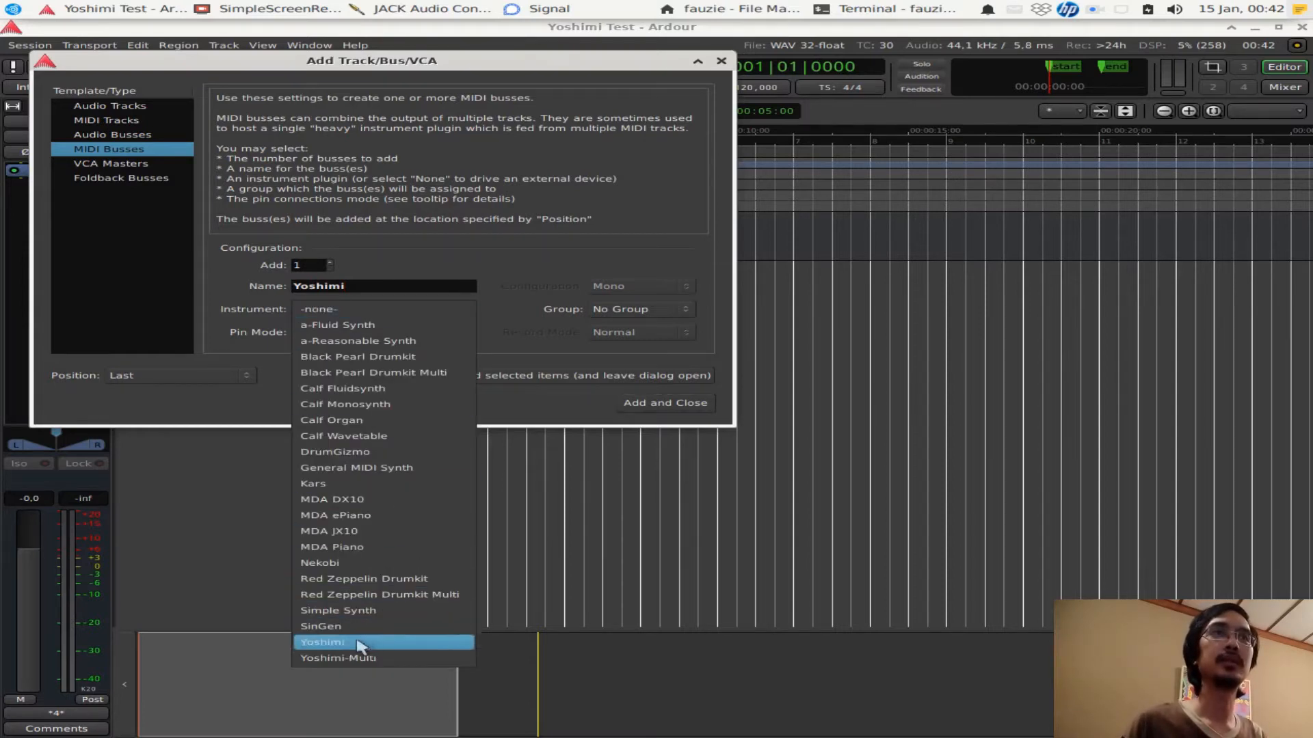
{"action": "mouse_move", "coordinate": [340, 677]}
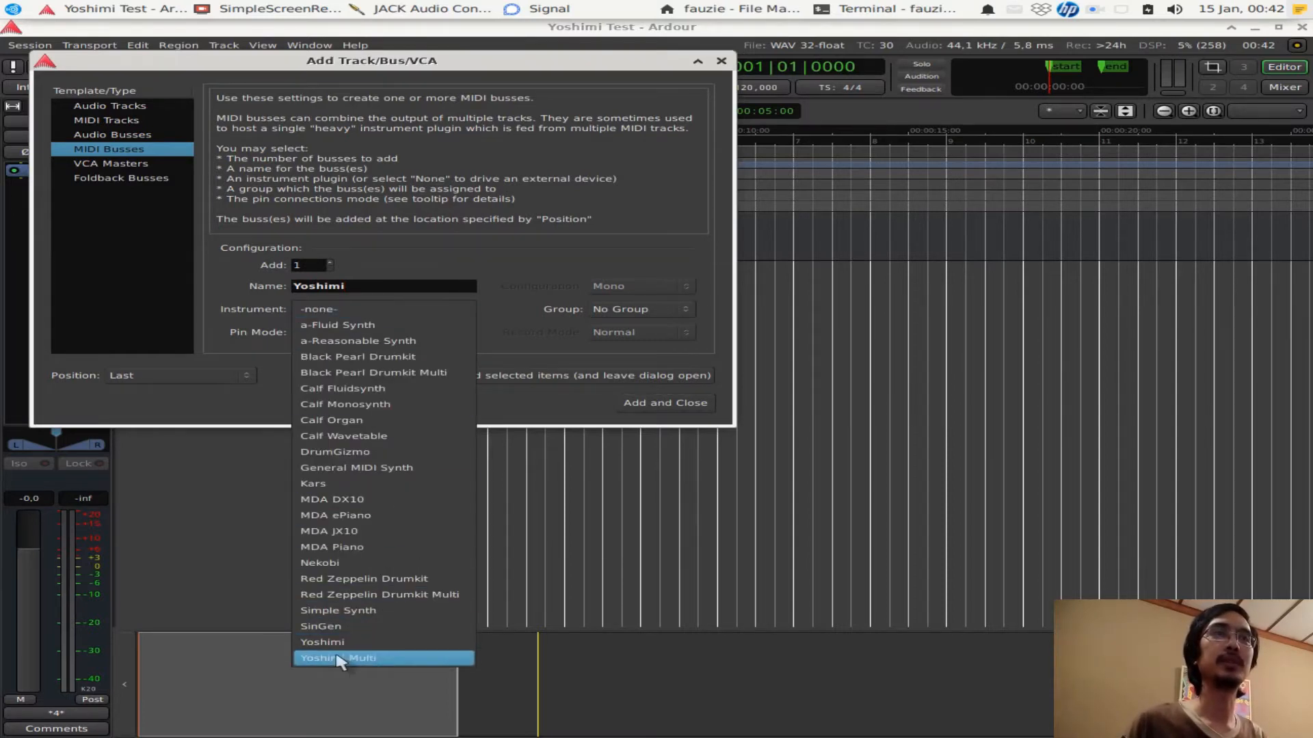
{"action": "left_click", "coordinate": [354, 658]}
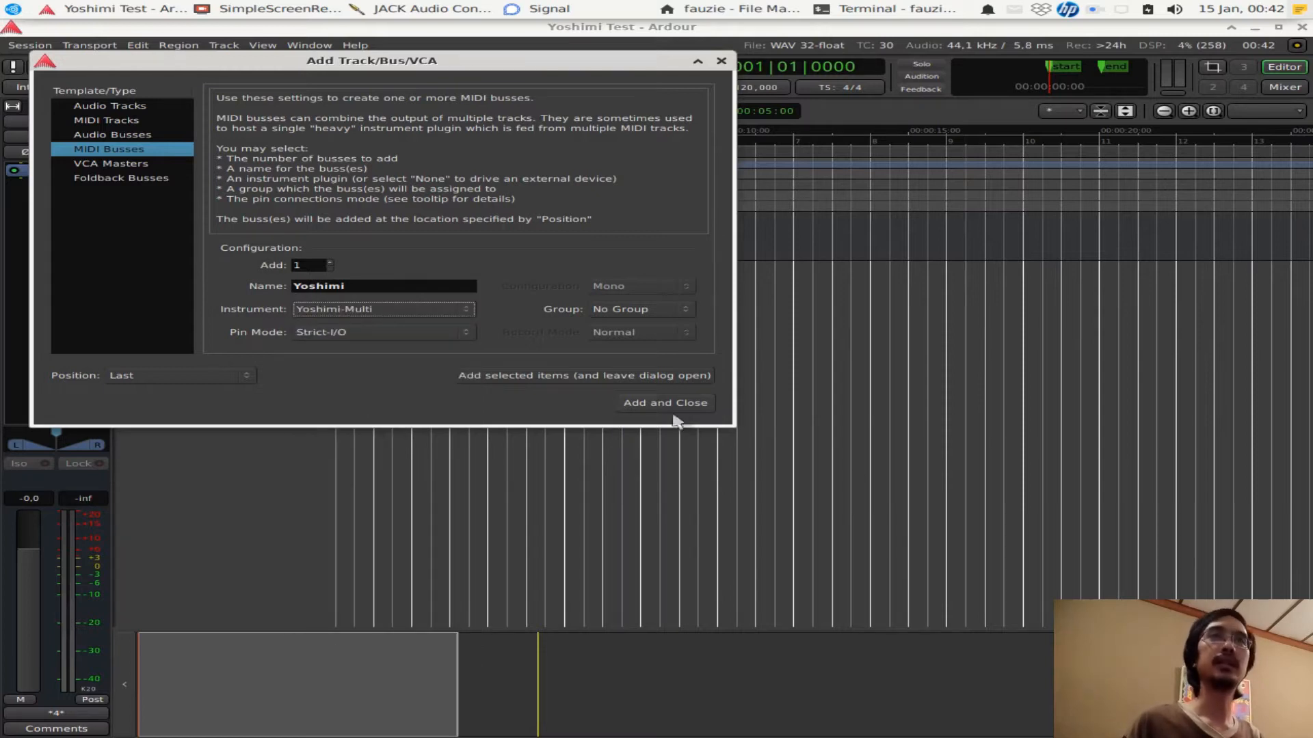
{"action": "left_click", "coordinate": [664, 403]}
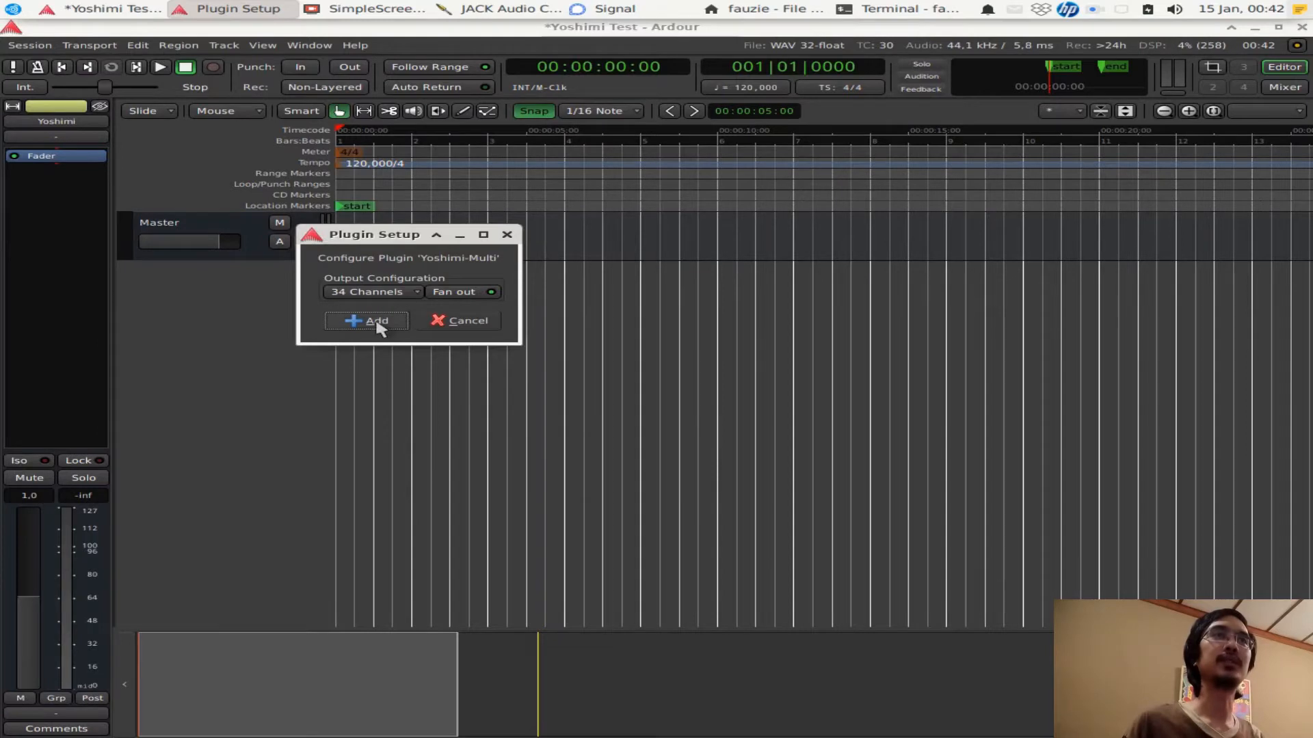
Accept the 34-channel fan-out output configuration for Yoshimi-Multi
{"action": "left_click", "coordinate": [367, 321]}
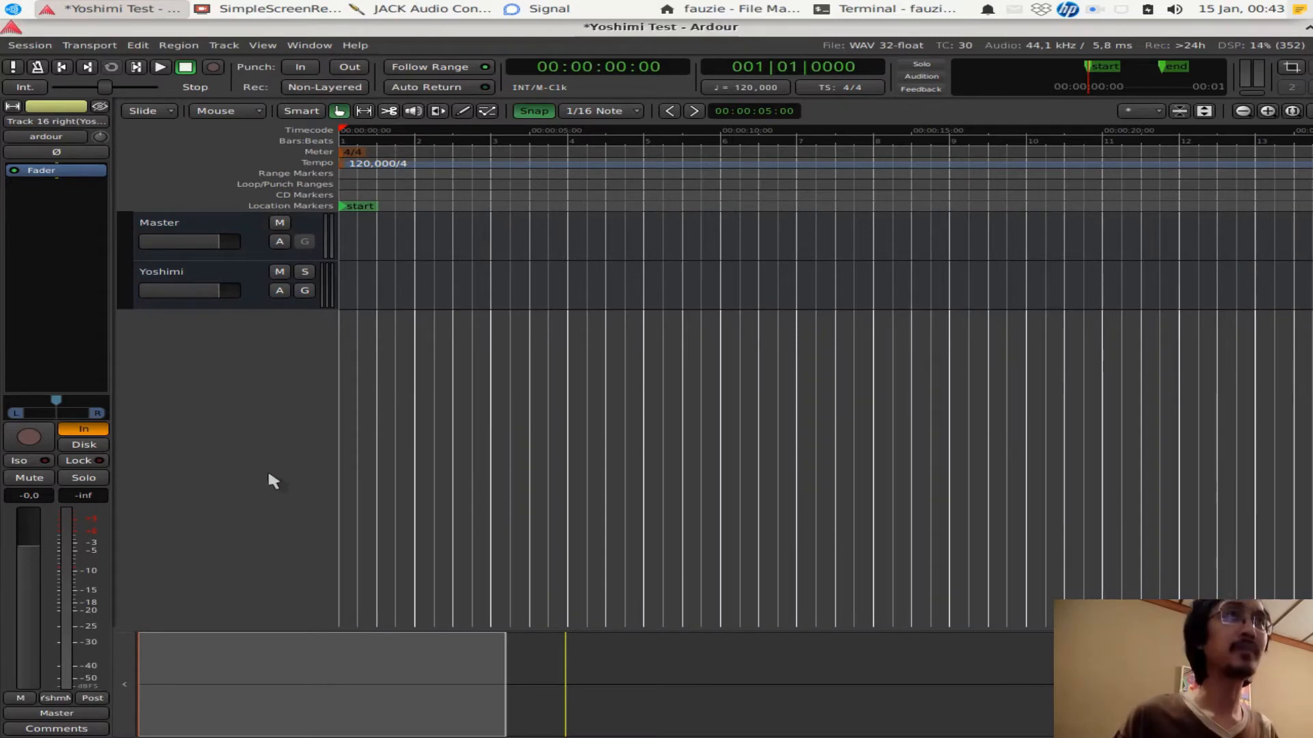
{"action": "mouse_move", "coordinate": [258, 390]}
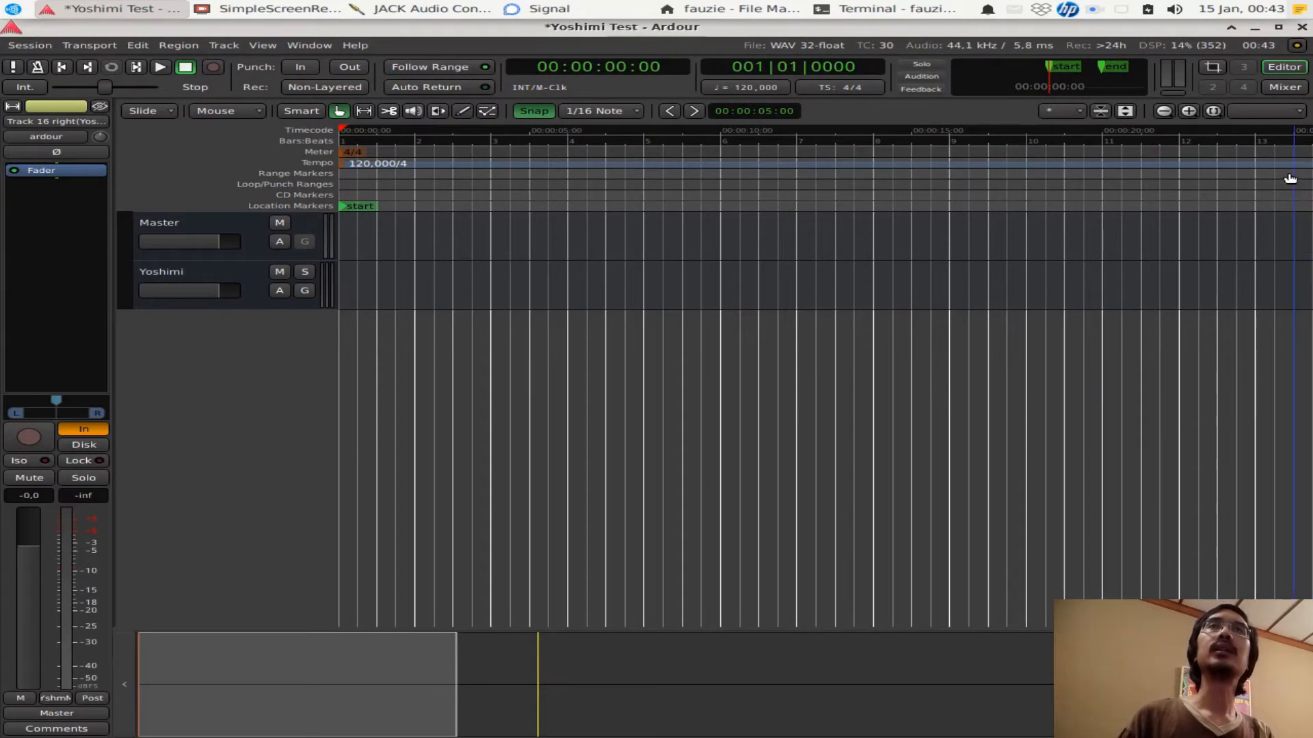
{"action": "mouse_move", "coordinate": [1292, 231]}
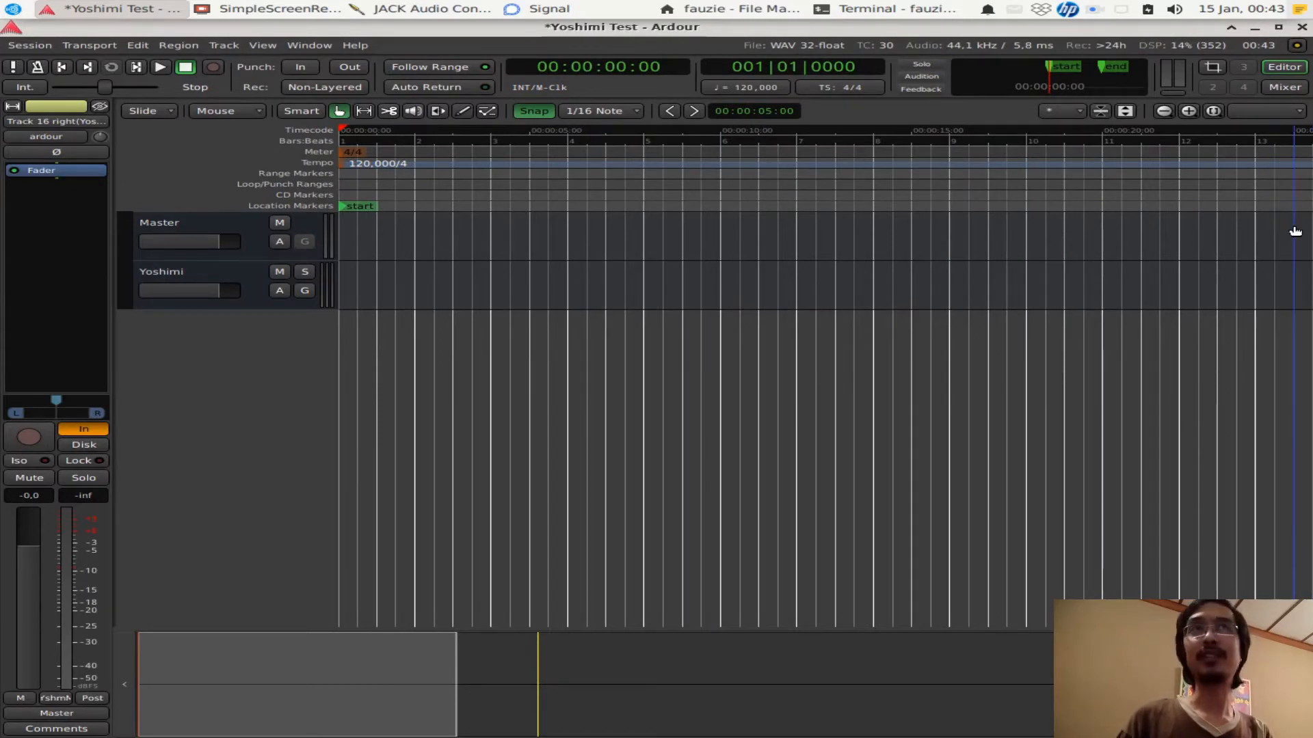
Show the Editor List and make Yoshimi's Main and Track 1–3 outputs visible
{"action": "left_click", "coordinate": [262, 45]}
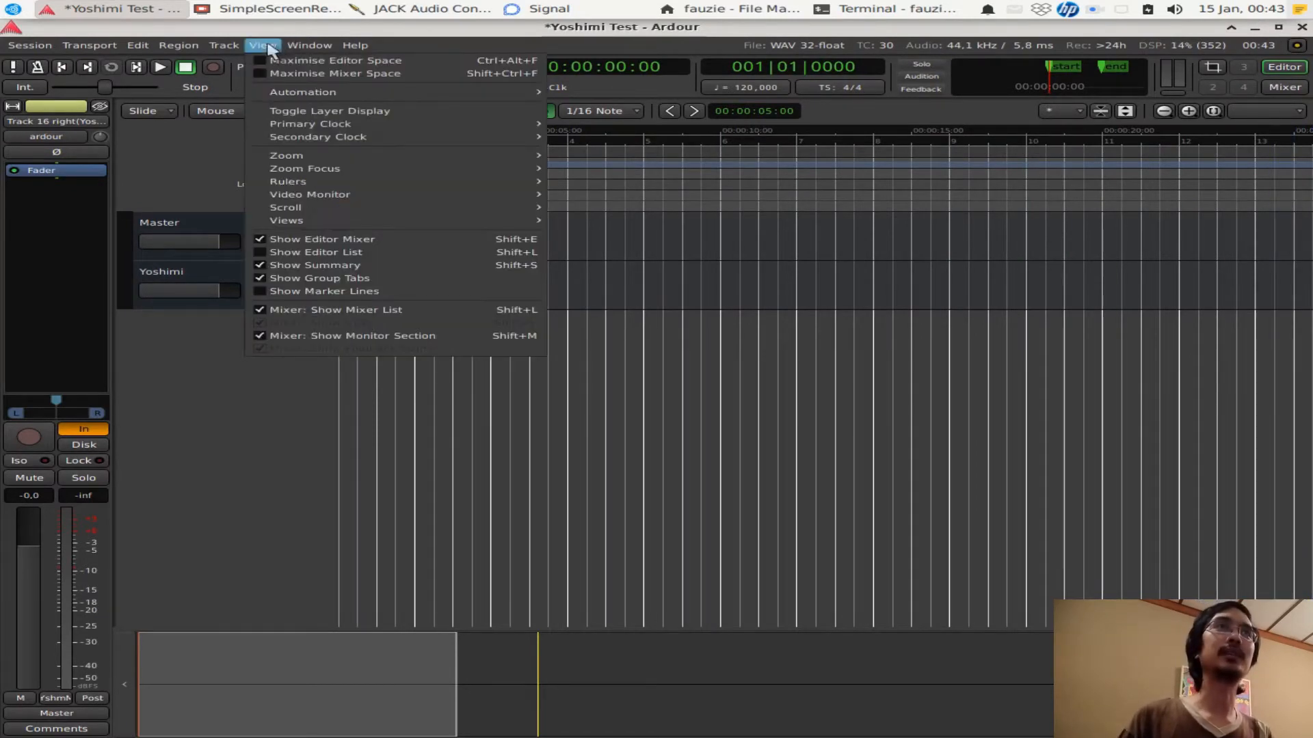
{"action": "mouse_move", "coordinate": [322, 239]}
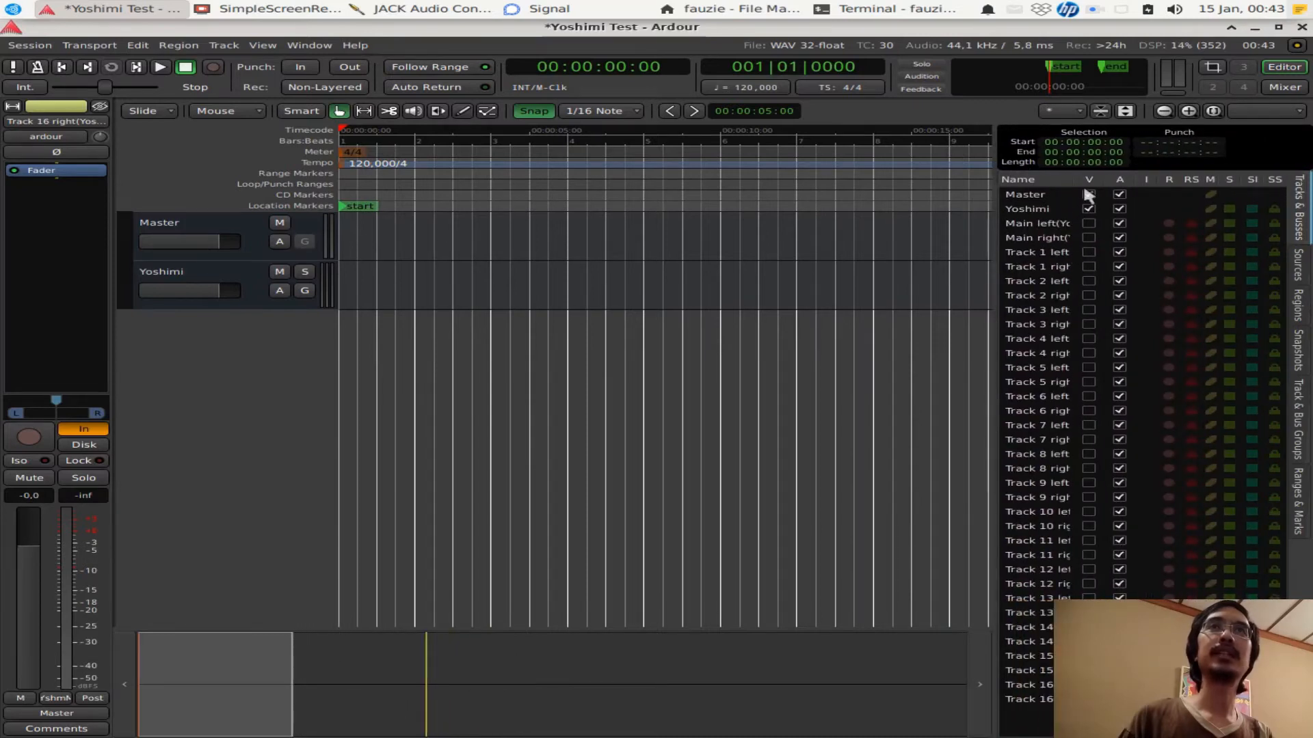
{"action": "left_click", "coordinate": [1089, 194]}
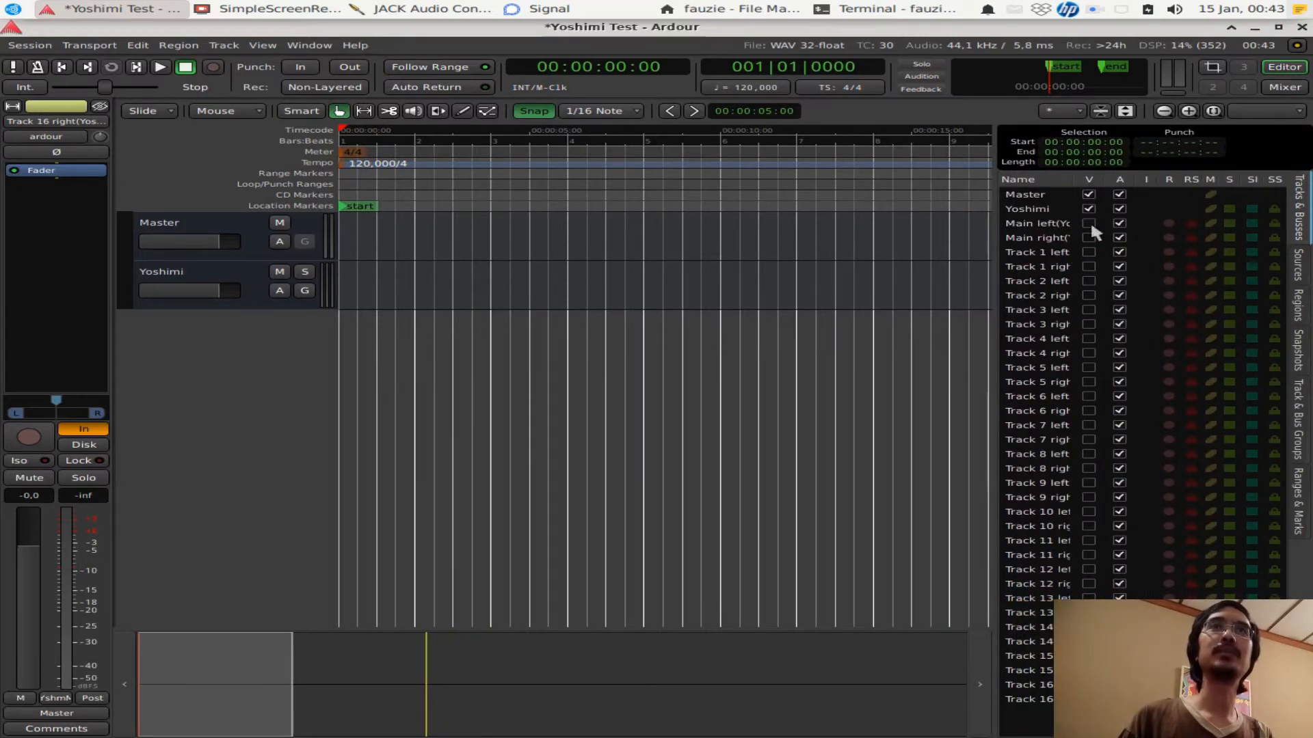
{"action": "left_click", "coordinate": [1088, 224]}
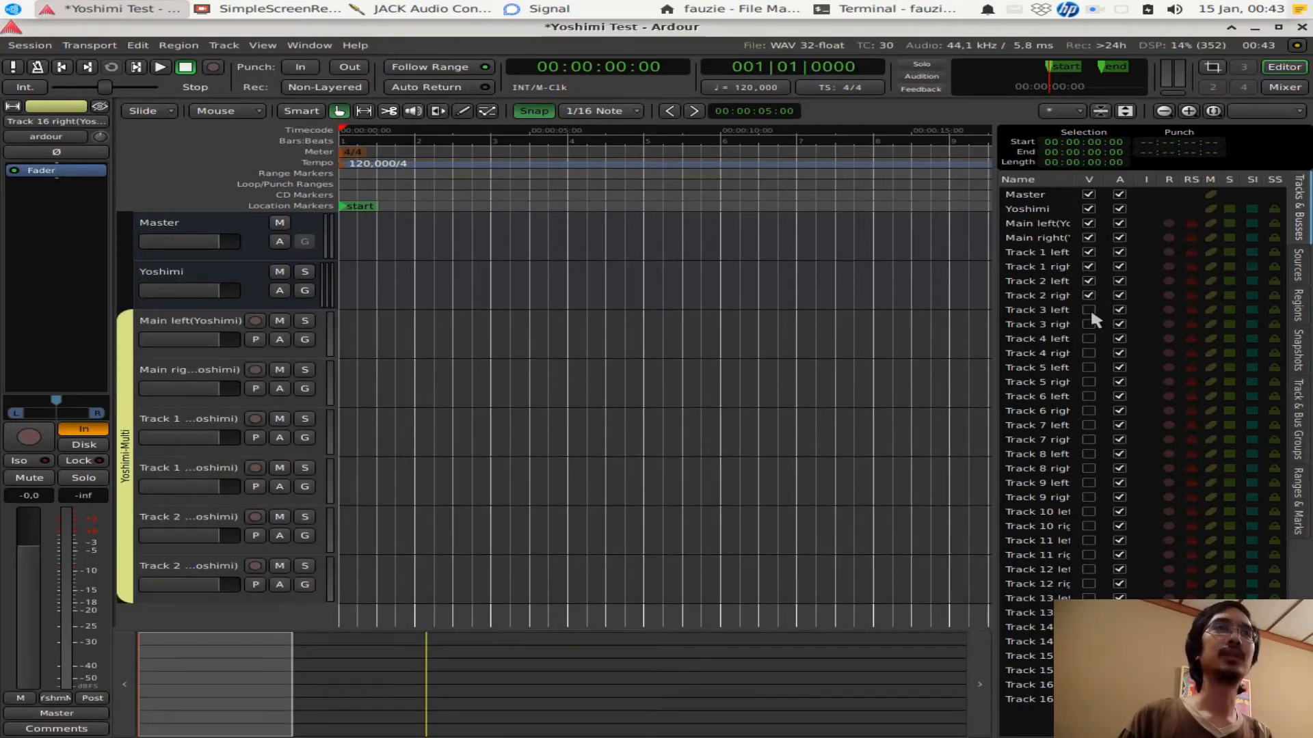
{"action": "left_click", "coordinate": [1087, 310]}
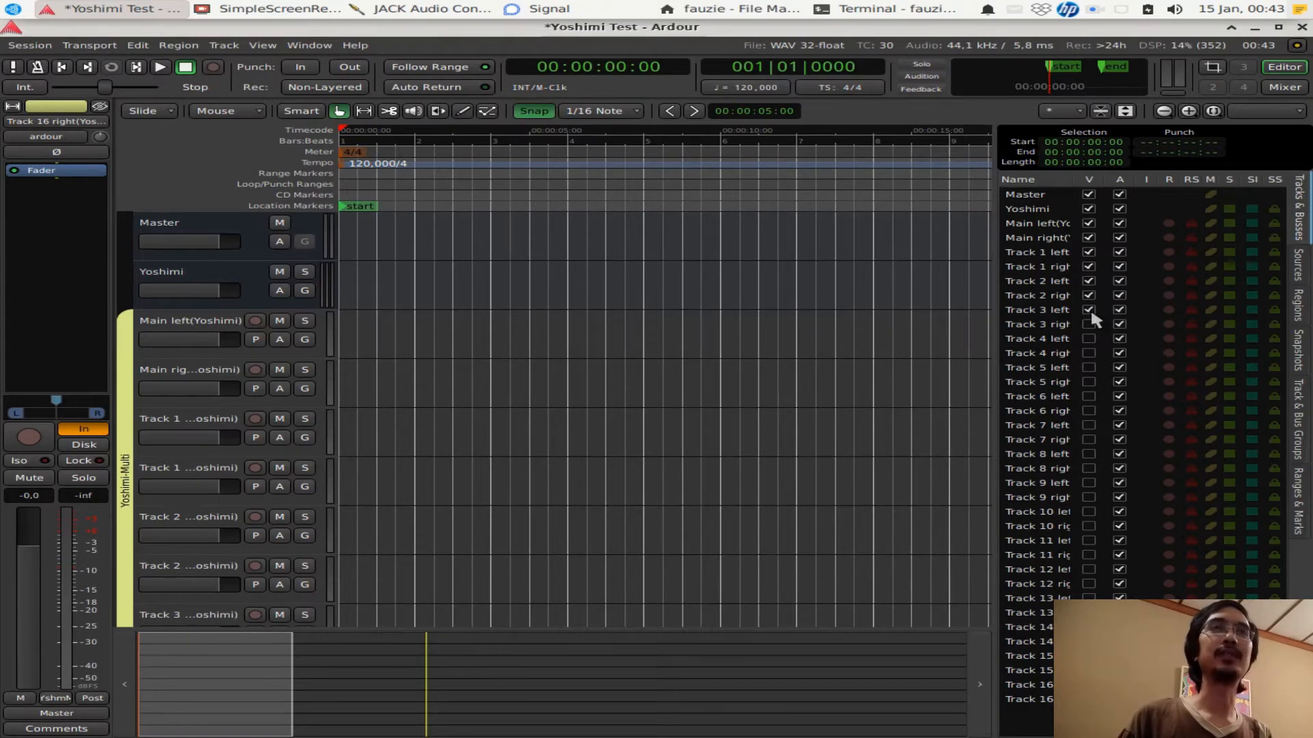
{"action": "left_click", "coordinate": [1088, 324]}
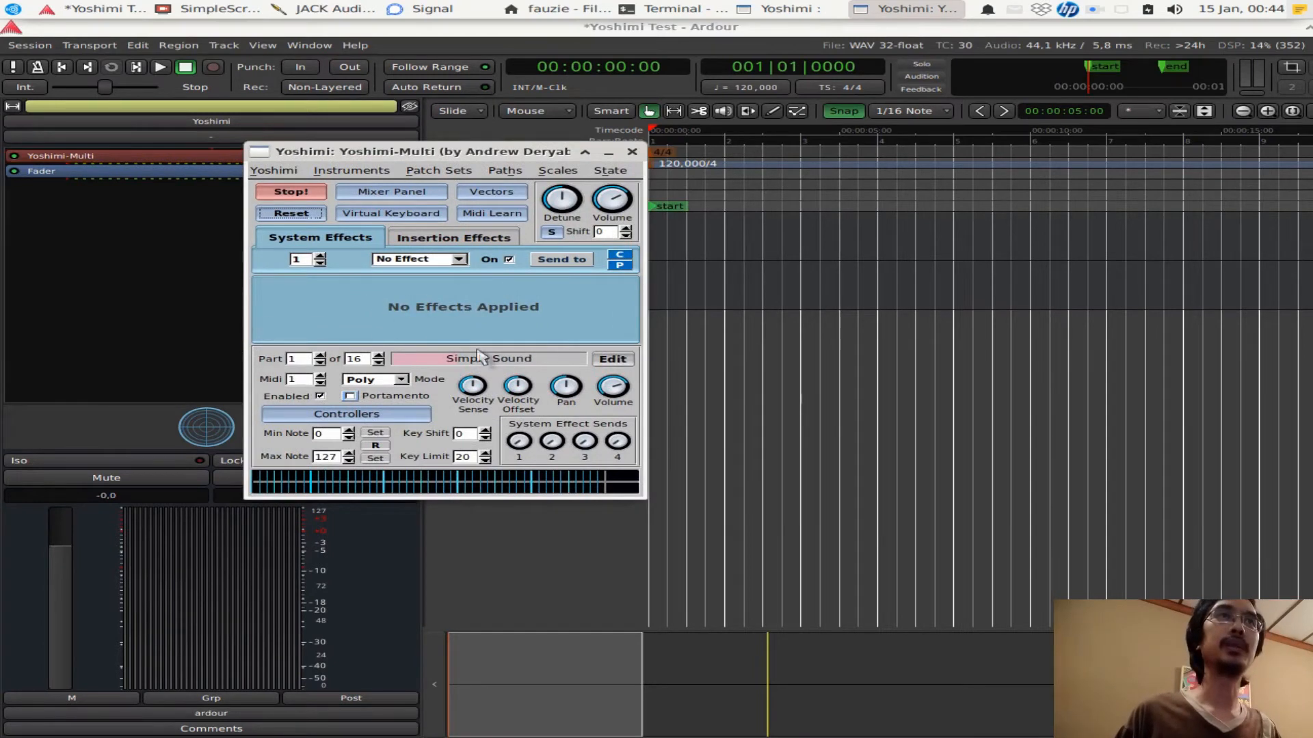
{"action": "mouse_move", "coordinate": [506, 355]}
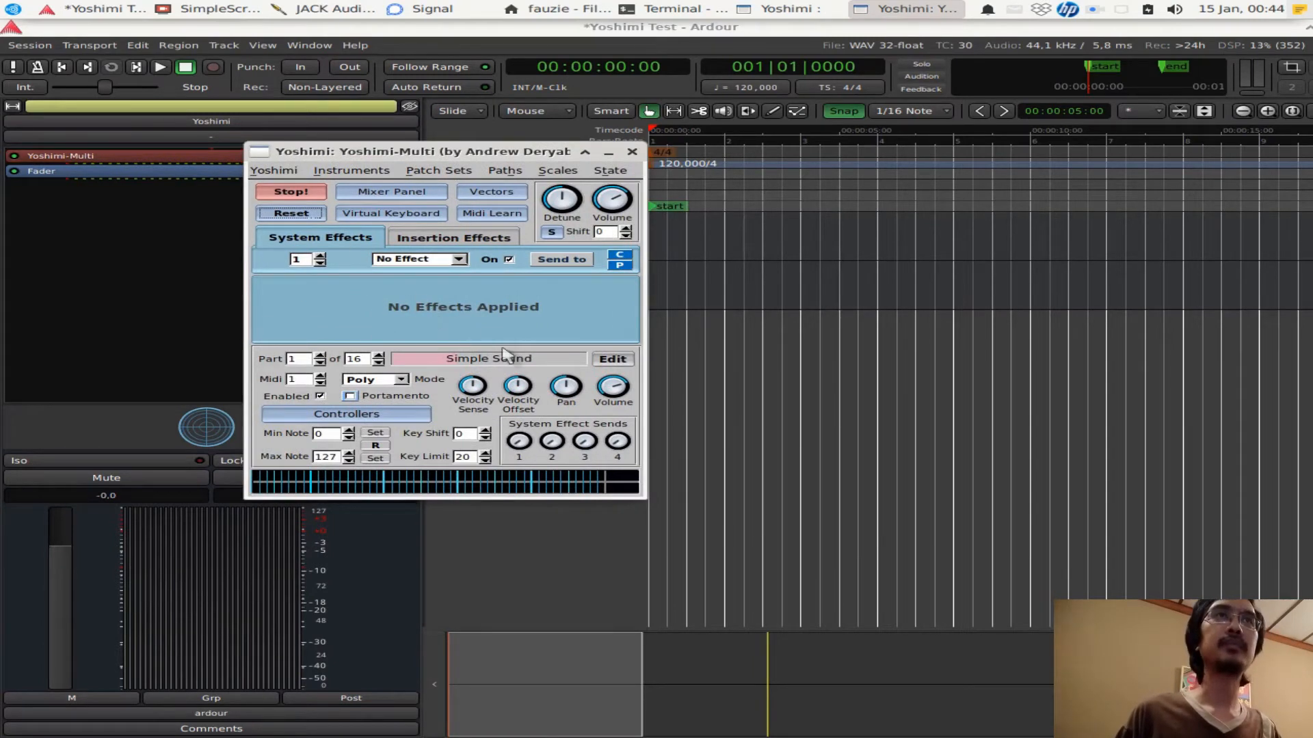
Enable part 2 in Yoshimi's Mixer Panel, then close the panel
{"action": "left_click", "coordinate": [391, 192]}
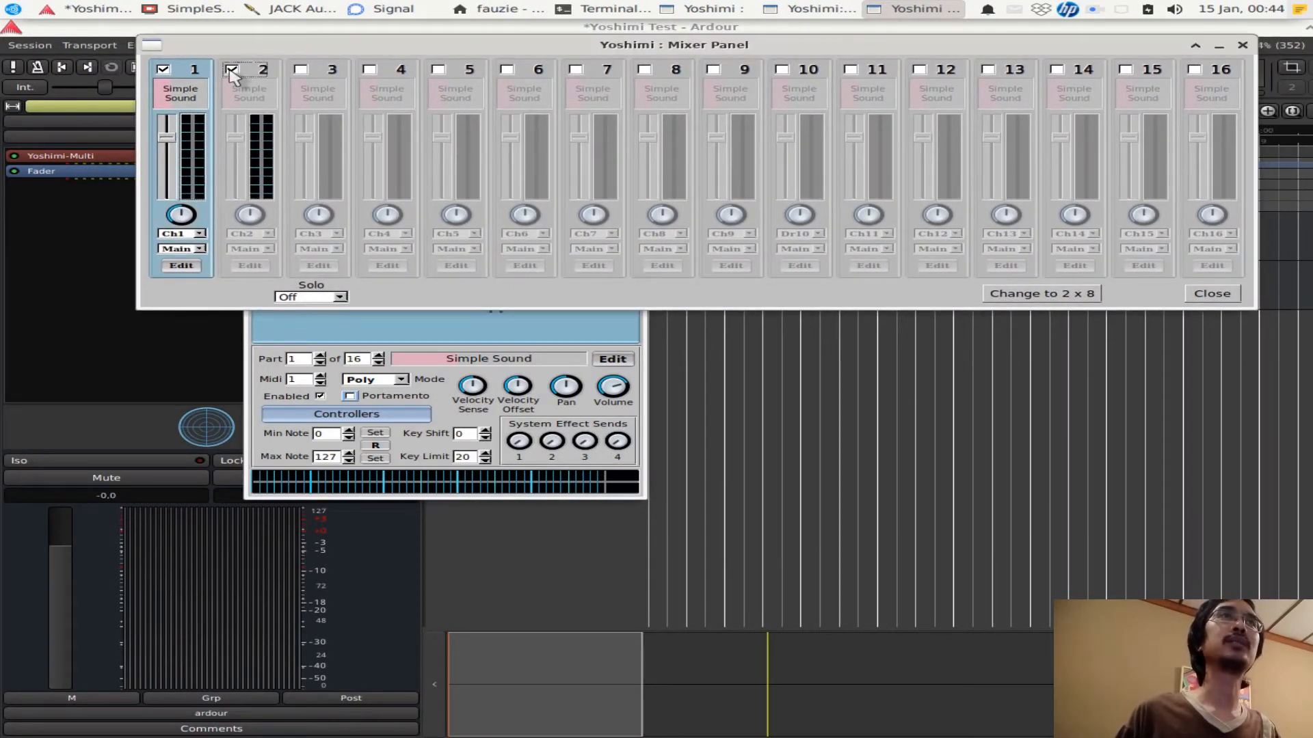
{"action": "left_click", "coordinate": [229, 69]}
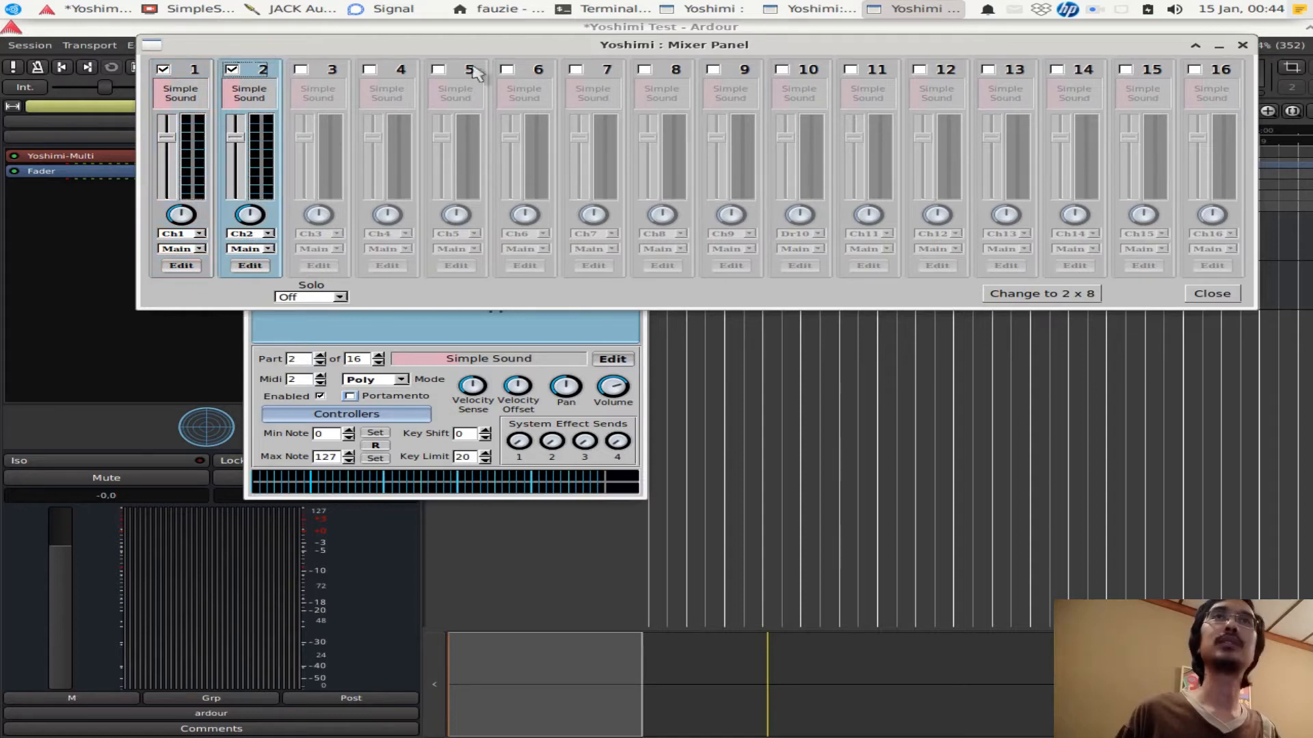
{"action": "mouse_move", "coordinate": [1212, 294]}
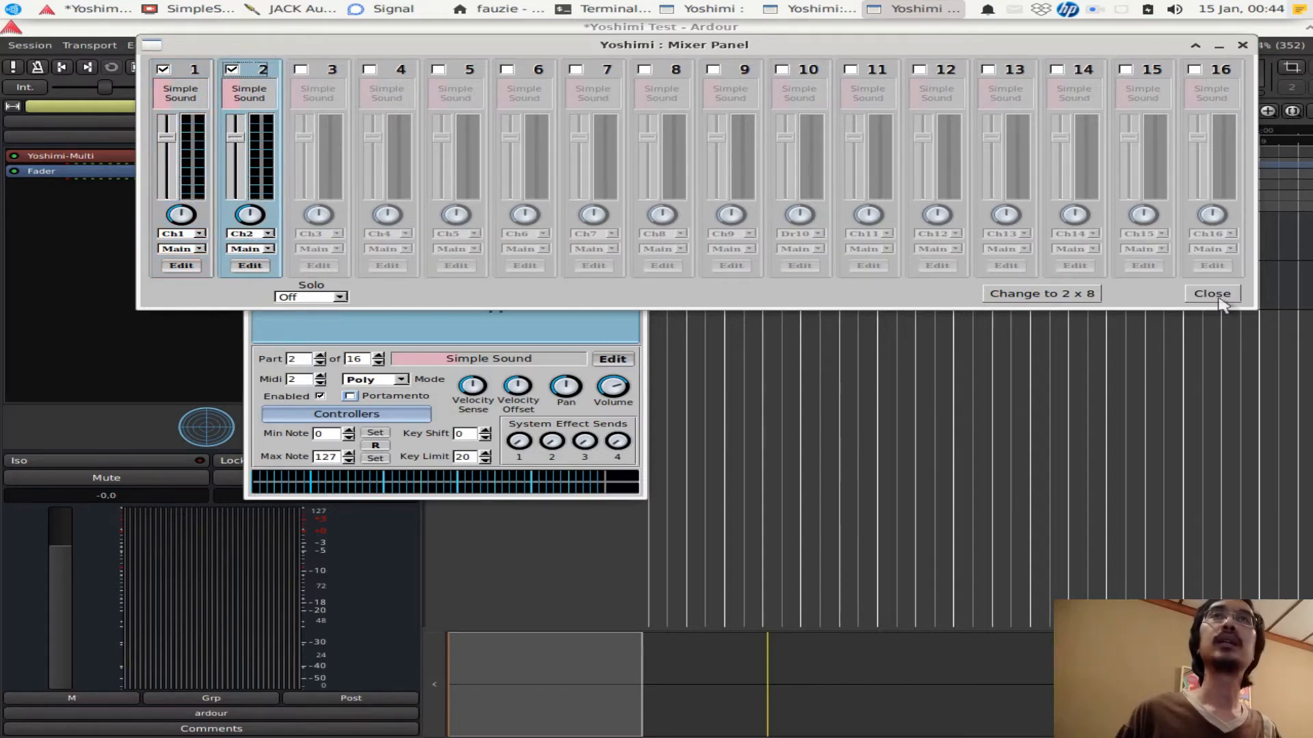
{"action": "left_click", "coordinate": [1212, 293]}
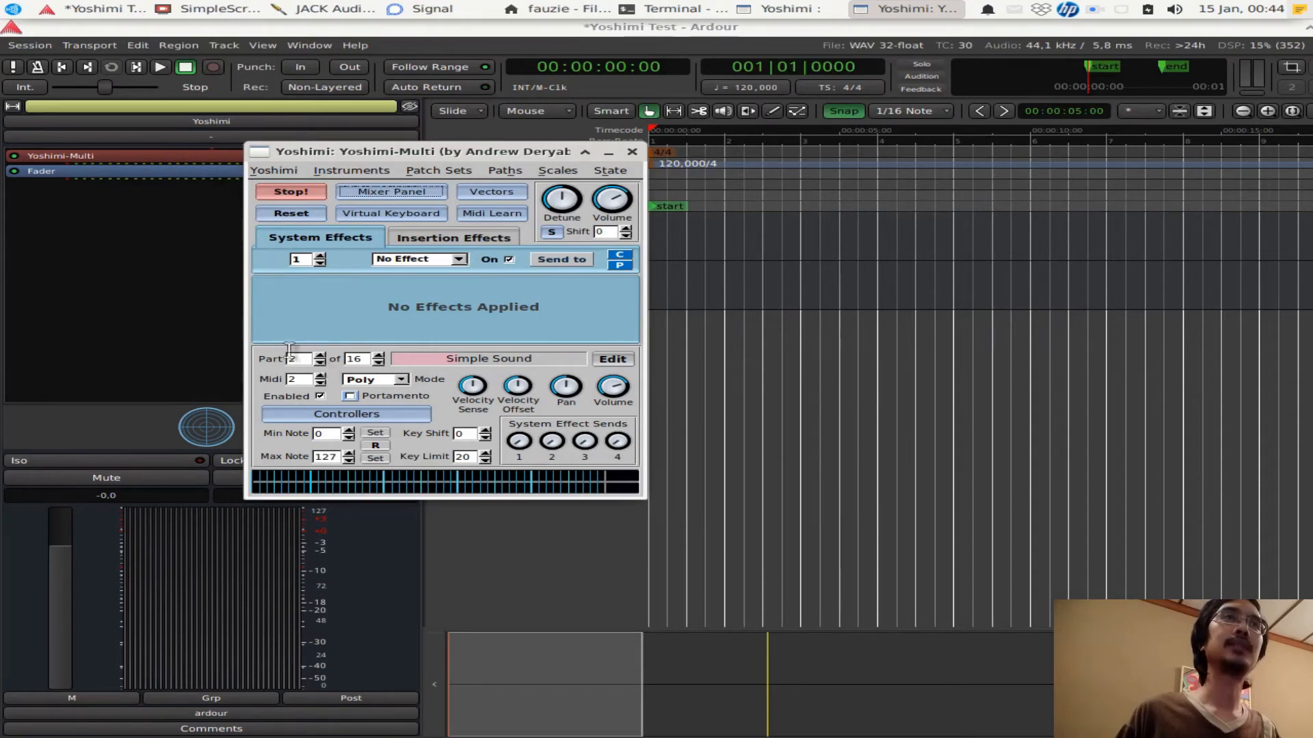
Switch to part 1 and edit its Simple Sound instrument
{"action": "left_click", "coordinate": [303, 363]}
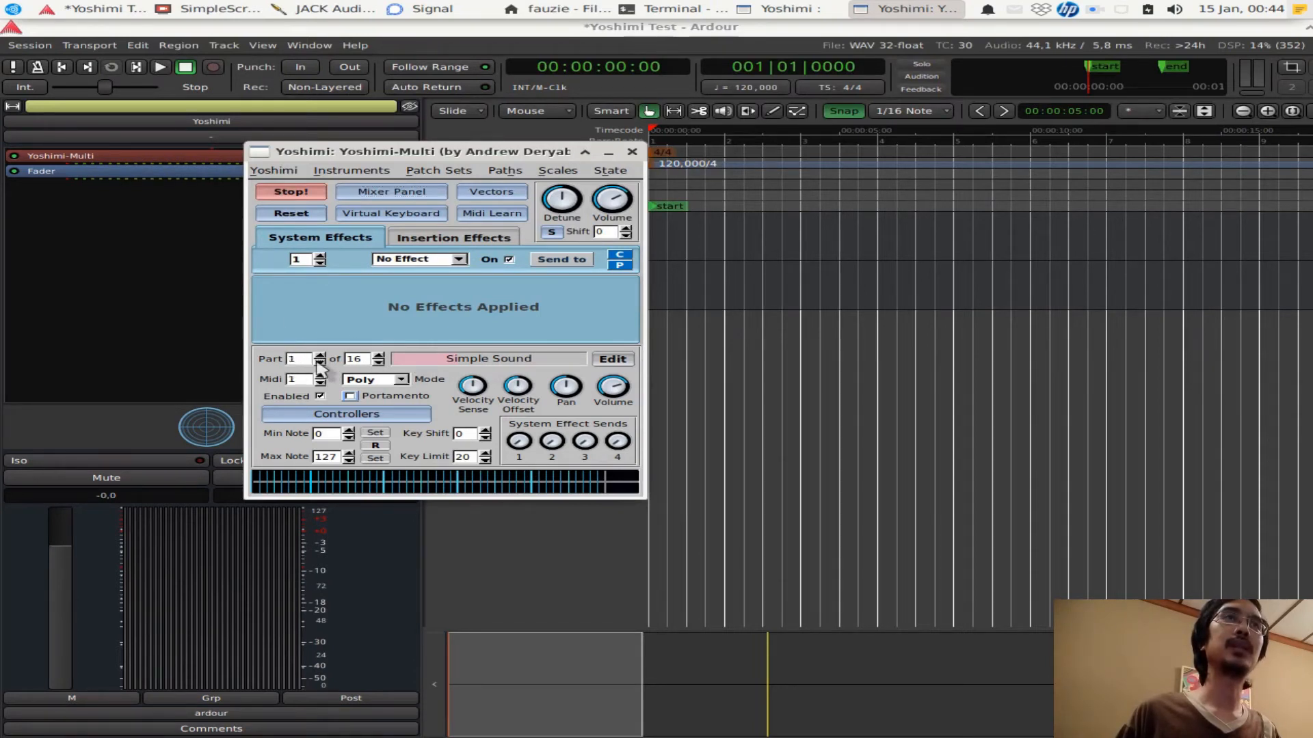
{"action": "mouse_move", "coordinate": [441, 360]}
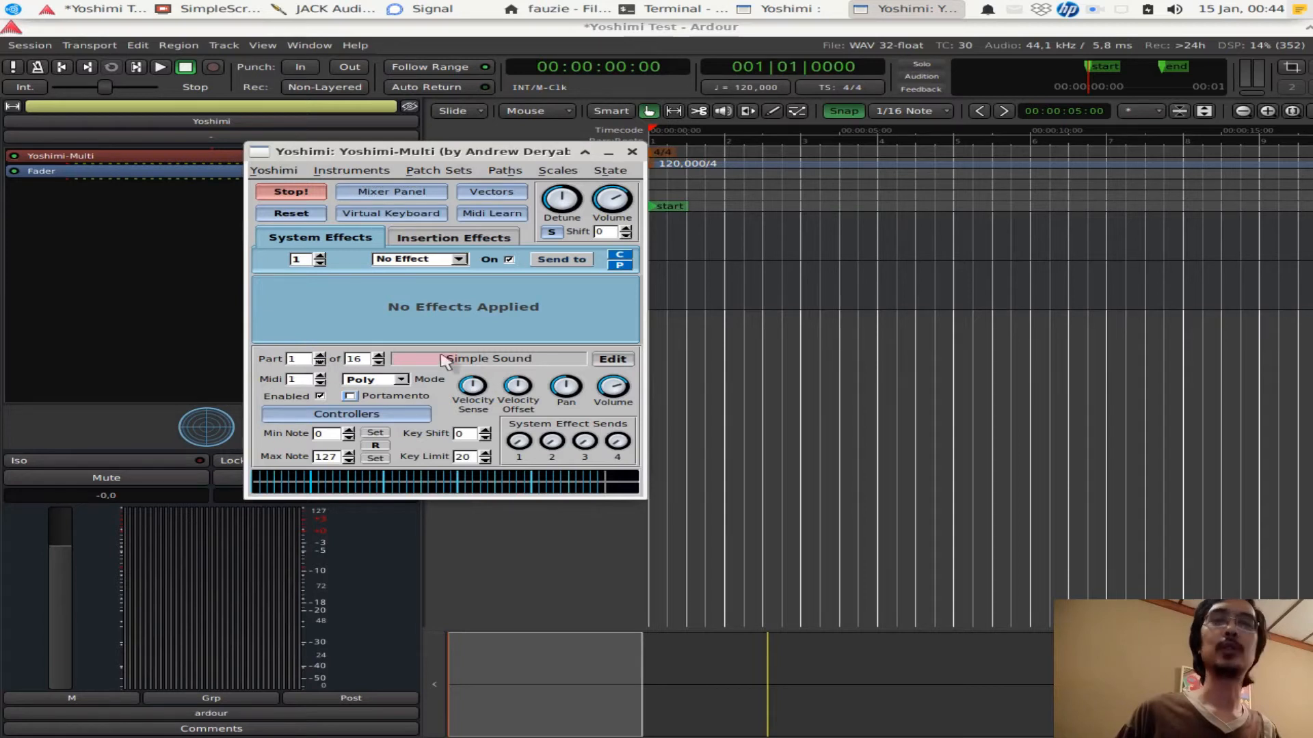
{"action": "mouse_move", "coordinate": [612, 386]}
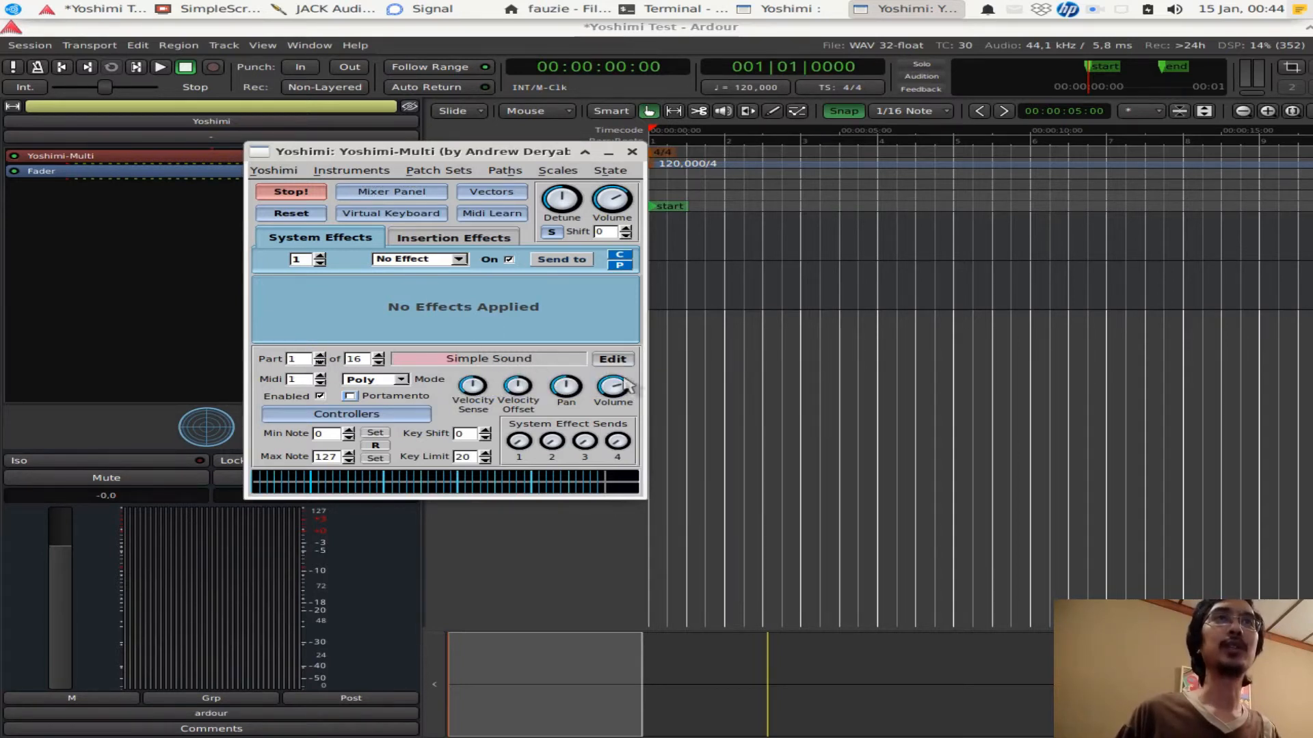
{"action": "left_click", "coordinate": [612, 359]}
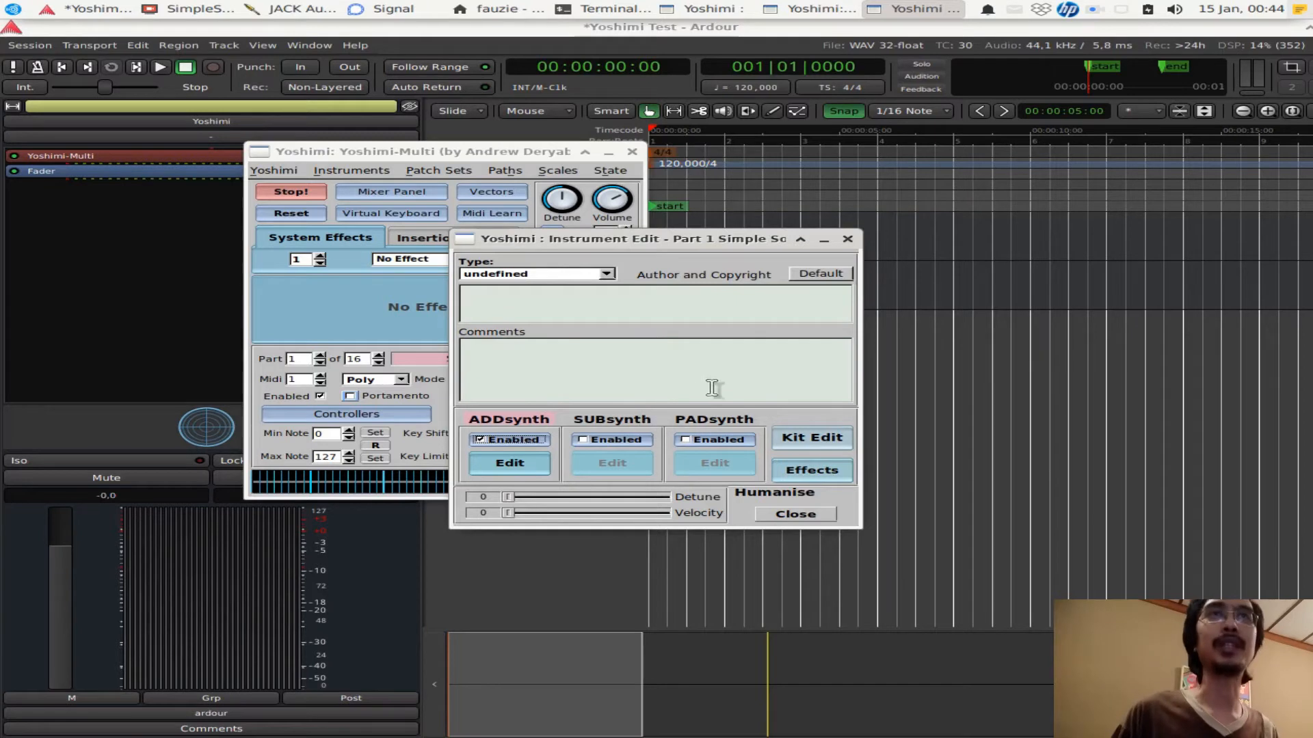
{"action": "mouse_move", "coordinate": [818, 507]}
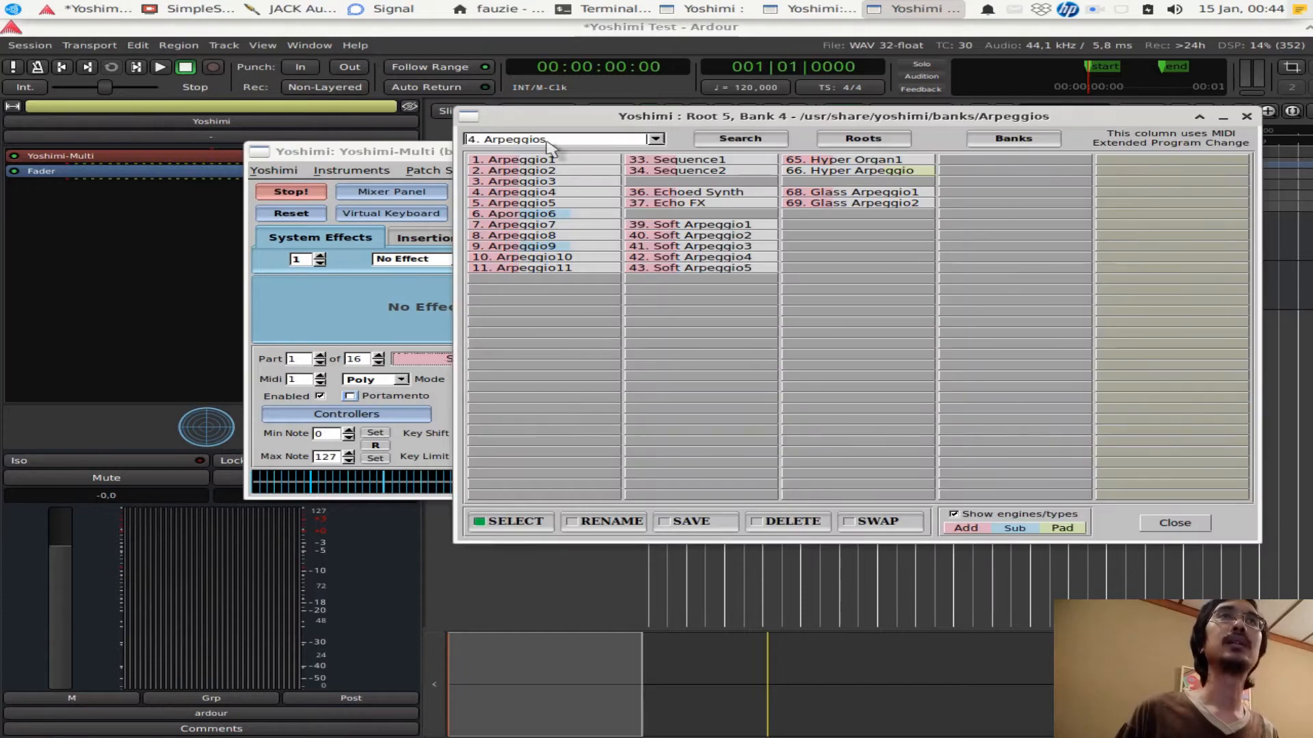
Load Plucked 1 into part 1 from the instrument bank, then select part 2
{"action": "left_click", "coordinate": [656, 138]}
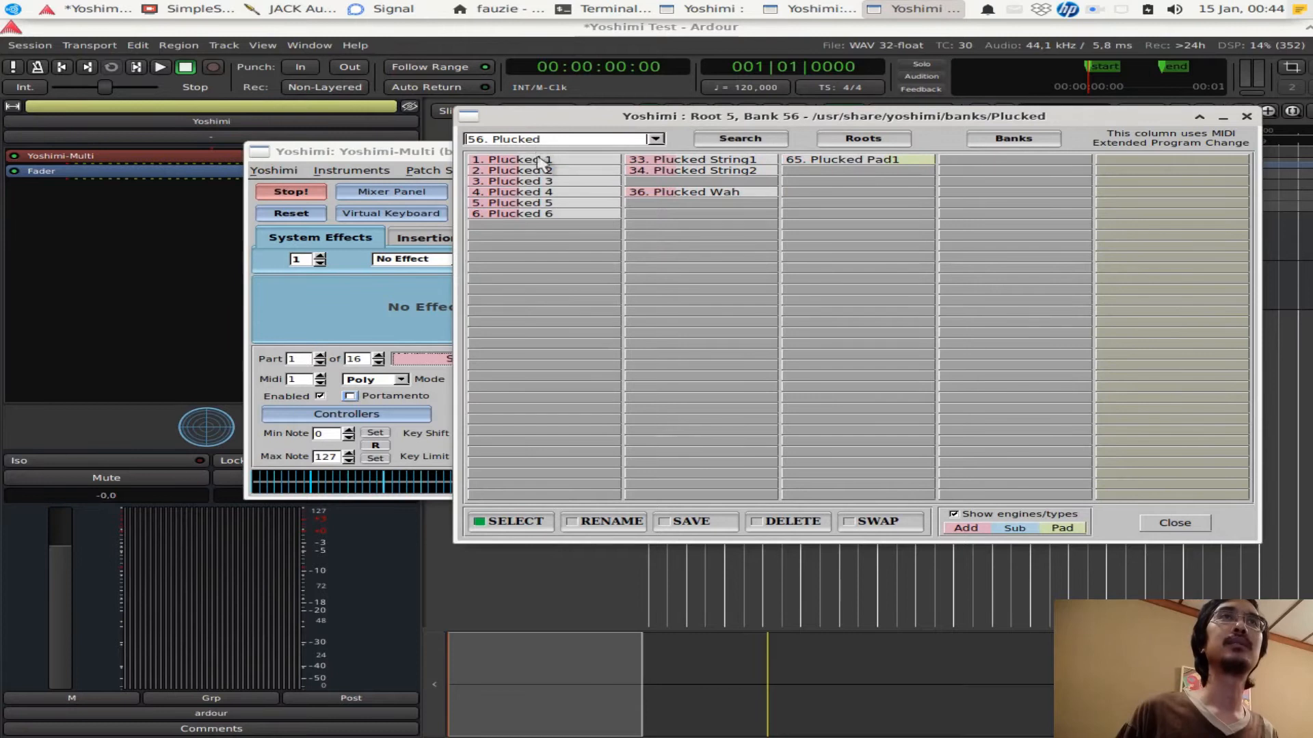
{"action": "double_click", "coordinate": [513, 160]}
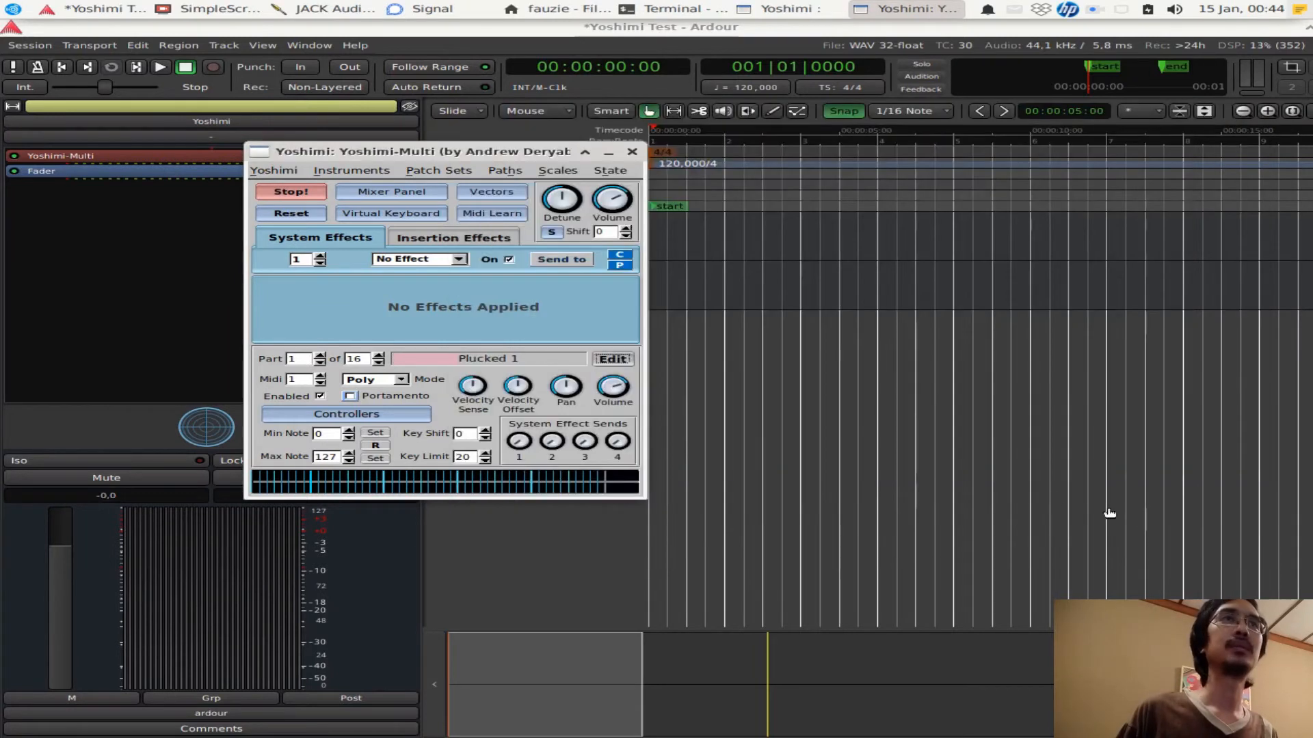
{"action": "left_click", "coordinate": [321, 355]}
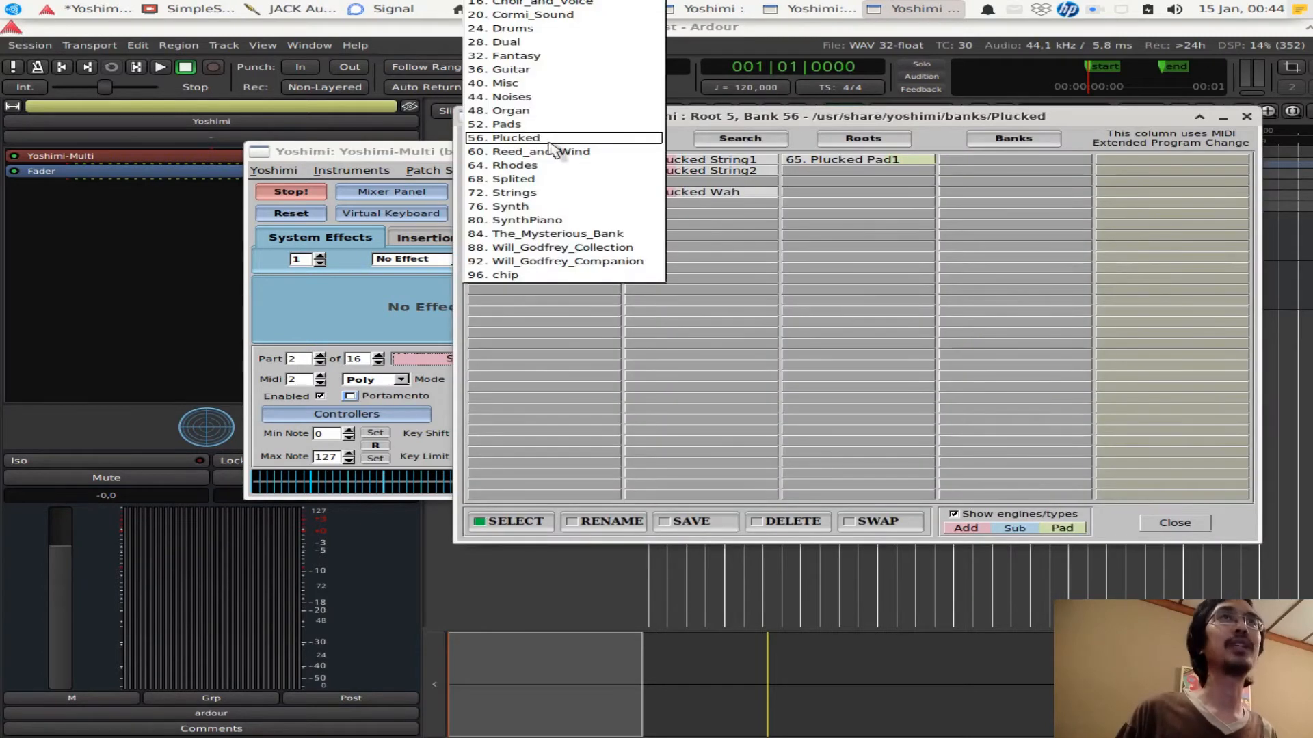
{"action": "mouse_move", "coordinate": [537, 69]}
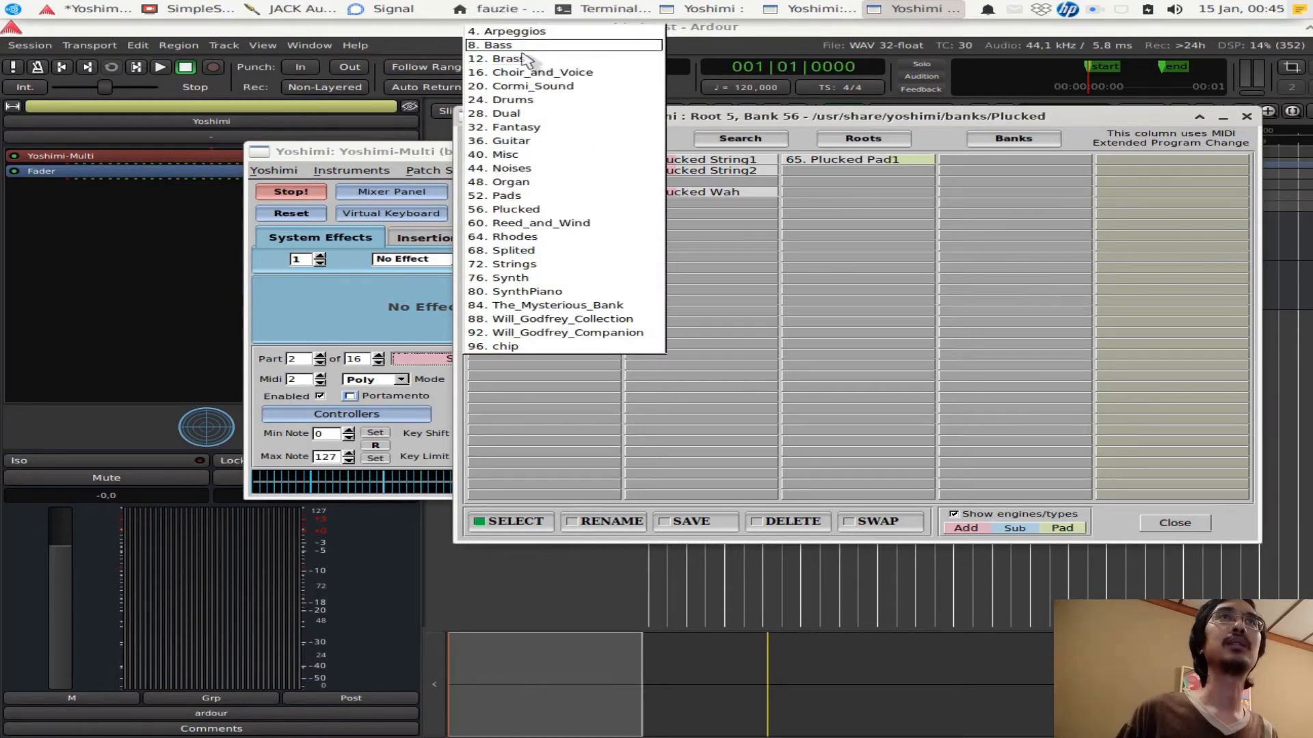
Give part 2 Bass 1 from the Bass bank, dismiss the warning, and close Yoshimi
{"action": "left_click", "coordinate": [493, 44]}
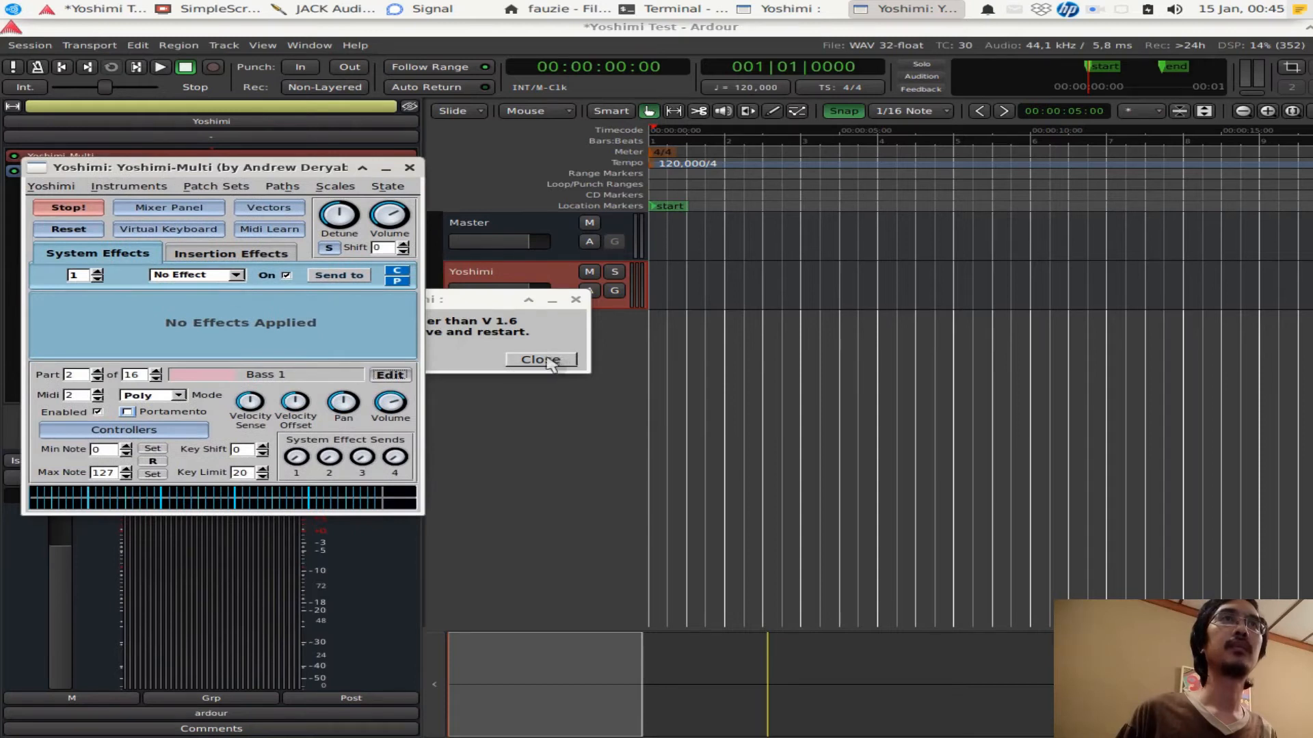
{"action": "left_click", "coordinate": [540, 359]}
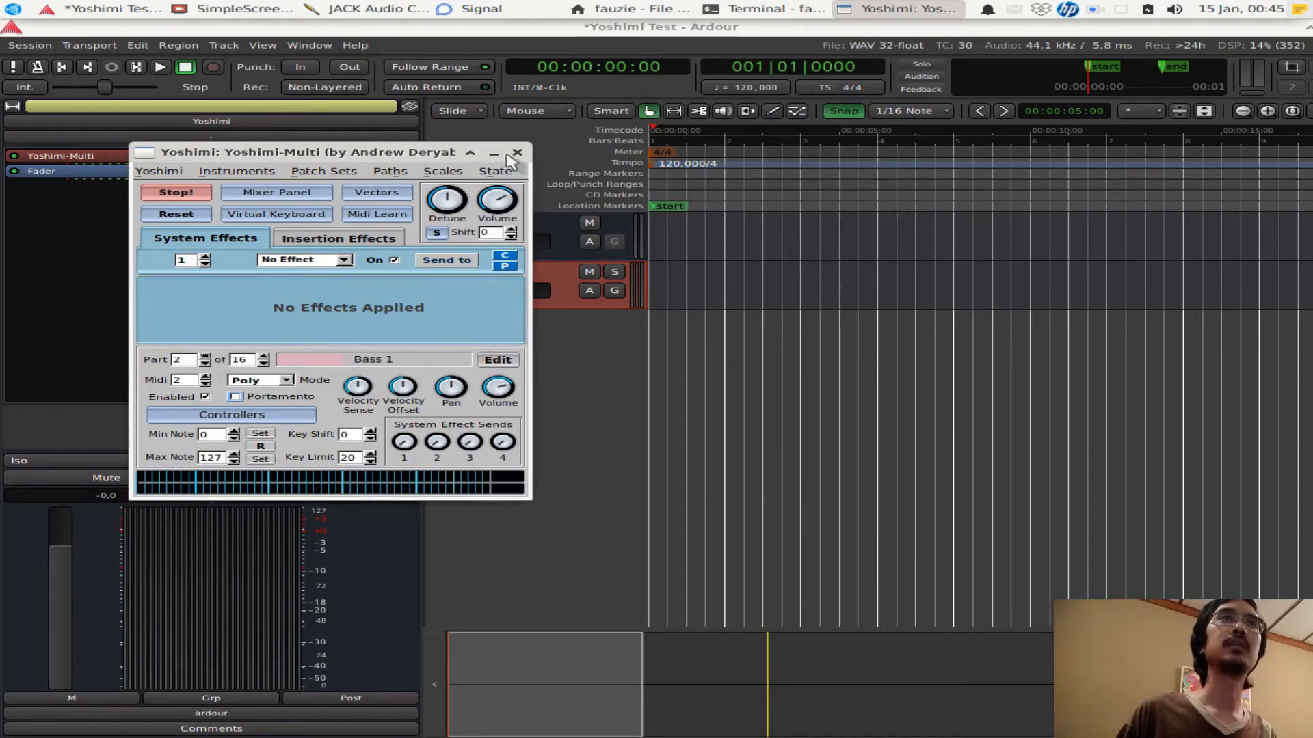
{"action": "left_click", "coordinate": [516, 152]}
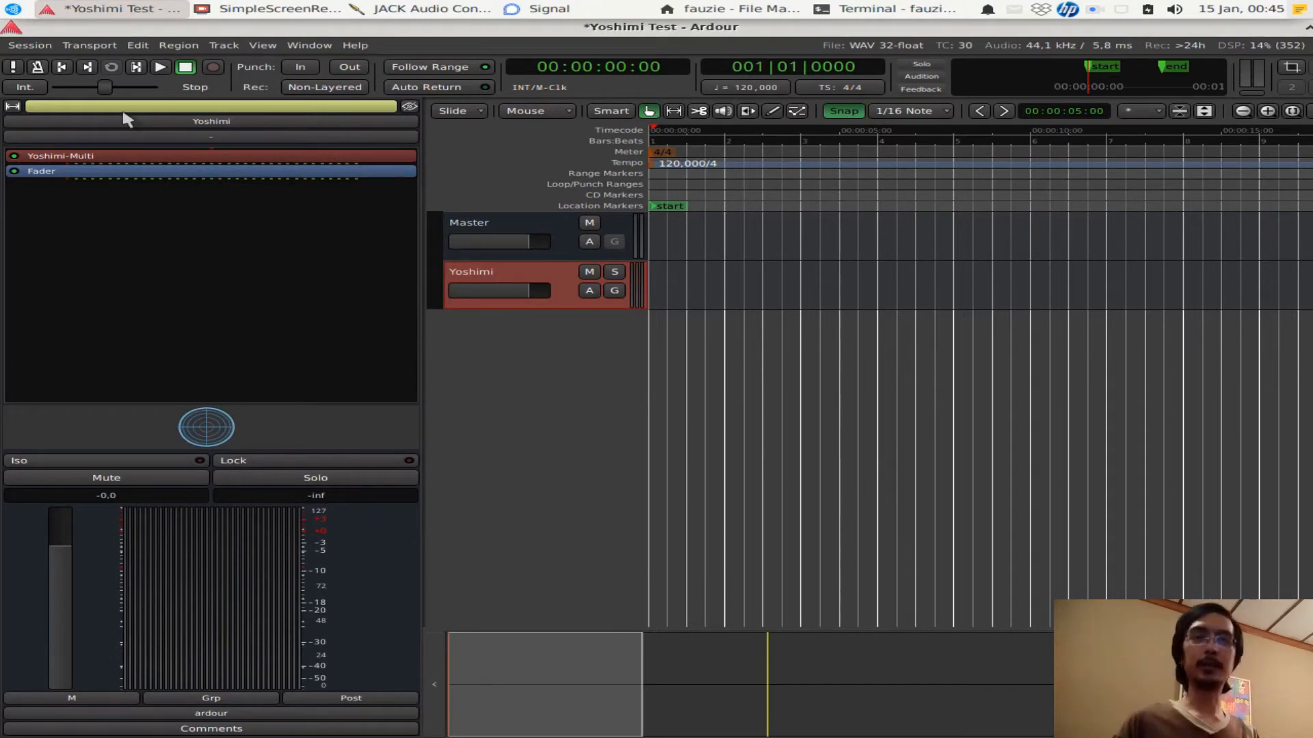
{"action": "mouse_move", "coordinate": [475, 336]}
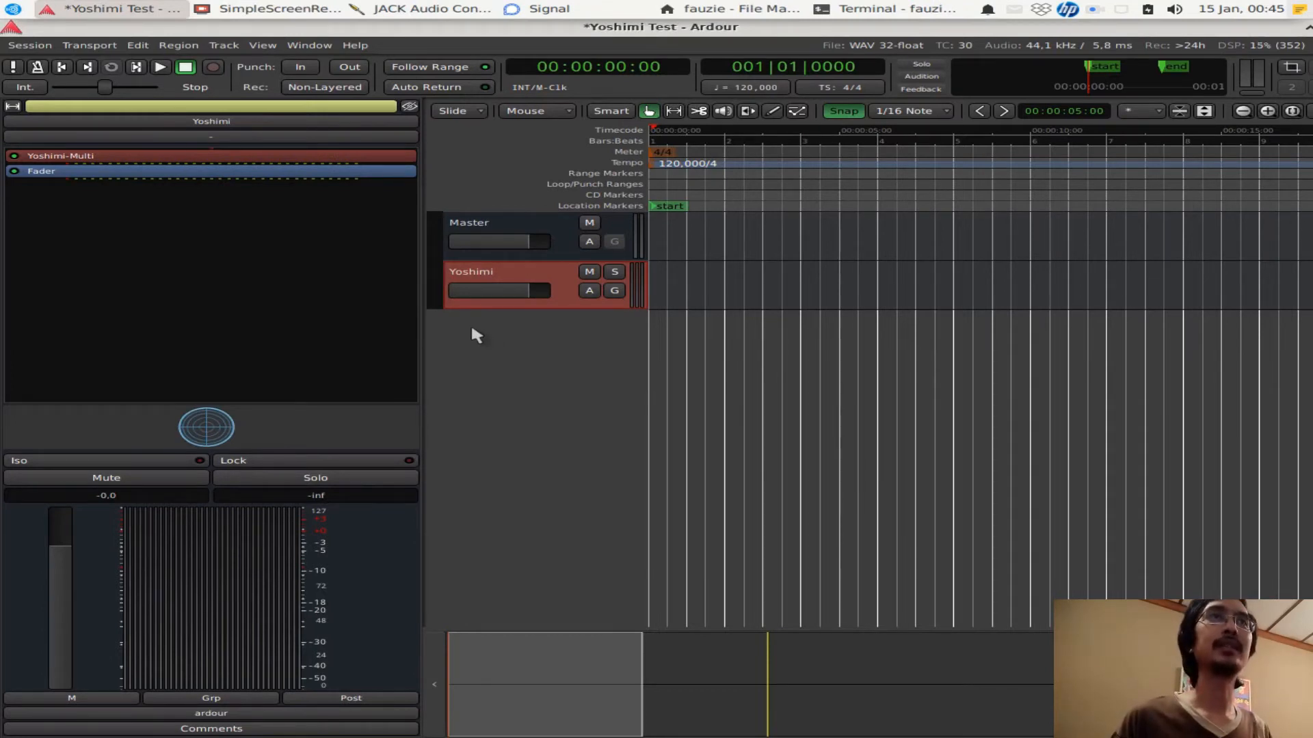
{"action": "mouse_move", "coordinate": [523, 325]}
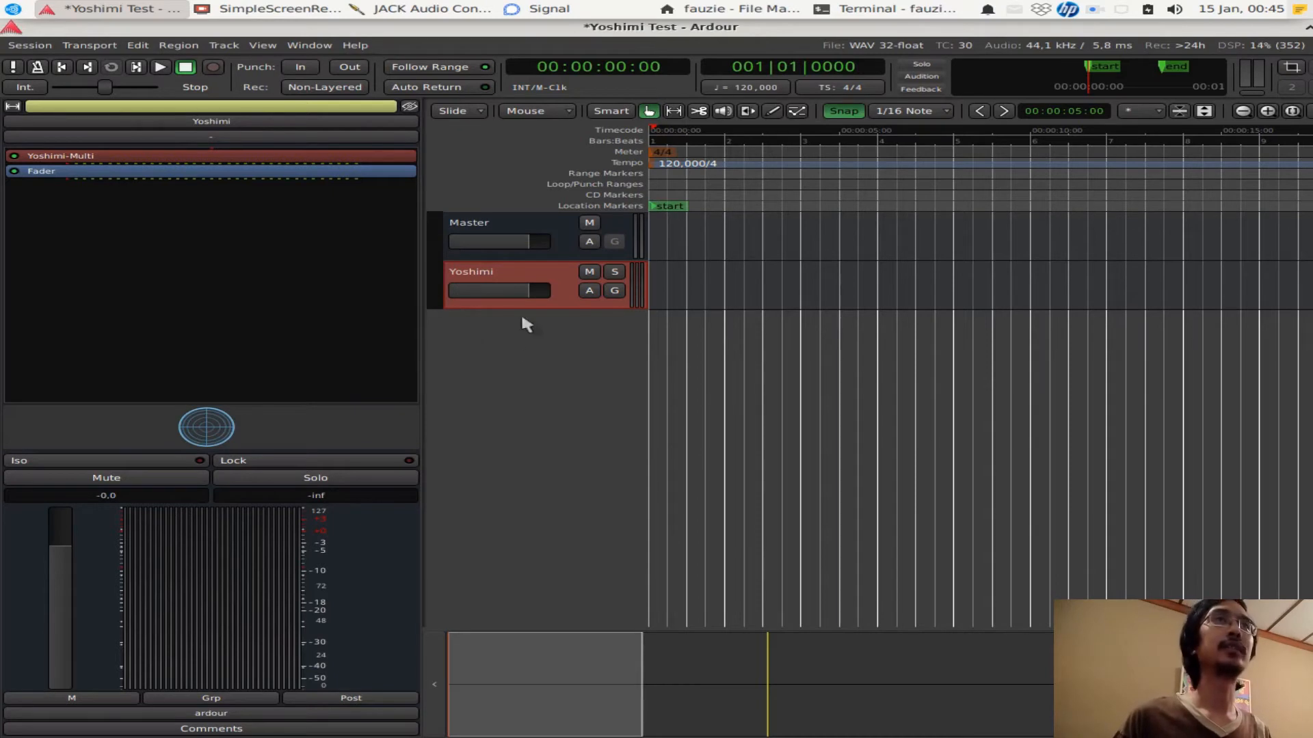
{"action": "mouse_move", "coordinate": [219, 183]}
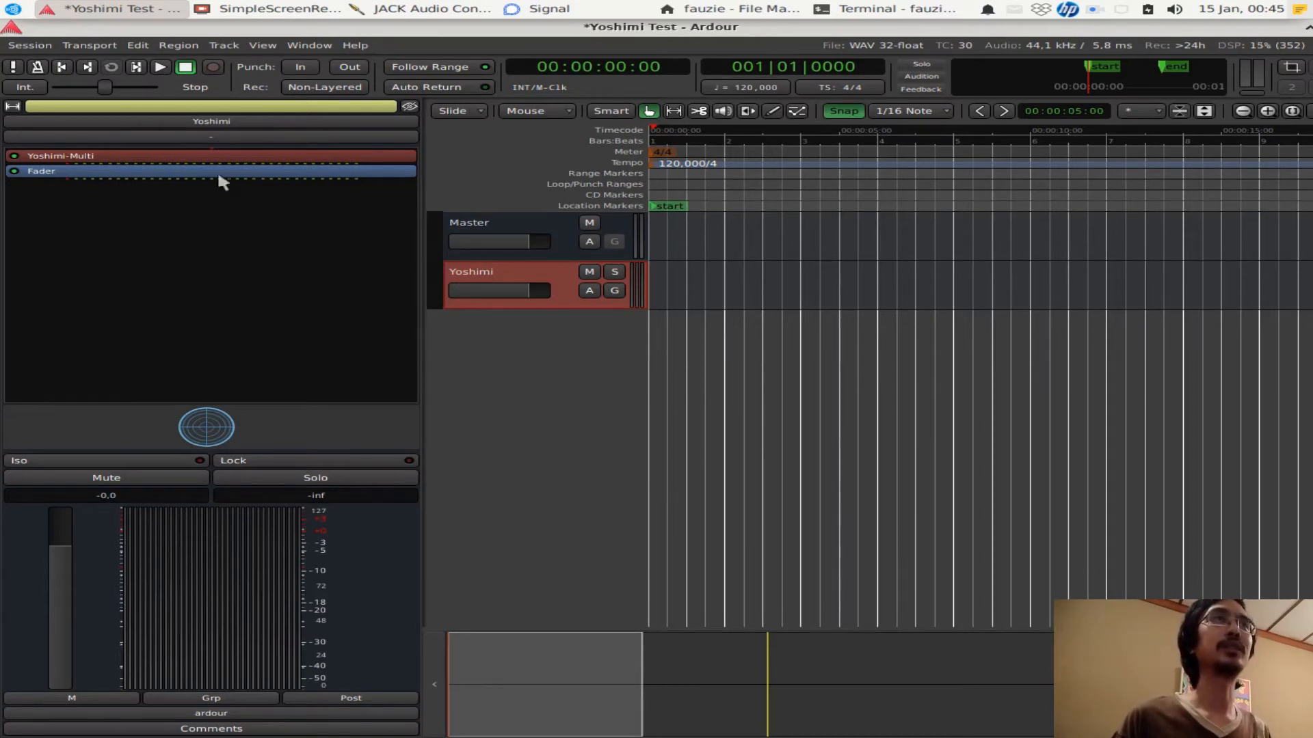
Add a MIDI track named 'Pluck' with no instrument plugin
{"action": "left_click", "coordinate": [29, 45]}
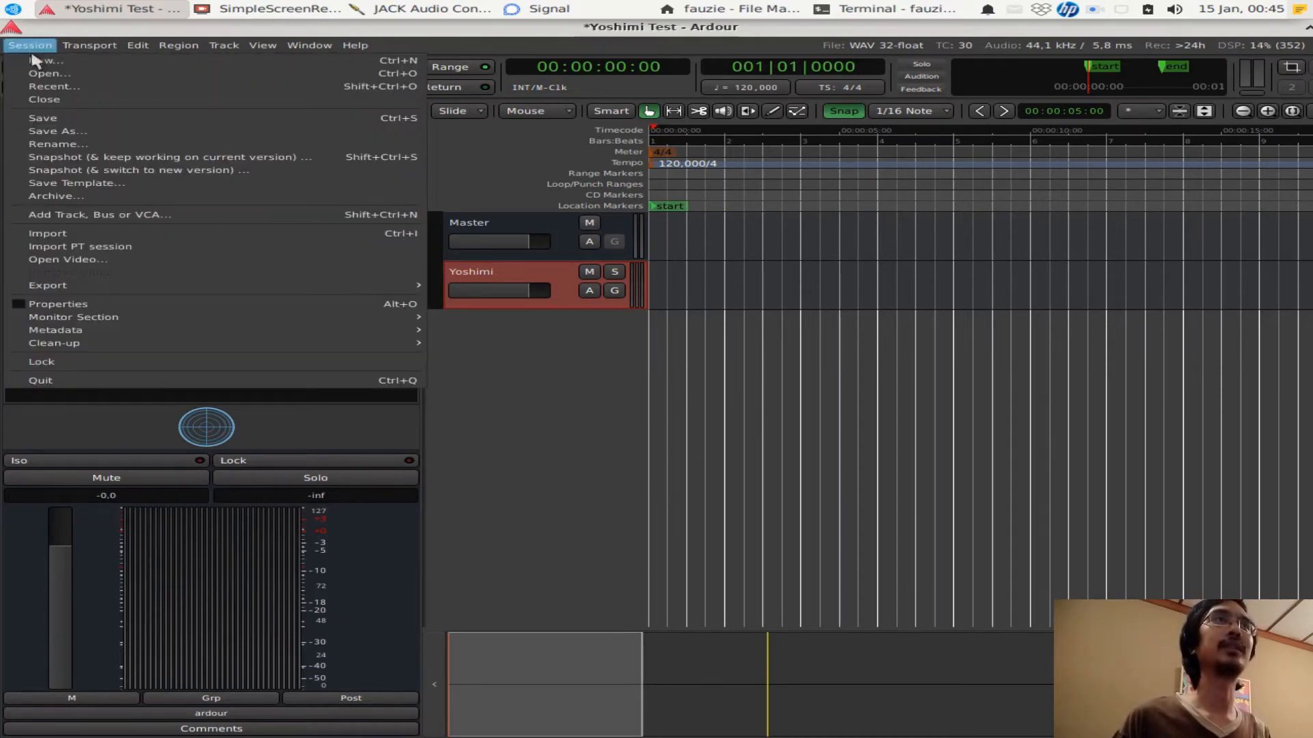
{"action": "left_click", "coordinate": [99, 214]}
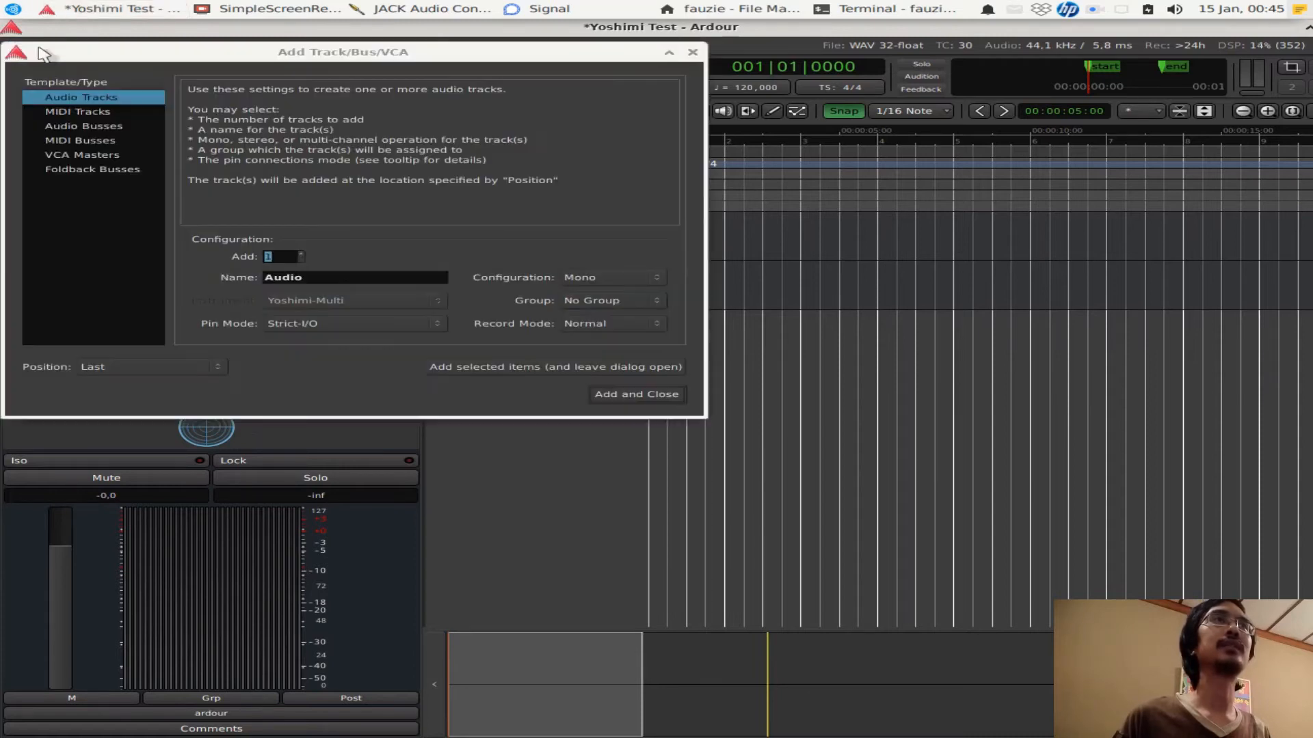
{"action": "mouse_move", "coordinate": [83, 137]}
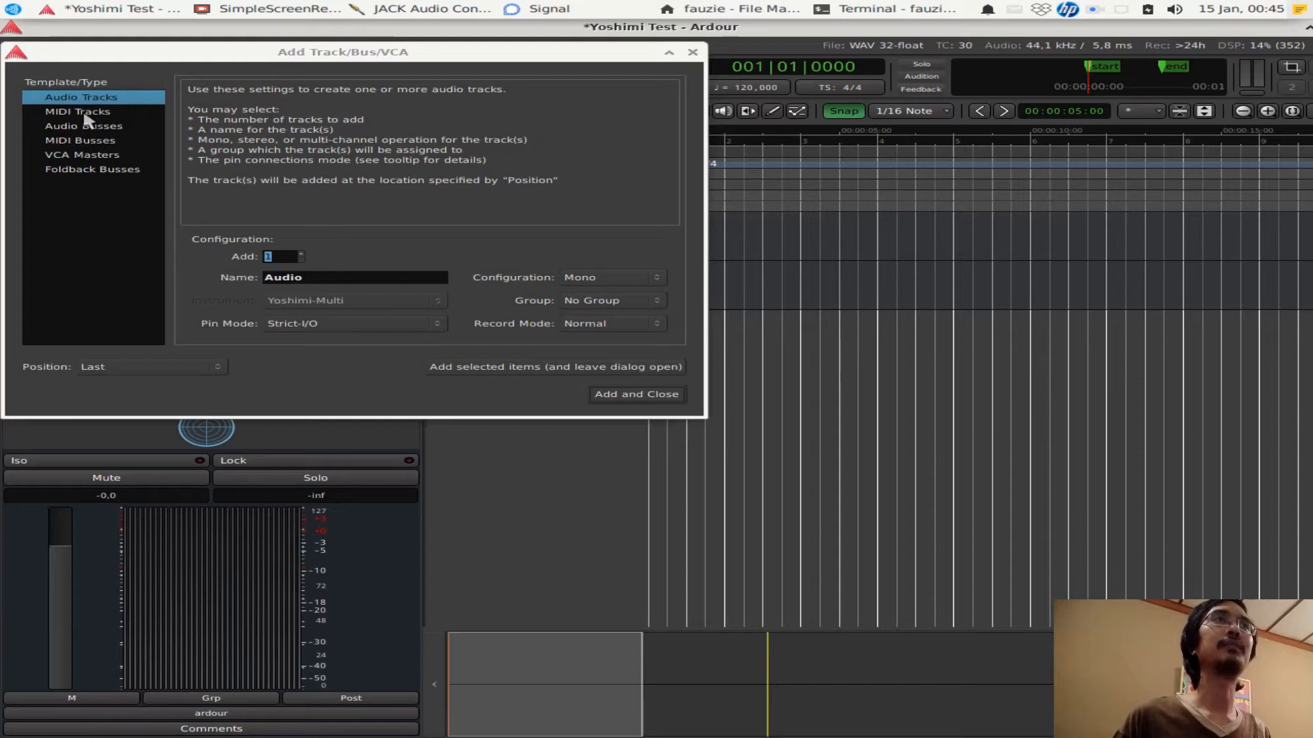
{"action": "left_click", "coordinate": [72, 111]}
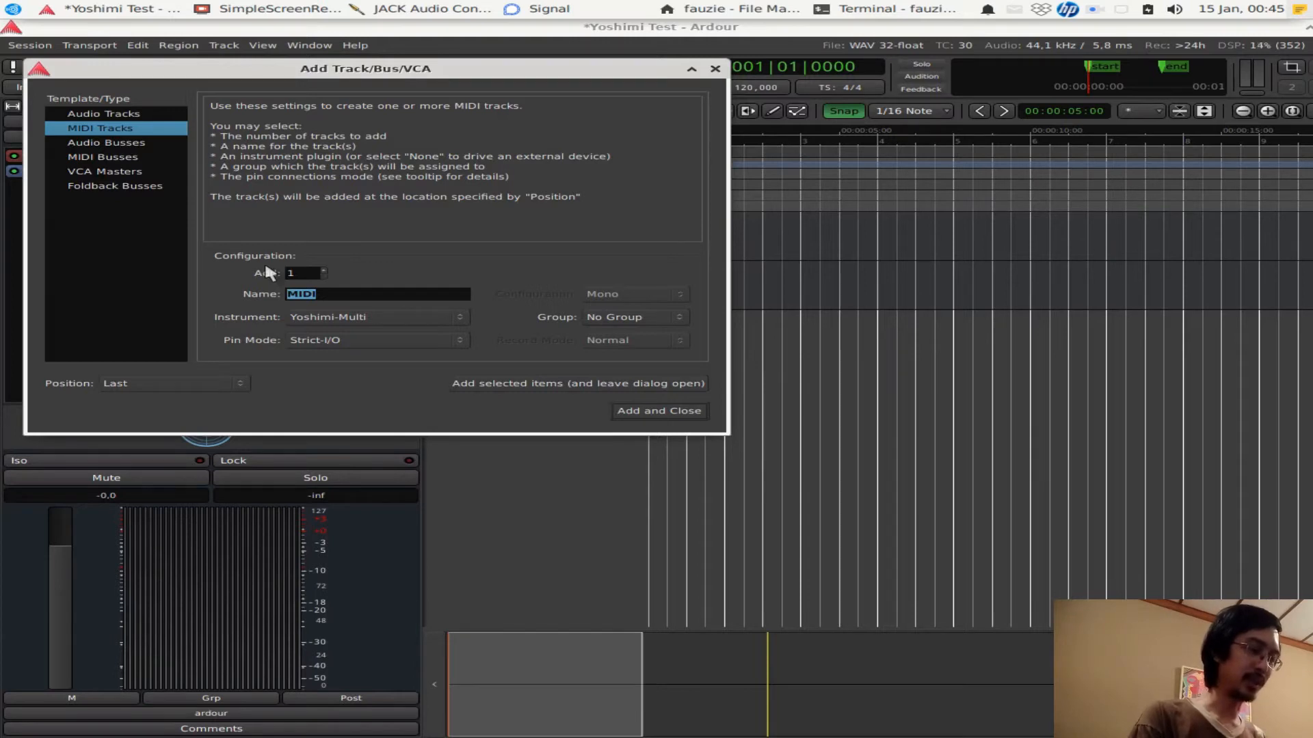
{"action": "type", "text": "Pluck"}
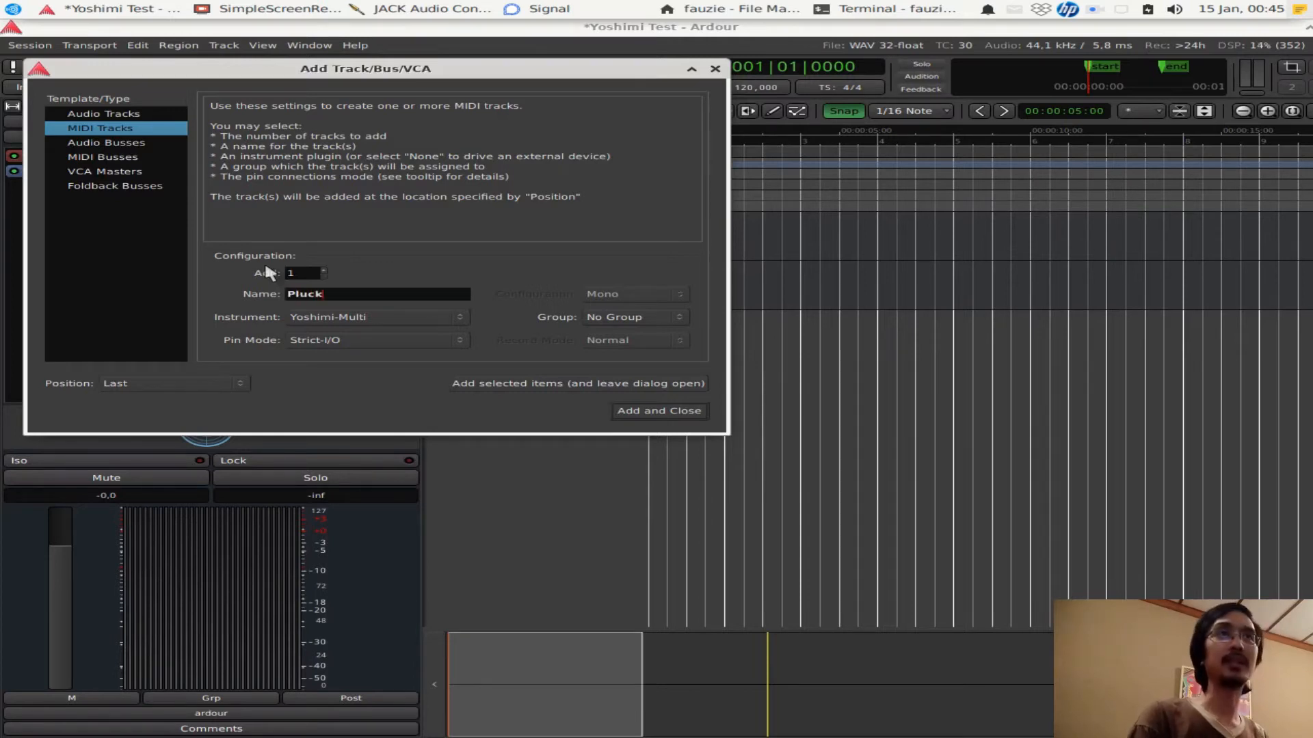
{"action": "mouse_move", "coordinate": [310, 326]}
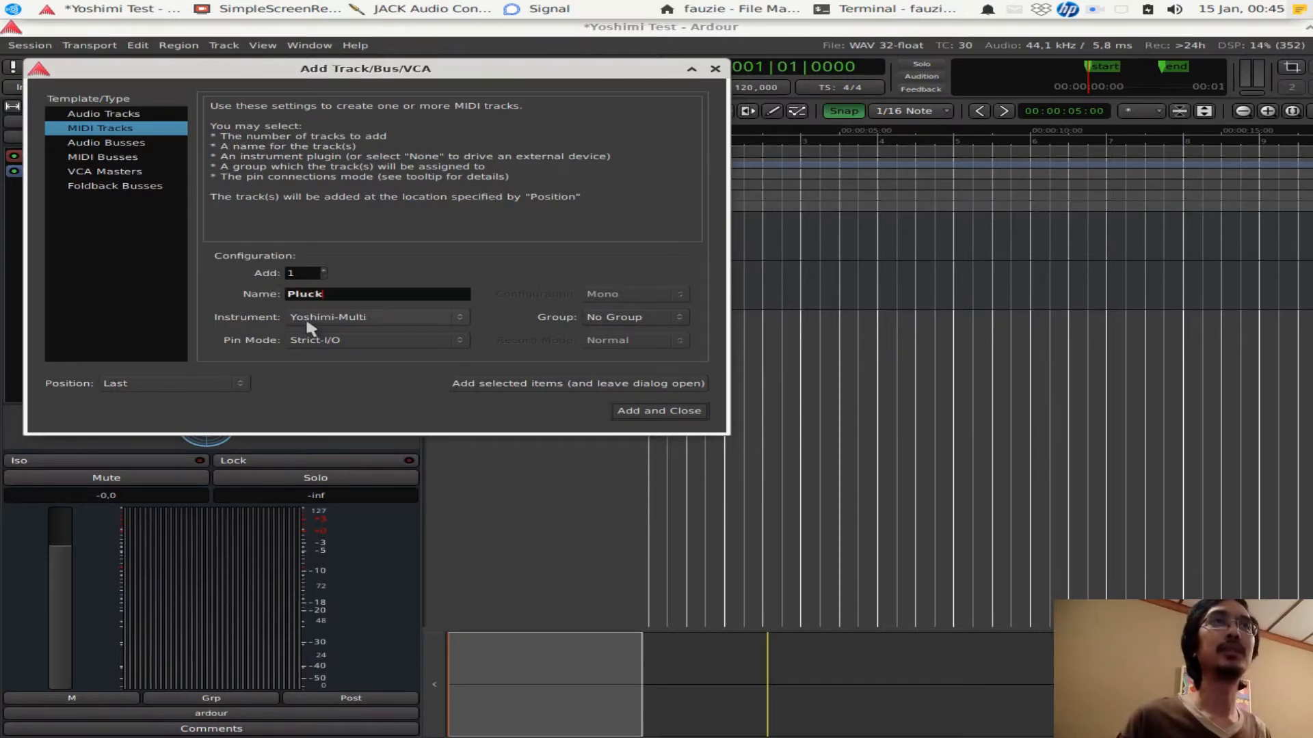
{"action": "left_click", "coordinate": [374, 317]}
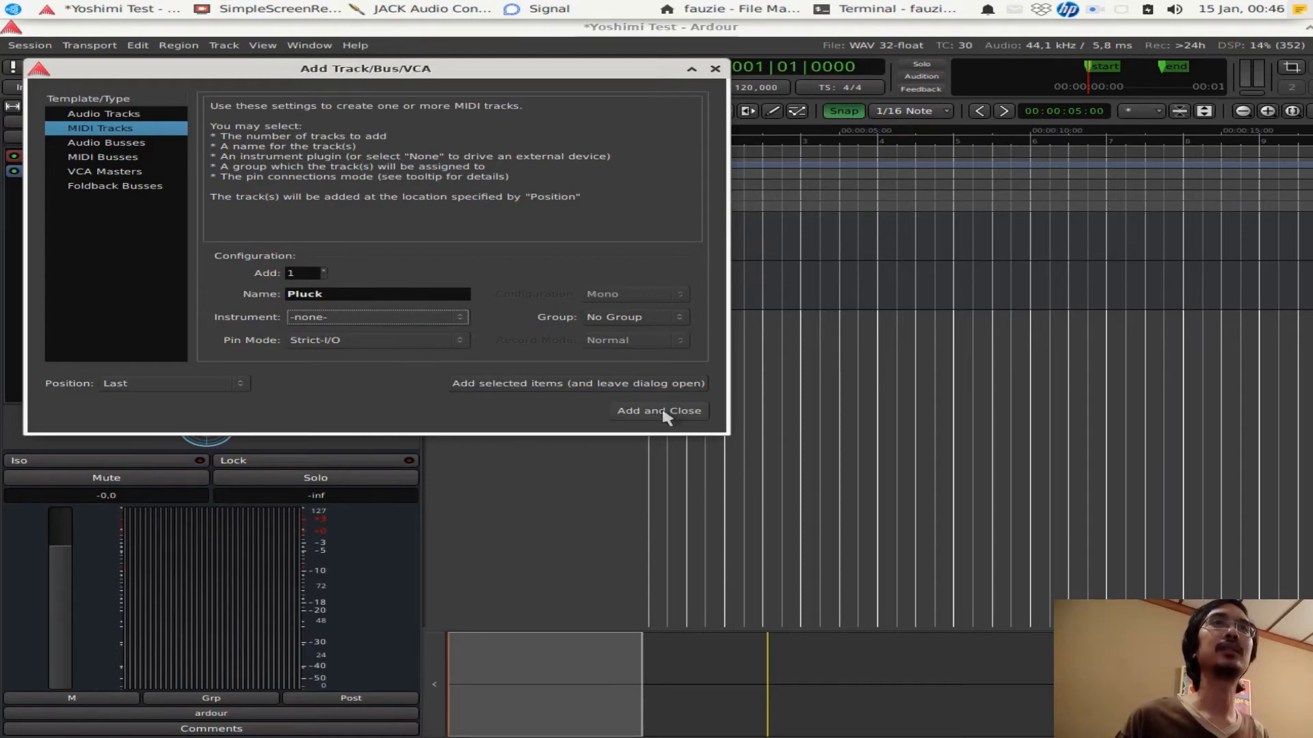
{"action": "left_click", "coordinate": [659, 411]}
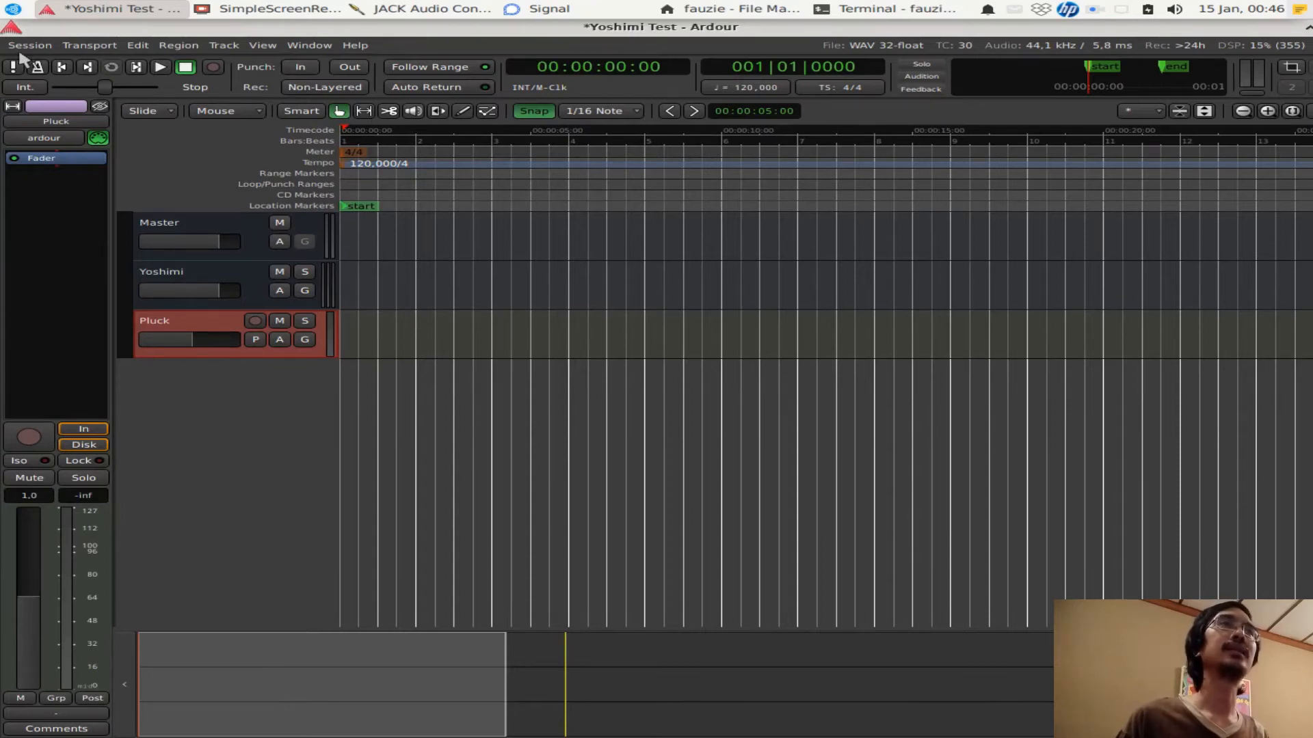
{"action": "mouse_move", "coordinate": [132, 227]}
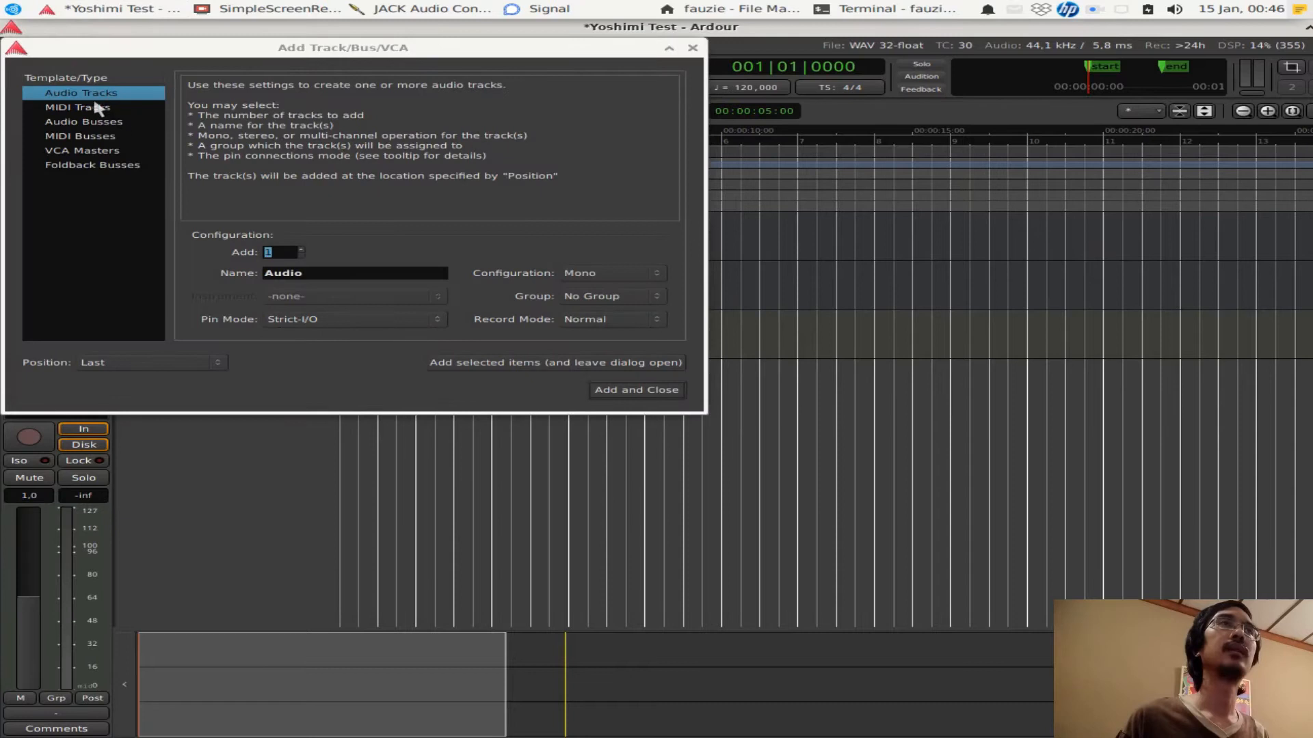
{"action": "mouse_move", "coordinate": [77, 111]}
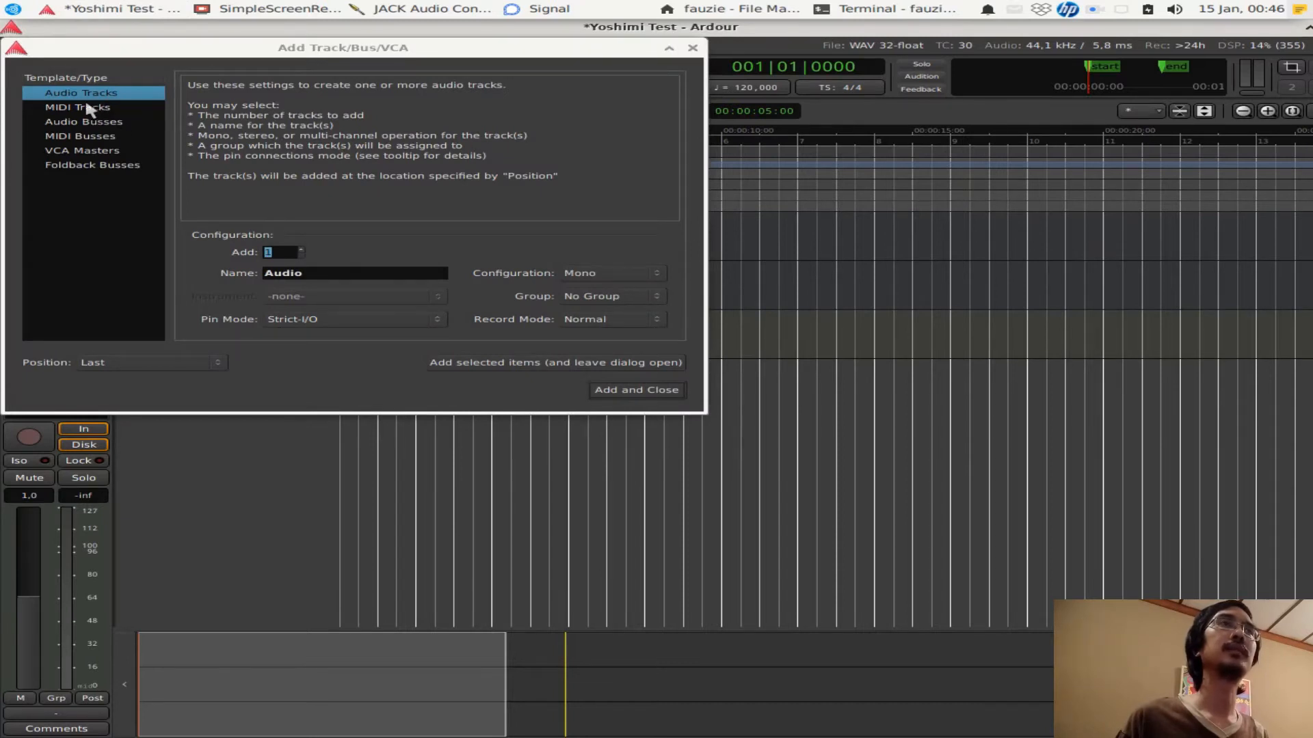
Add another instrument-less MIDI track, renaming it to 'Bas'
{"action": "left_click", "coordinate": [71, 107]}
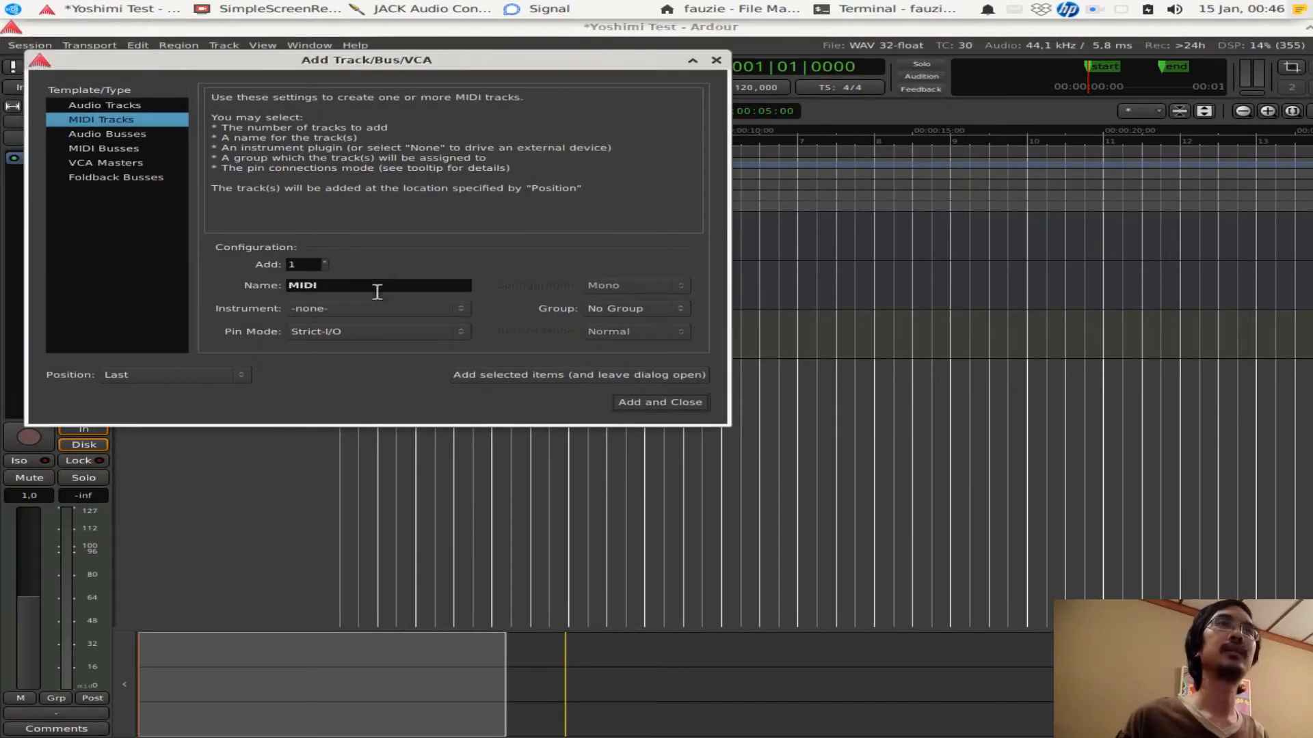
{"action": "double_click", "coordinate": [304, 286]}
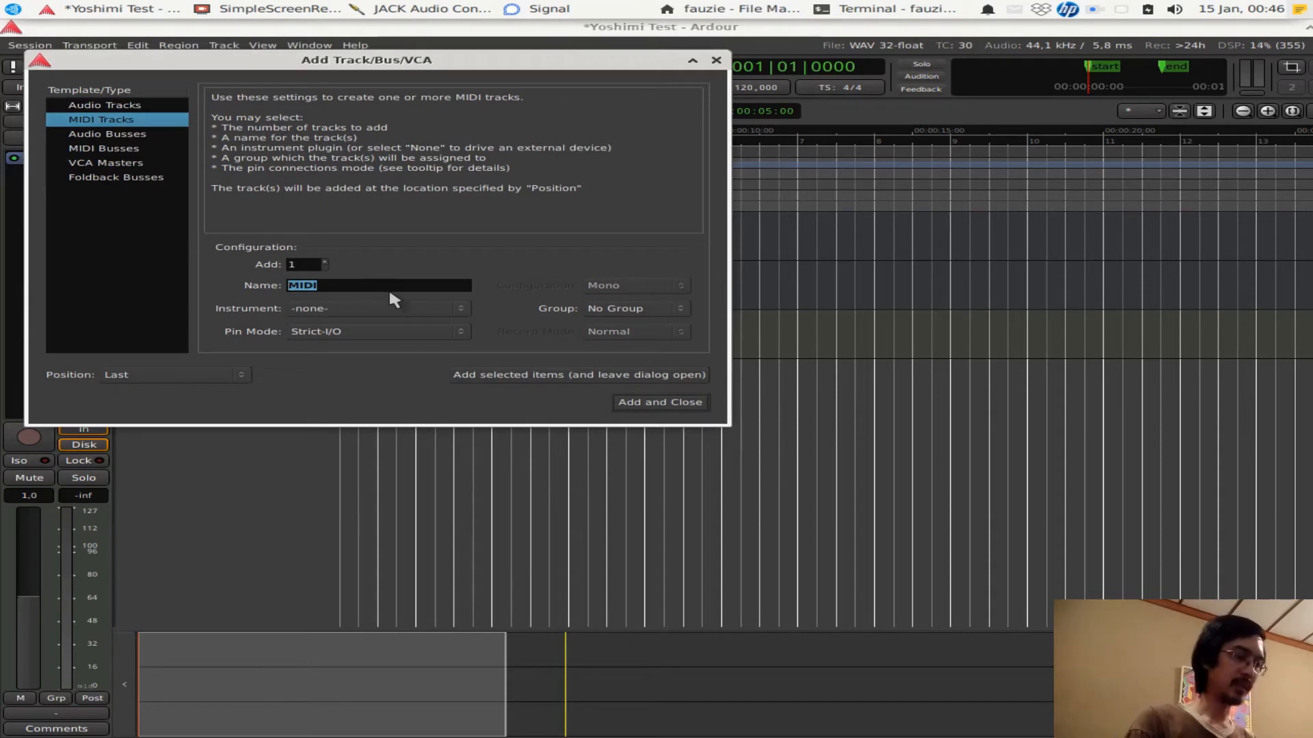
{"action": "type", "text": "Ba"}
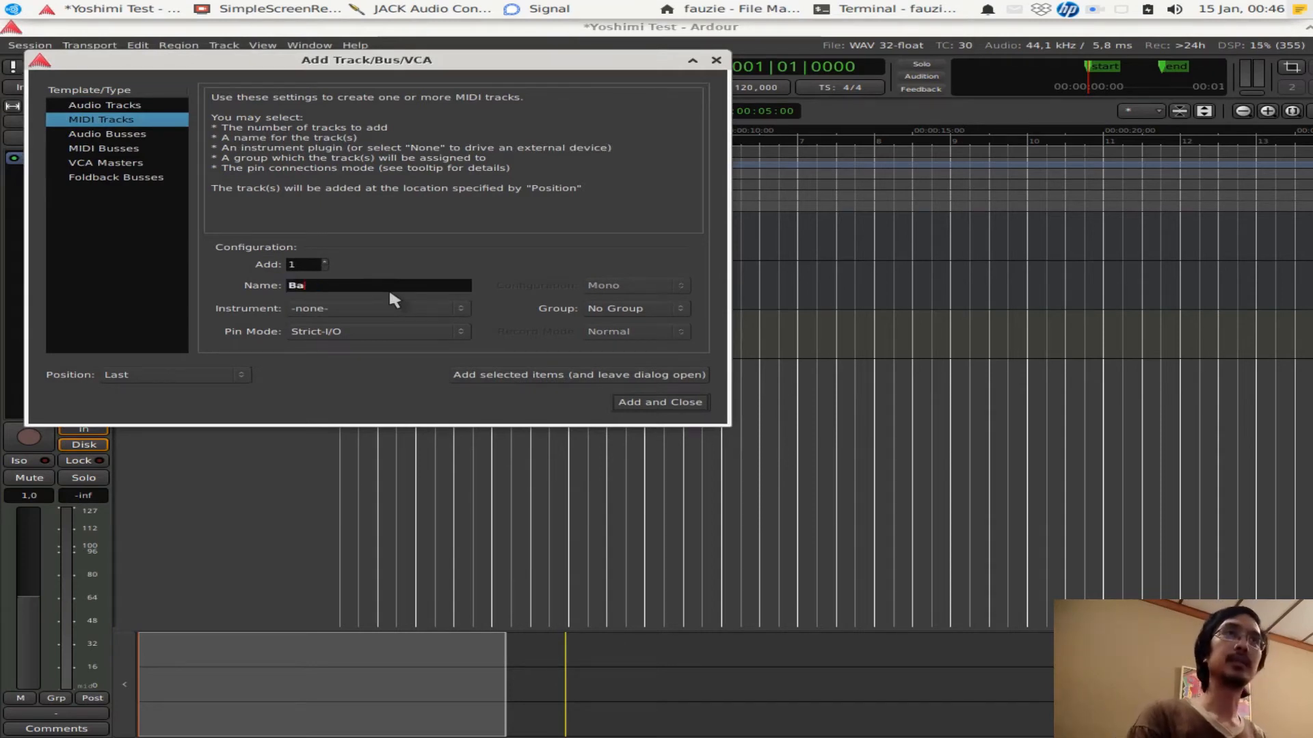
{"action": "type", "text": "s"}
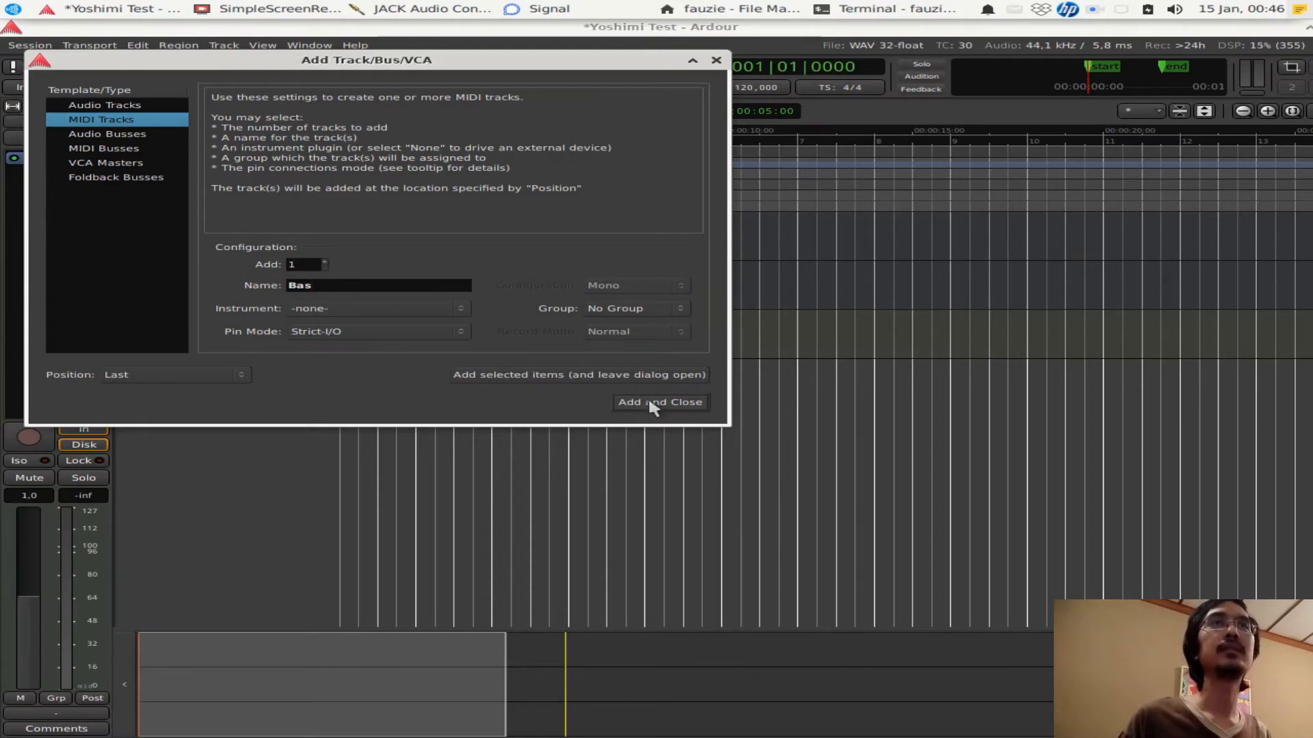
{"action": "left_click", "coordinate": [659, 402]}
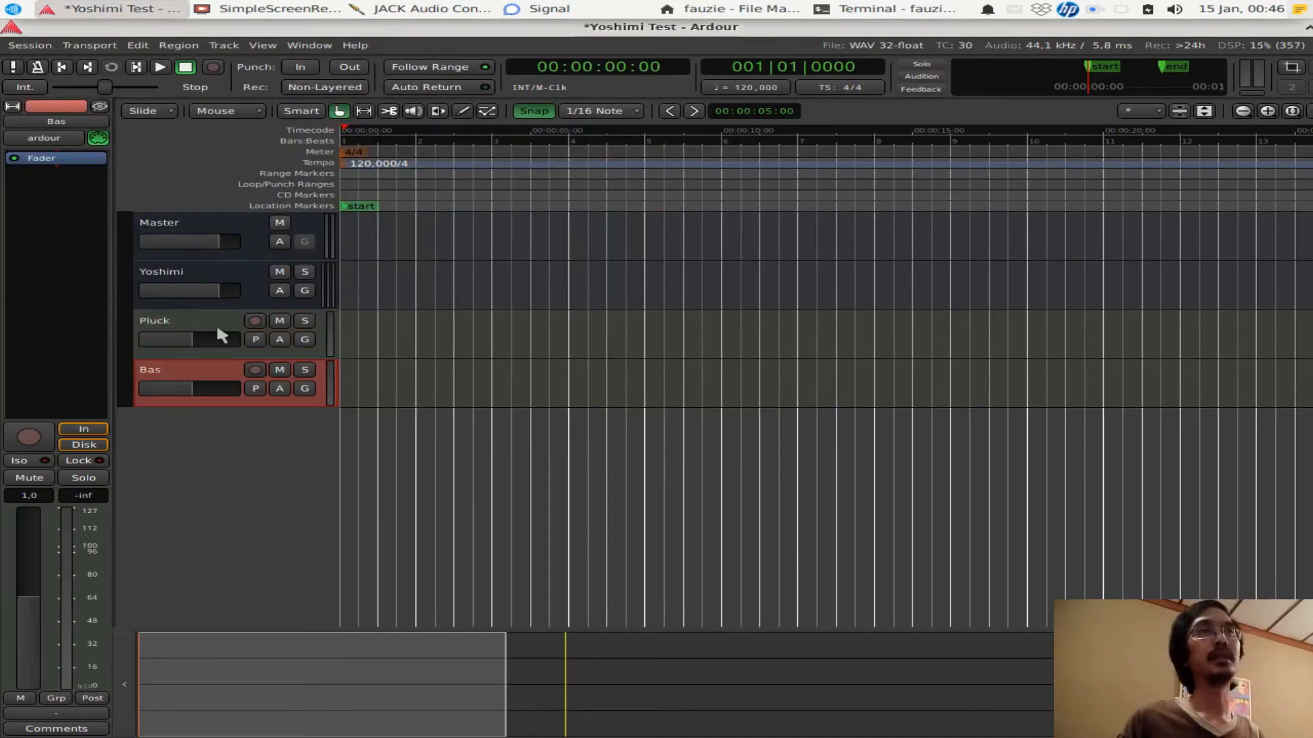
{"action": "mouse_move", "coordinate": [169, 289]}
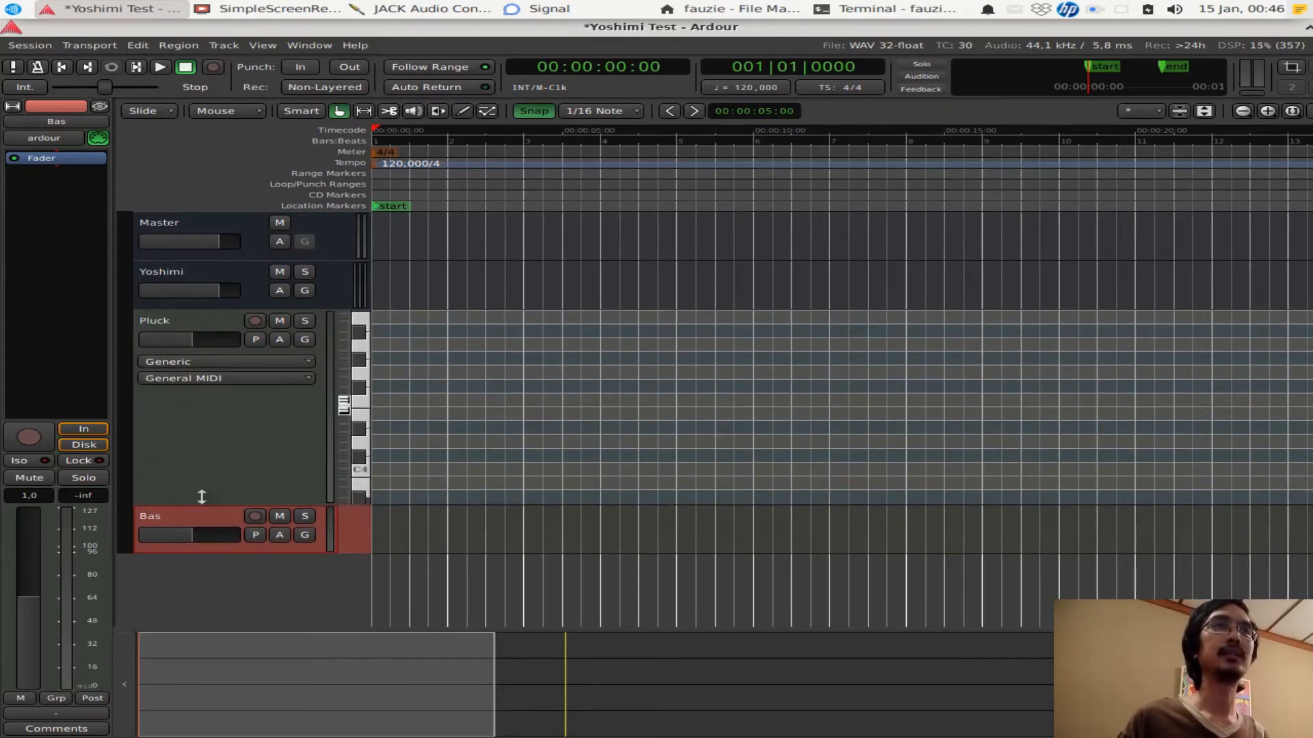
Enlarge the Pluck track and route the Bas track's output to Yoshimi in
{"action": "left_click", "coordinate": [357, 344]}
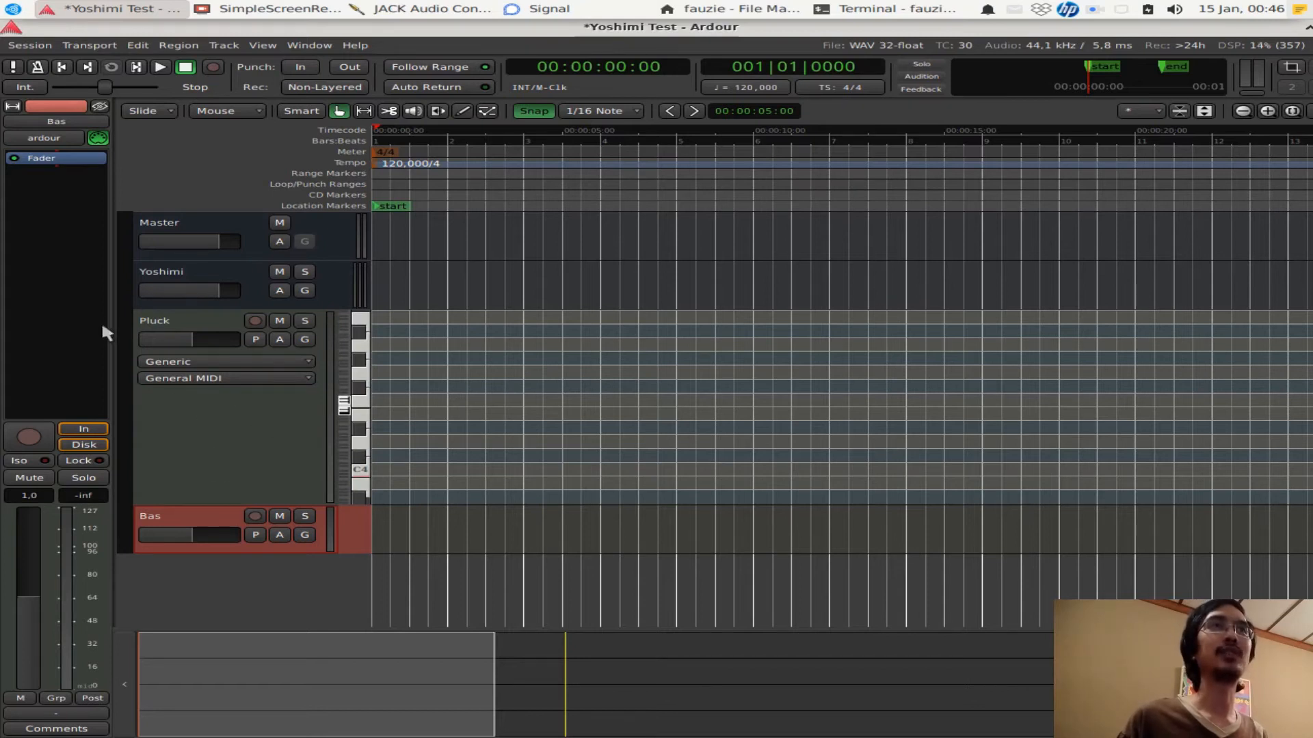
{"action": "mouse_move", "coordinate": [229, 416]}
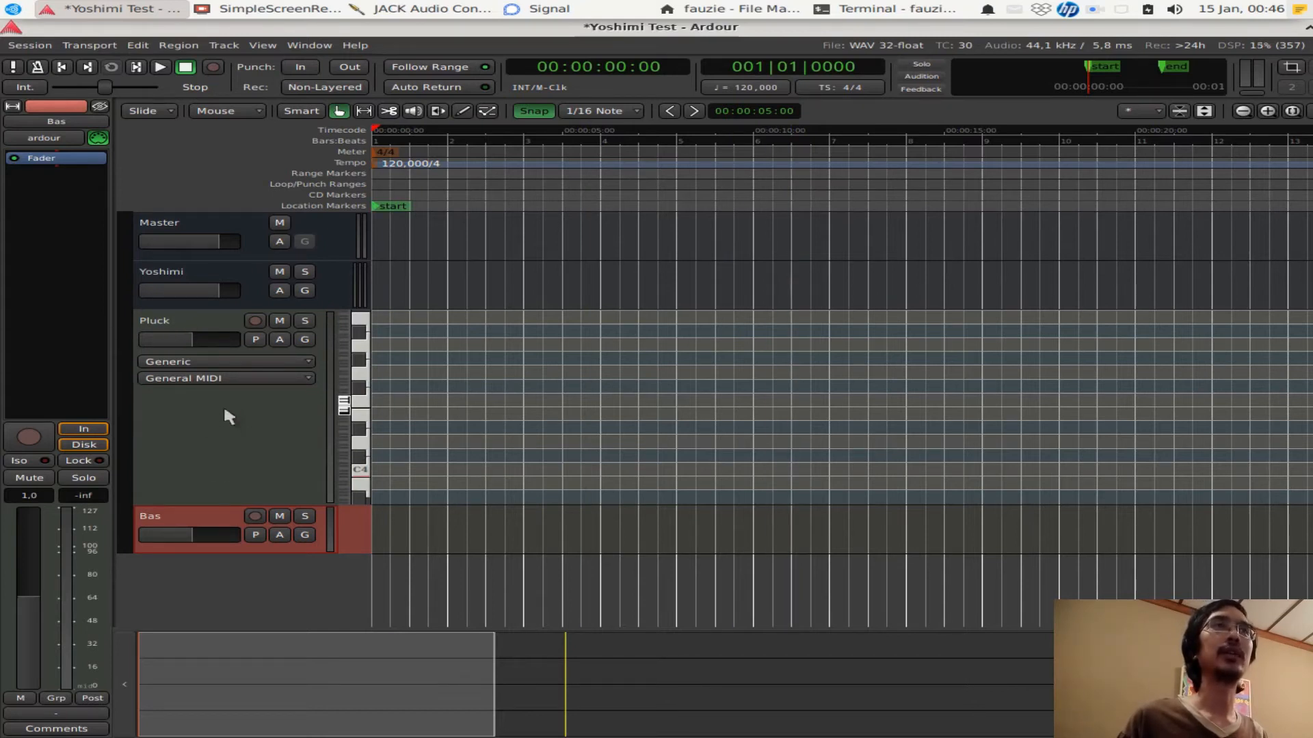
{"action": "left_click", "coordinate": [229, 420]}
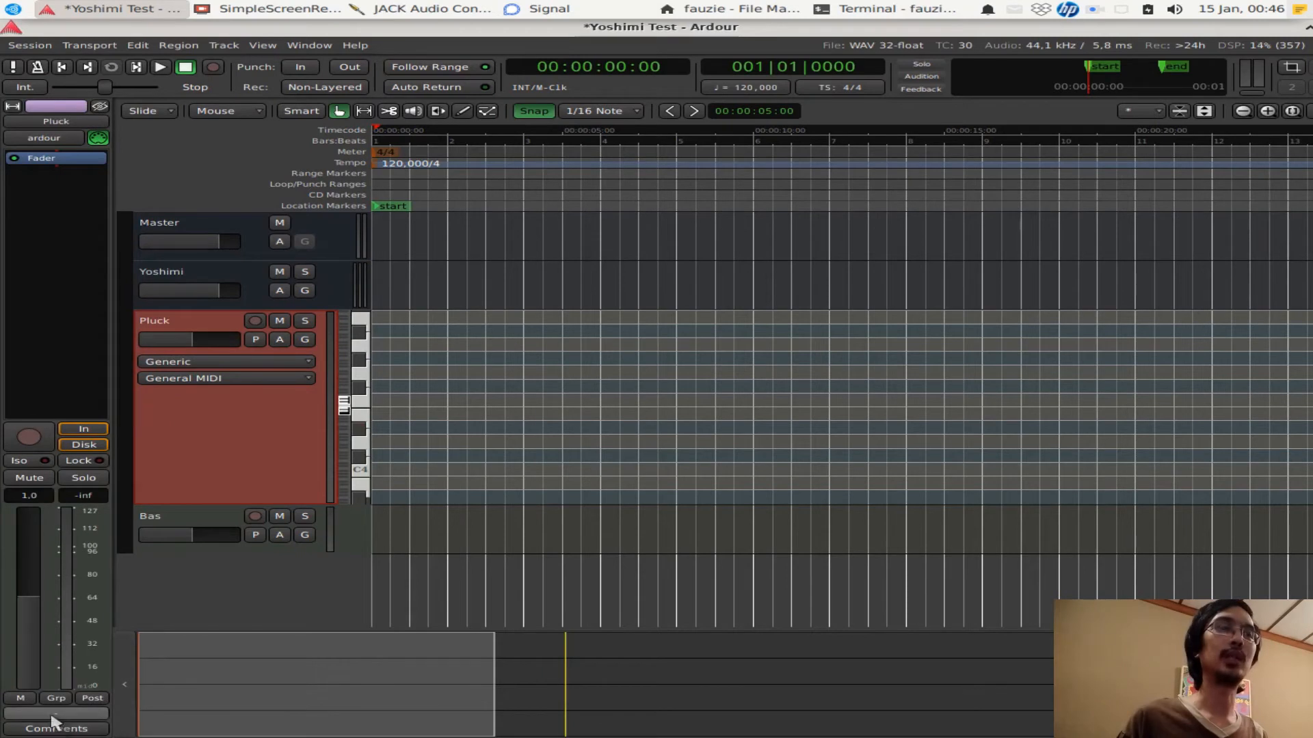
{"action": "left_click", "coordinate": [47, 708]}
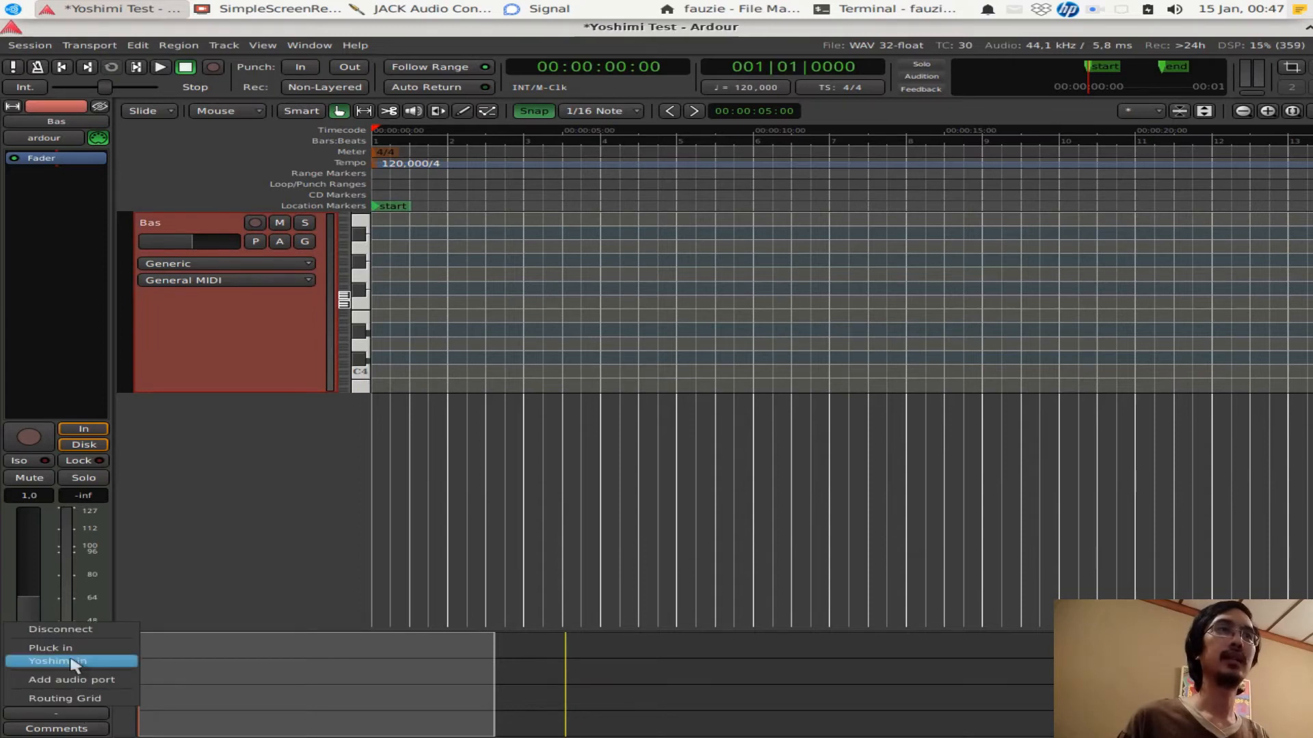
{"action": "left_click", "coordinate": [62, 660]}
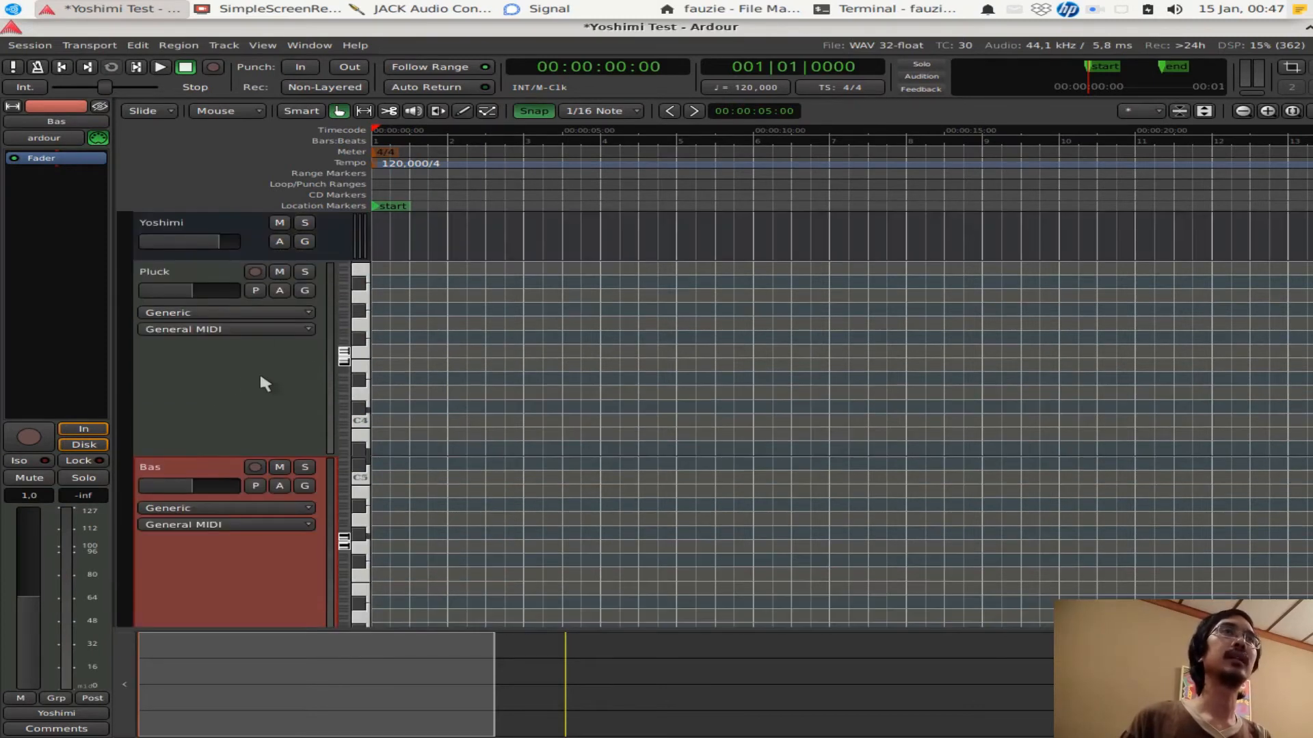
Set the Pluck track to play back on fixed MIDI channel 1
{"action": "left_click", "coordinate": [205, 359]}
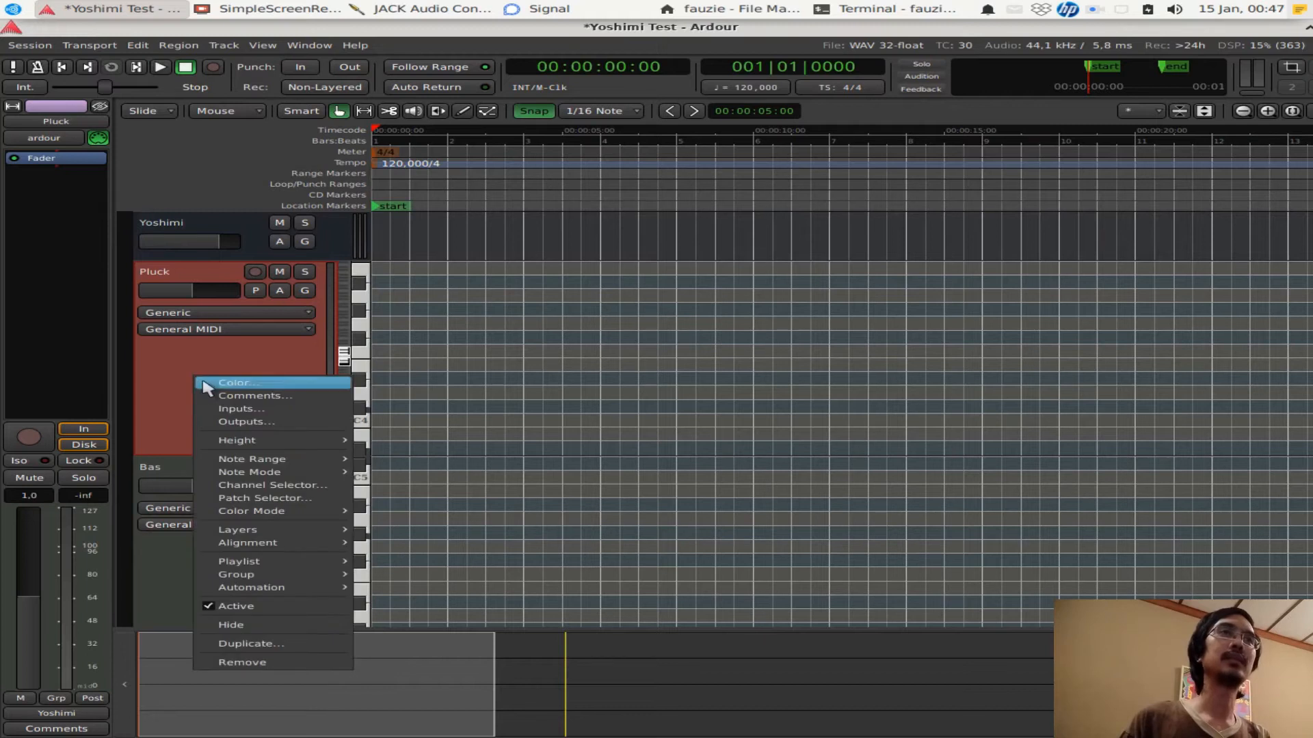
{"action": "left_click", "coordinate": [272, 485]}
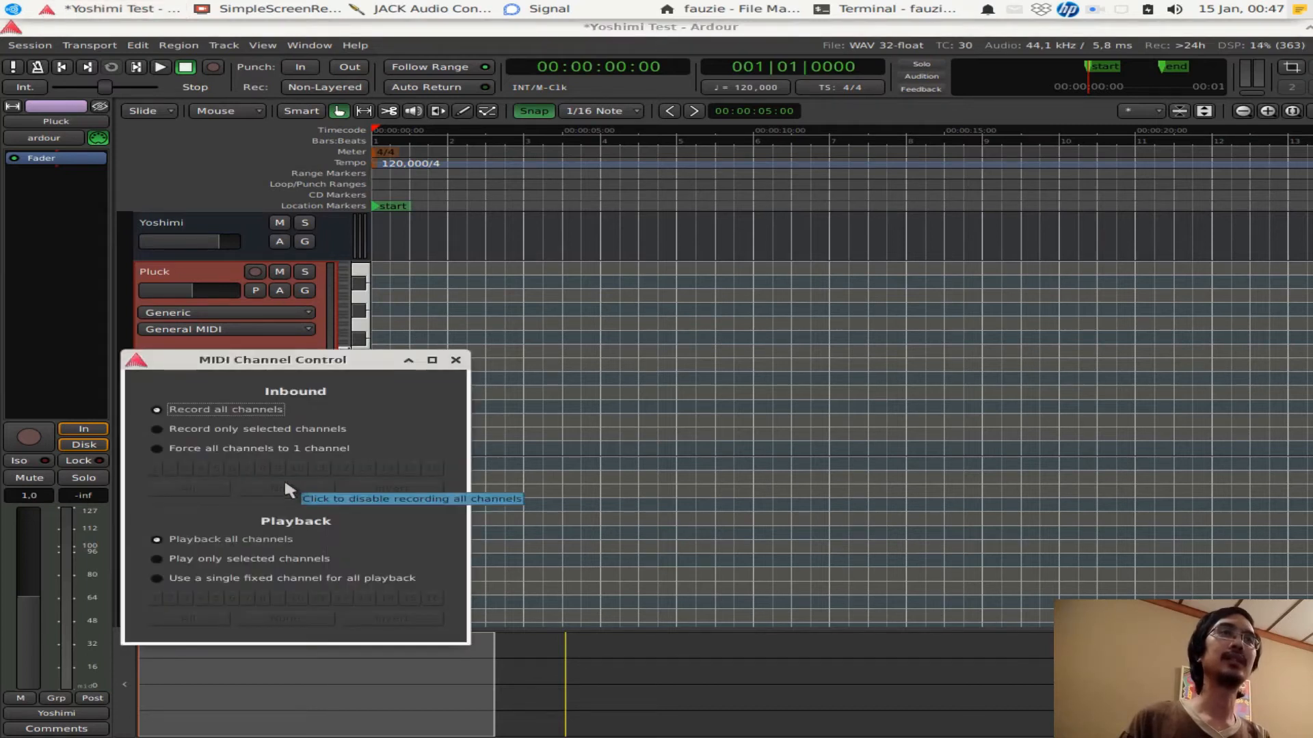
{"action": "left_click", "coordinate": [156, 578]}
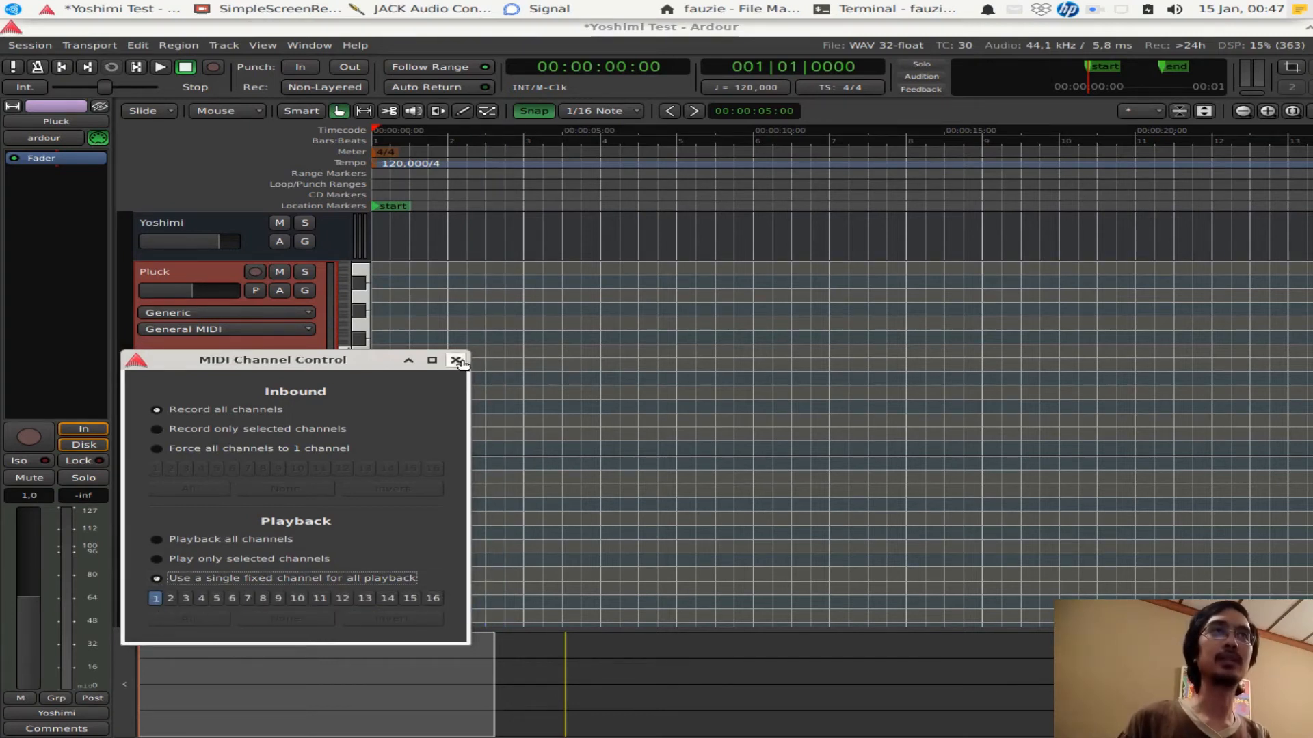
{"action": "left_click", "coordinate": [455, 360]}
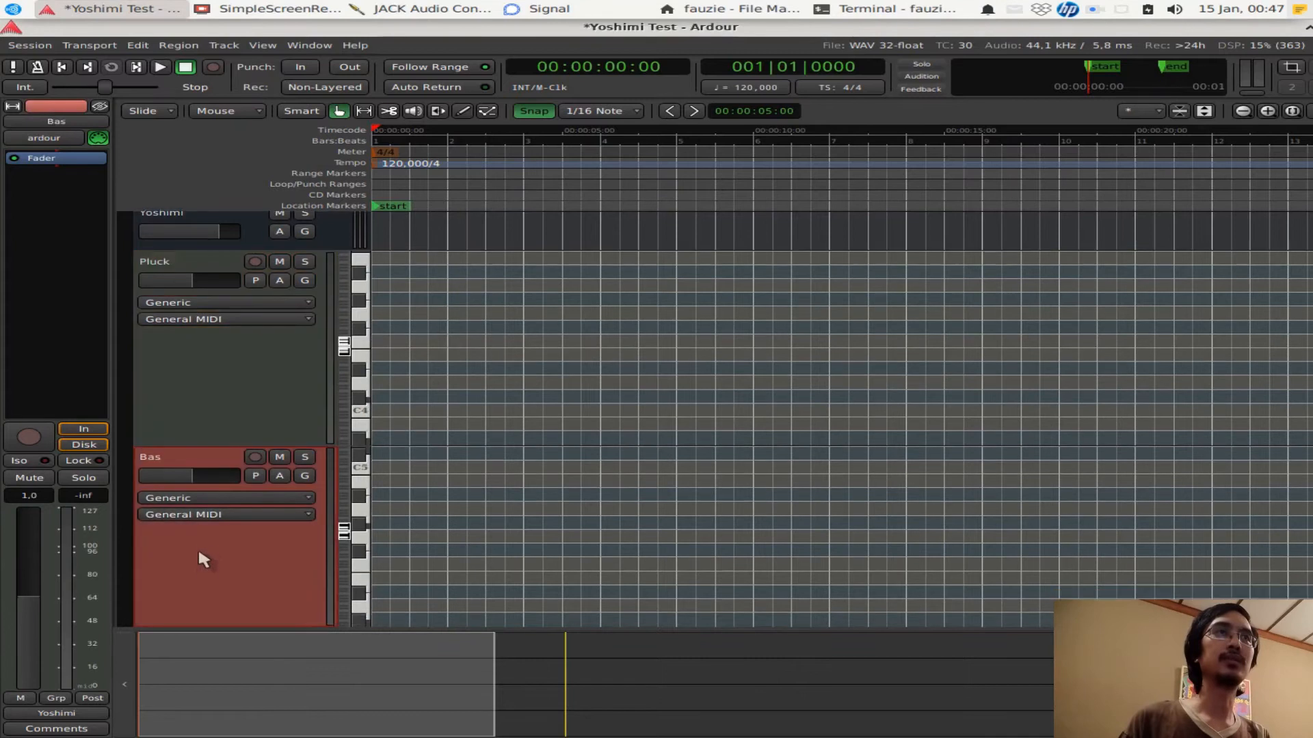
Set the Bas track's Channel Selector to a single fixed playback channel, 2
{"action": "right_click", "coordinate": [202, 560]}
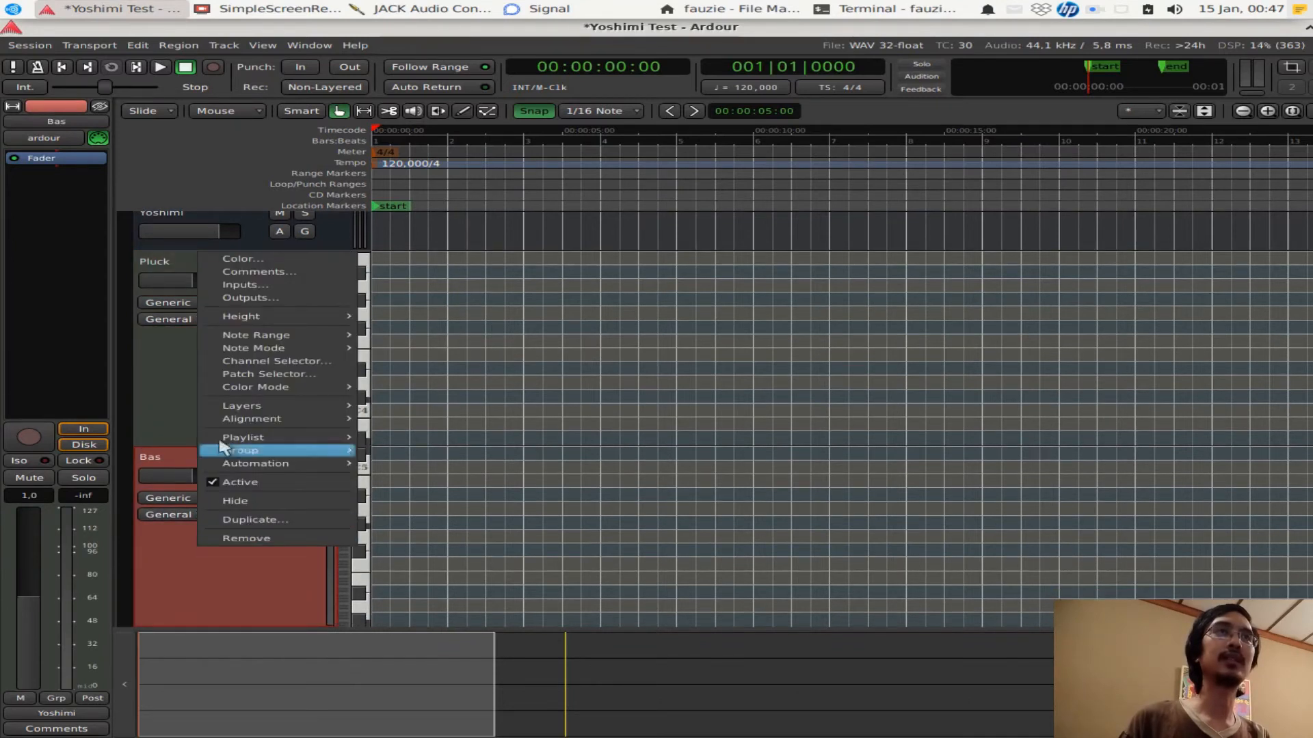
{"action": "left_click", "coordinate": [277, 361]}
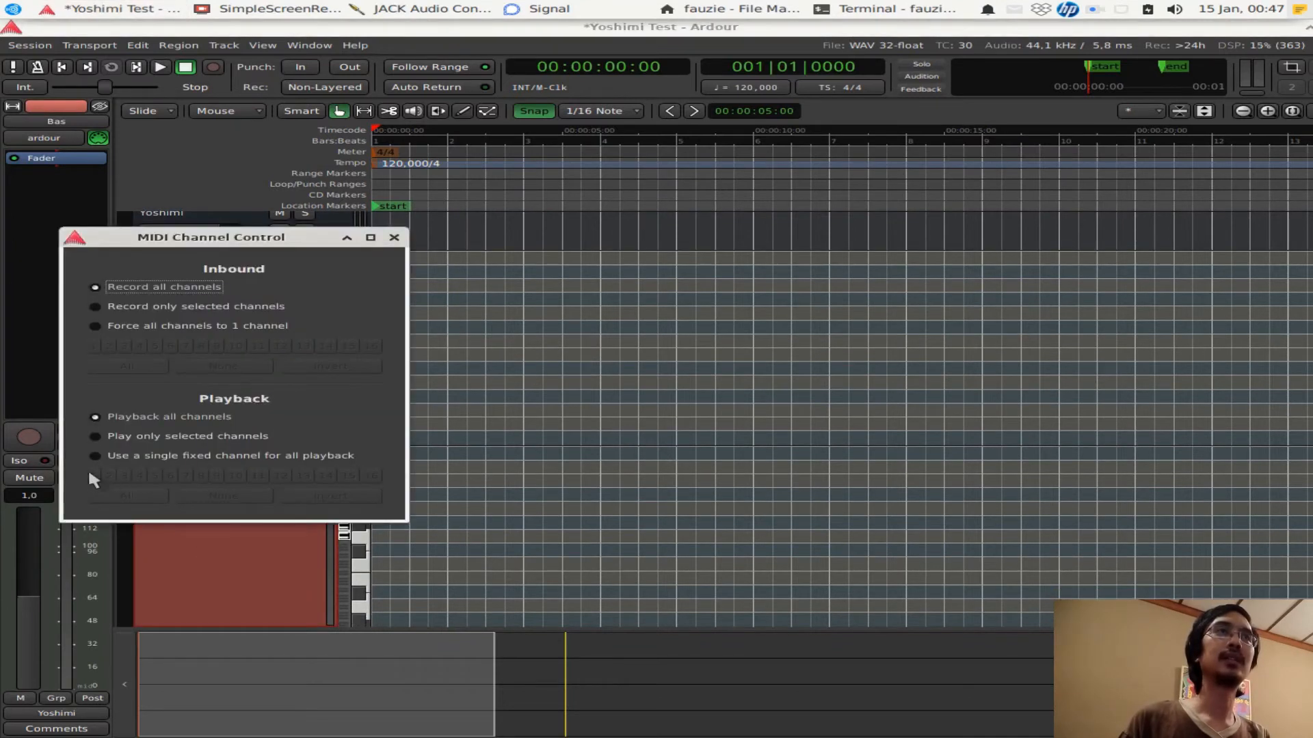
{"action": "left_click", "coordinate": [95, 455]}
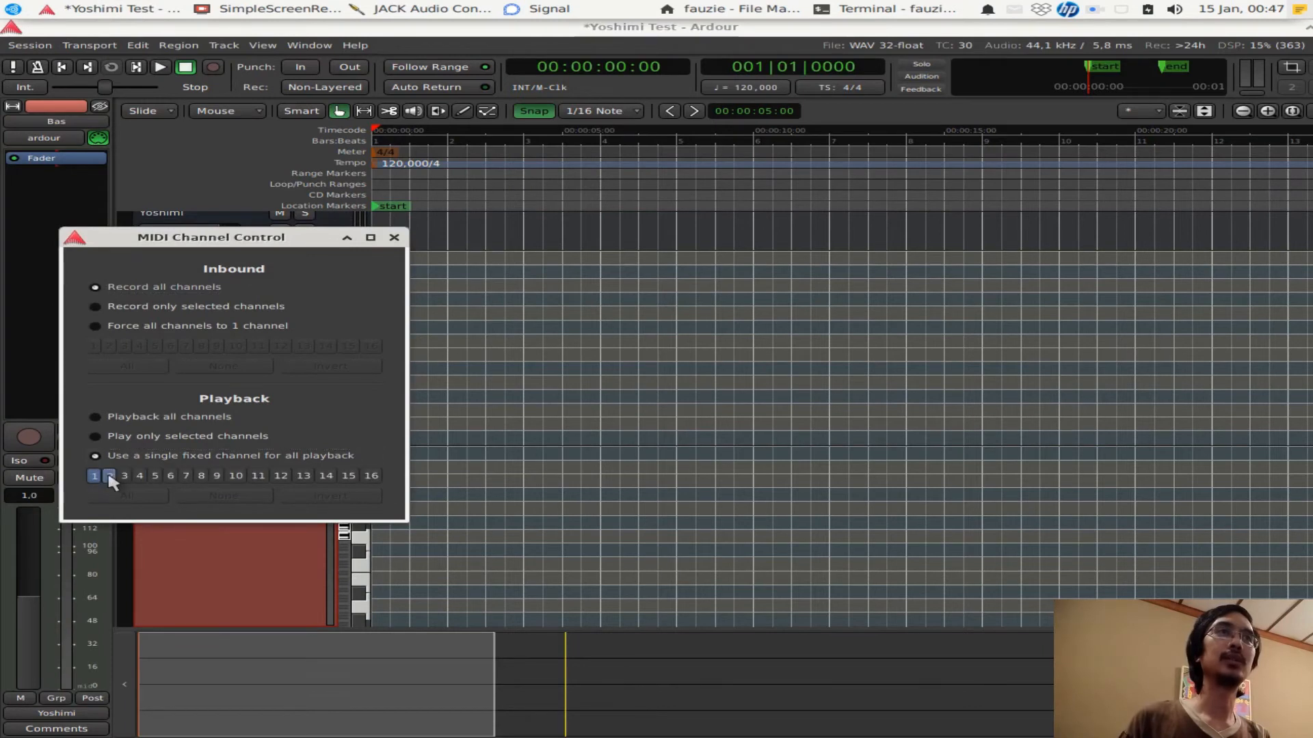
{"action": "left_click", "coordinate": [109, 476]}
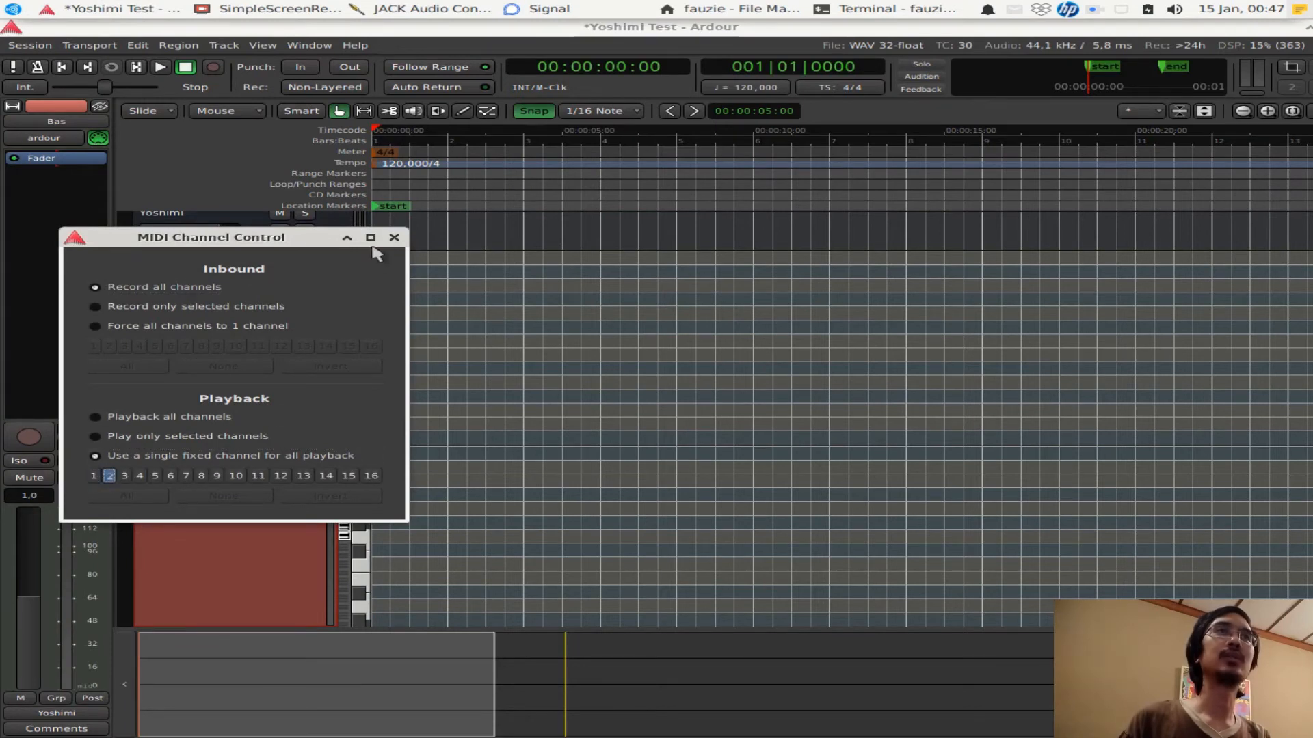
{"action": "left_click", "coordinate": [395, 237]}
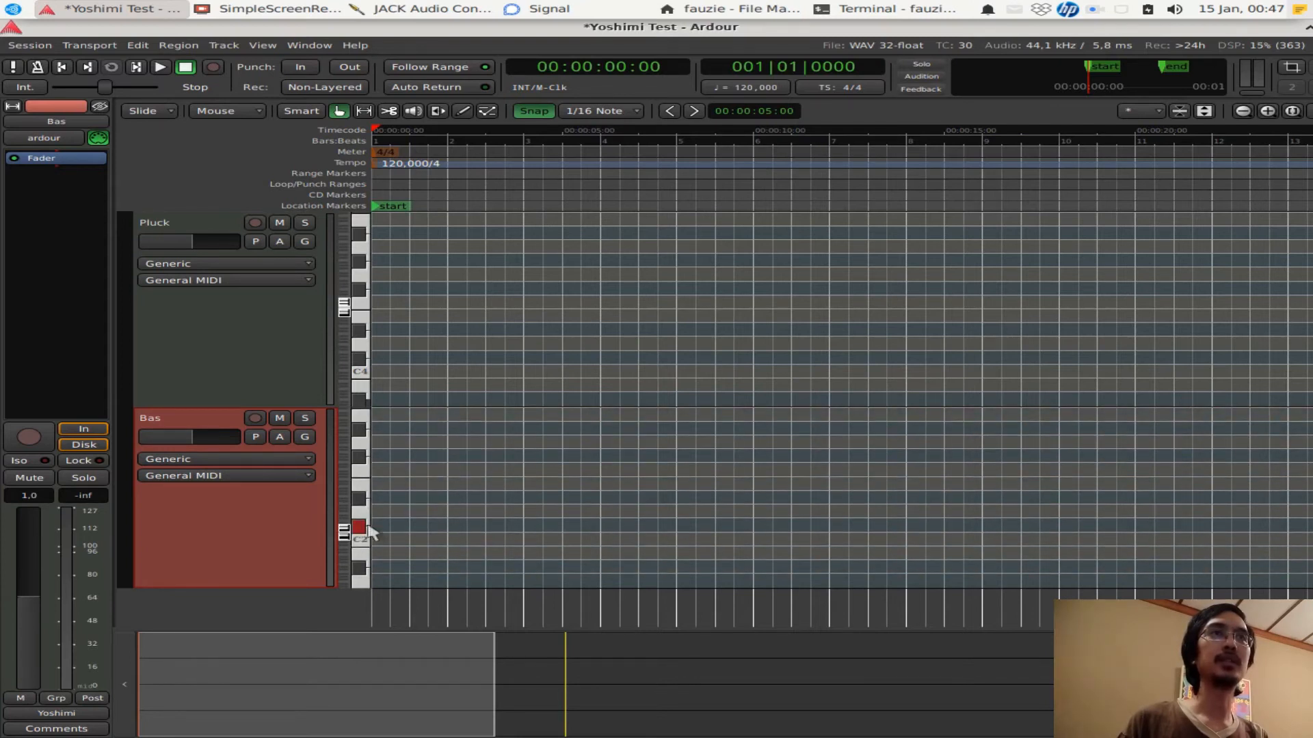
Draw a Bas MIDI region with a repeated bass note pattern and start playback
{"action": "left_click", "coordinate": [358, 539]}
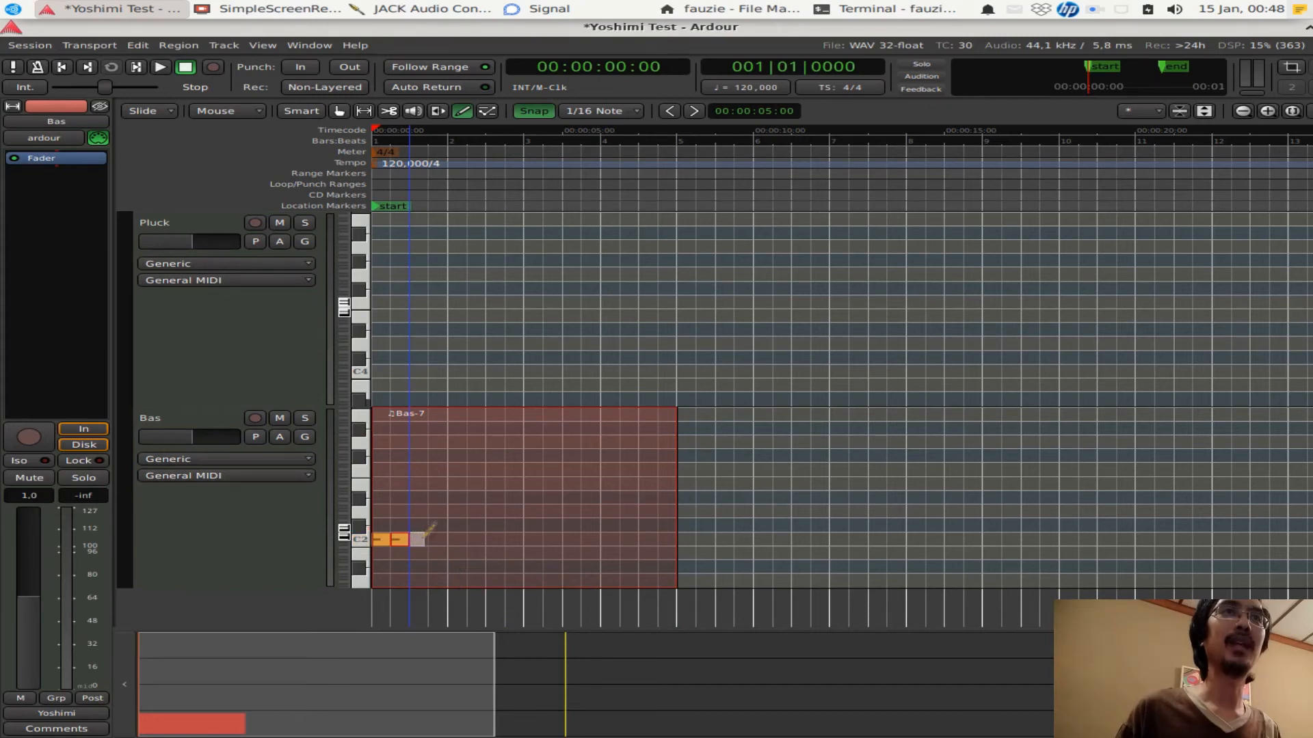
{"action": "left_click", "coordinate": [421, 539]}
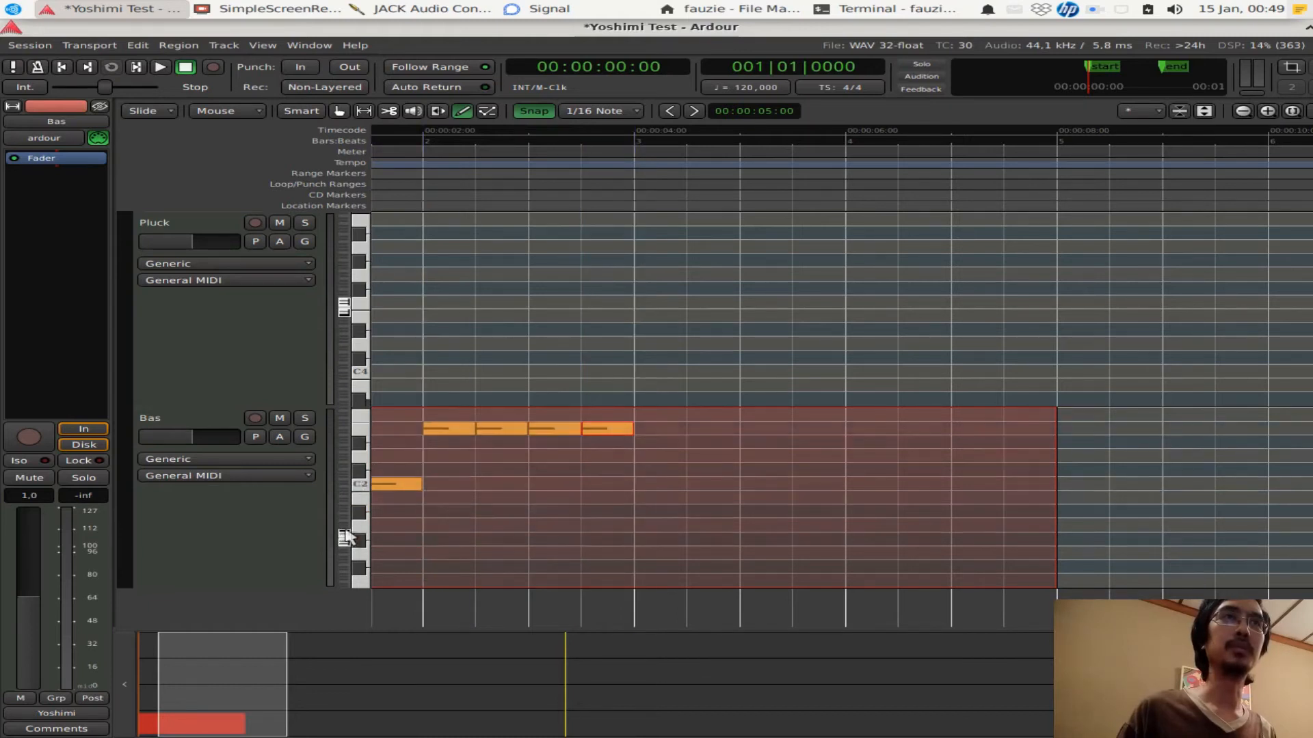
{"action": "left_click", "coordinate": [599, 468]}
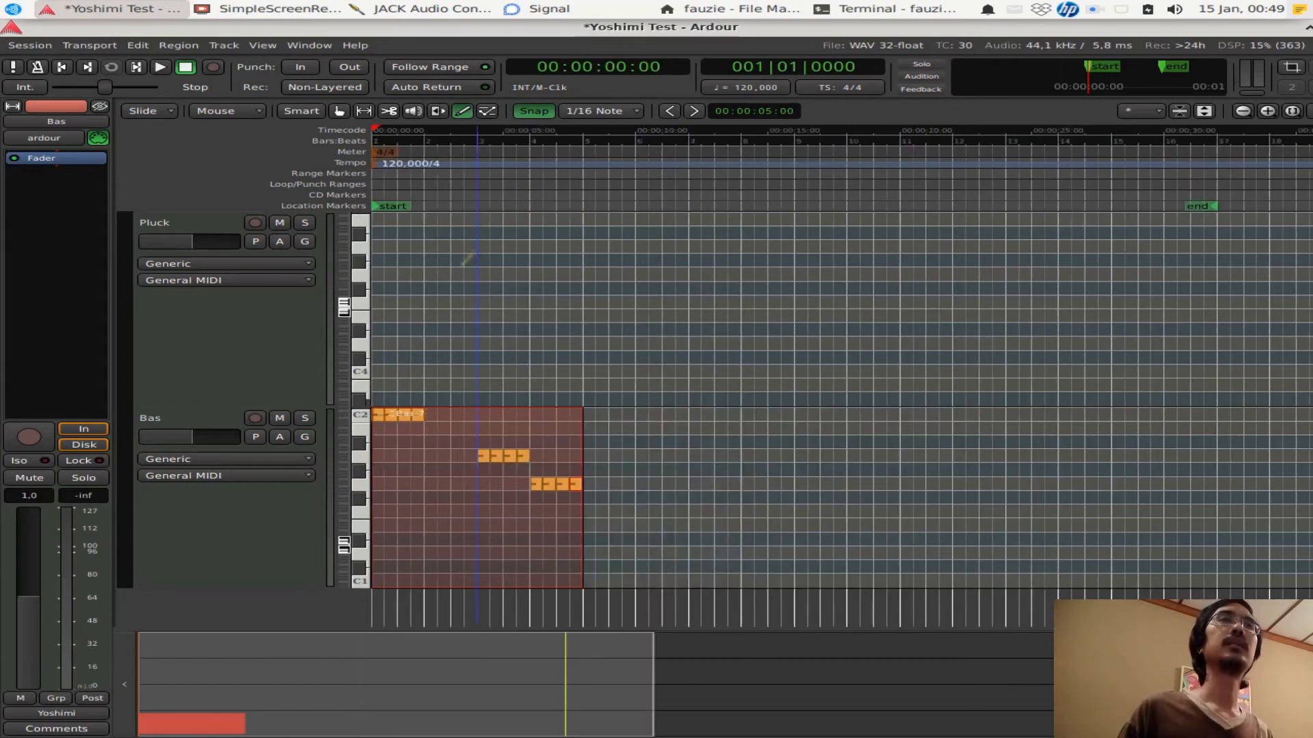
{"action": "left_click", "coordinate": [160, 67]}
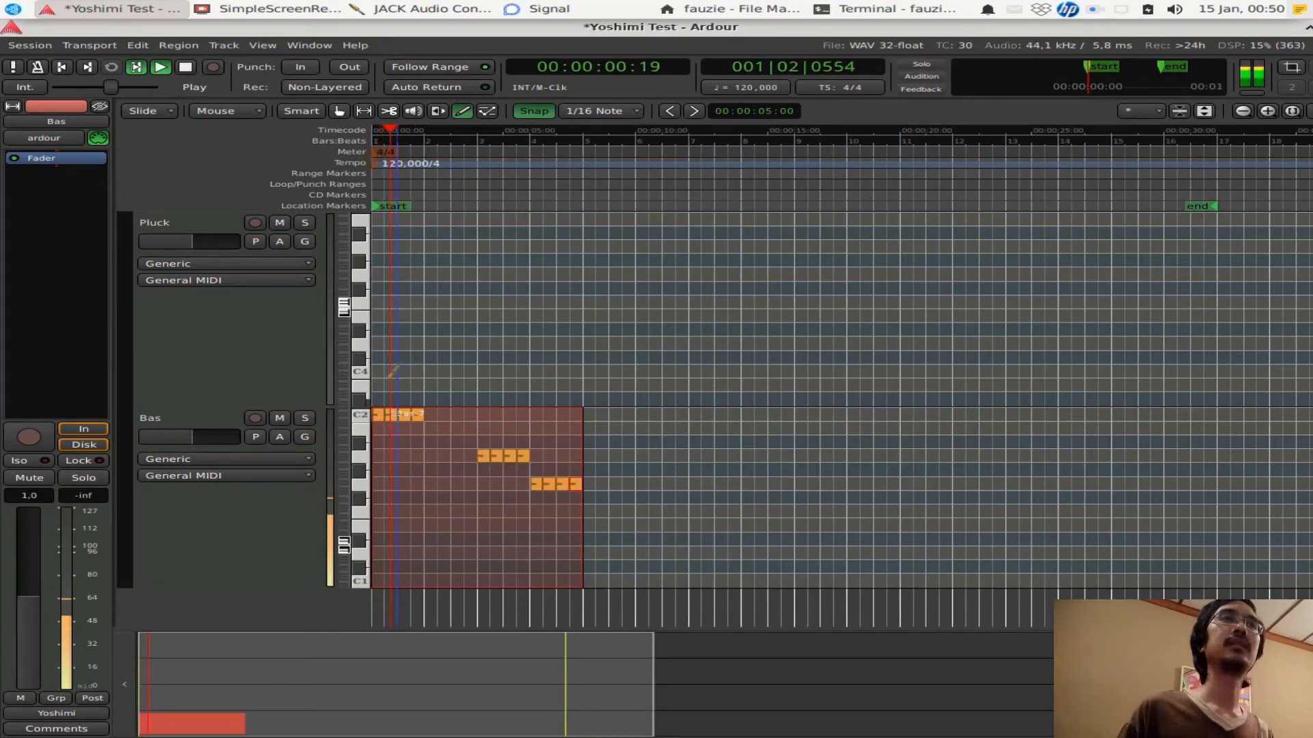
Stop playback and draw Pluck melody notes such as E4 and B3 in bars 1–2
{"action": "left_click", "coordinate": [159, 67]}
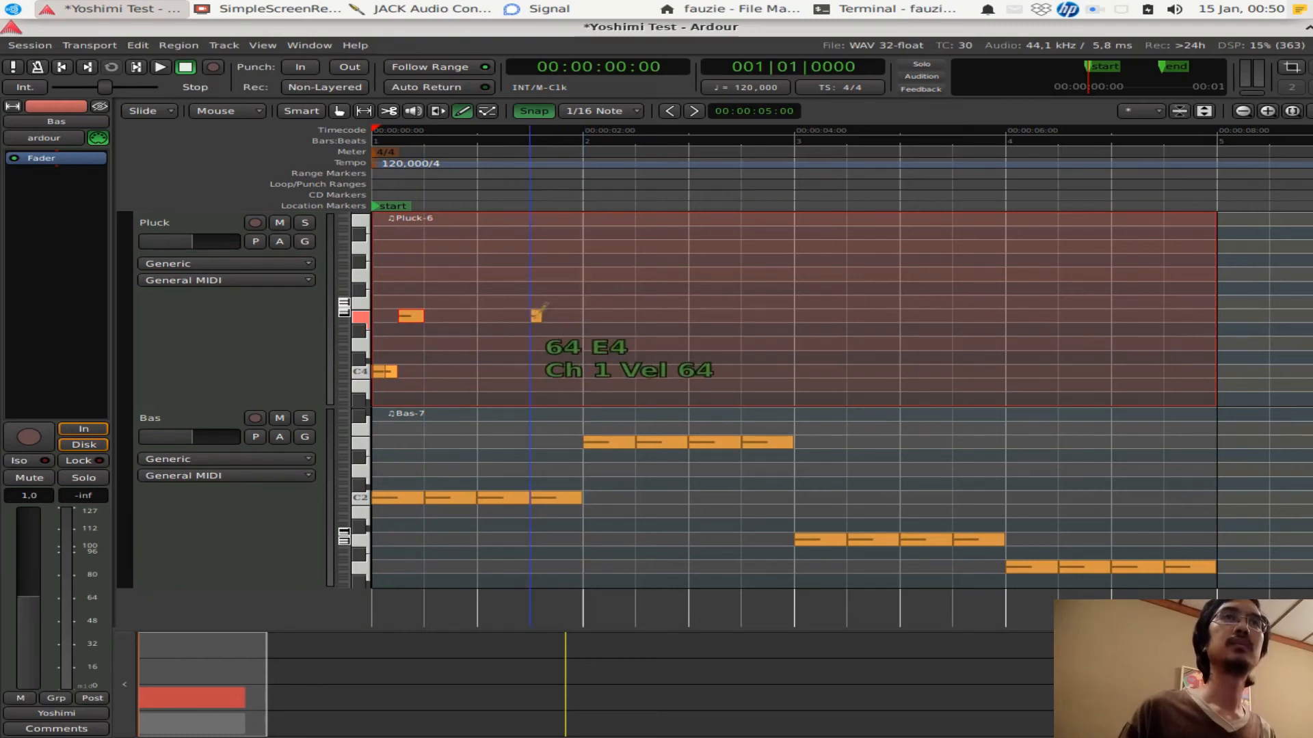
{"action": "left_click_drag", "start_coordinate": [536, 316], "coordinate": [577, 316]}
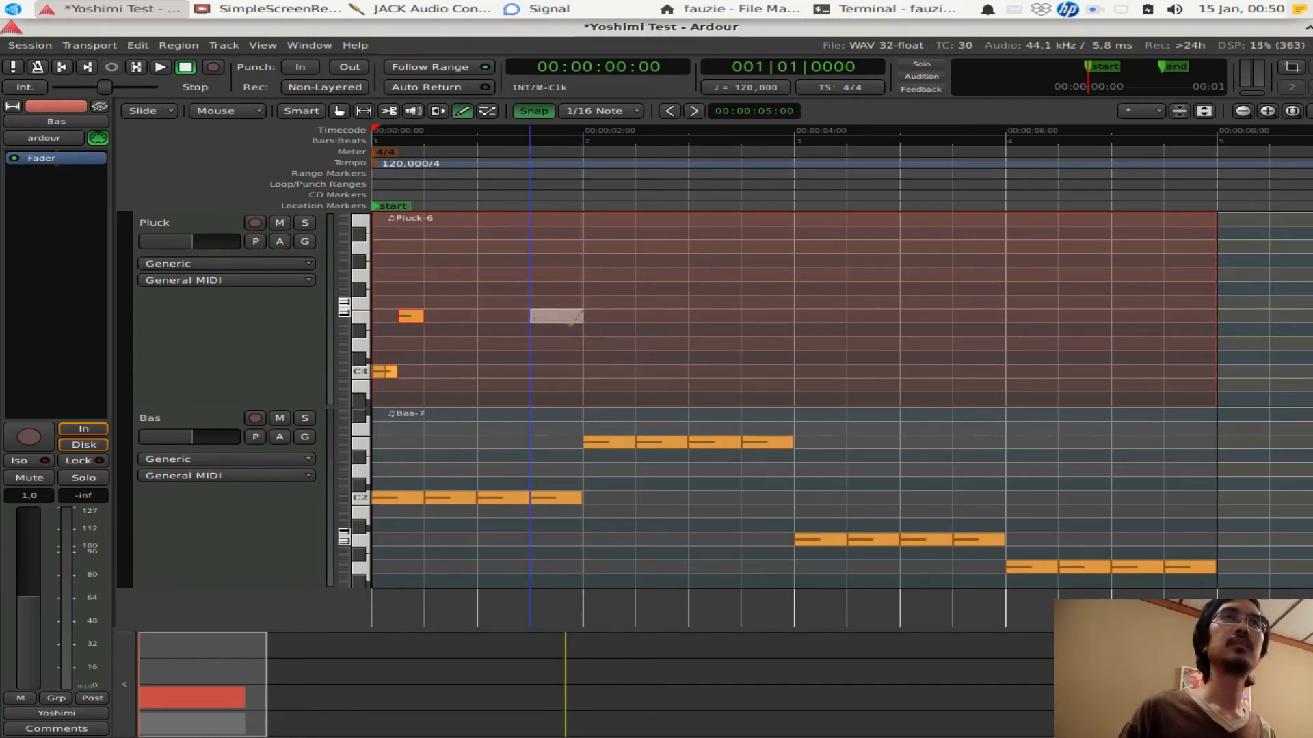
{"action": "left_click", "coordinate": [160, 69]}
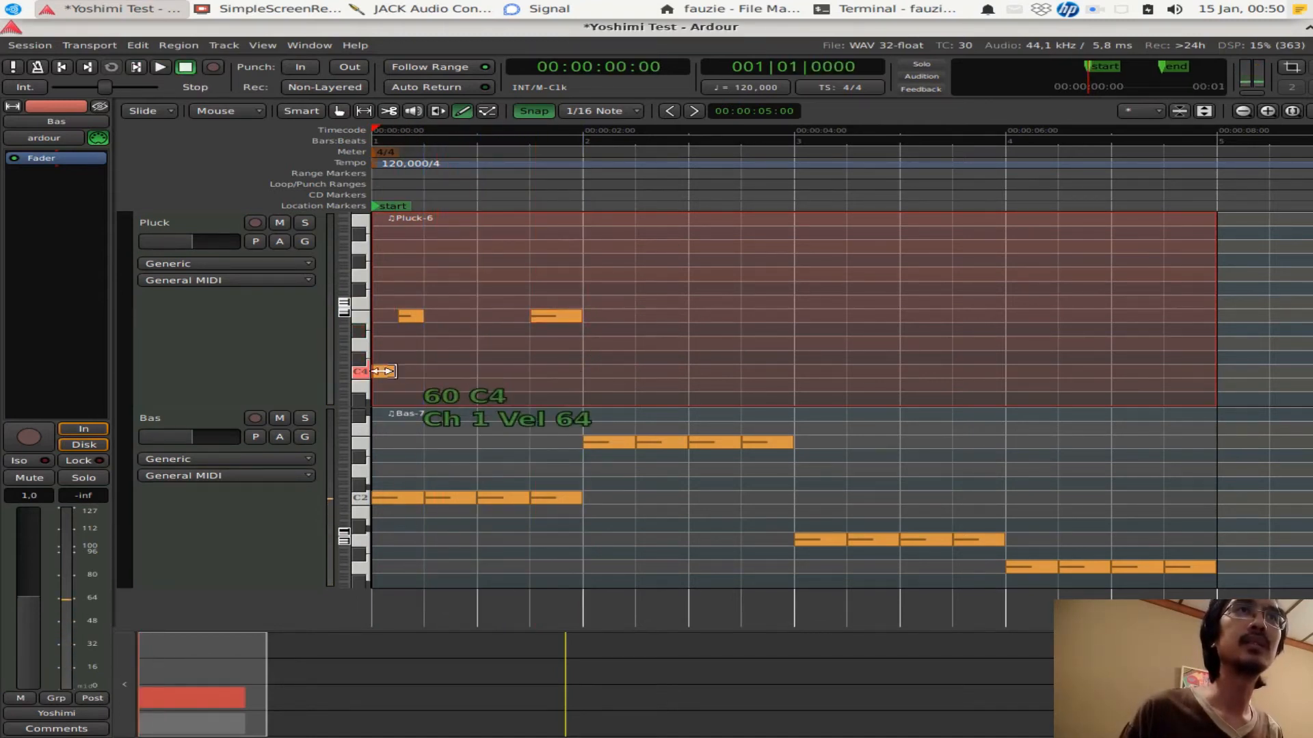
{"action": "left_click", "coordinate": [158, 67]}
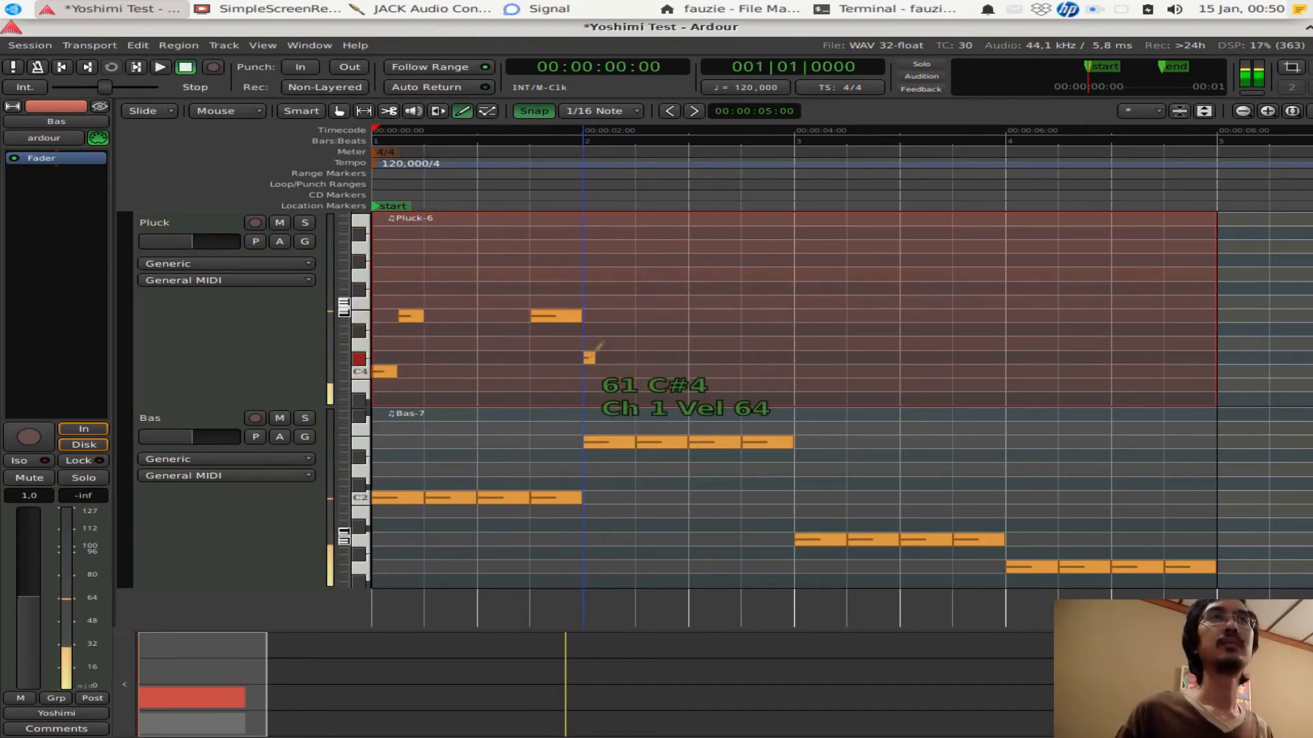
{"action": "left_click_drag", "start_coordinate": [588, 356], "coordinate": [588, 385]}
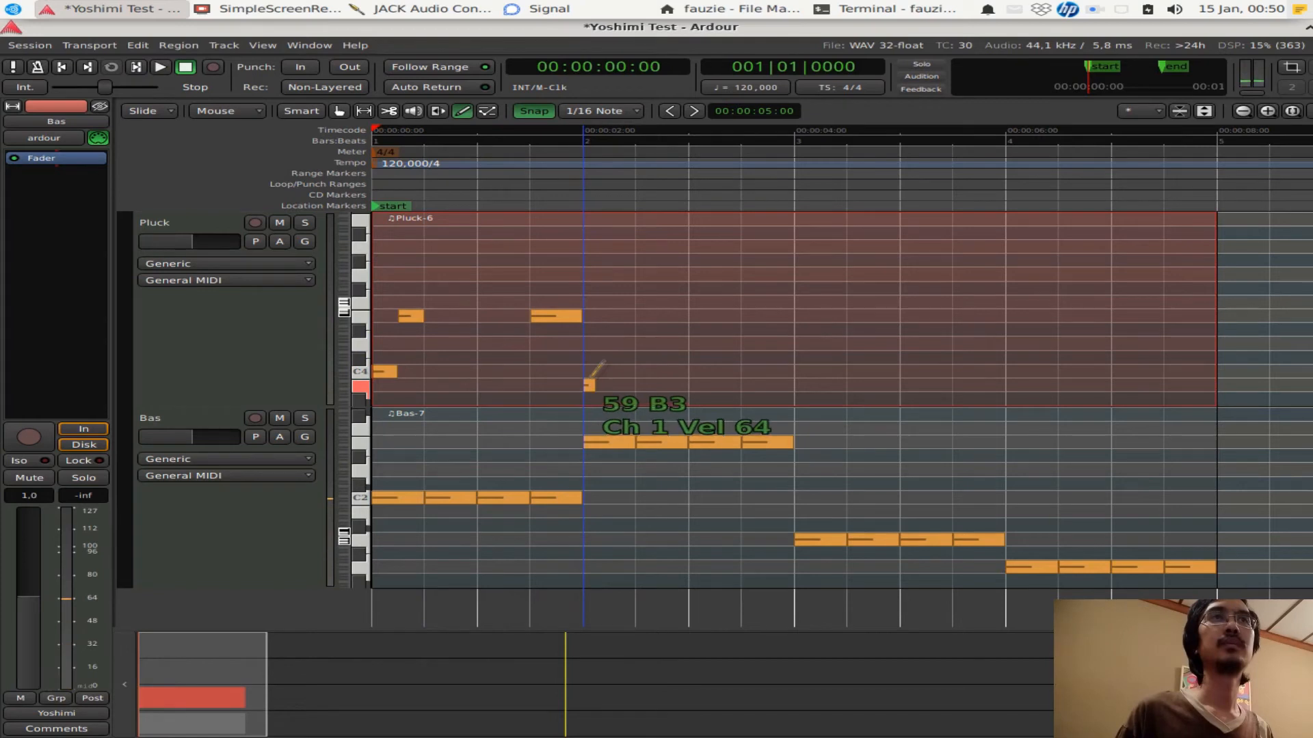
{"action": "left_click", "coordinate": [608, 384]}
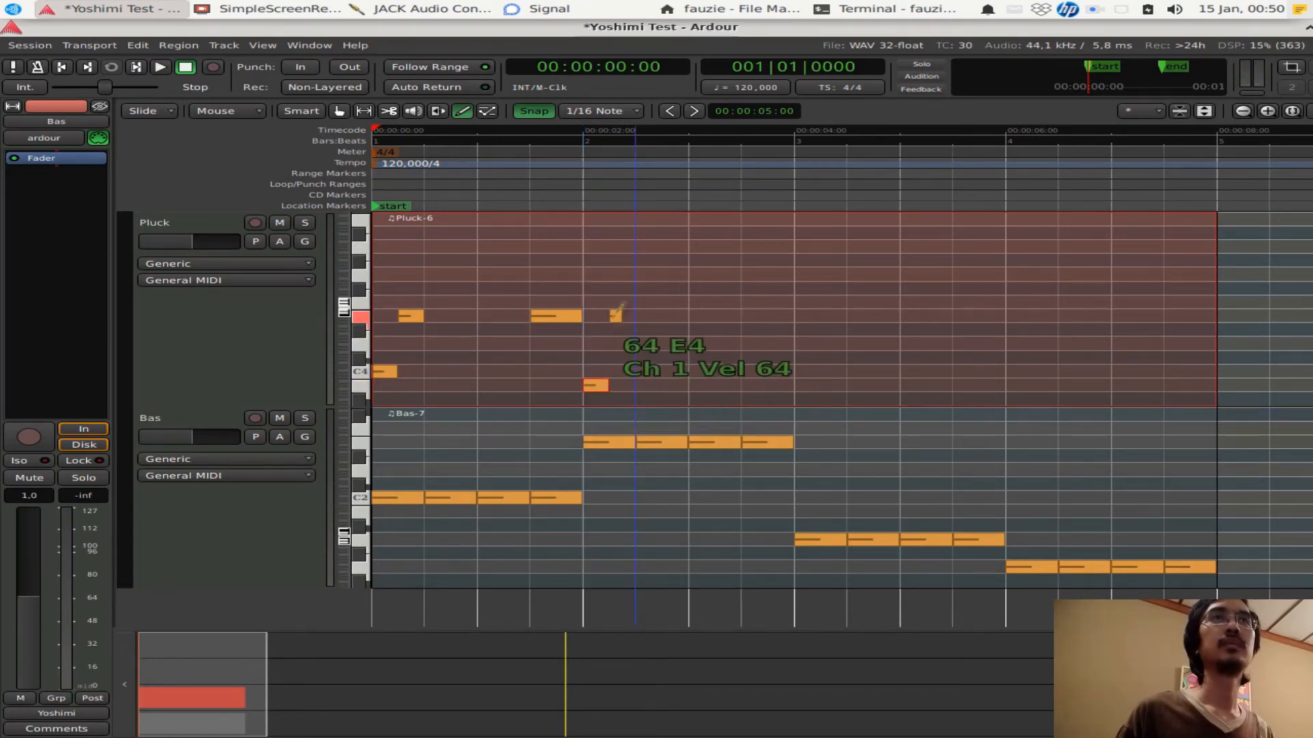
{"action": "left_click_drag", "start_coordinate": [745, 316], "coordinate": [794, 316]}
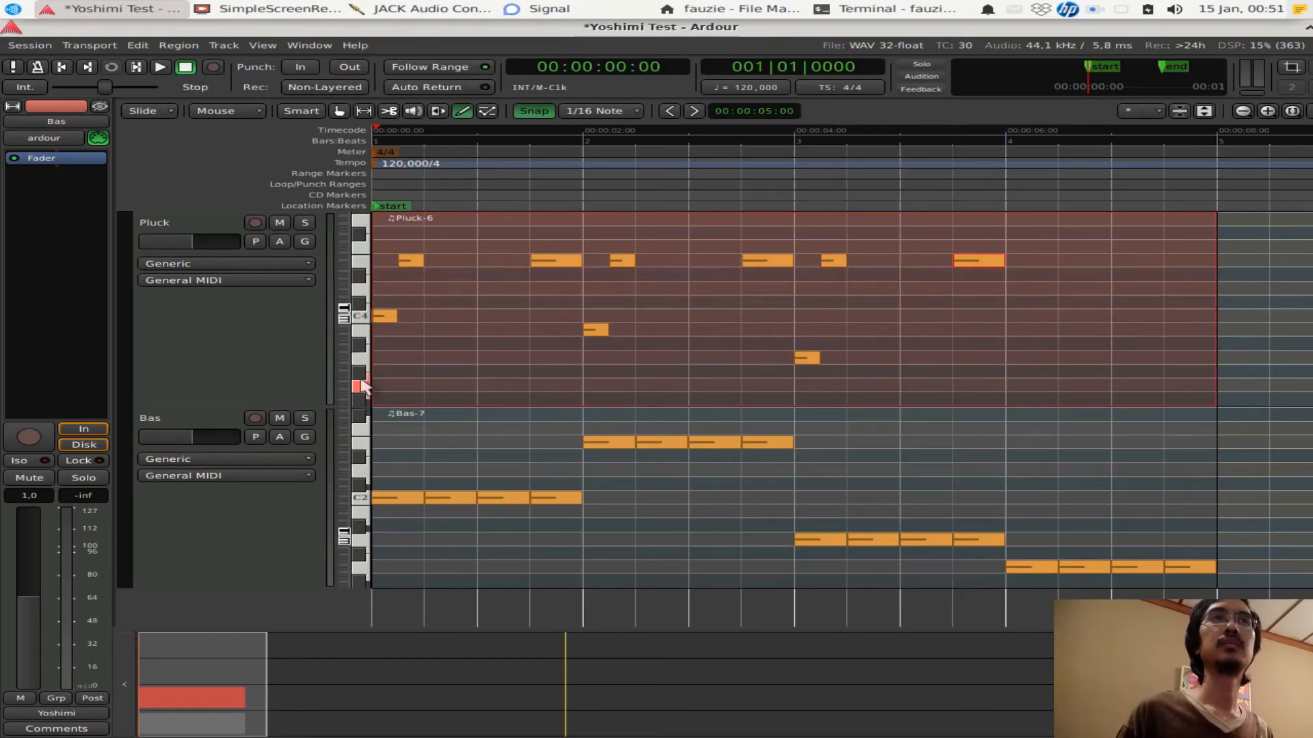
{"action": "left_click", "coordinate": [1024, 378]}
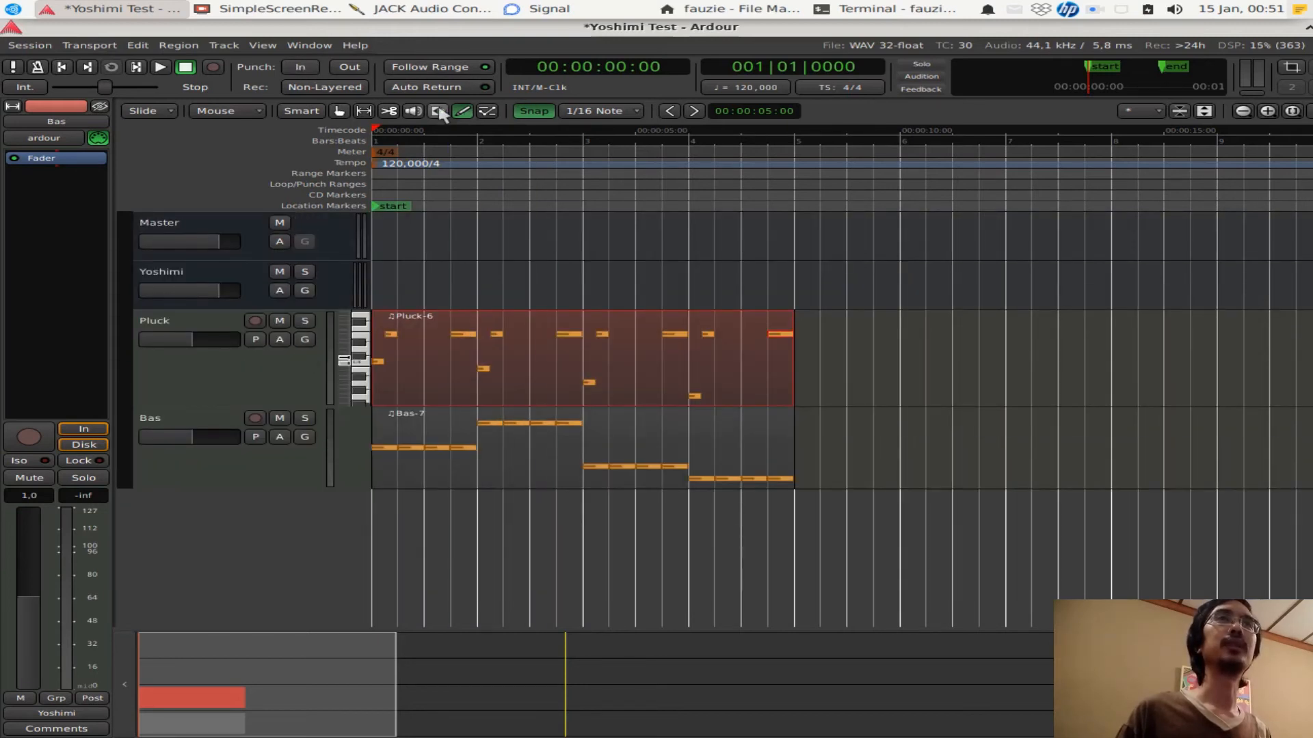
{"action": "mouse_move", "coordinate": [364, 110]}
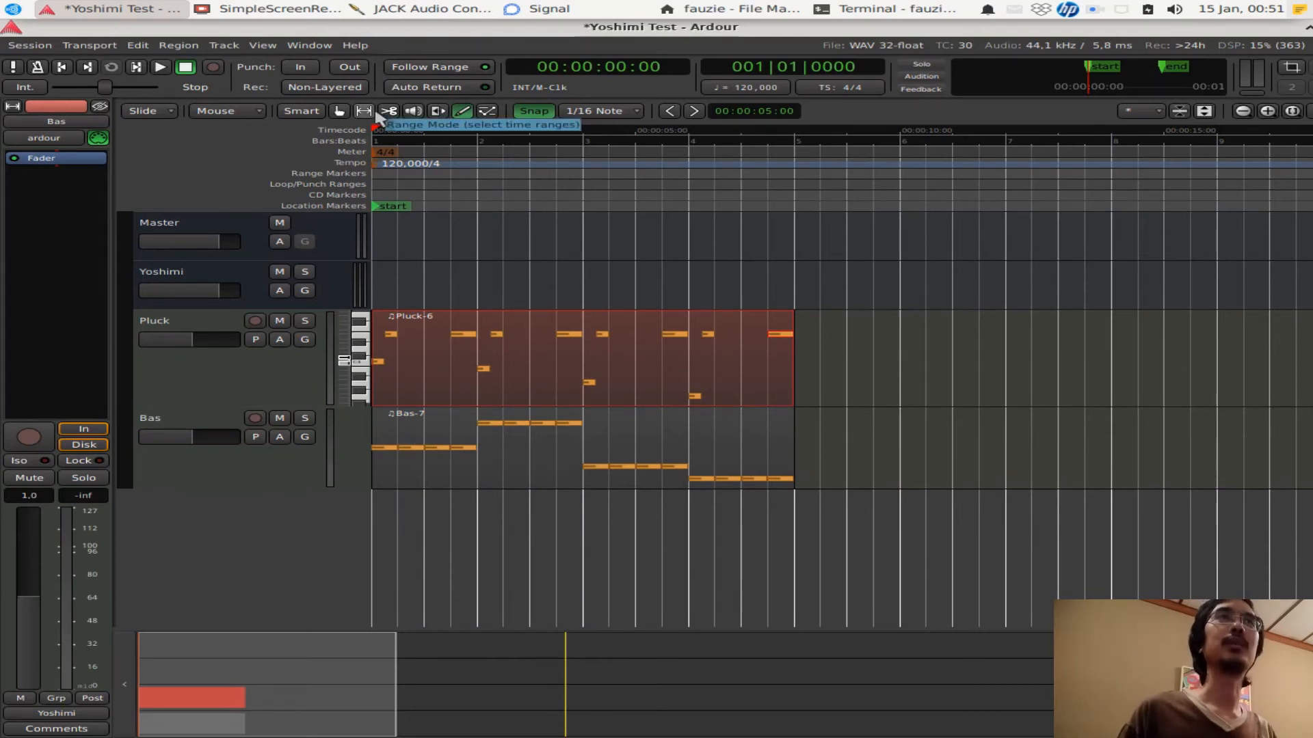
{"action": "mouse_move", "coordinate": [372, 123]}
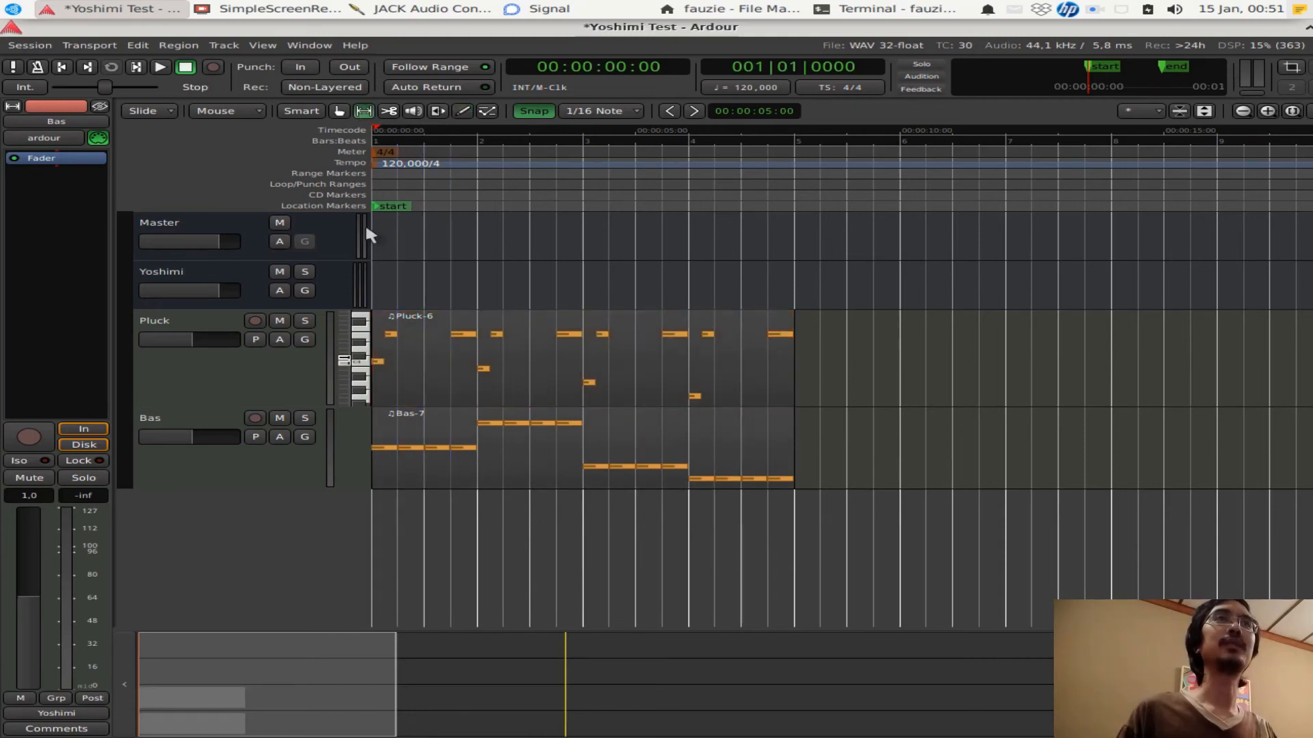
{"action": "mouse_move", "coordinate": [372, 229]}
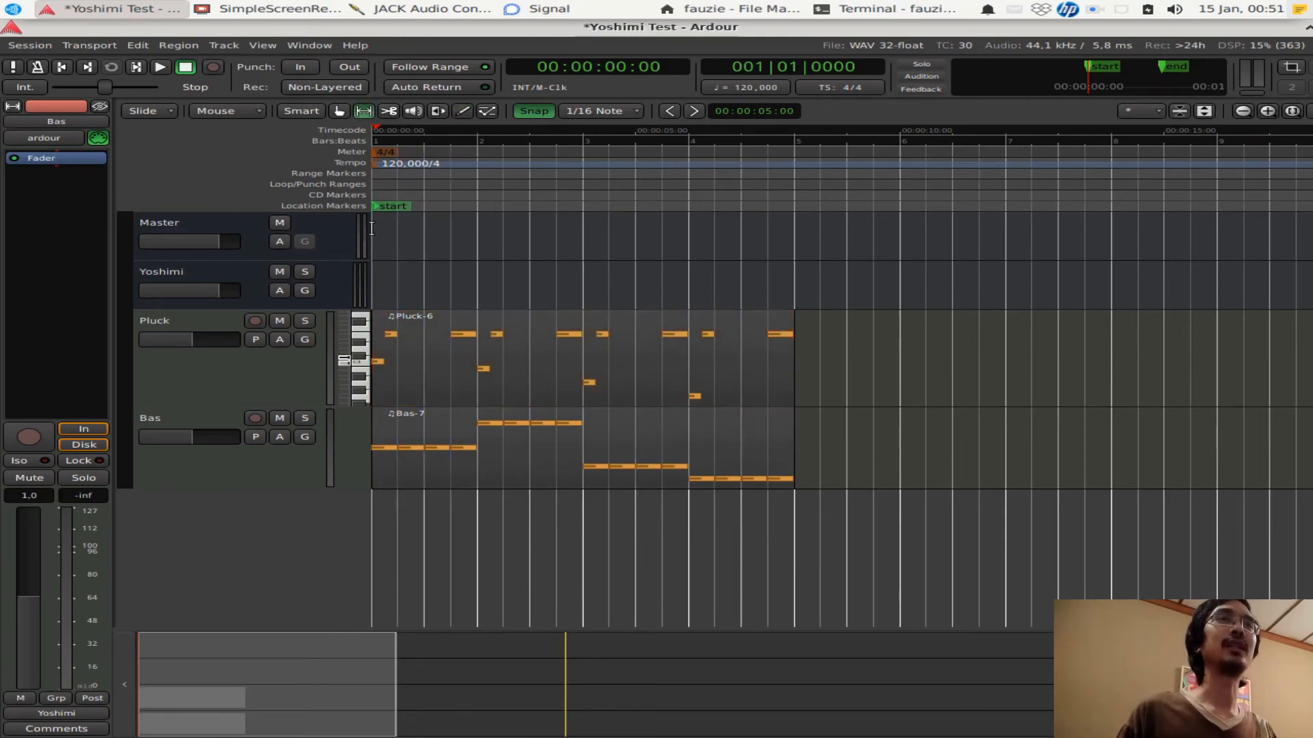
{"action": "mouse_move", "coordinate": [364, 111]}
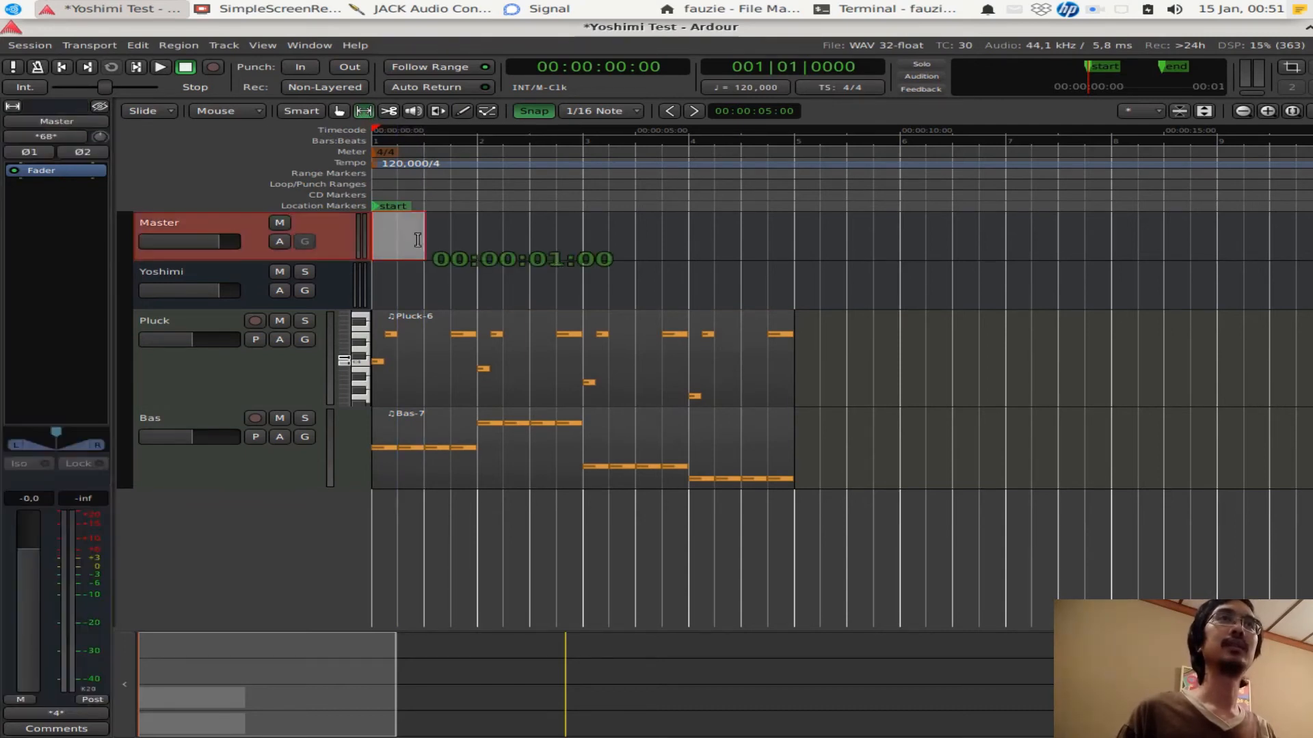
Select a range across bars 1–5 and choose Loop Range from its menu
{"action": "left_click_drag", "start_coordinate": [417, 240], "coordinate": [795, 240]}
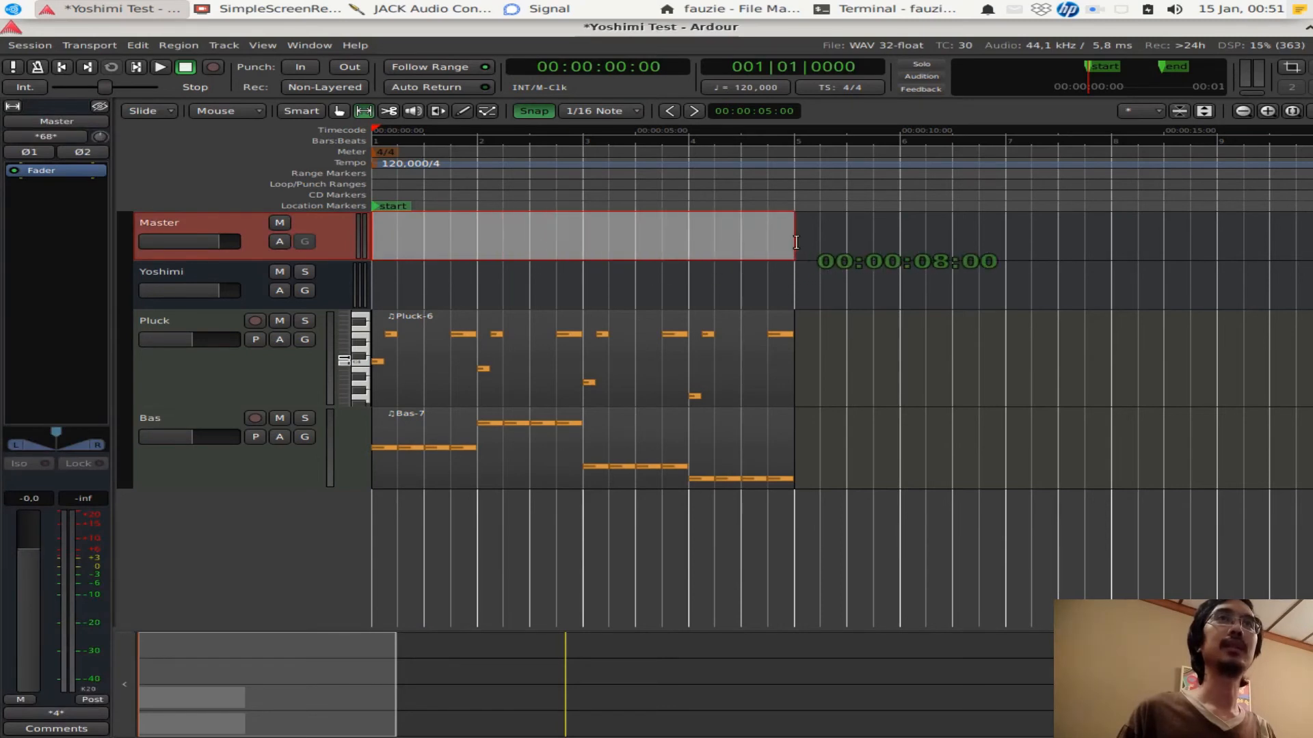
{"action": "right_click", "coordinate": [557, 243]}
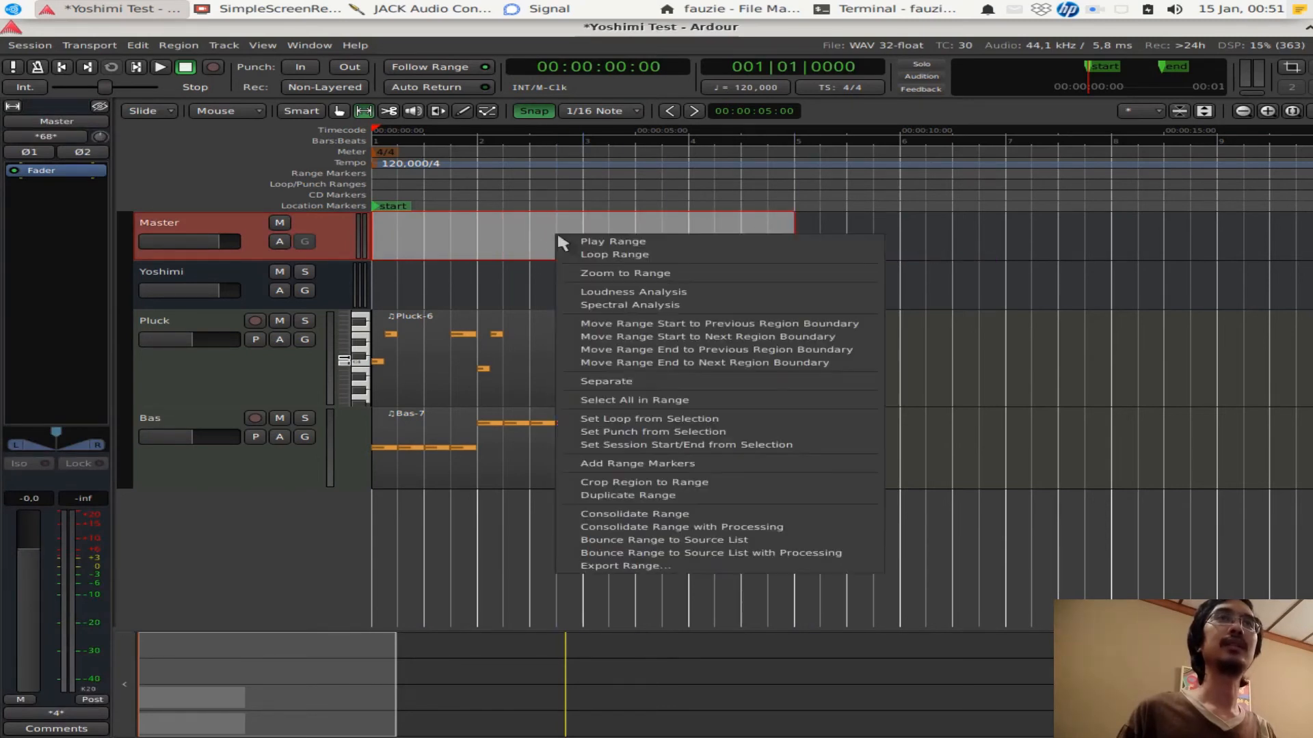
{"action": "mouse_move", "coordinate": [596, 259]}
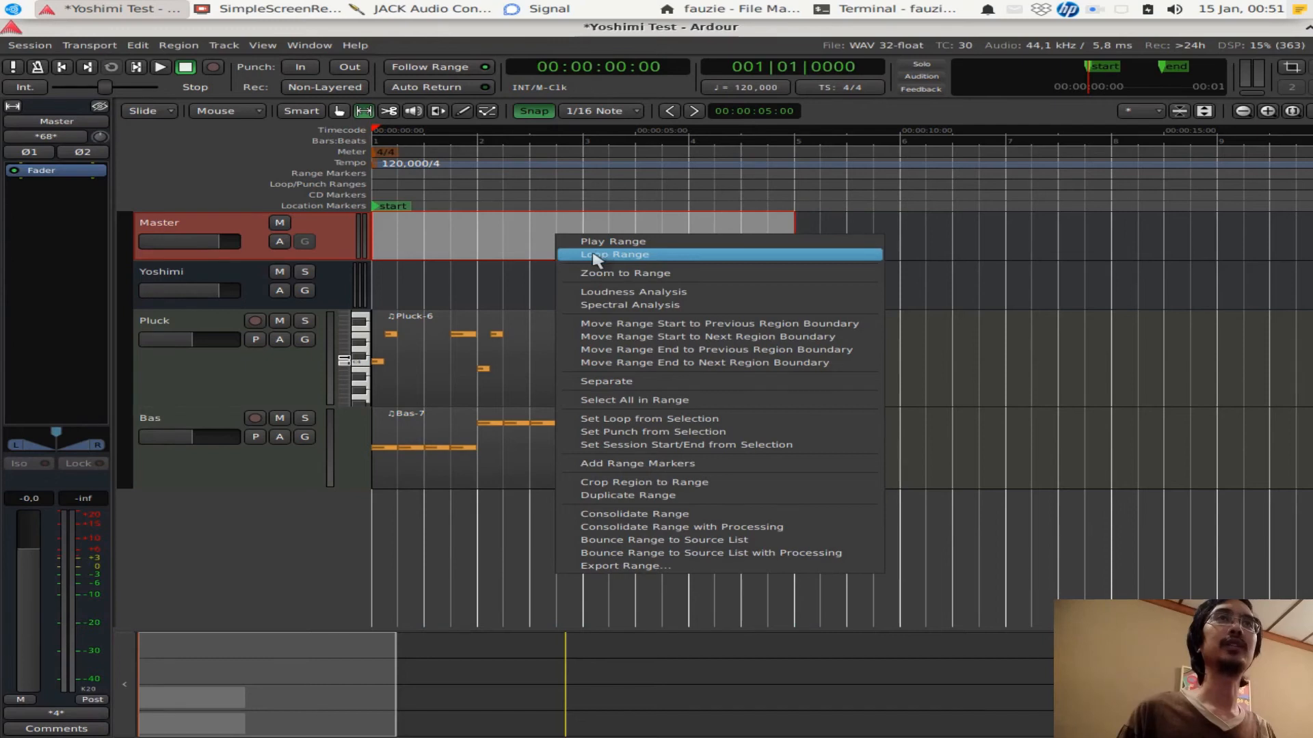
{"action": "left_click", "coordinate": [614, 254]}
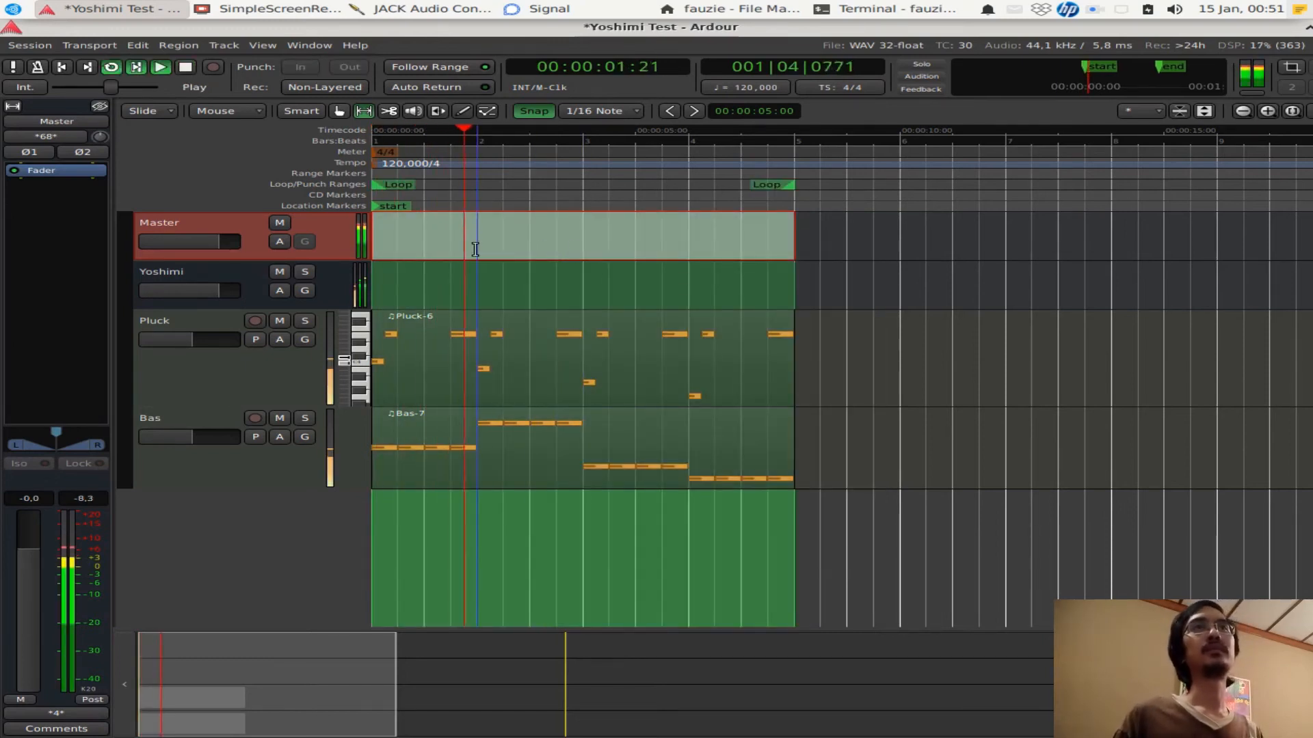
Stop, move the playhead to bar 1 beat 3, and restart looped playback
{"action": "left_click", "coordinate": [161, 68]}
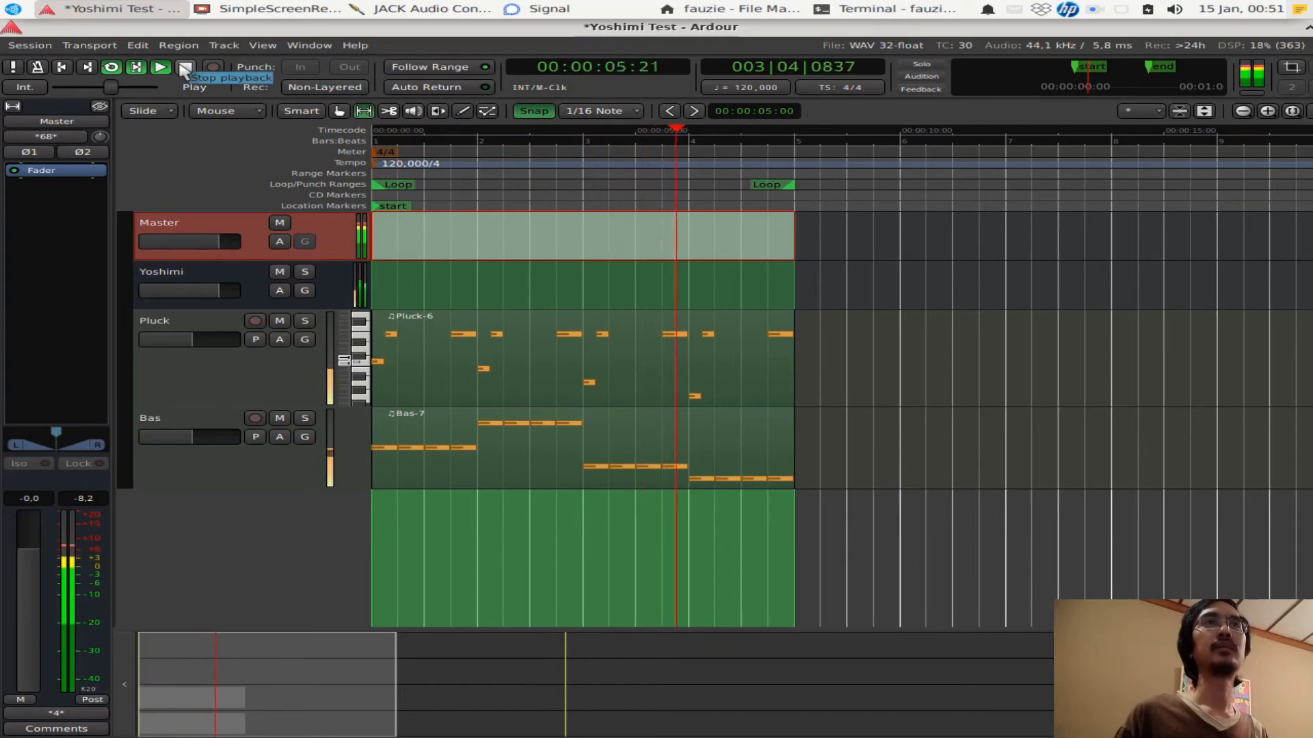
{"action": "left_click", "coordinate": [181, 66]}
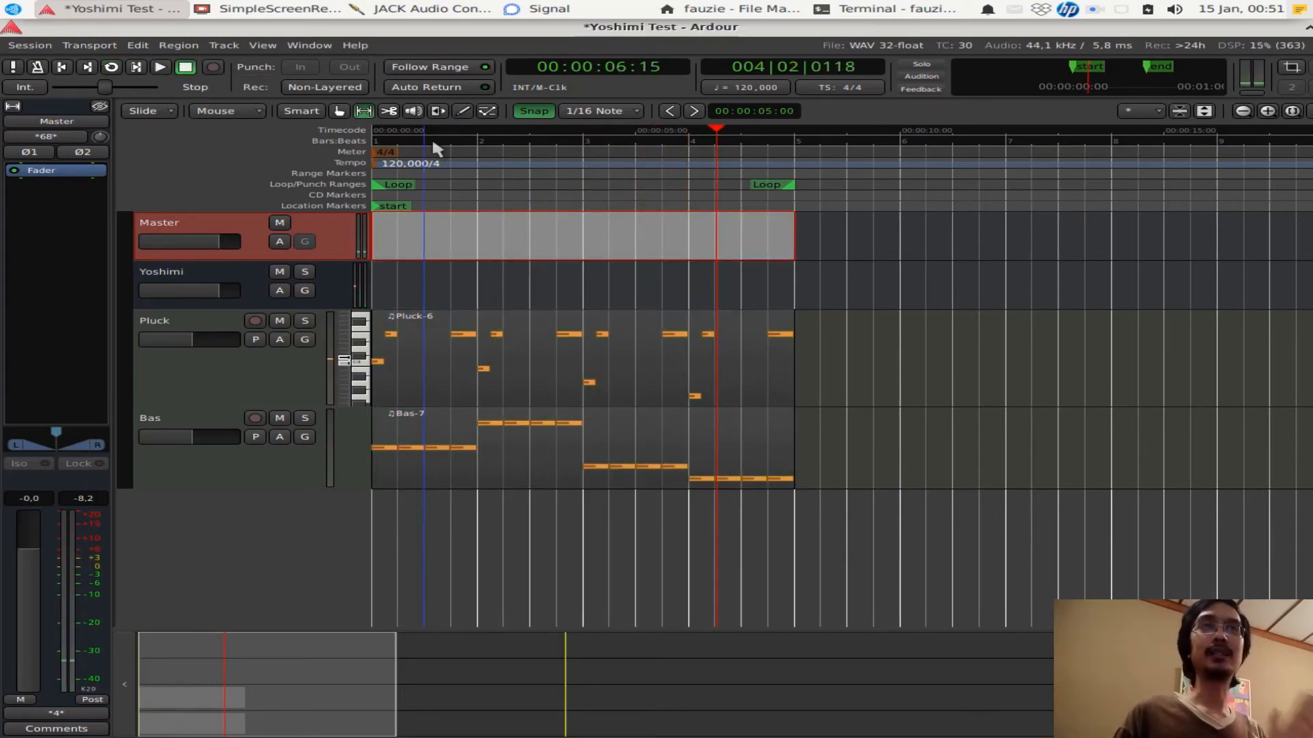
{"action": "left_click", "coordinate": [159, 67]}
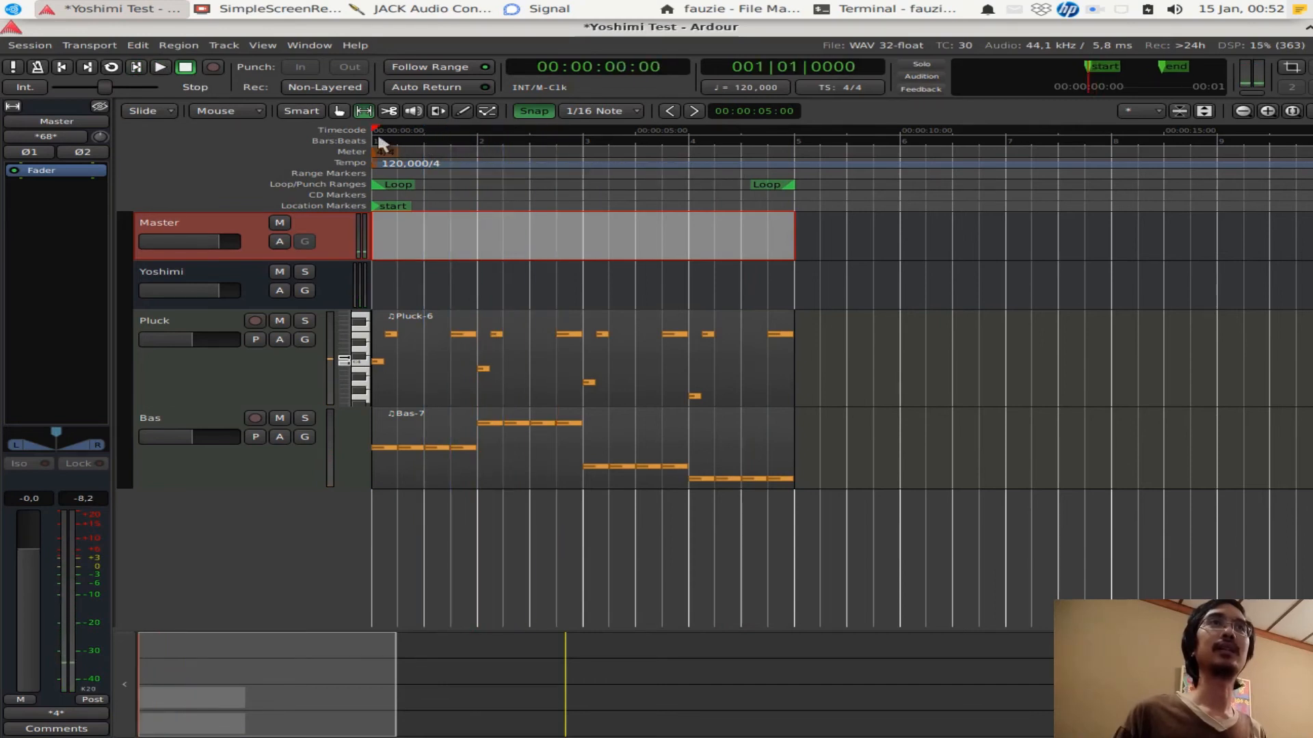
{"action": "left_click", "coordinate": [423, 130]}
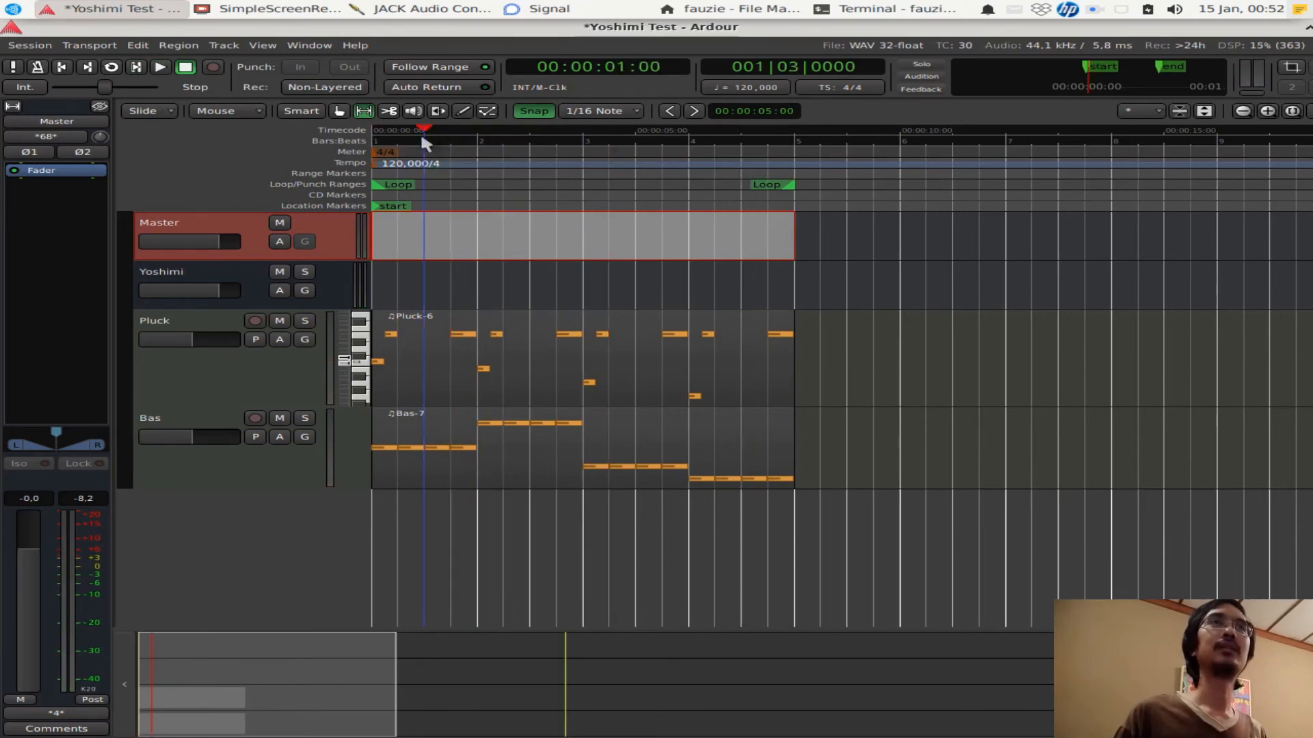
{"action": "left_click", "coordinate": [159, 69]}
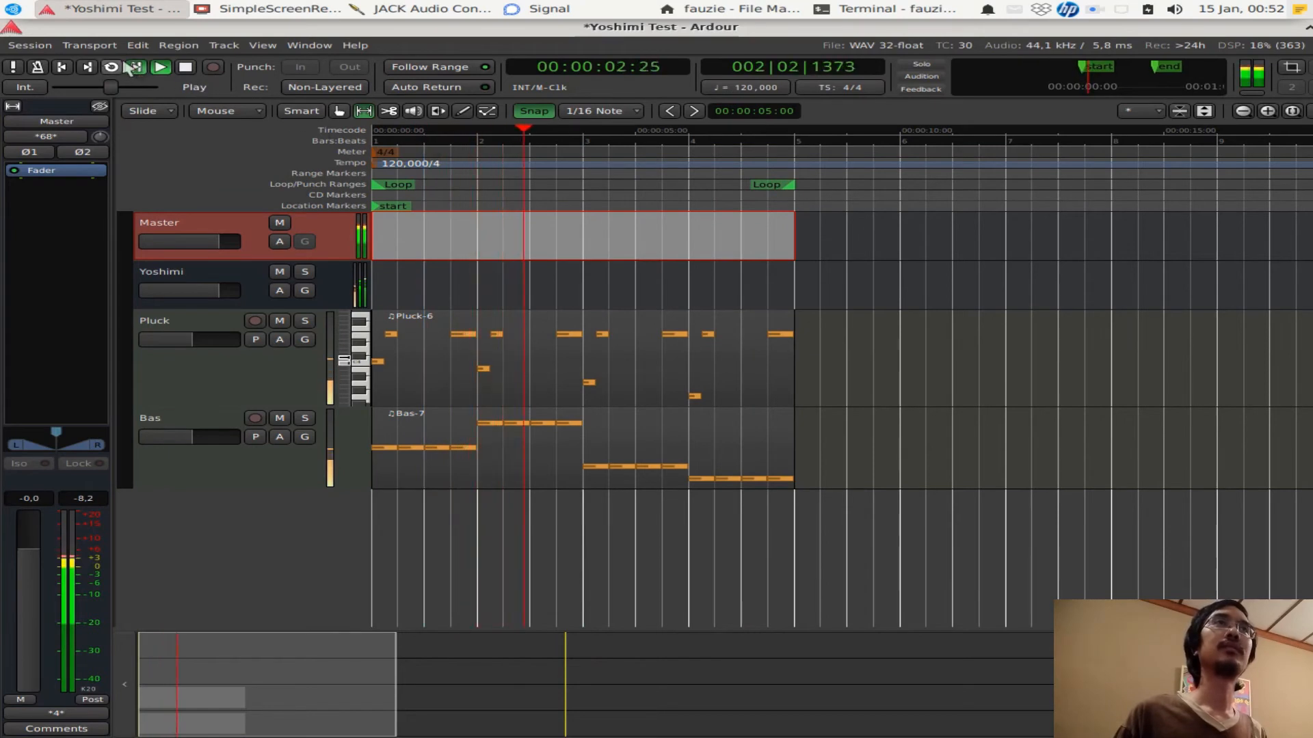
{"action": "left_click", "coordinate": [192, 67]}
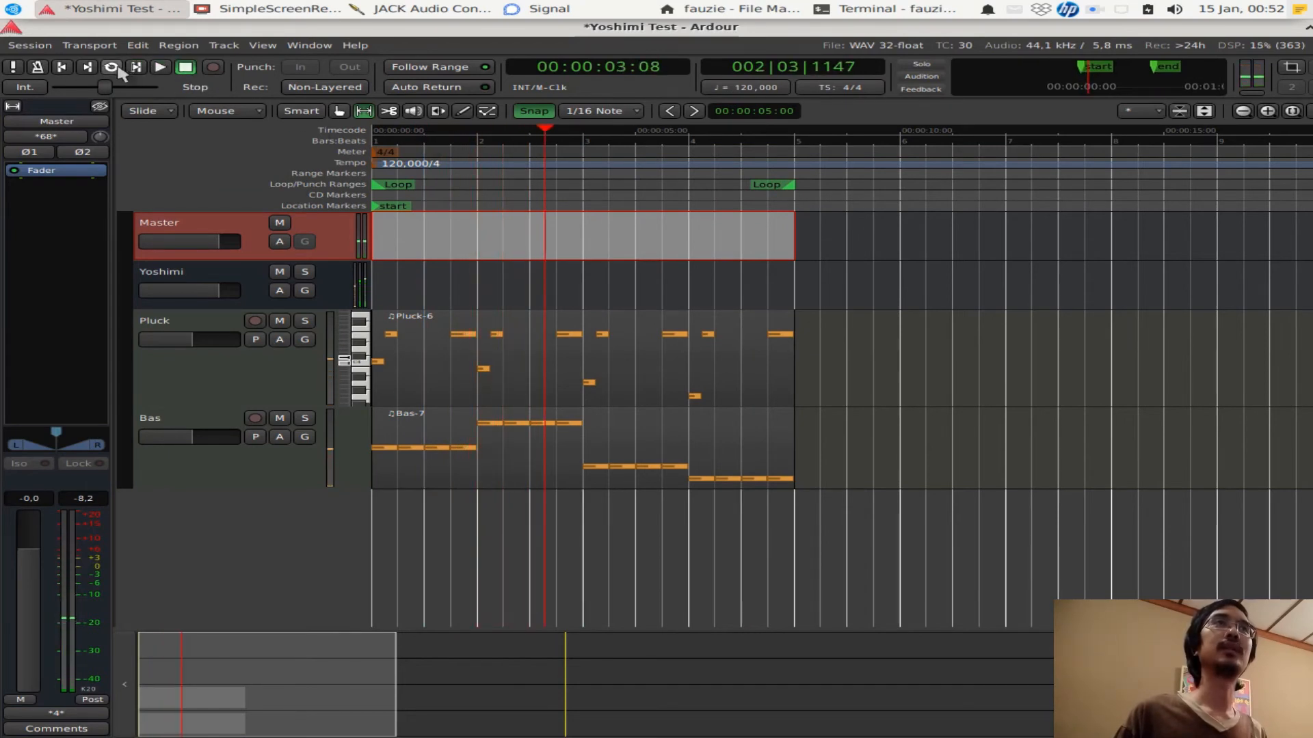
{"action": "left_click", "coordinate": [160, 67]}
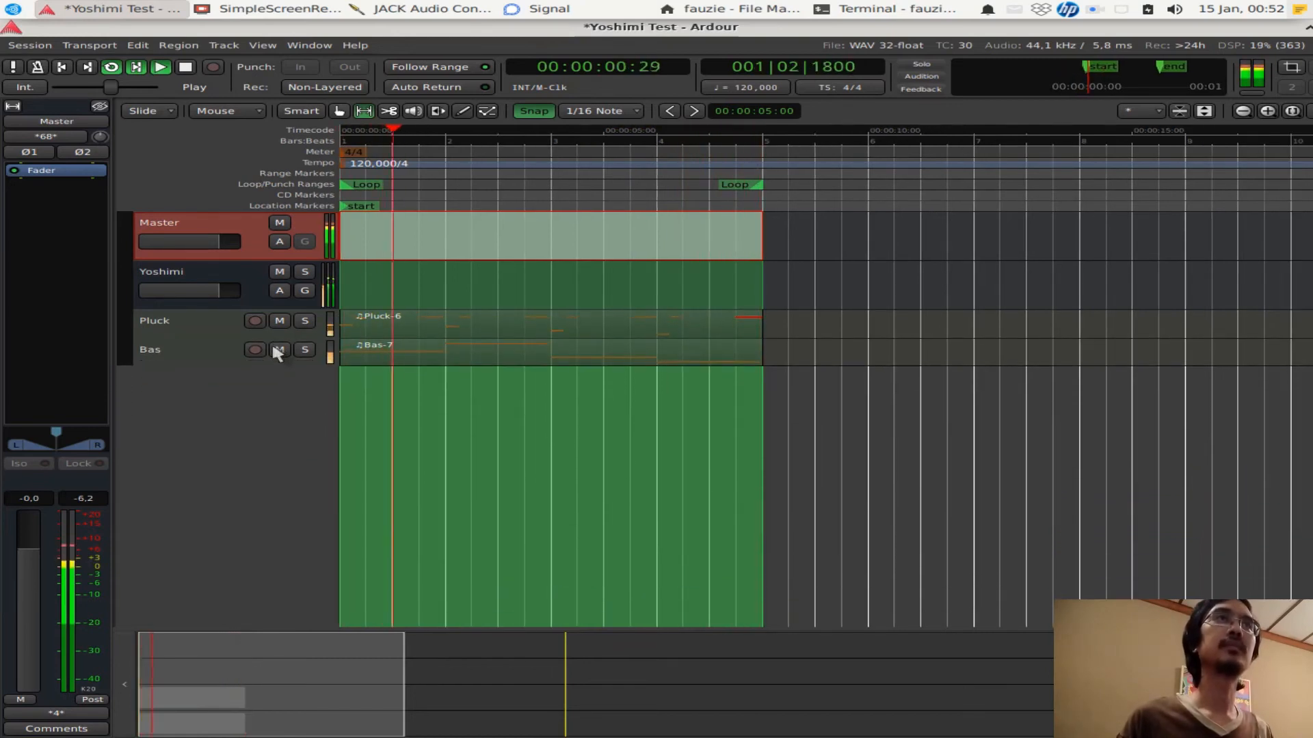
Stop the transport and show the Yoshimi track's strip with its Yoshimi-Multi plugin
{"action": "left_click", "coordinate": [160, 66]}
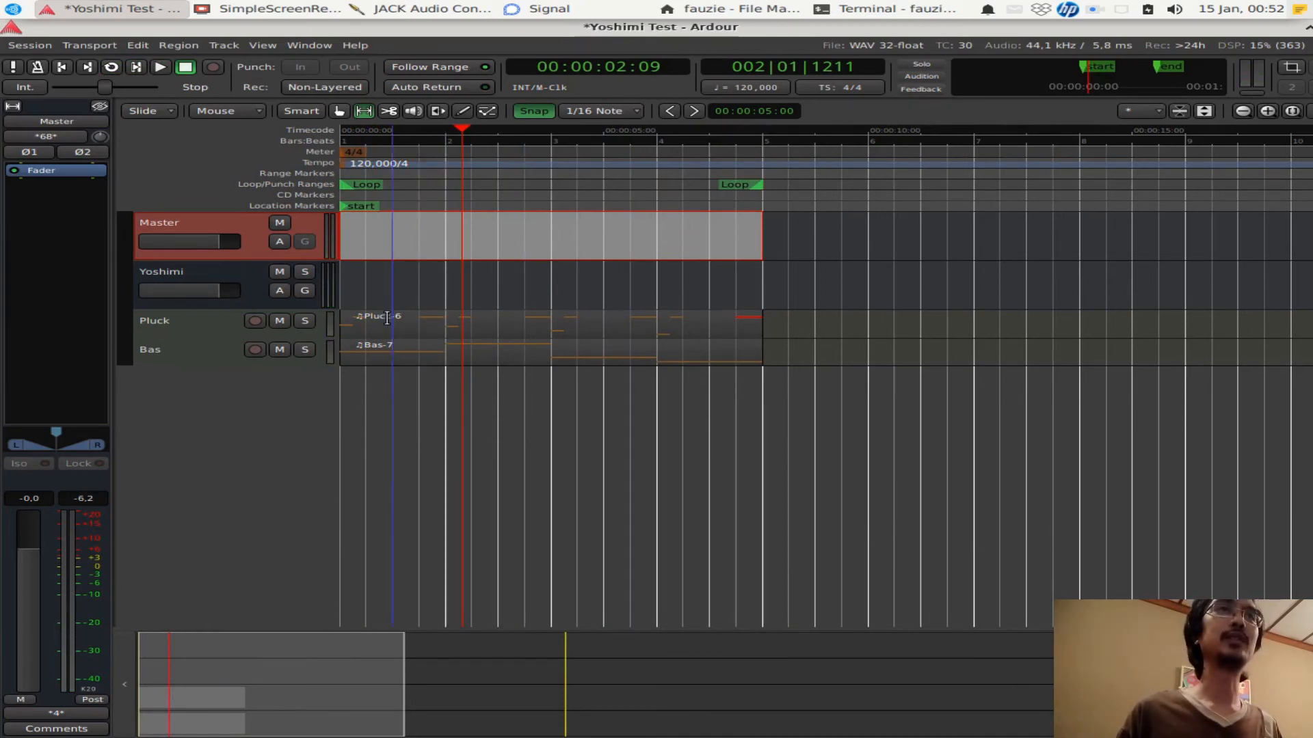
{"action": "mouse_move", "coordinate": [213, 274]}
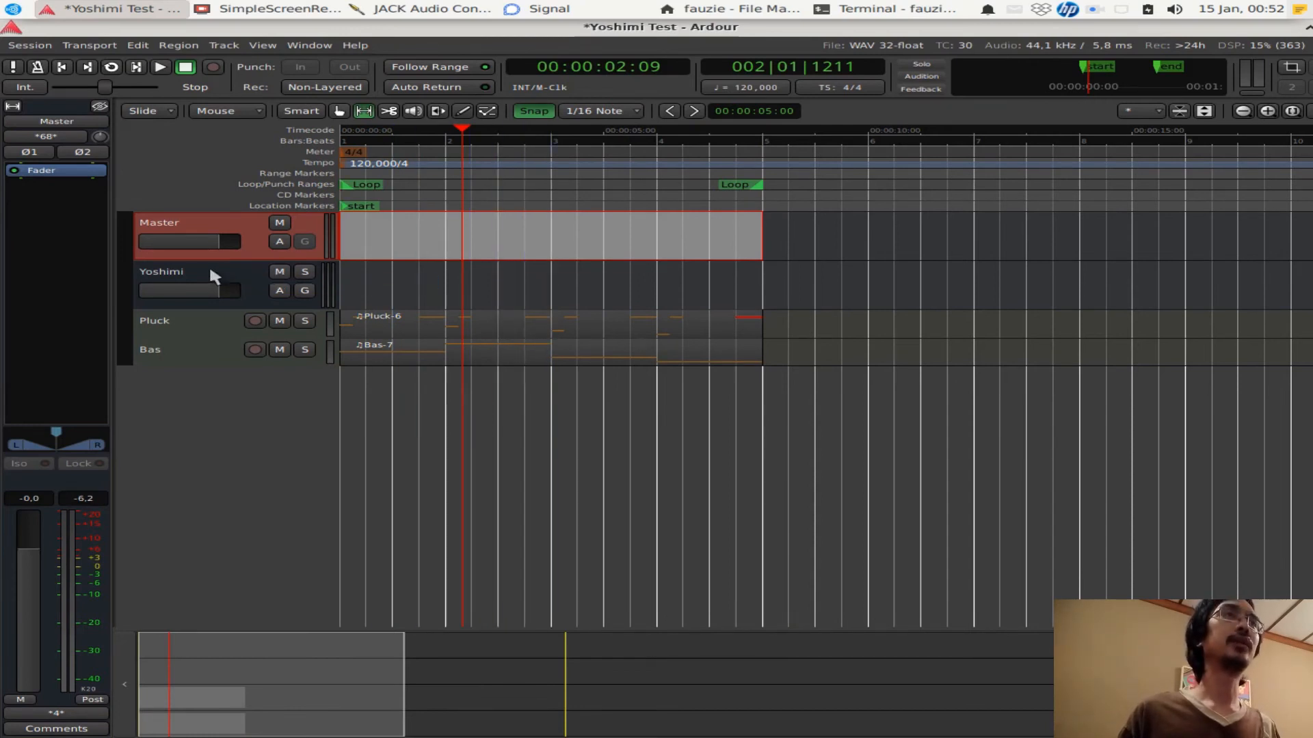
{"action": "left_click", "coordinate": [161, 272]}
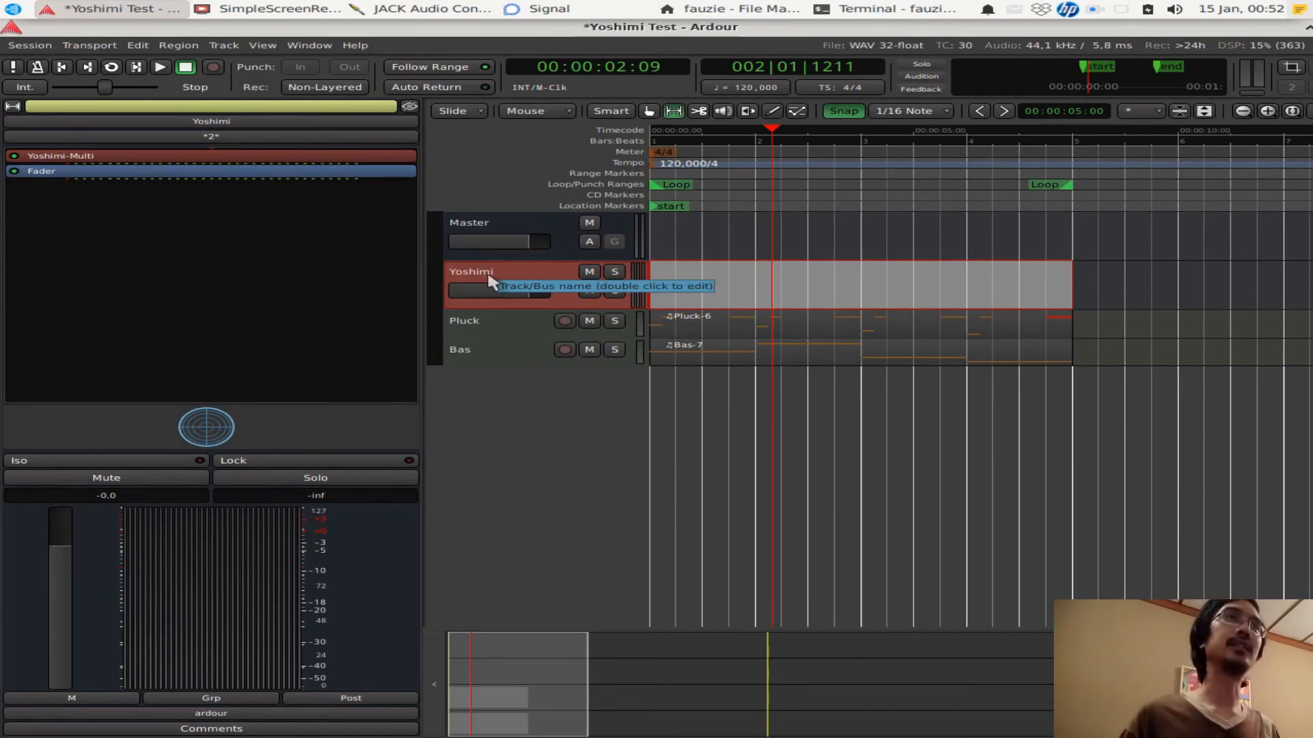
{"action": "mouse_move", "coordinate": [538, 345]}
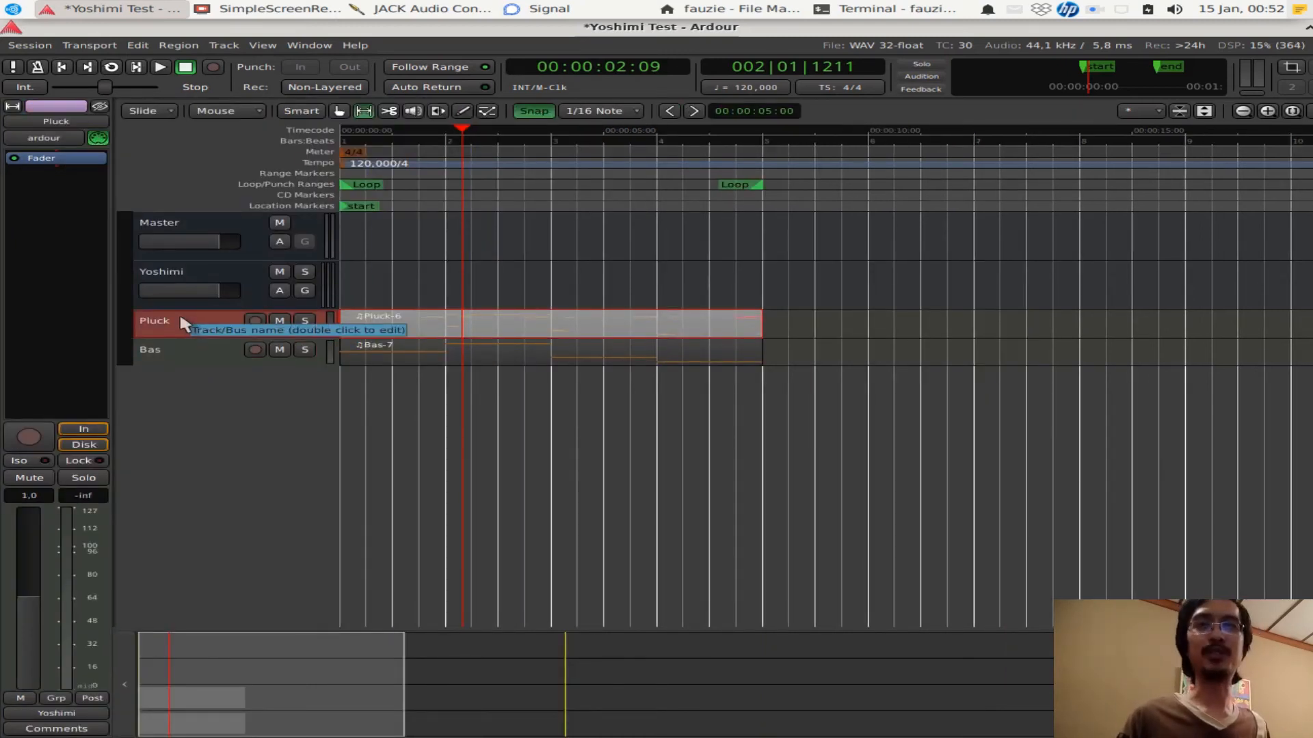
{"action": "mouse_move", "coordinate": [149, 293]}
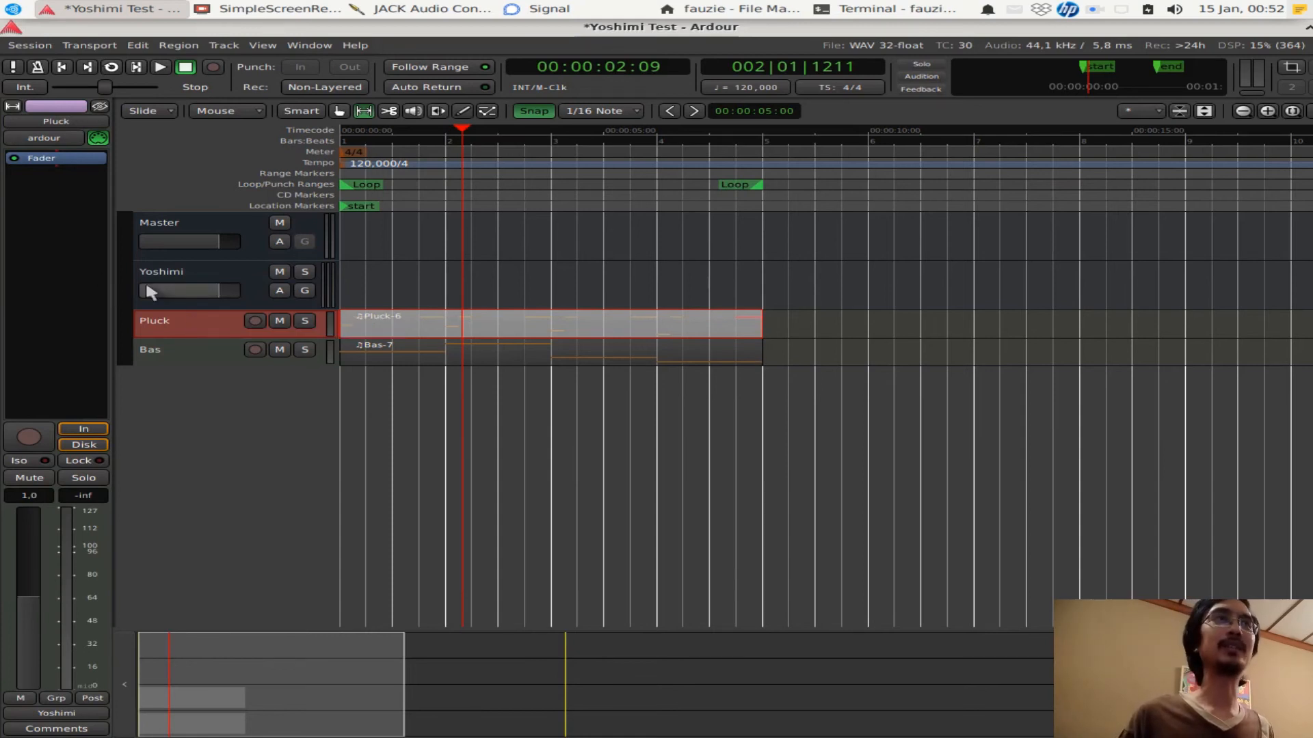
{"action": "mouse_move", "coordinate": [193, 358]}
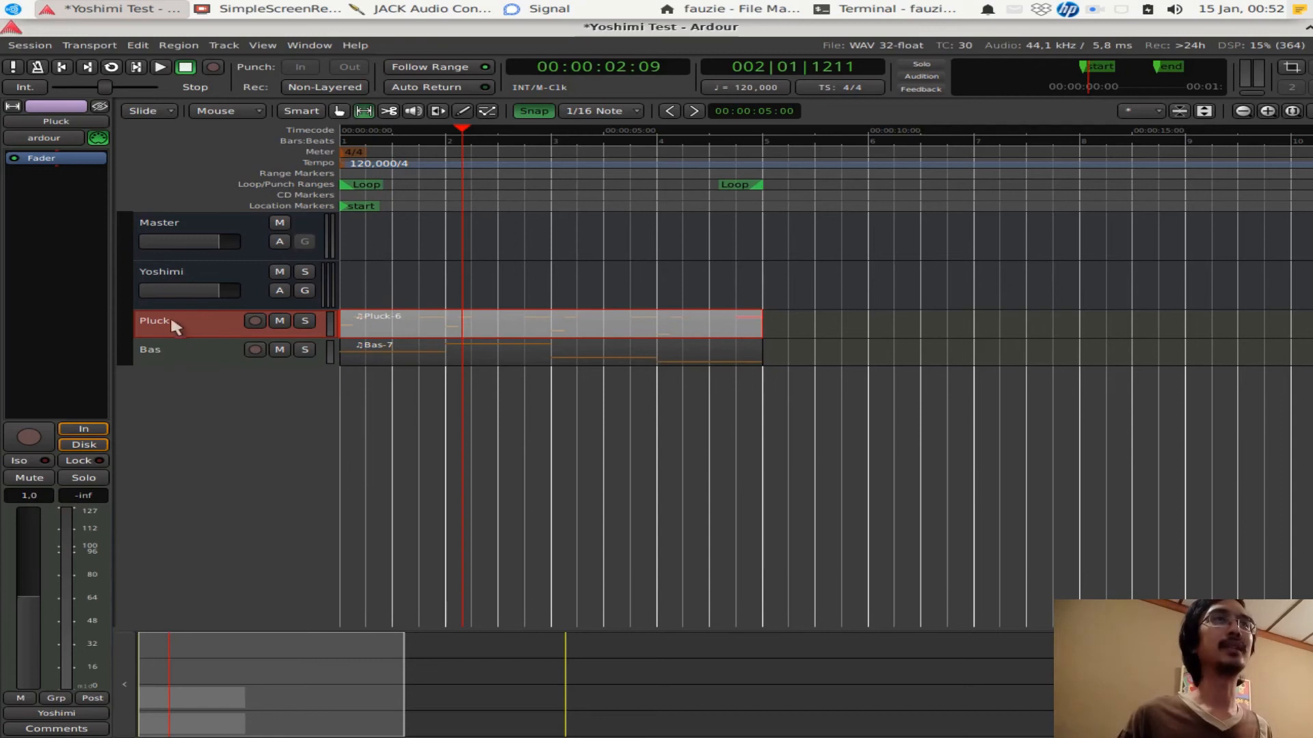
{"action": "mouse_move", "coordinate": [215, 351]}
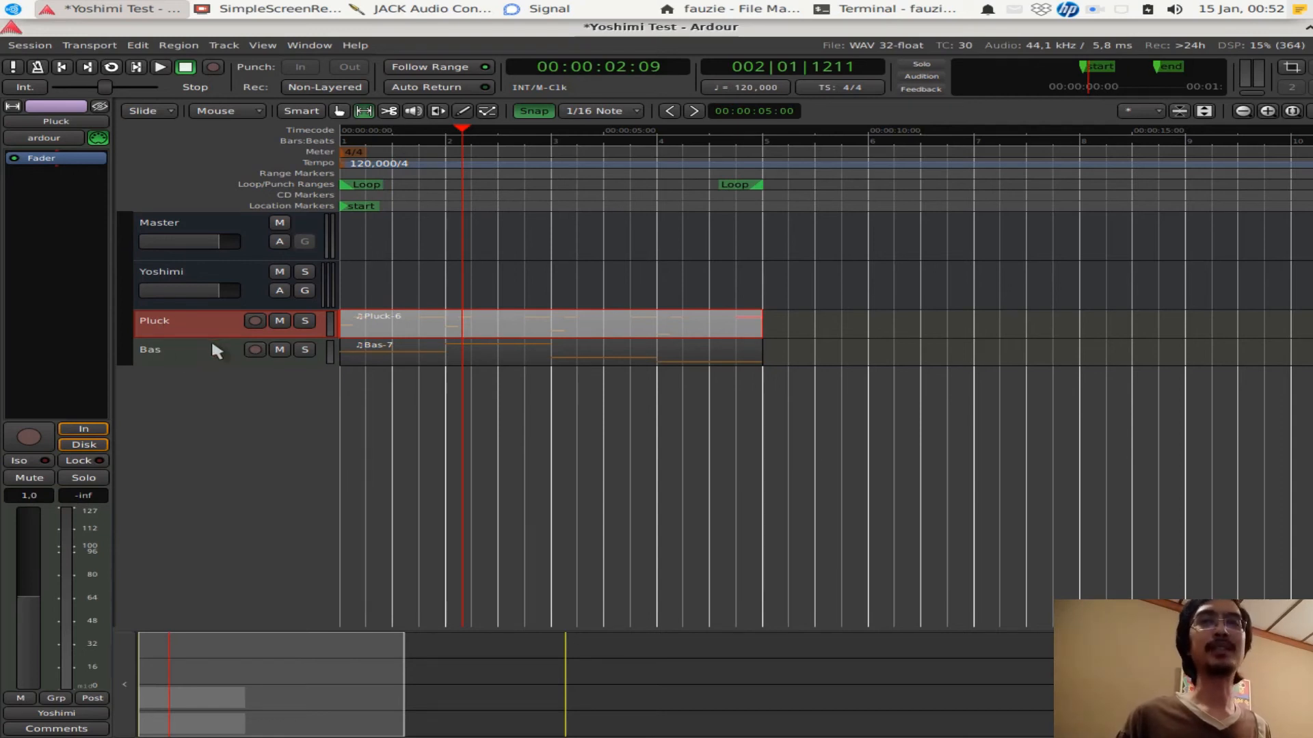
{"action": "mouse_move", "coordinate": [223, 361]}
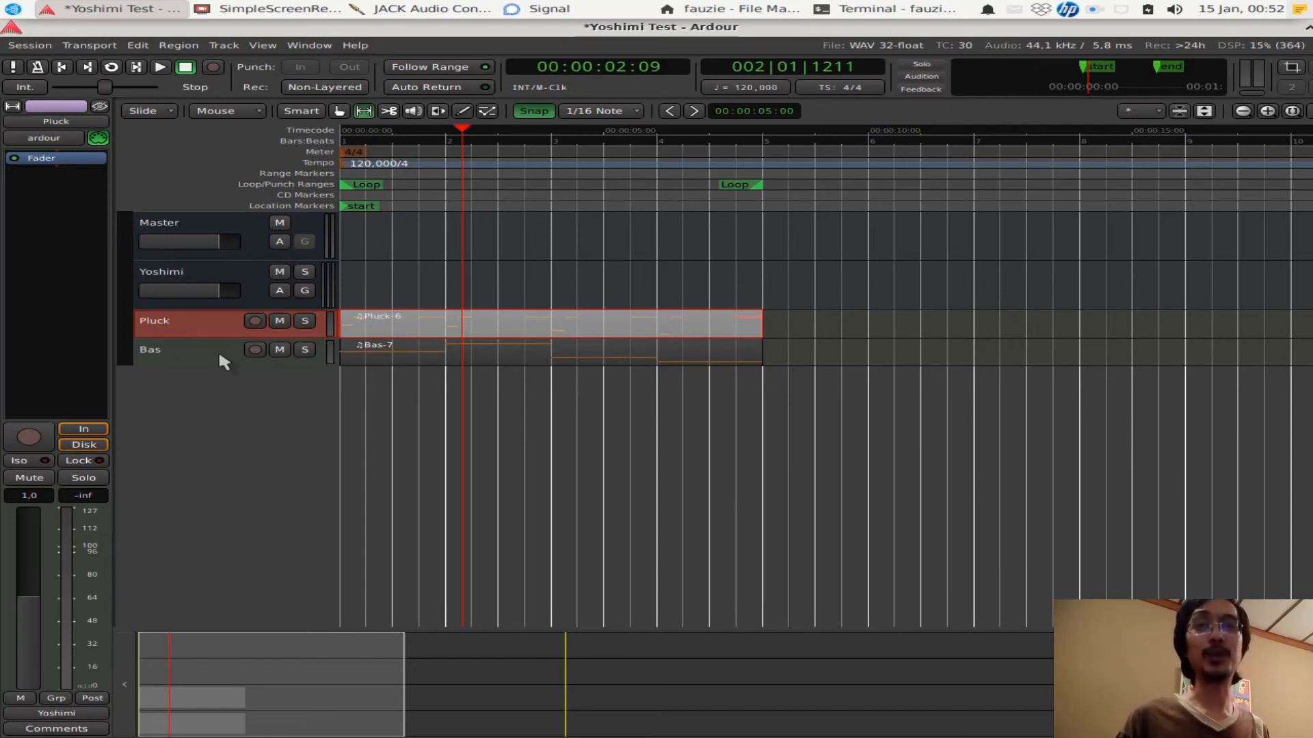
{"action": "mouse_move", "coordinate": [191, 357]}
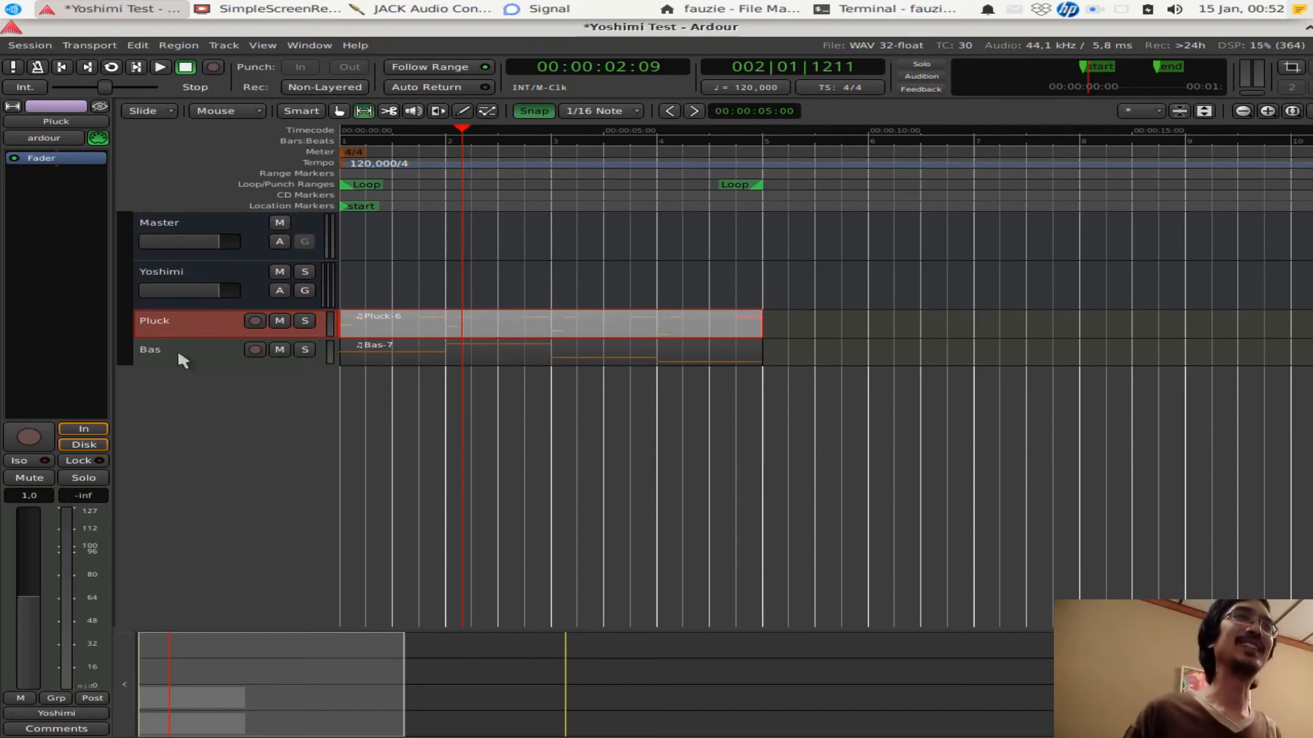
{"action": "mouse_move", "coordinate": [205, 309]}
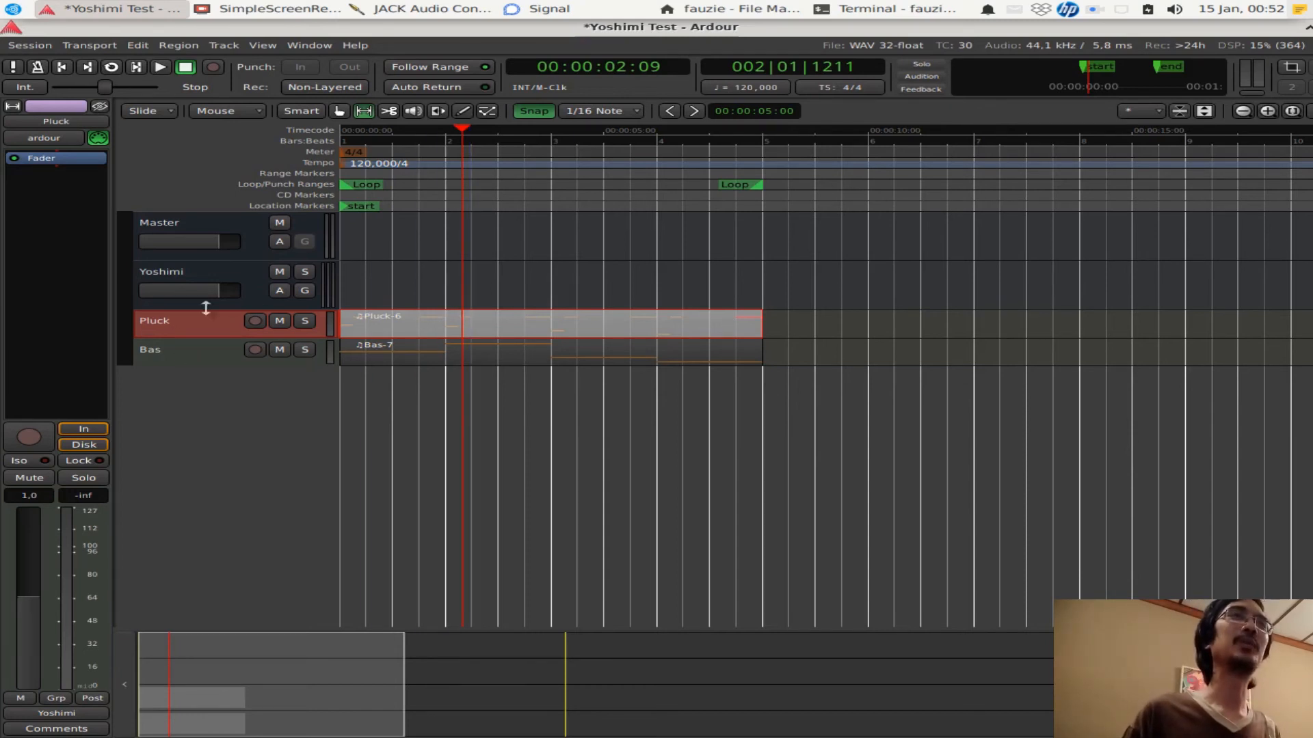
{"action": "mouse_move", "coordinate": [195, 438]}
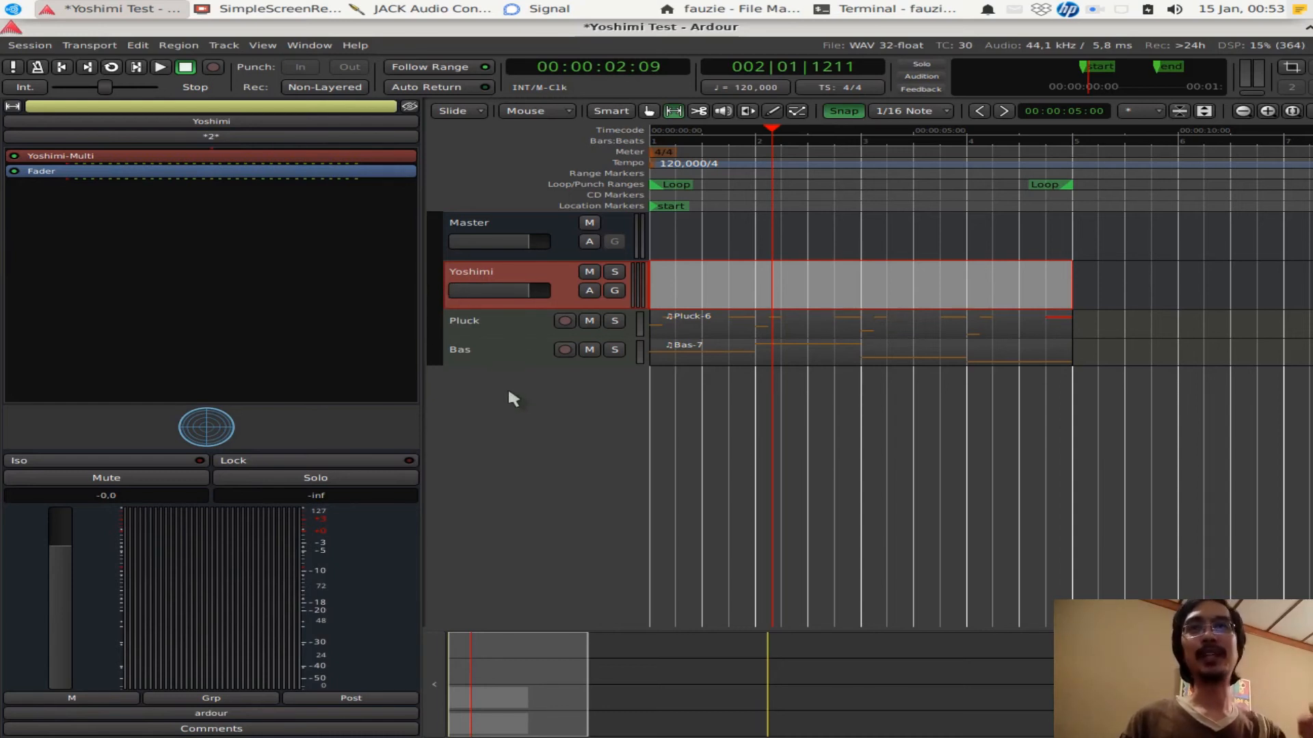
{"action": "mouse_move", "coordinate": [484, 388]}
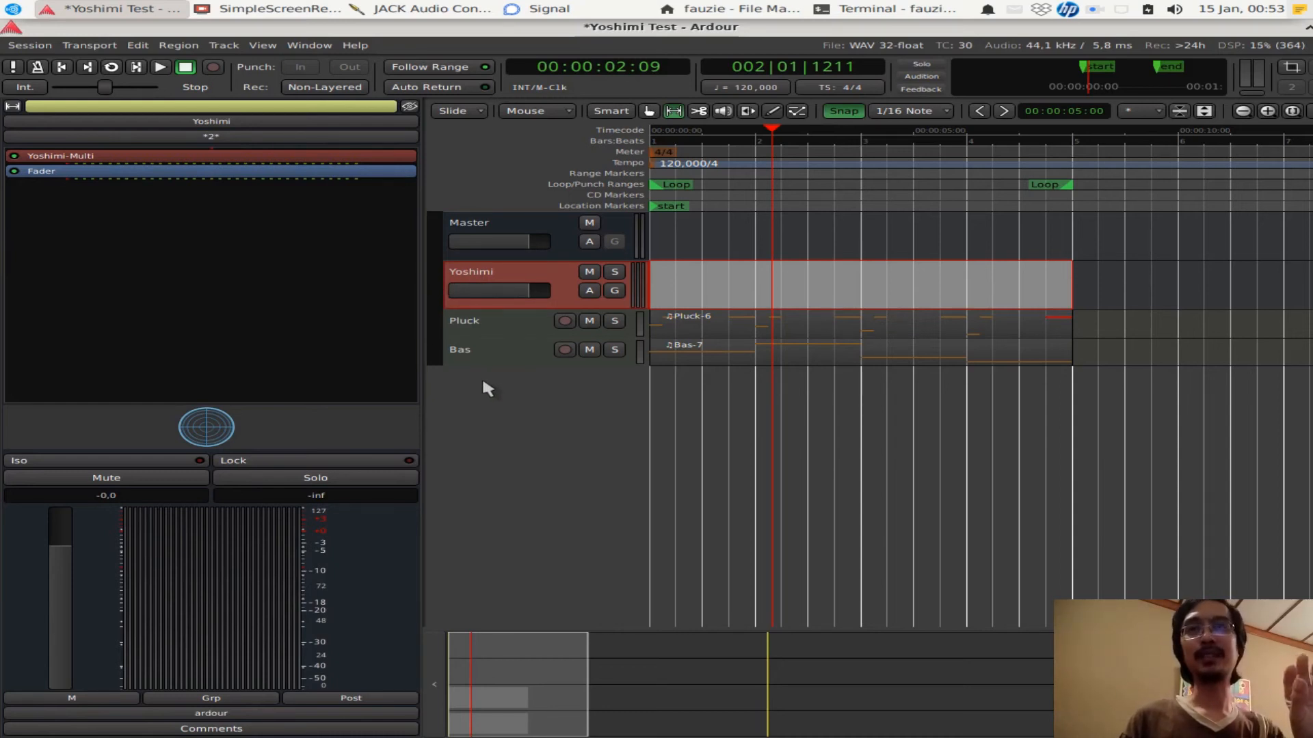
{"action": "mouse_move", "coordinate": [479, 382]}
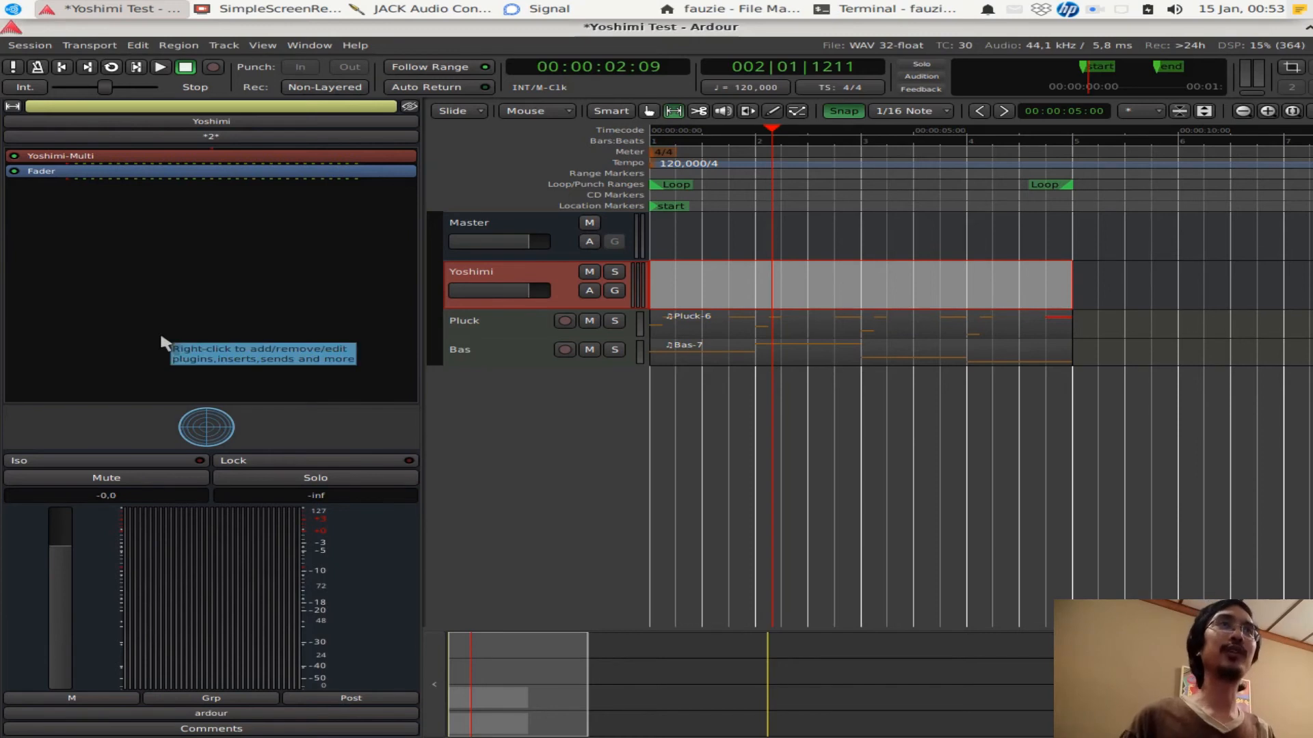
{"action": "mouse_move", "coordinate": [143, 244]}
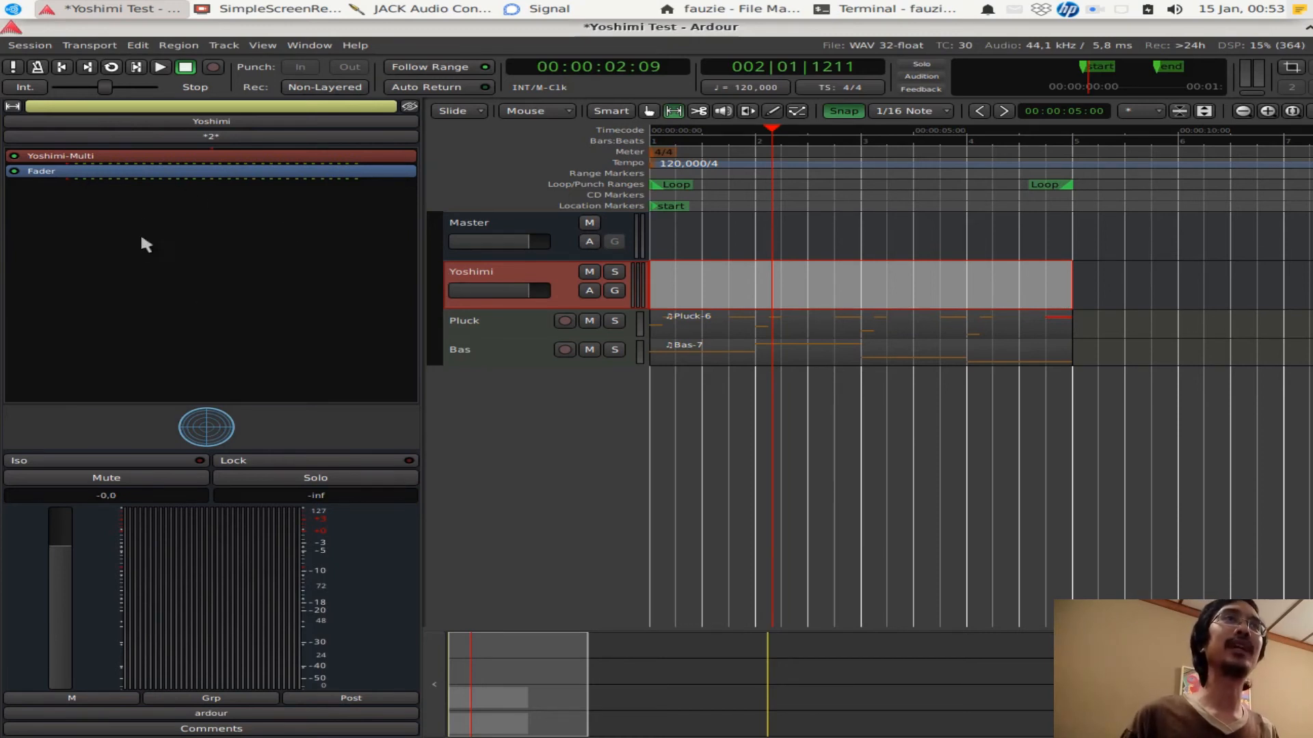
{"action": "mouse_move", "coordinate": [153, 251]}
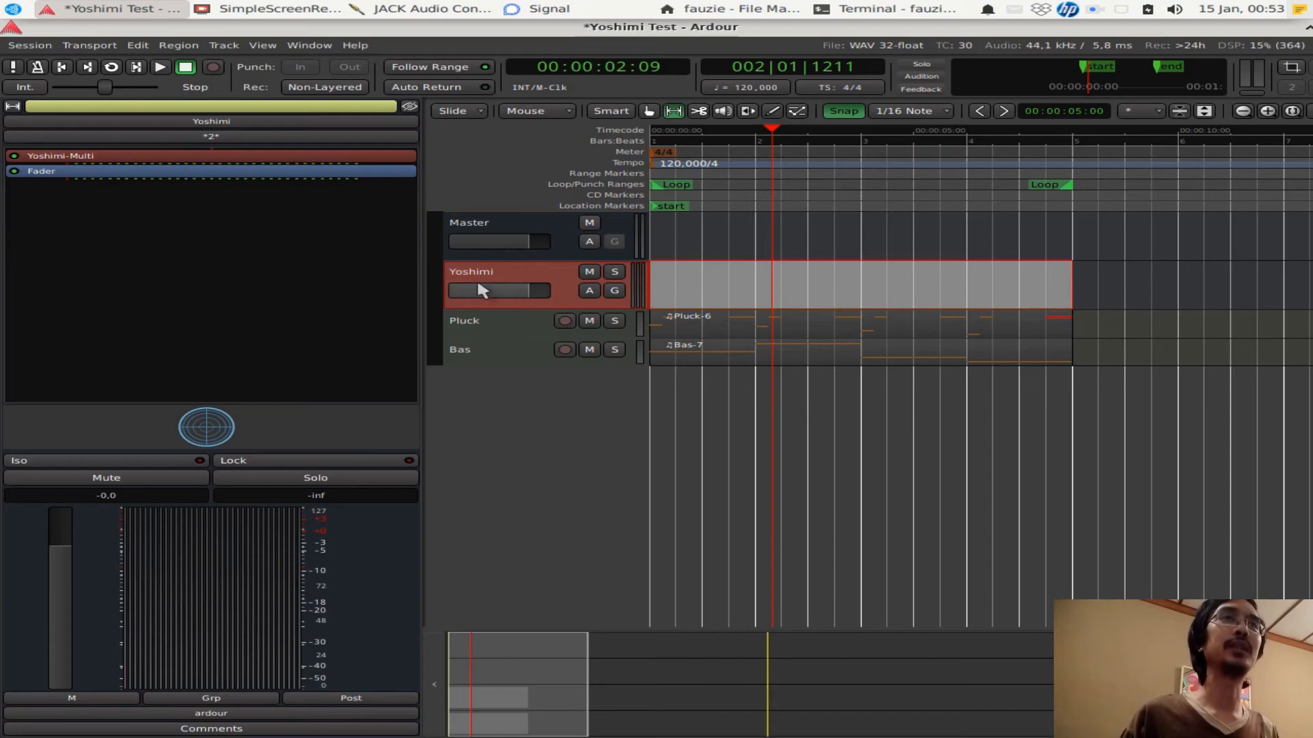
{"action": "mouse_move", "coordinate": [512, 418]}
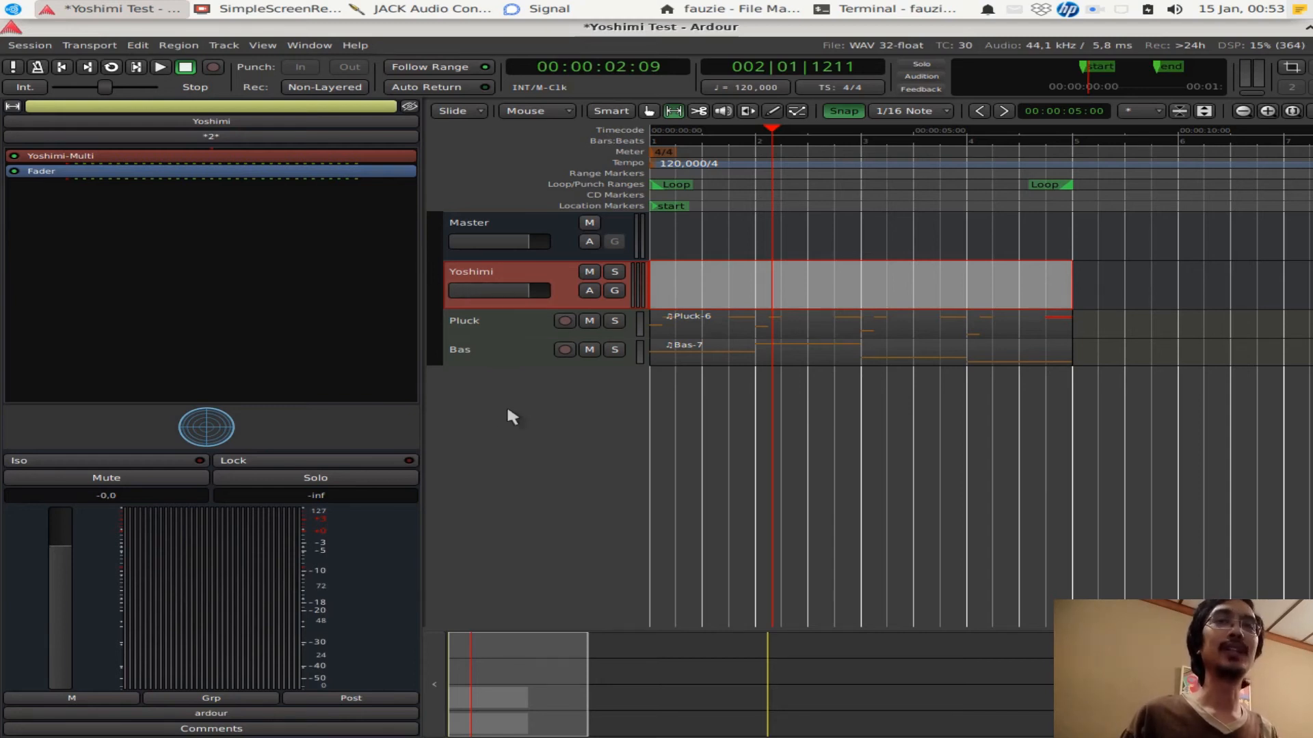
{"action": "mouse_move", "coordinate": [506, 405]}
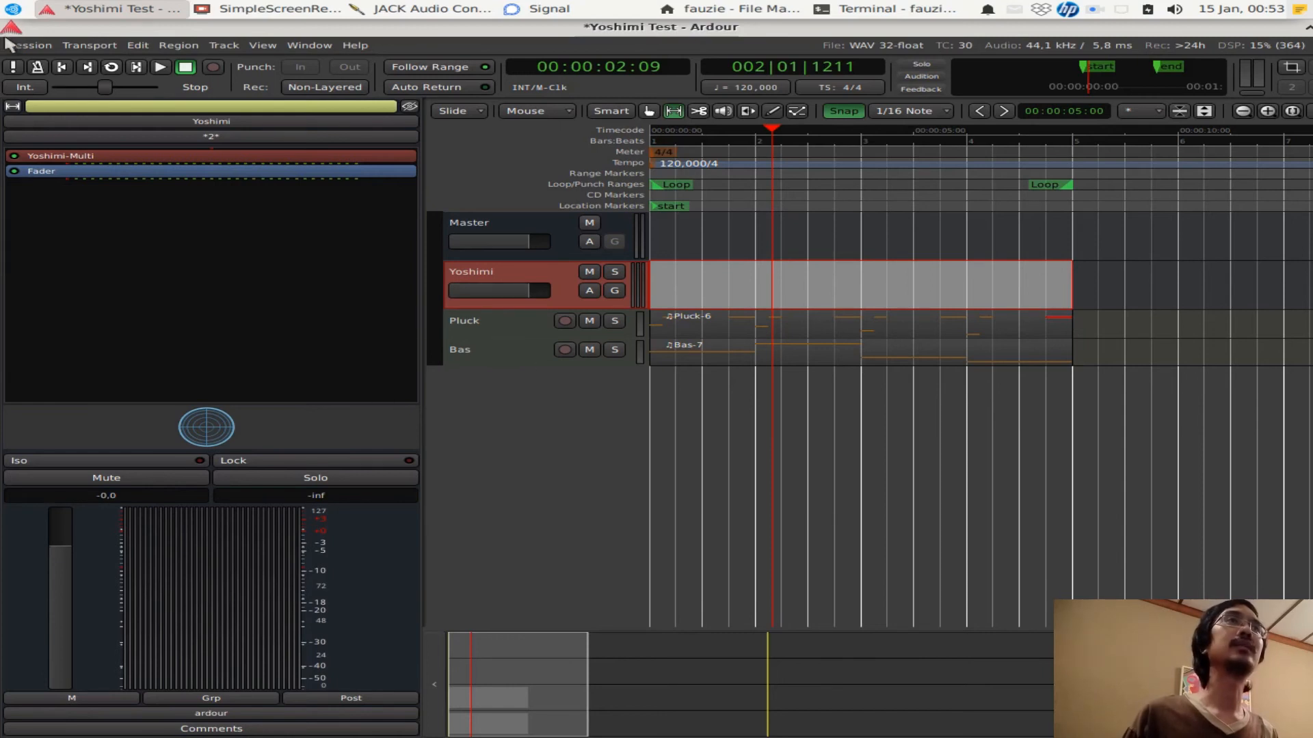
Add a stereo audio bus named 'Pluck Effect' via Session > Add Track, Bus or VCA
{"action": "left_click", "coordinate": [28, 45]}
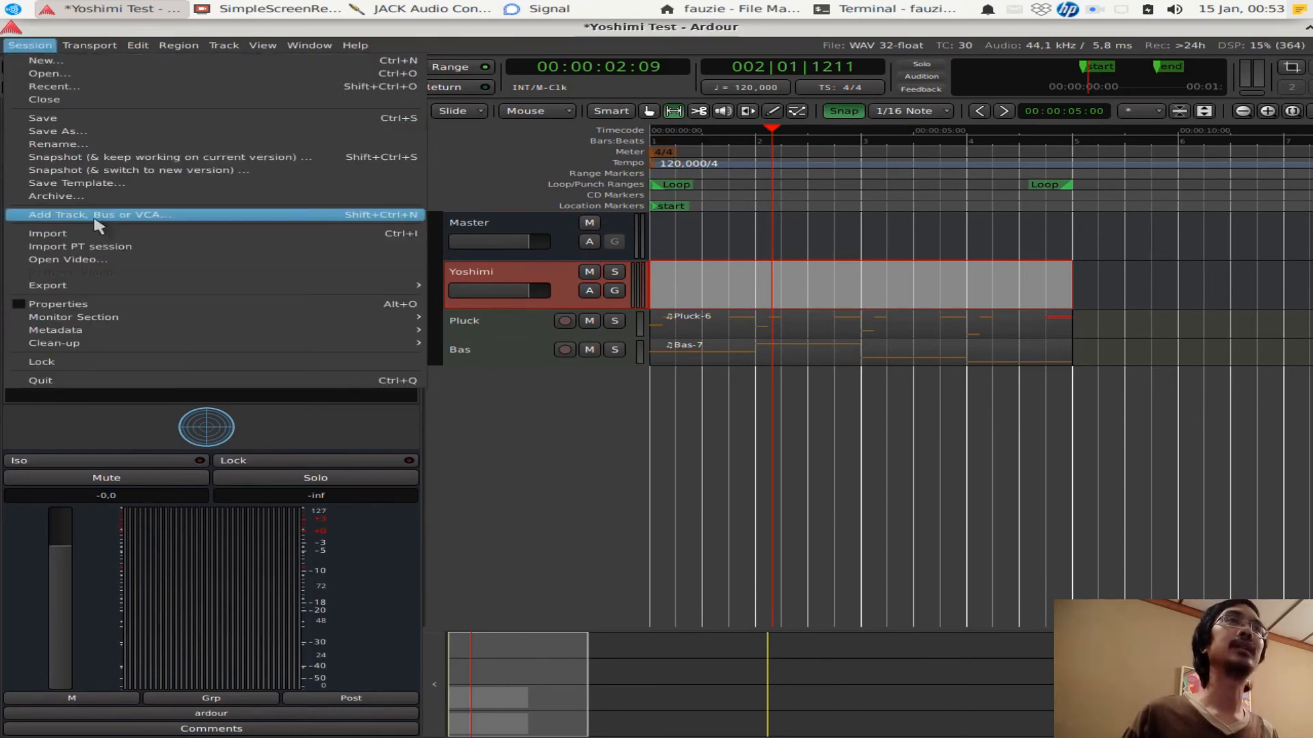
{"action": "left_click", "coordinate": [99, 214]}
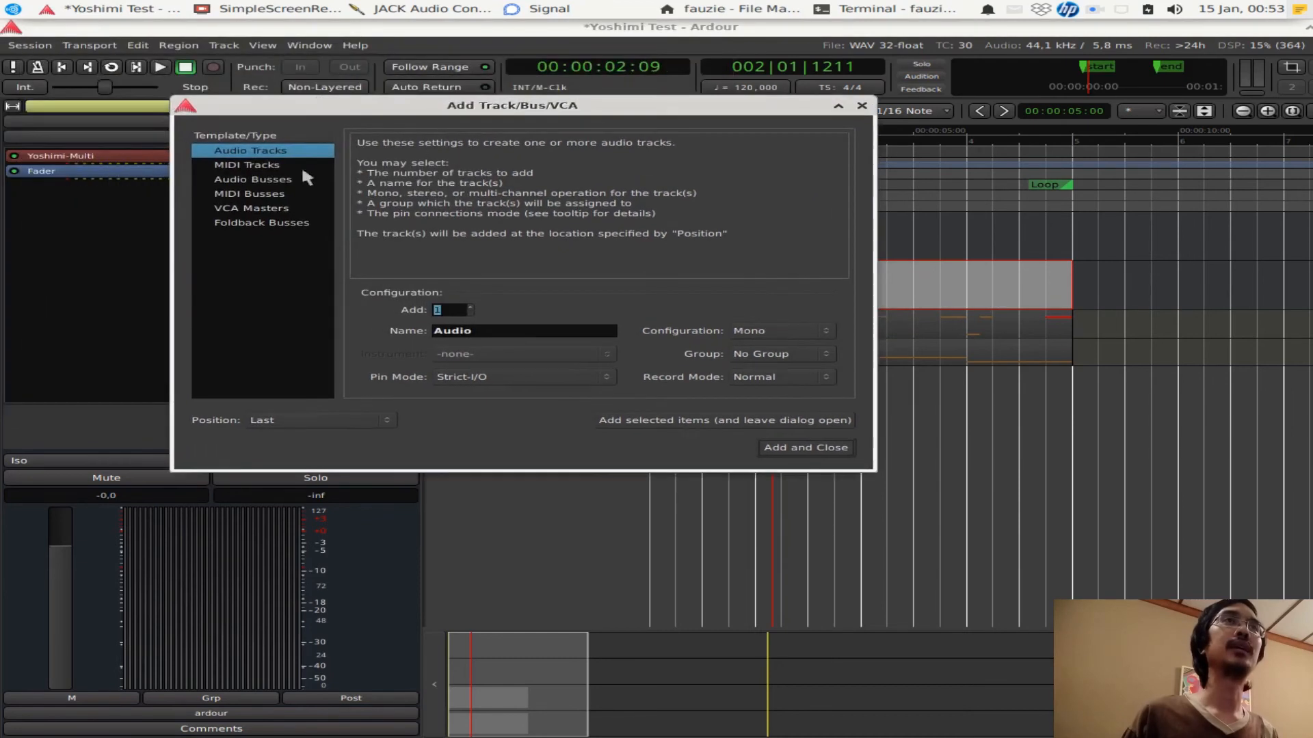
{"action": "left_click", "coordinate": [253, 179]}
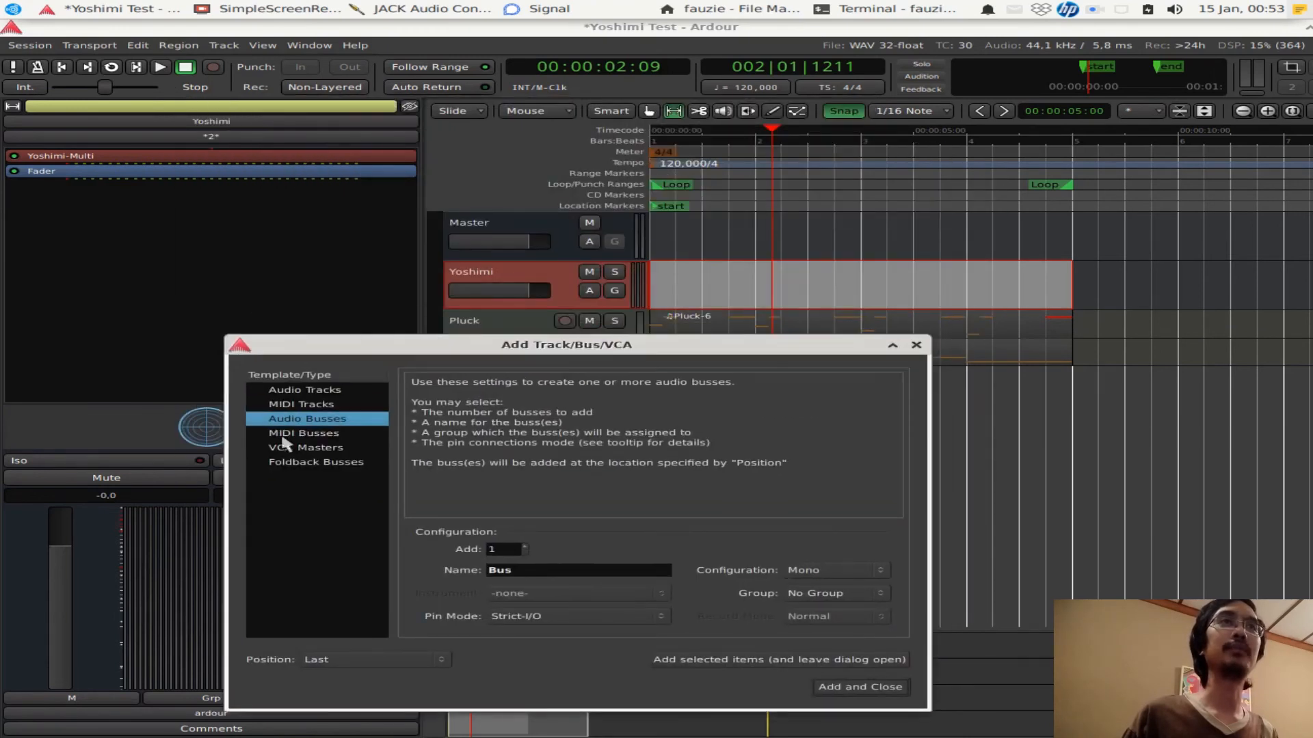
{"action": "left_click", "coordinate": [304, 433]}
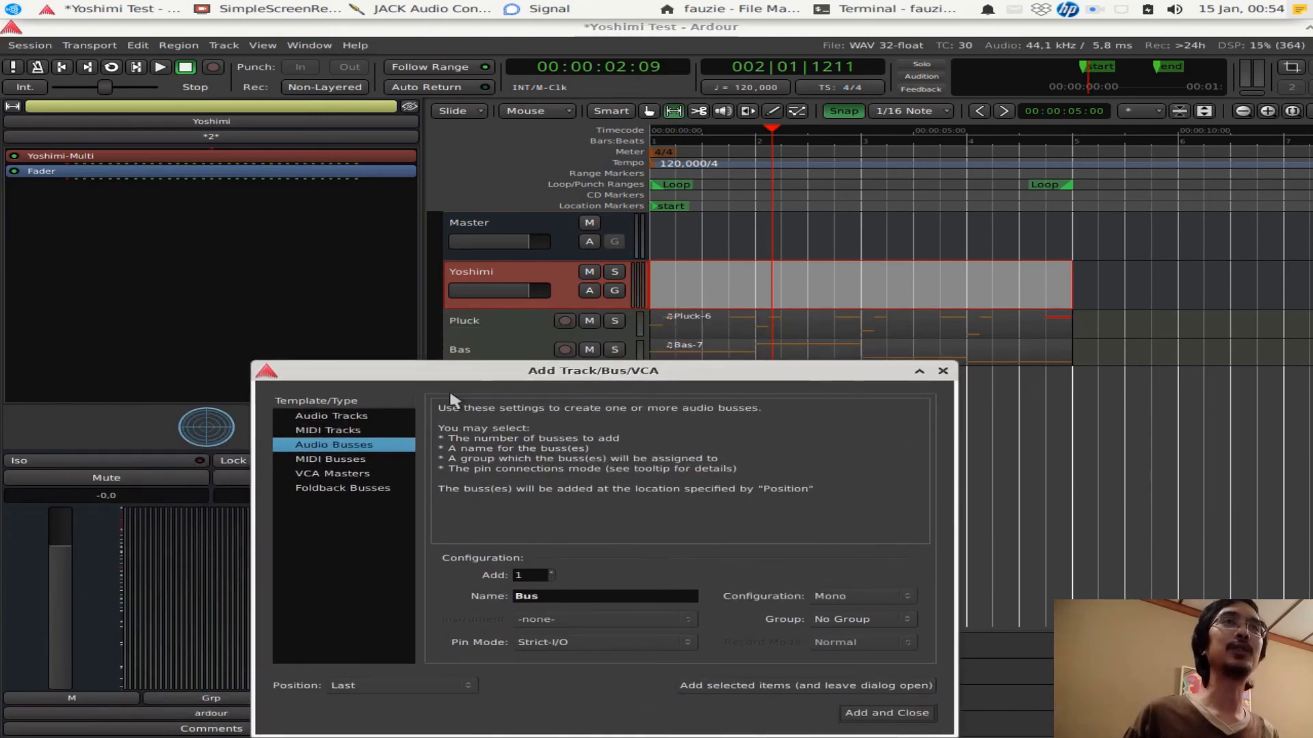
{"action": "left_click_drag", "start_coordinate": [593, 370], "coordinate": [401, 206]}
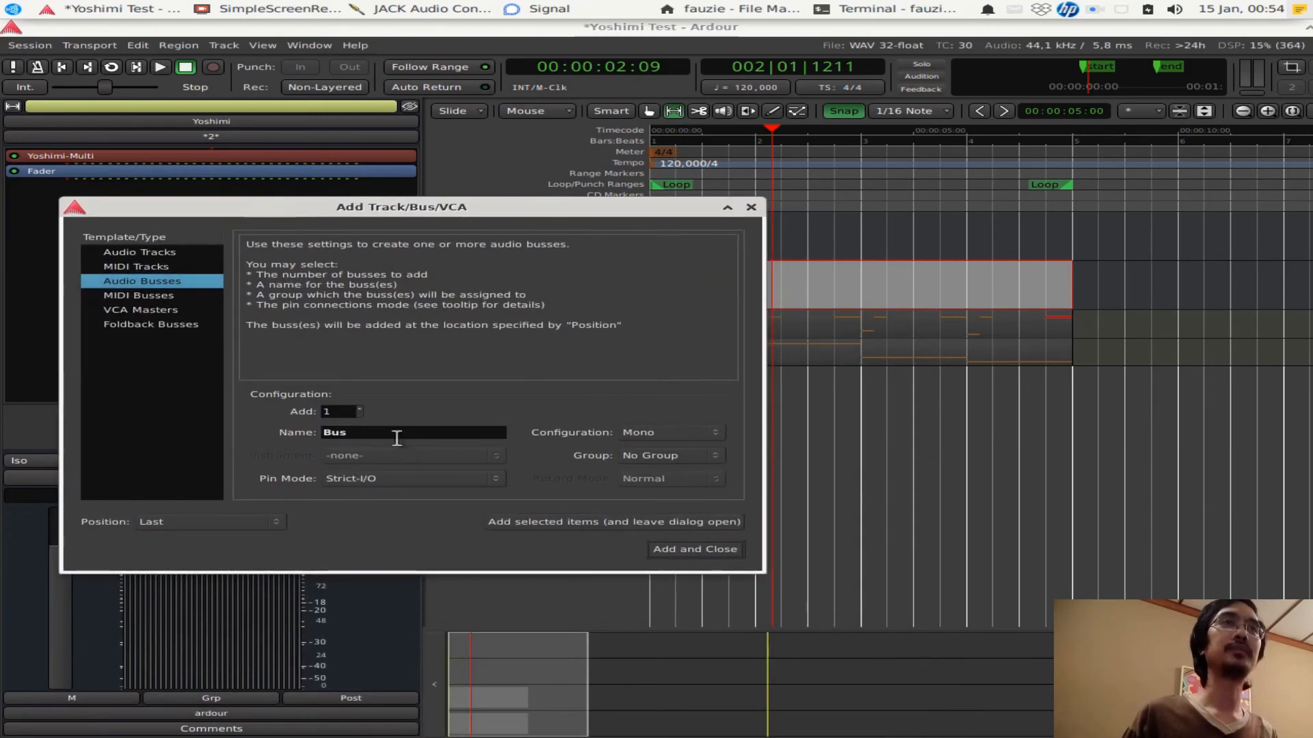
{"action": "type", "text": "P"}
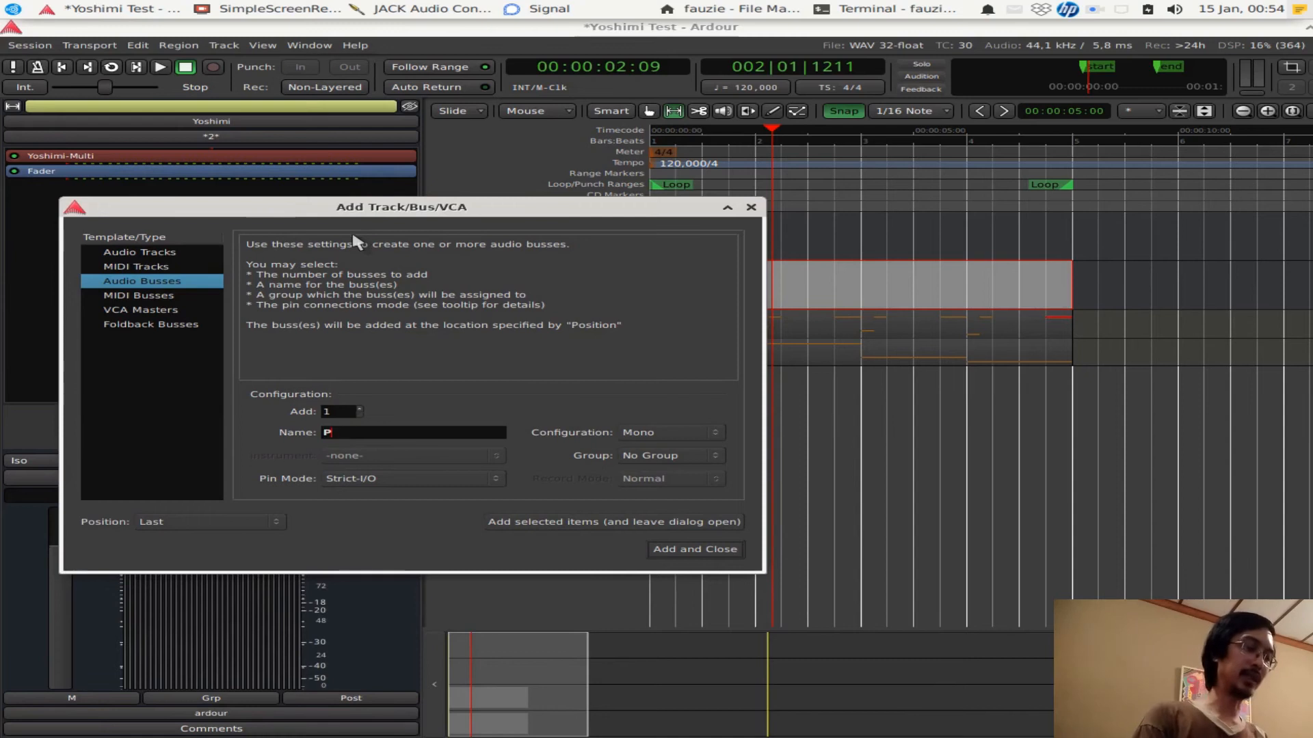
{"action": "type", "text": "luck Effec"}
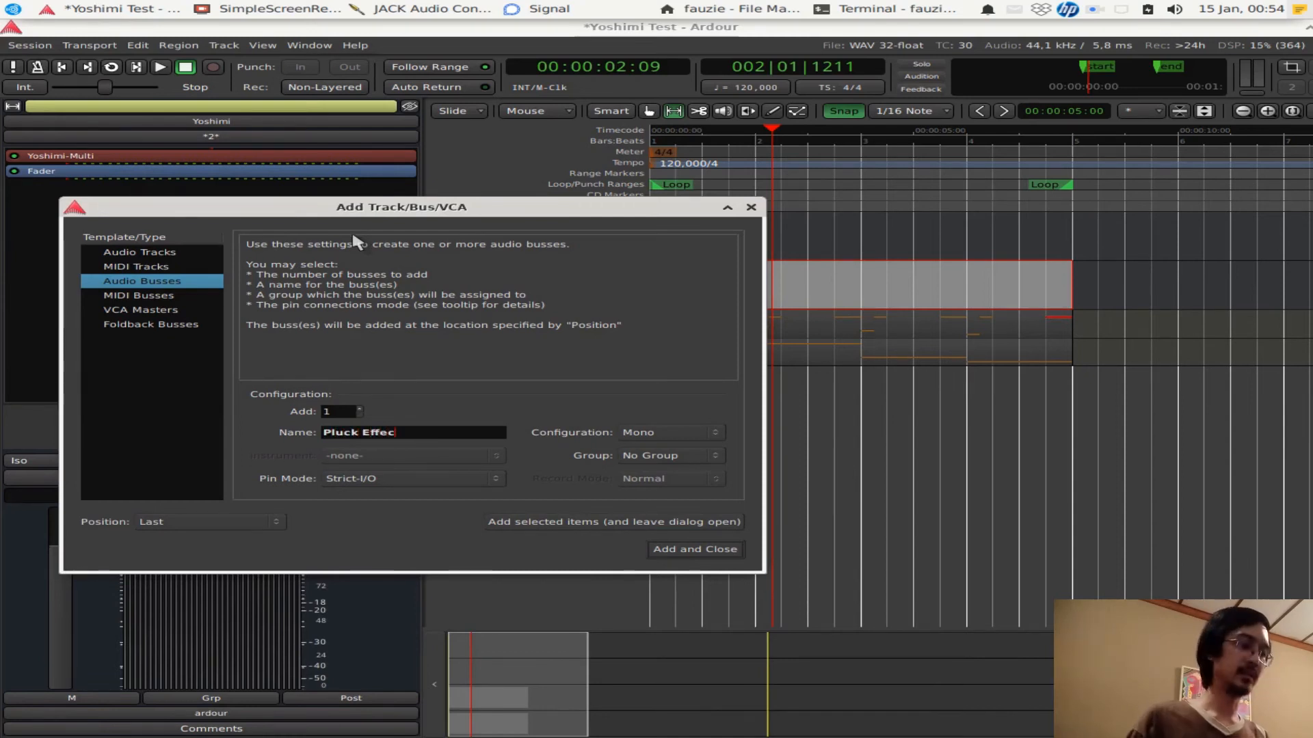
{"action": "type", "text": "t"}
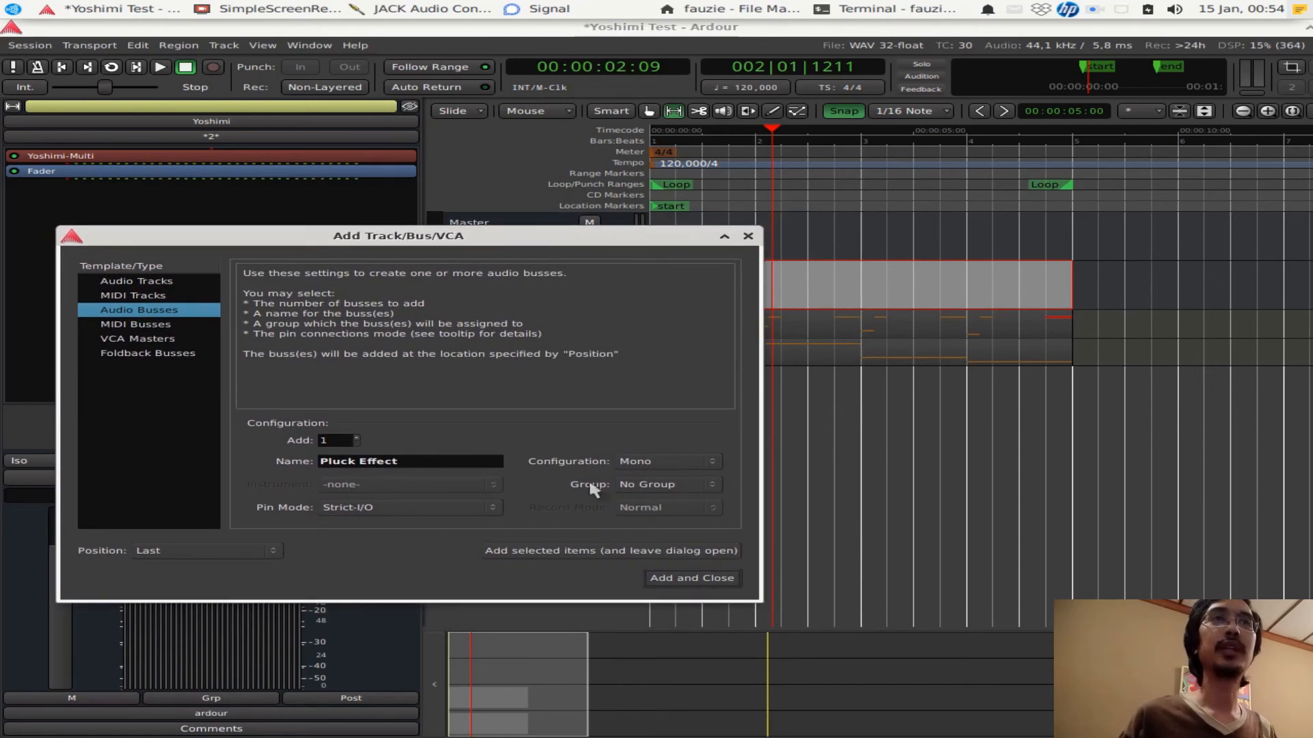
{"action": "left_click", "coordinate": [665, 461]}
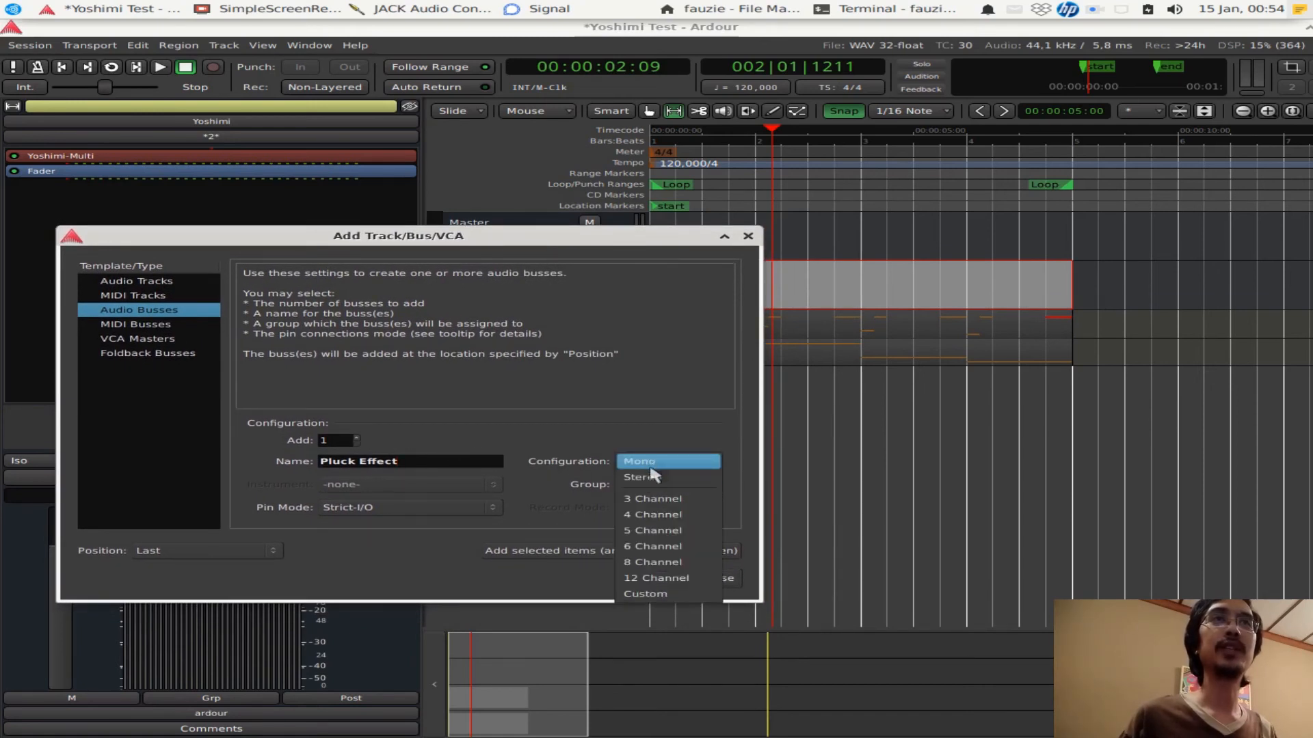
{"action": "left_click", "coordinate": [641, 477]}
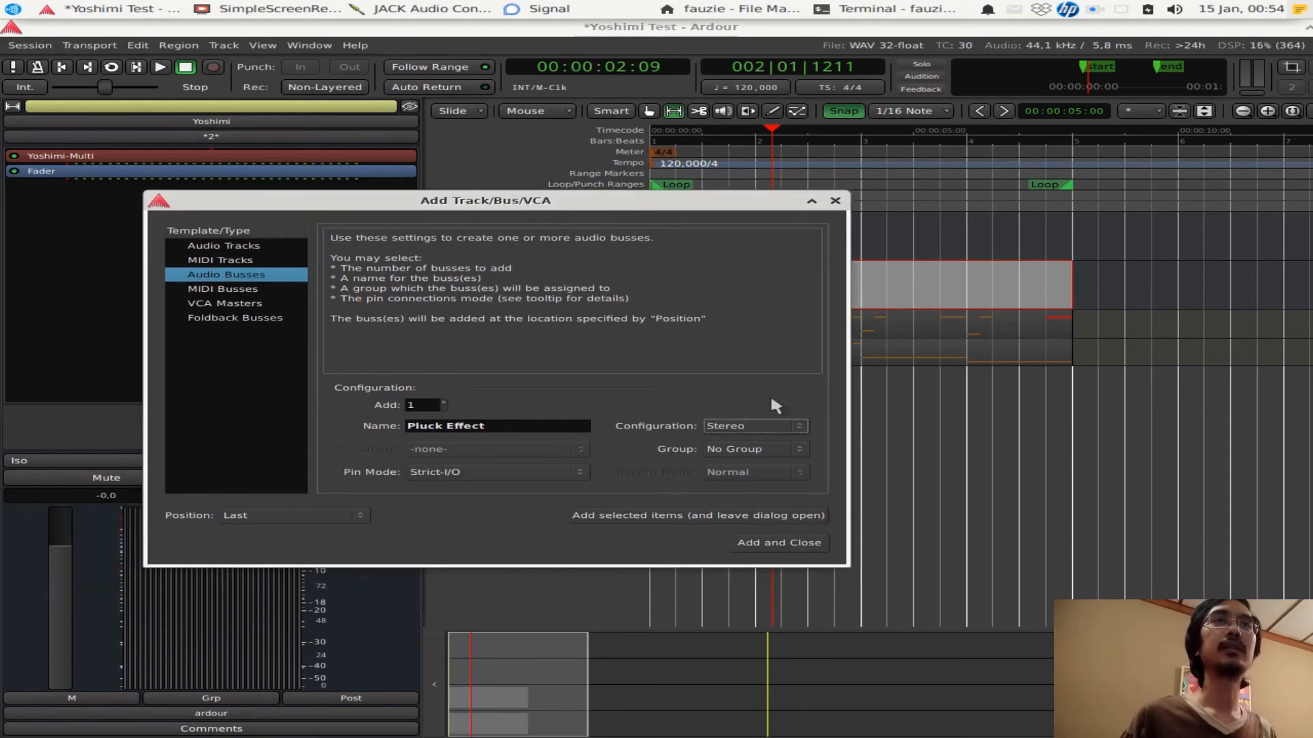
{"action": "mouse_move", "coordinate": [527, 473]}
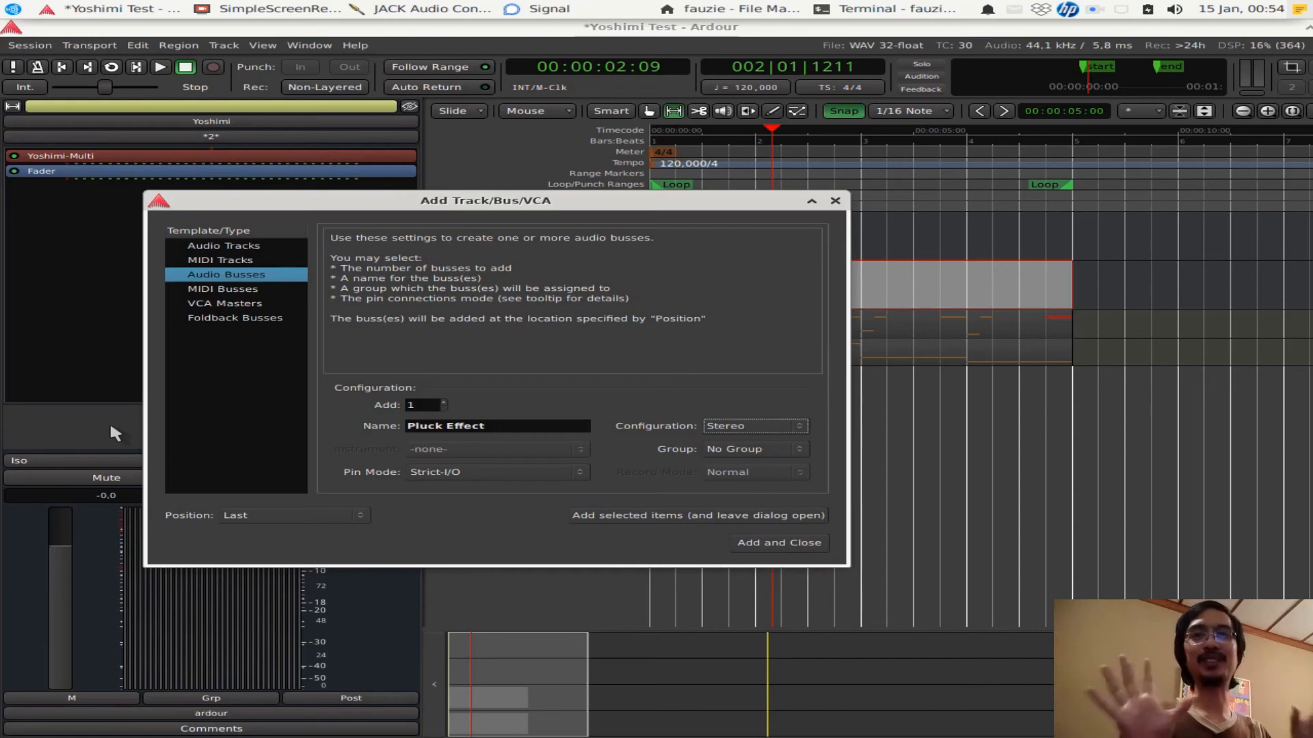
{"action": "mouse_move", "coordinate": [560, 361]}
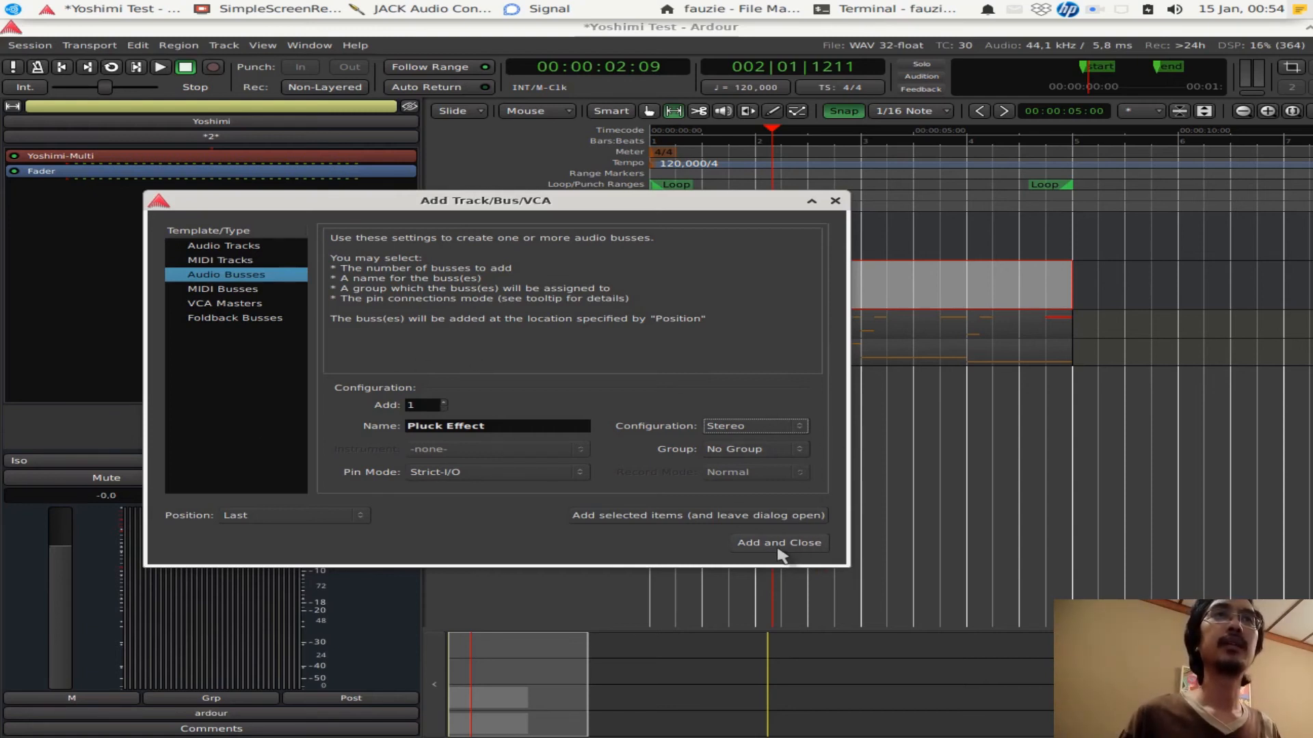
{"action": "left_click", "coordinate": [779, 543]}
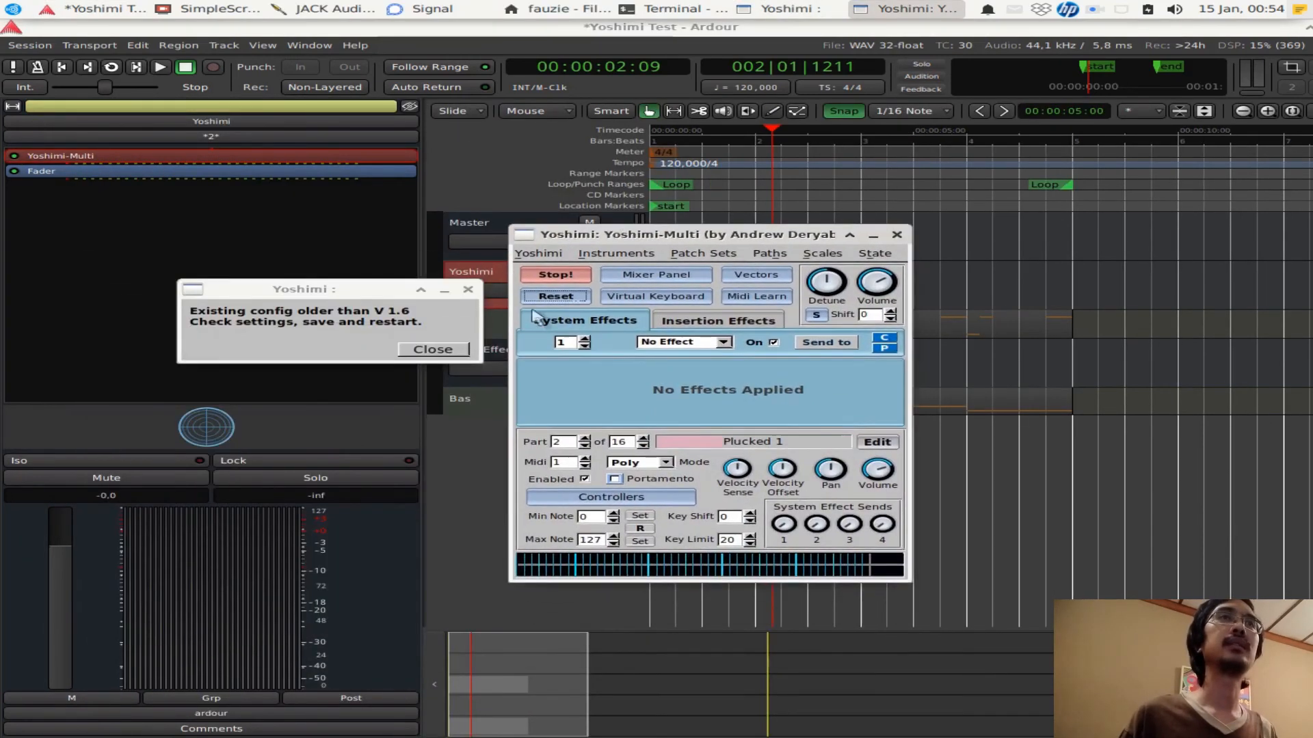
Bring the Yoshimi main window to the front and drag it further left
{"action": "left_click", "coordinate": [433, 349]}
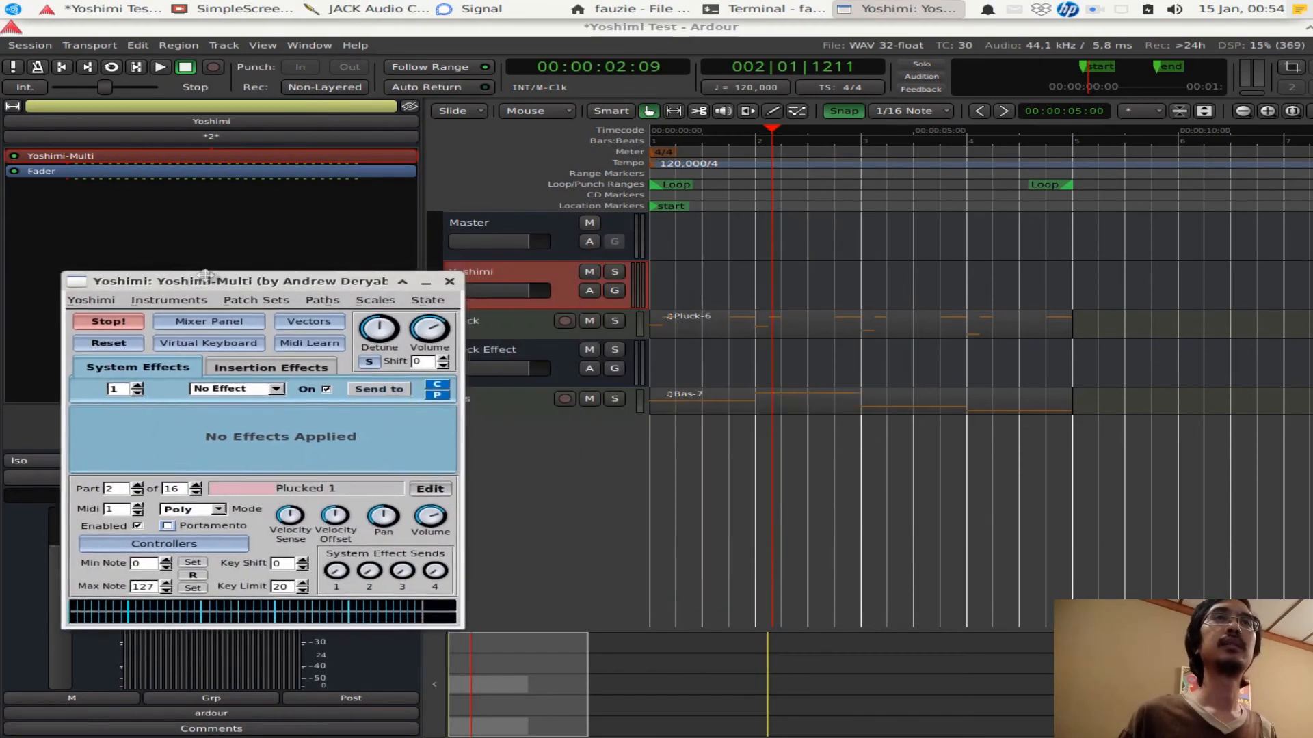
{"action": "left_click_drag", "start_coordinate": [208, 281], "coordinate": [147, 262]}
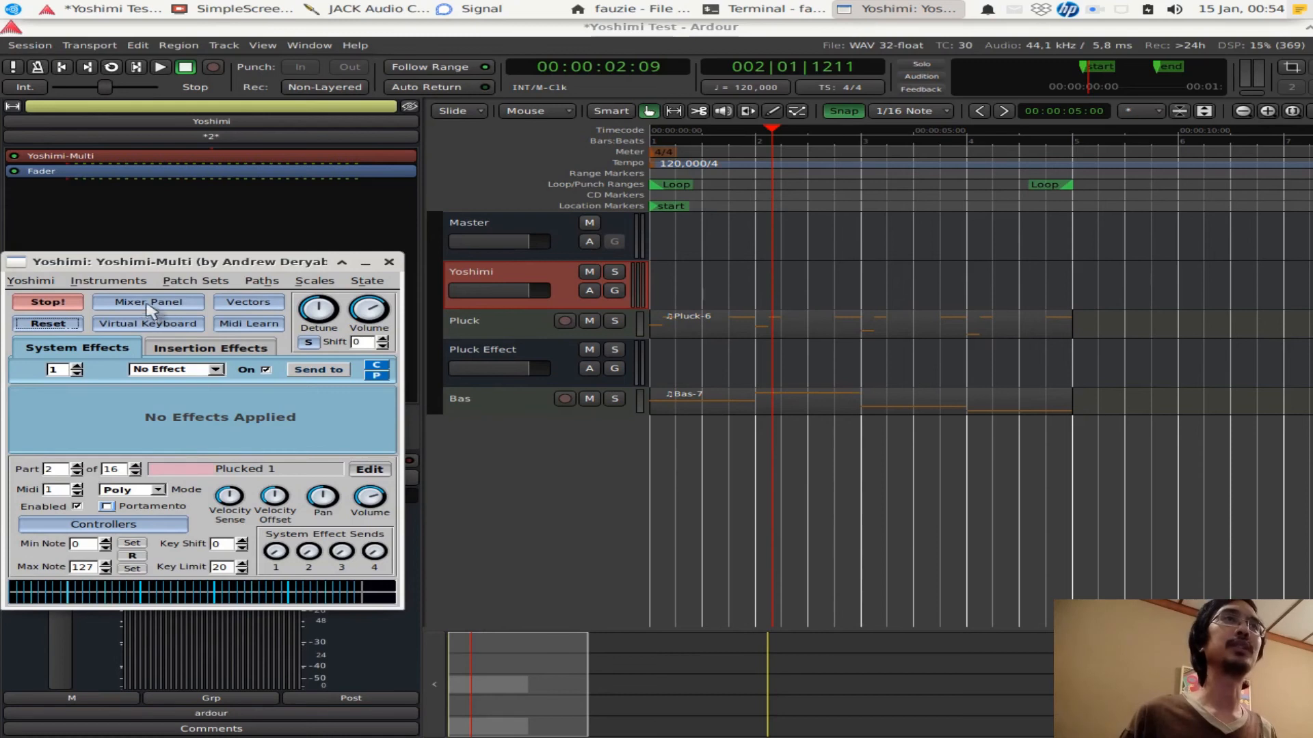
Switch parts 1 and 2 from Main to Part output in the Mixer Panel, then minimise Yoshimi
{"action": "left_click", "coordinate": [148, 302]}
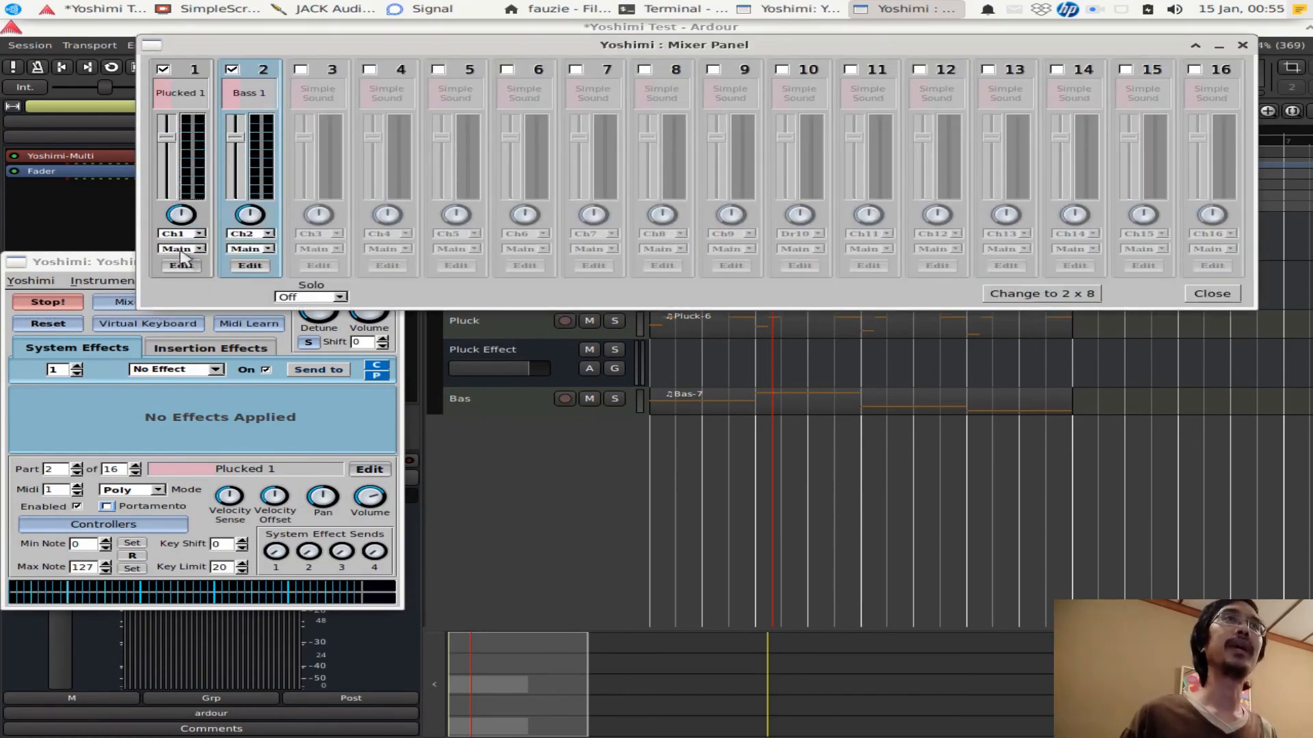
{"action": "left_click", "coordinate": [181, 248]}
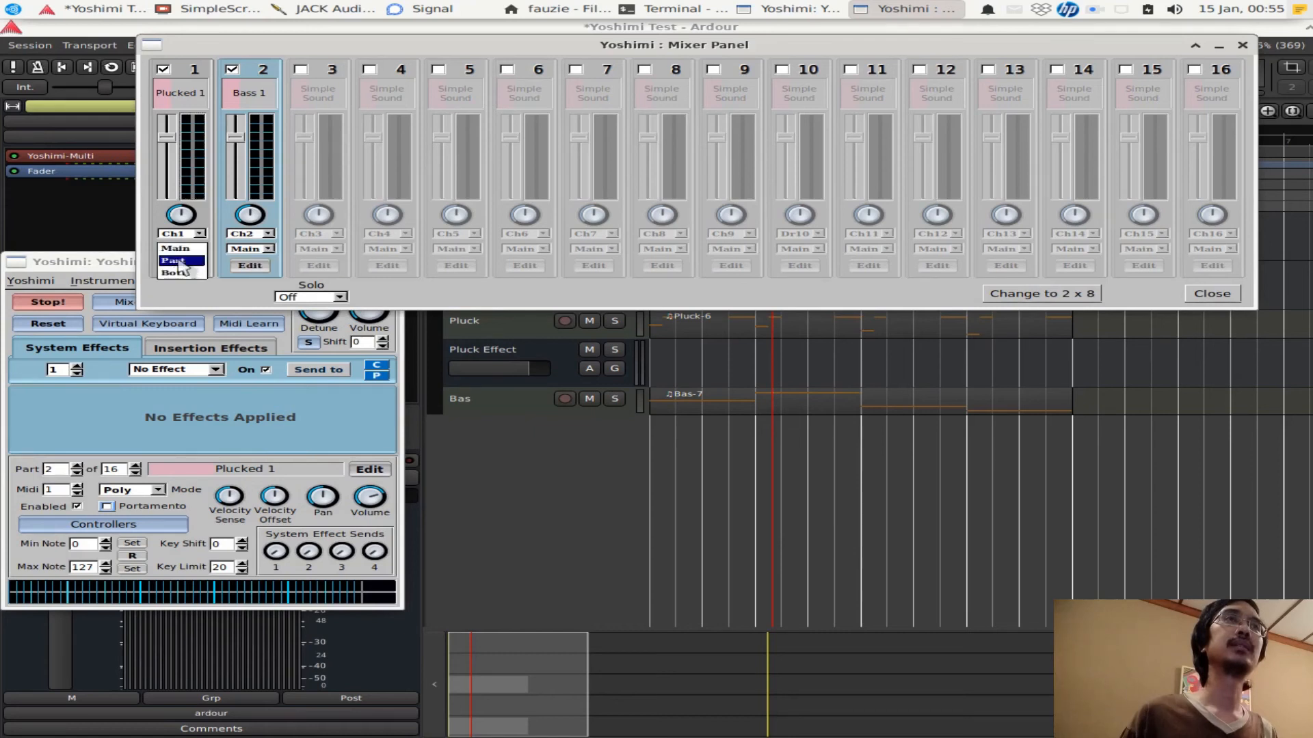
{"action": "left_click", "coordinate": [175, 260]}
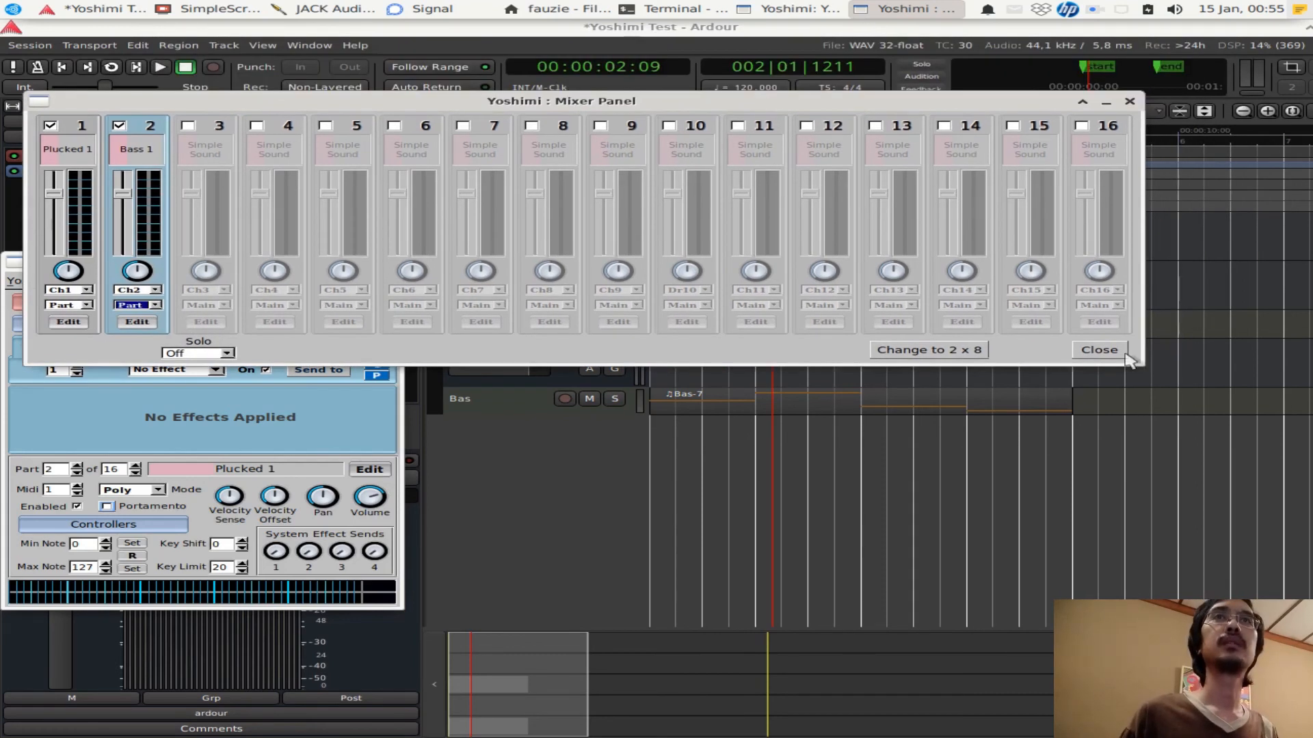
{"action": "left_click", "coordinate": [1098, 349]}
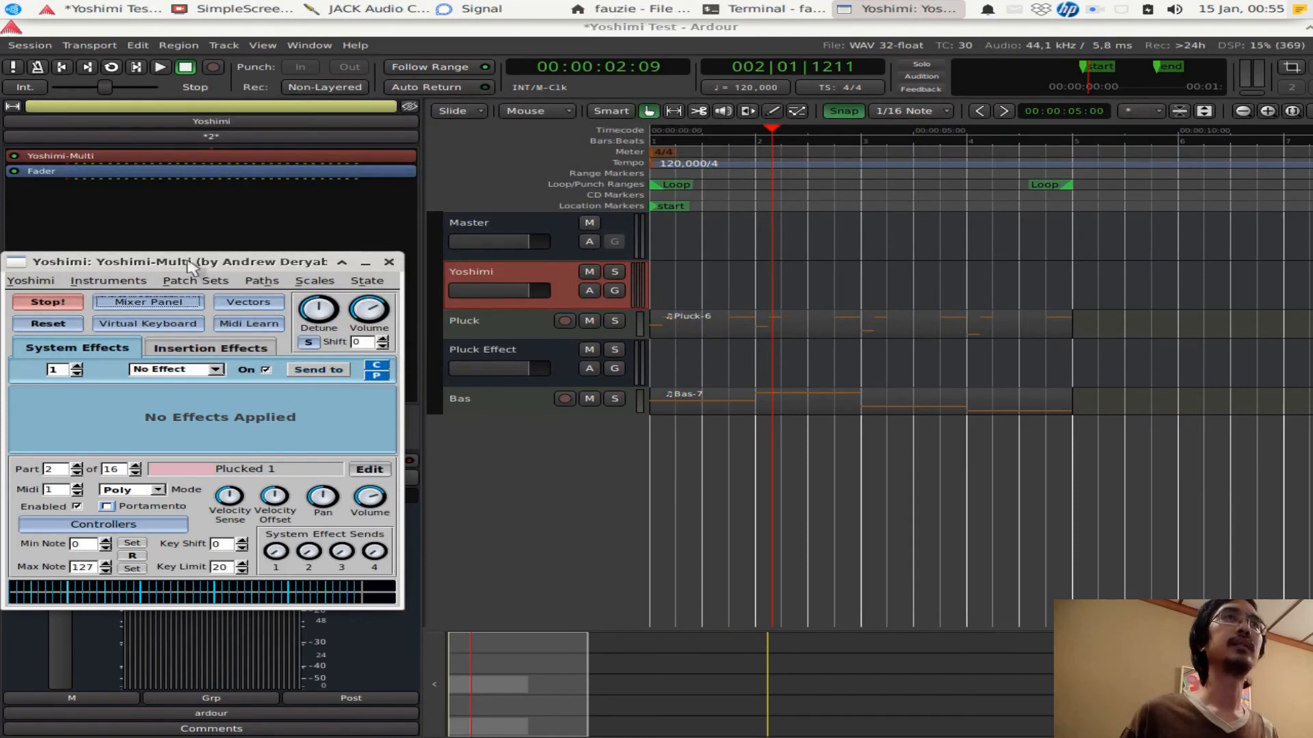
{"action": "left_click_drag", "start_coordinate": [193, 261], "coordinate": [963, 279]}
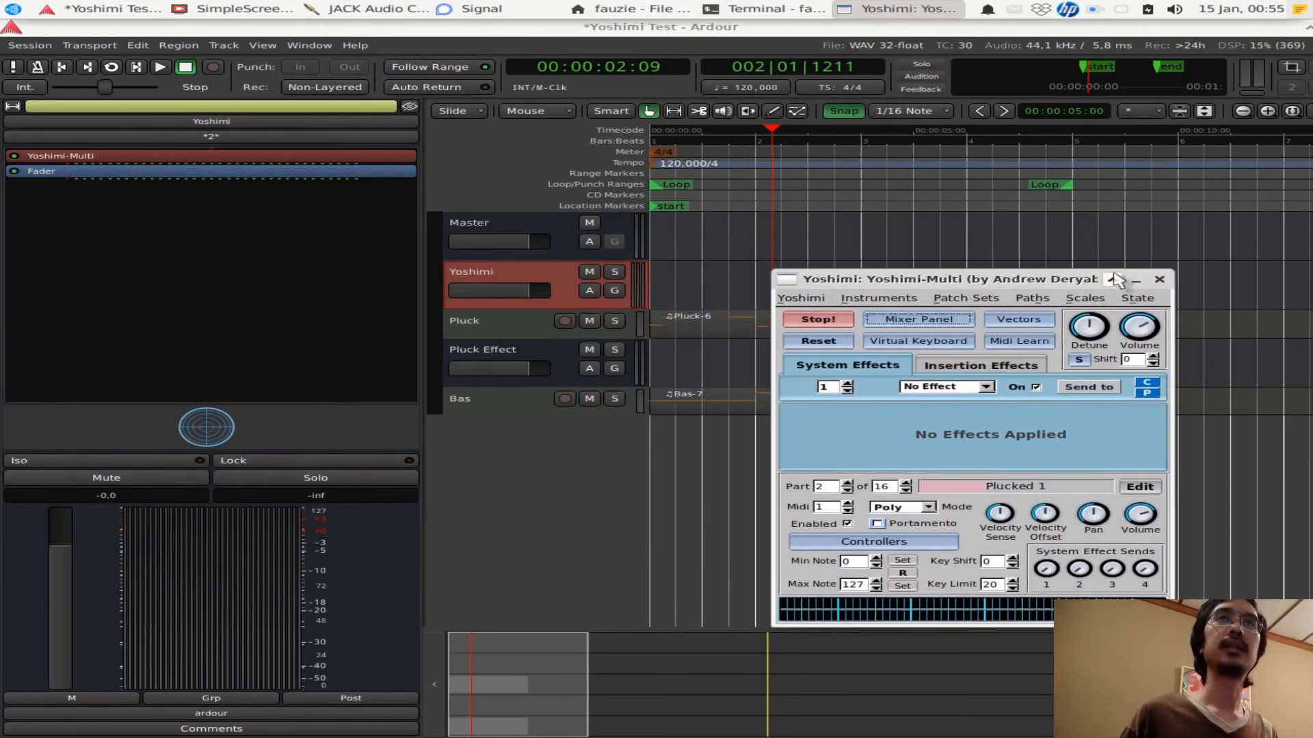
{"action": "left_click", "coordinate": [1159, 279]}
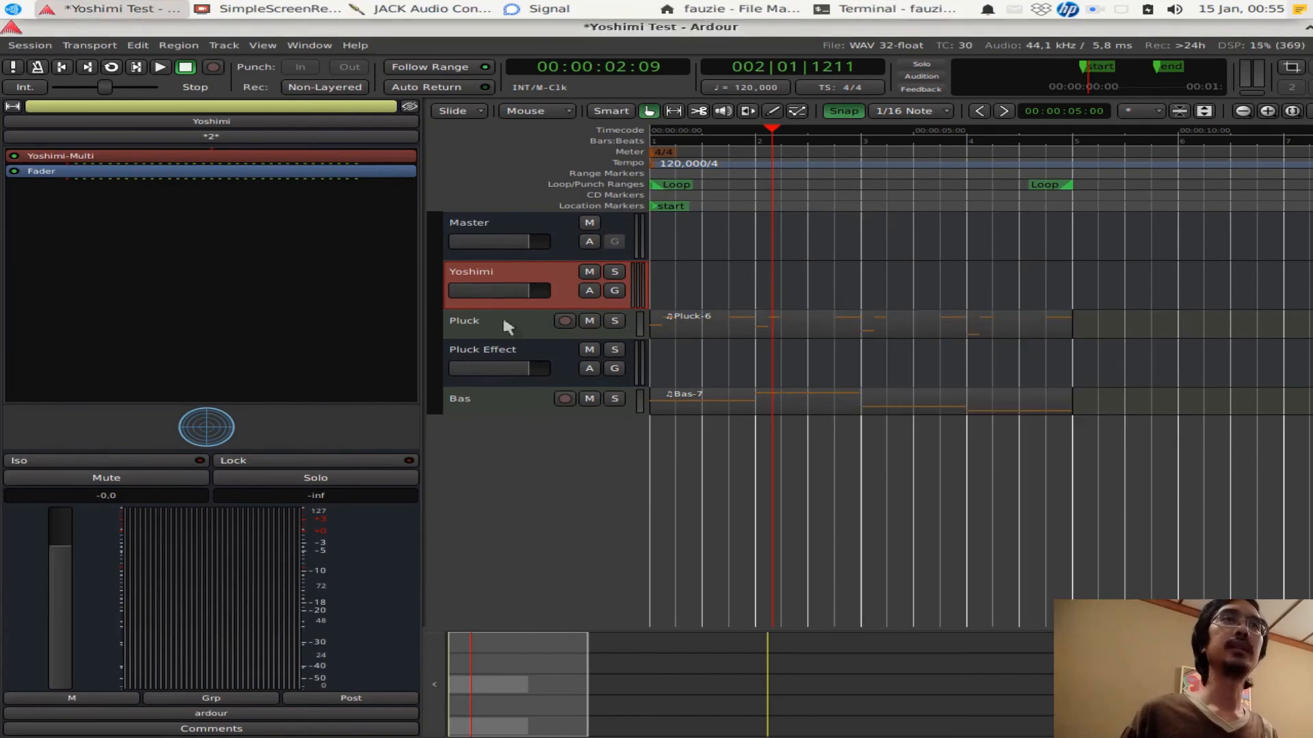
{"action": "mouse_move", "coordinate": [425, 326]}
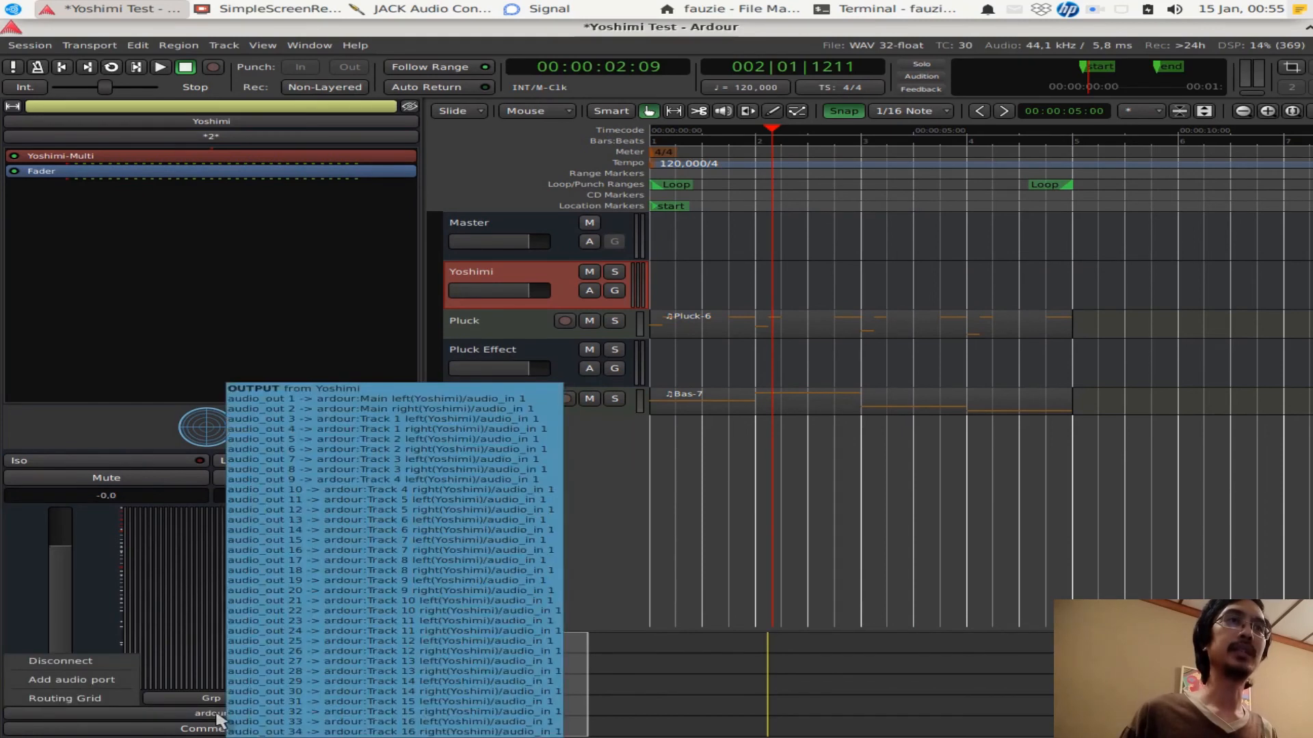
Open the routing grid for Yoshimi's outputs and browse Ardour bus and track destinations
{"action": "left_click", "coordinate": [69, 698]}
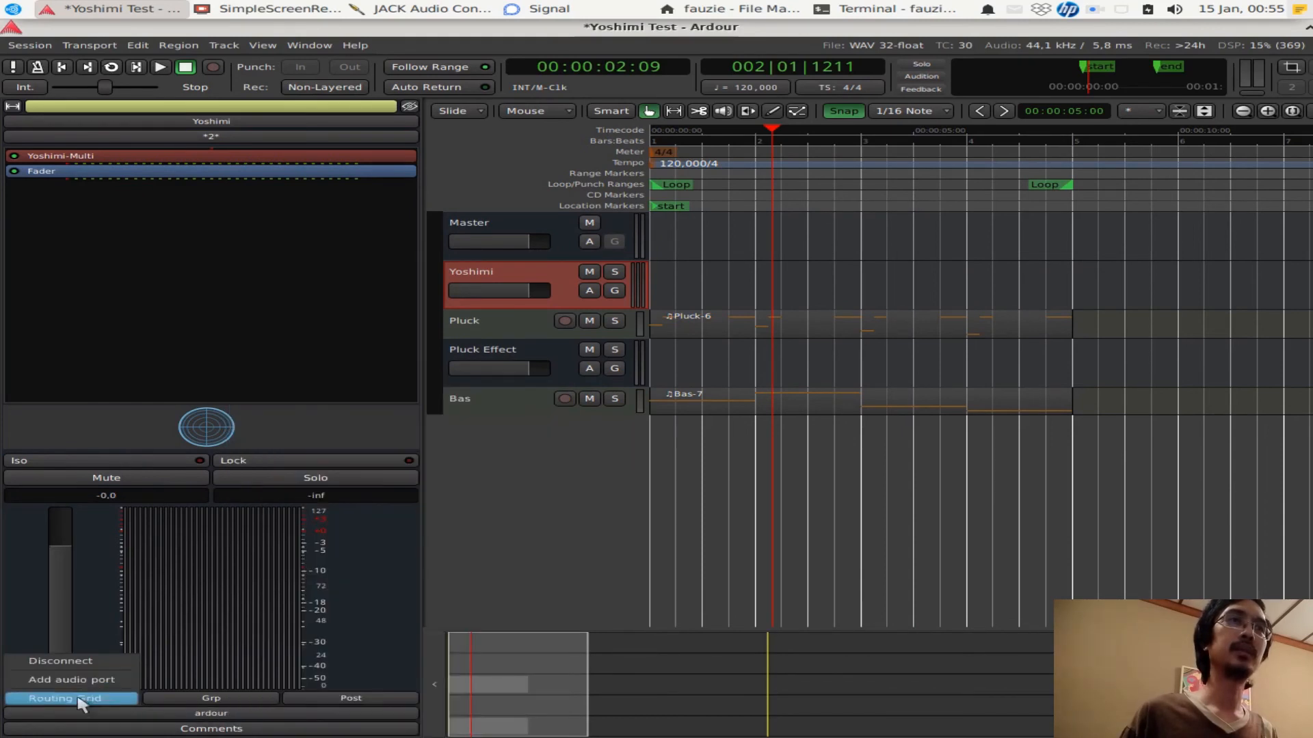
{"action": "left_click", "coordinate": [68, 698]}
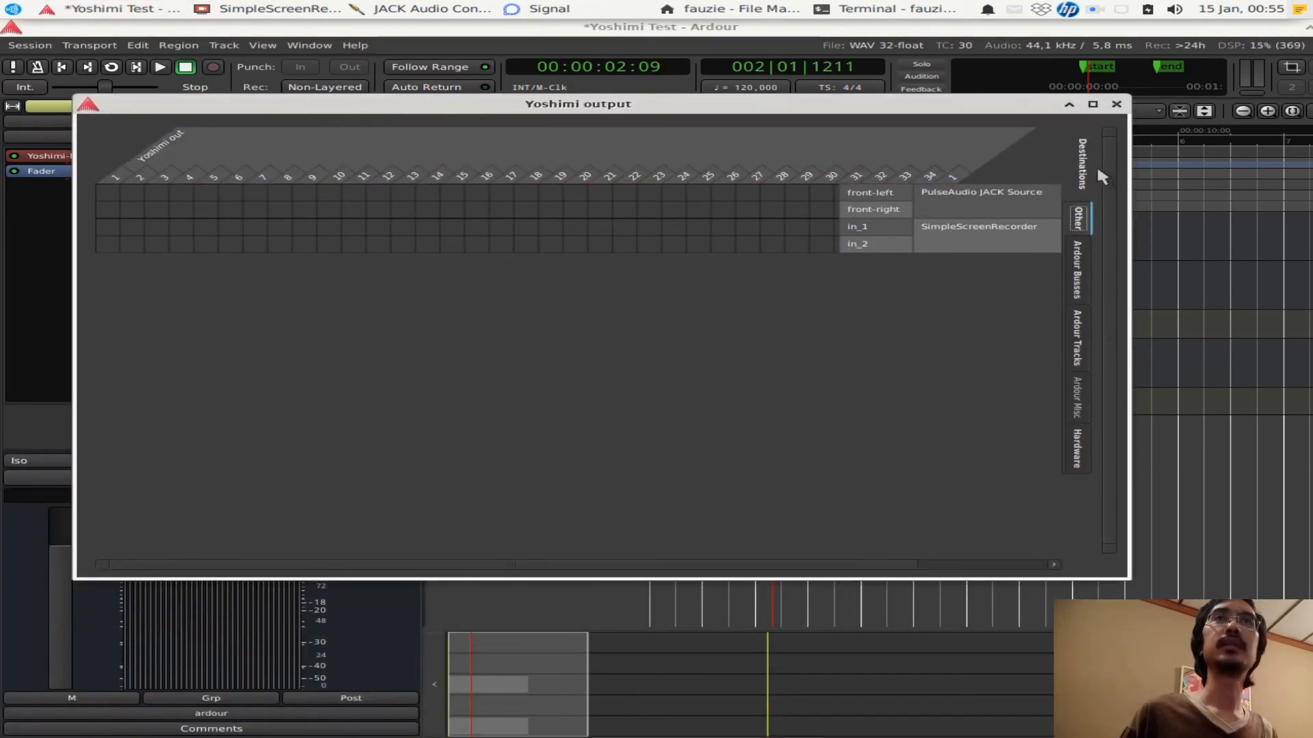
{"action": "left_click", "coordinate": [1076, 270]}
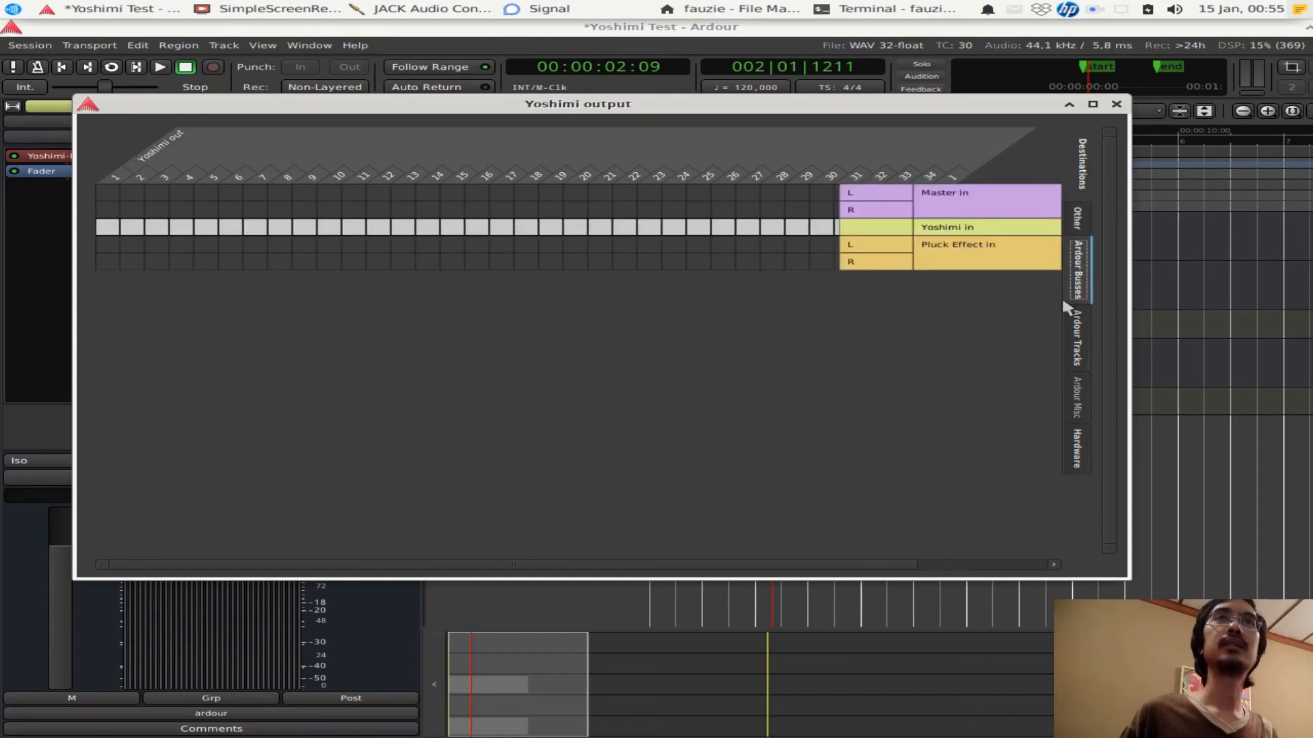
{"action": "left_click", "coordinate": [1077, 341]}
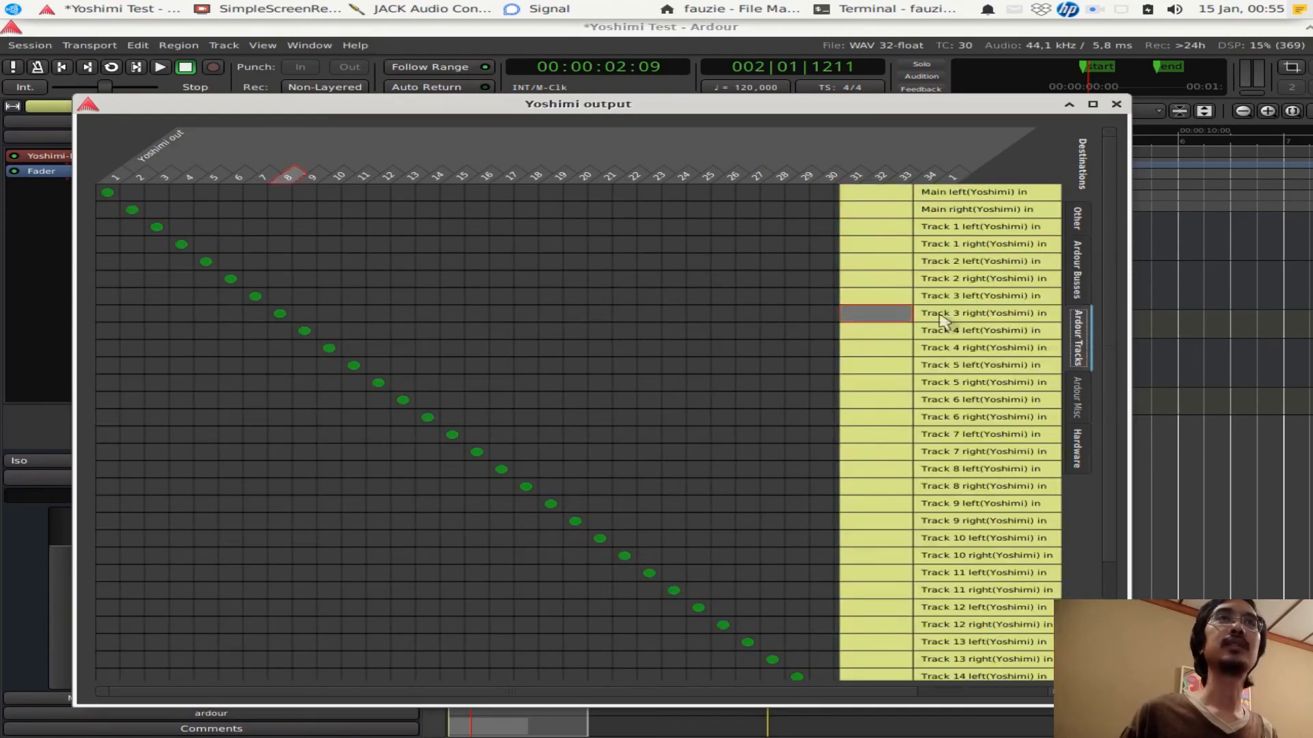
{"action": "mouse_move", "coordinate": [493, 465]}
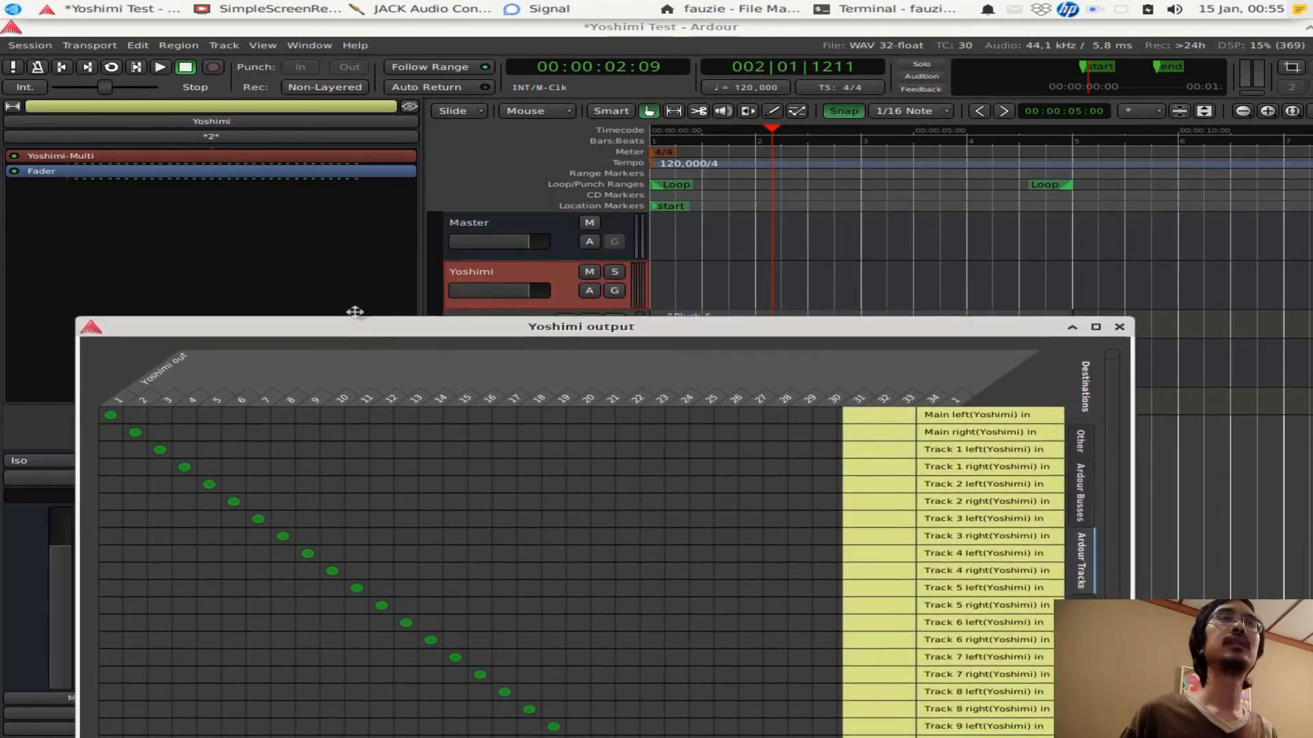
{"action": "left_click_drag", "start_coordinate": [581, 327], "coordinate": [620, 282]}
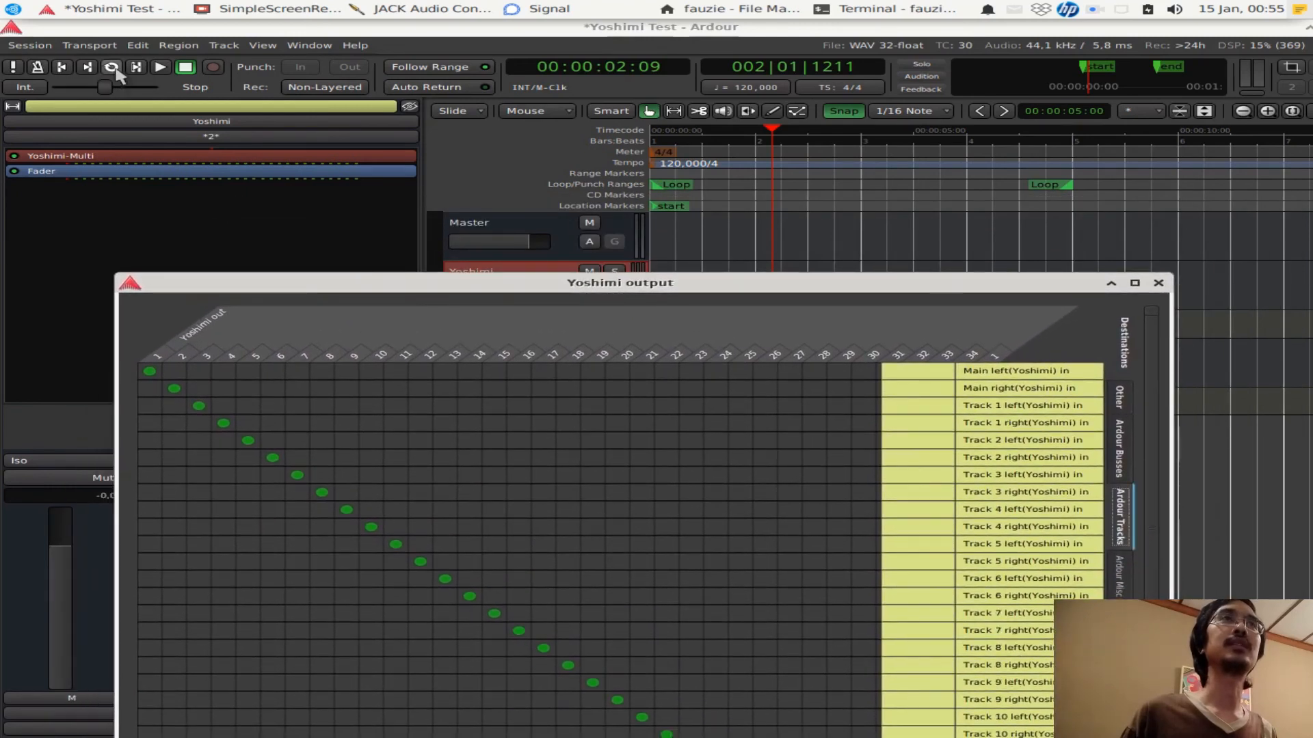
Start looped playback and connect Yoshimi outputs 3–4 to the Pluck Effect bus inputs
{"action": "left_click", "coordinate": [160, 66]}
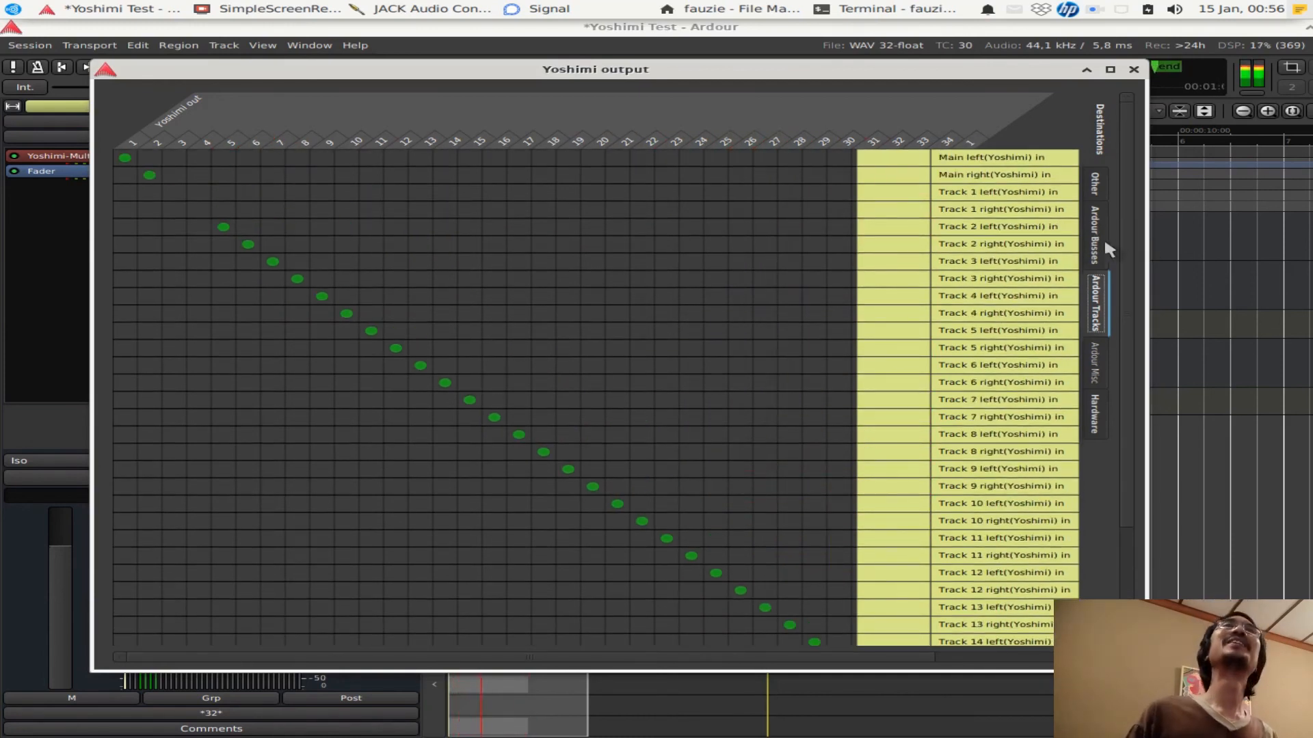
{"action": "left_click", "coordinate": [1095, 238]}
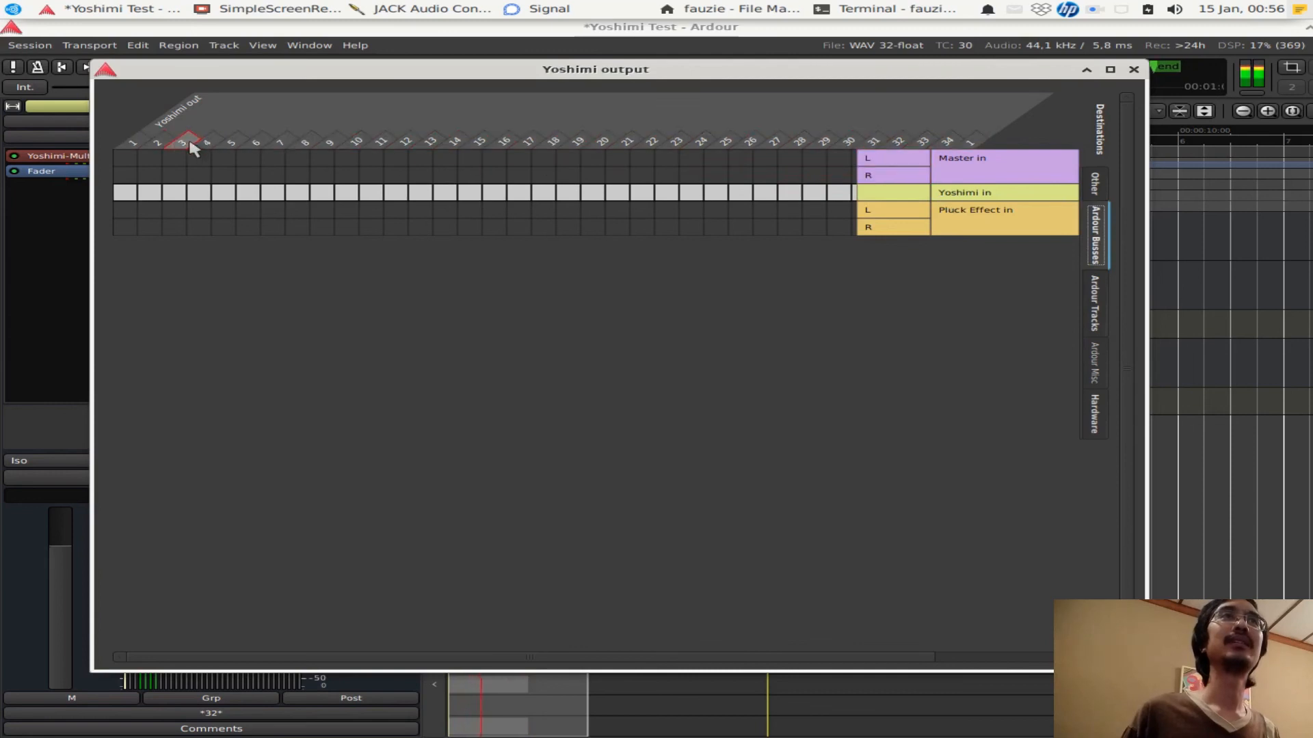
{"action": "left_click", "coordinate": [1095, 301]}
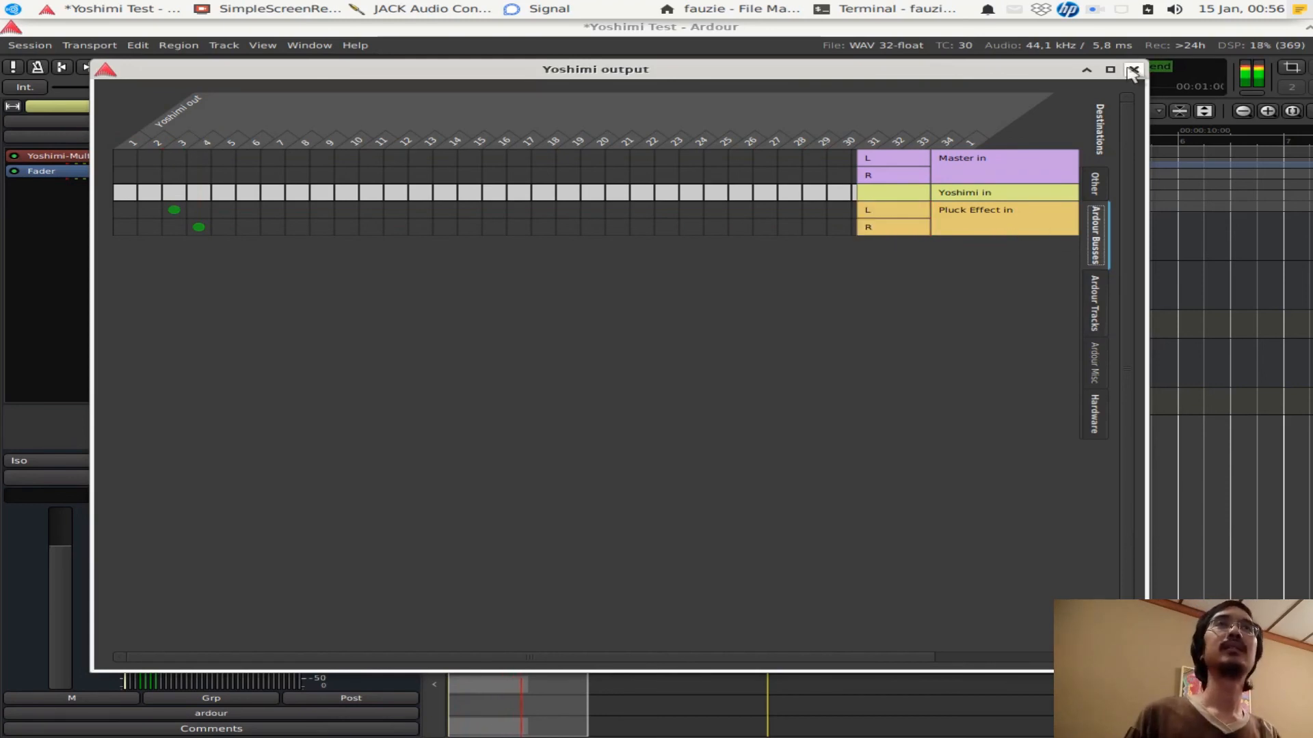
{"action": "left_click", "coordinate": [1132, 70]}
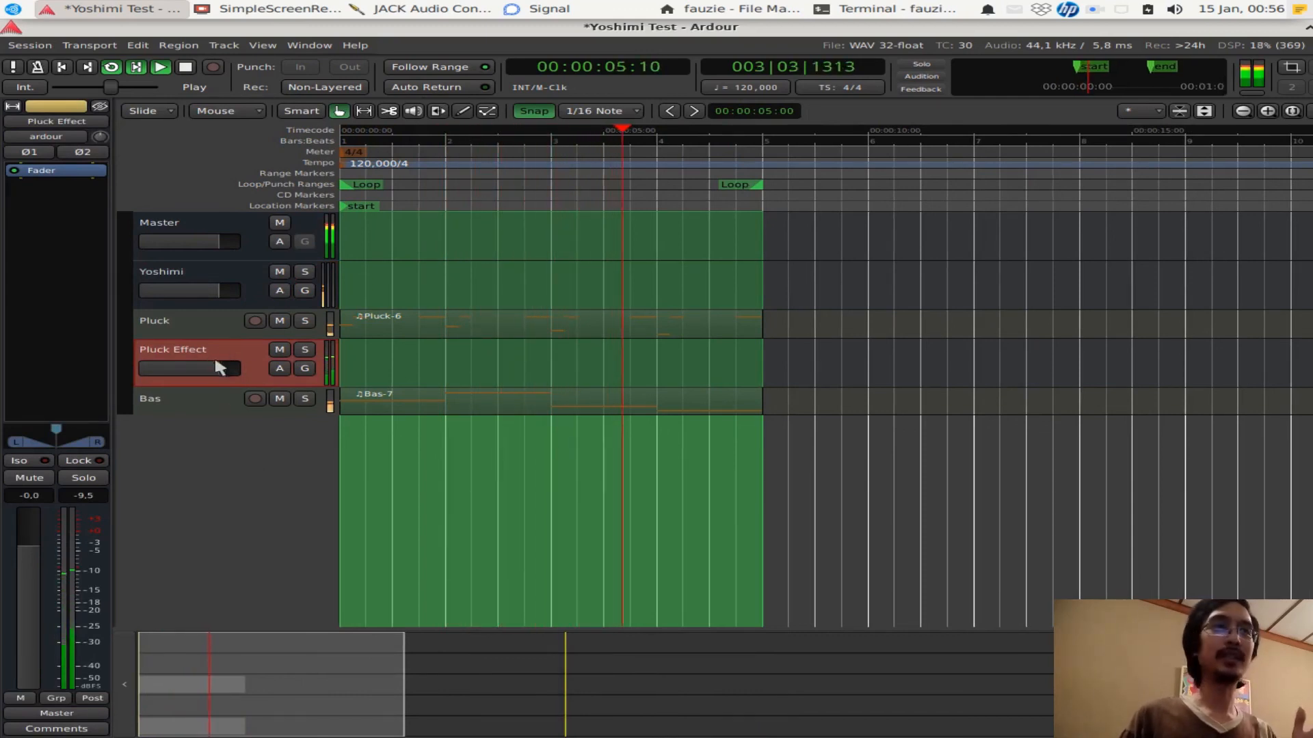
{"action": "left_click", "coordinate": [53, 714]}
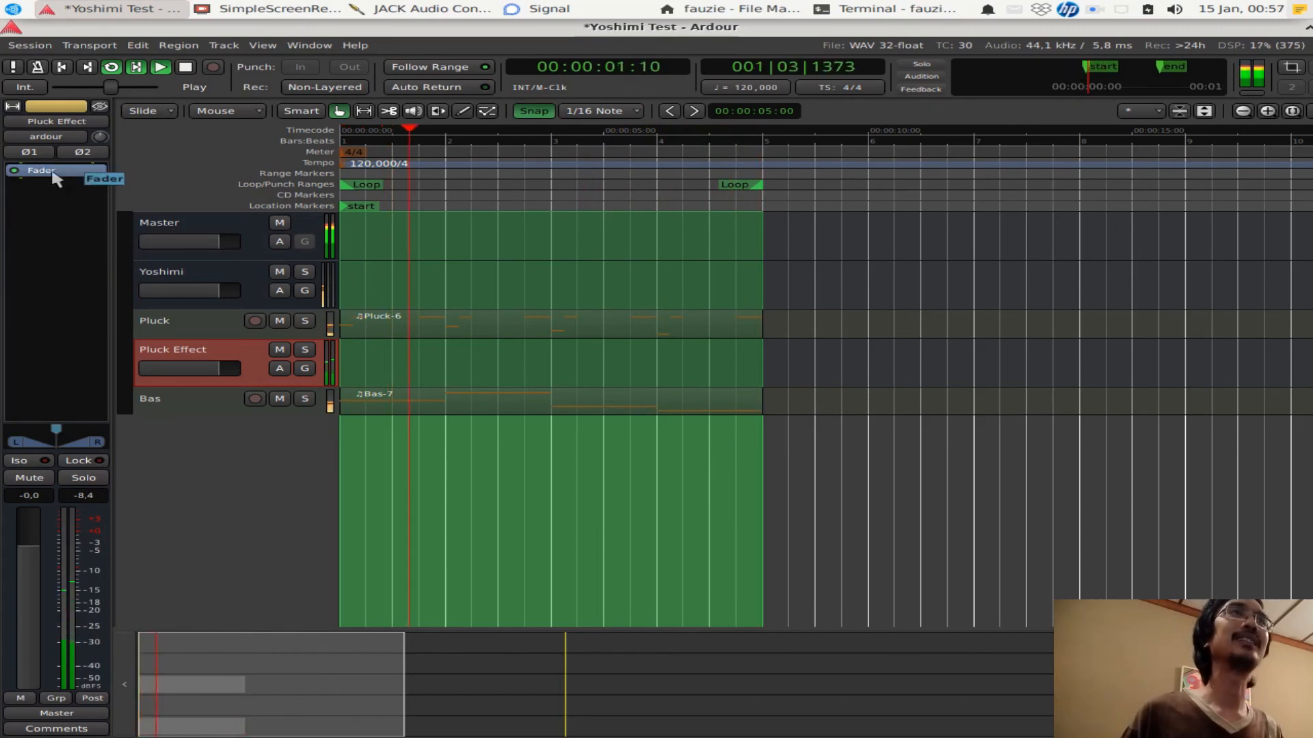
Insert the Calf Vintage Delay (LV2) plugin on the Pluck Effect bus from the creator plugin list
{"action": "right_click", "coordinate": [41, 170]}
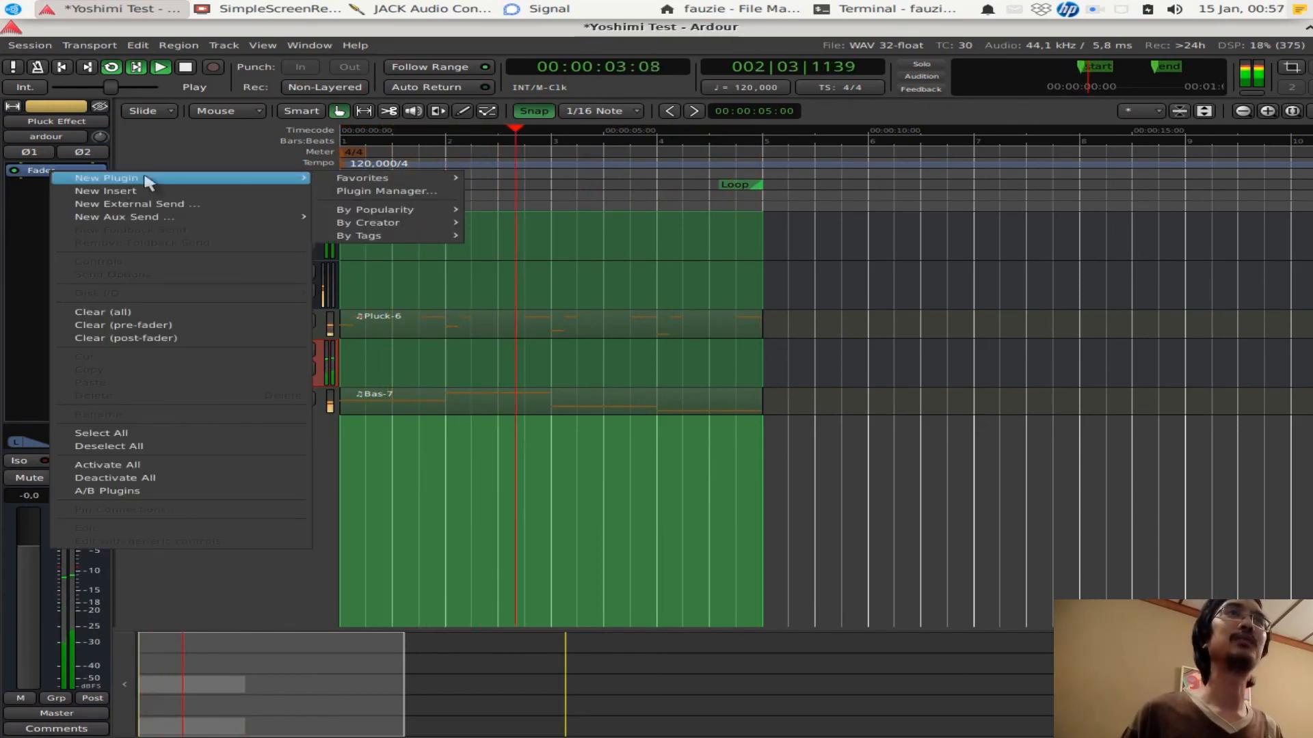
{"action": "left_click", "coordinate": [367, 222]}
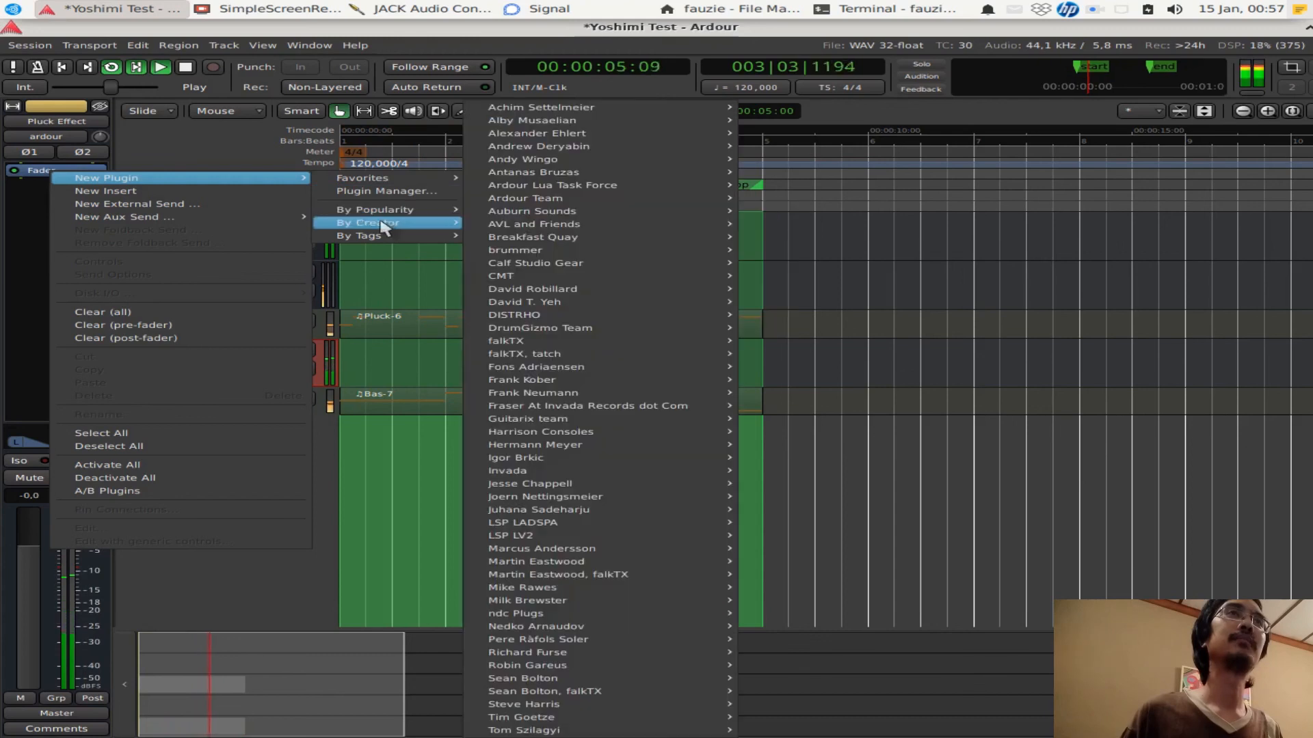
{"action": "mouse_move", "coordinate": [586, 276]}
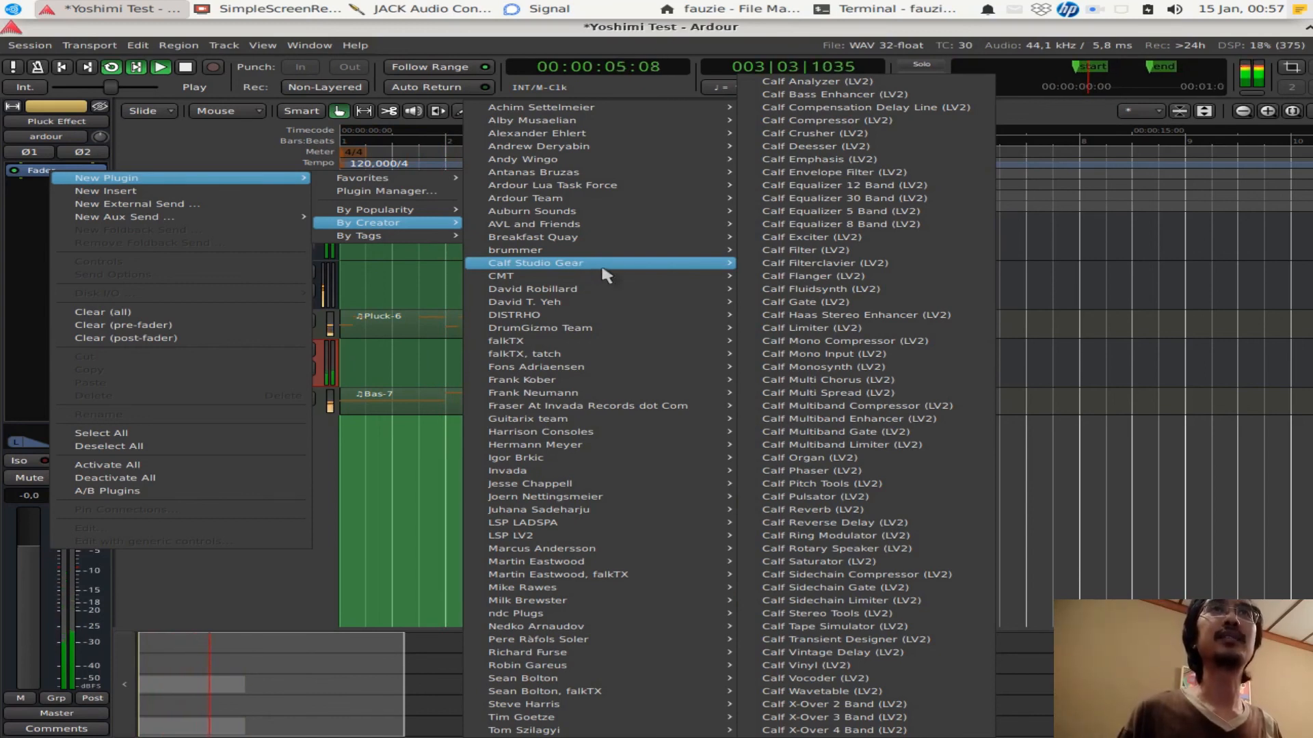
{"action": "mouse_move", "coordinate": [794, 268]}
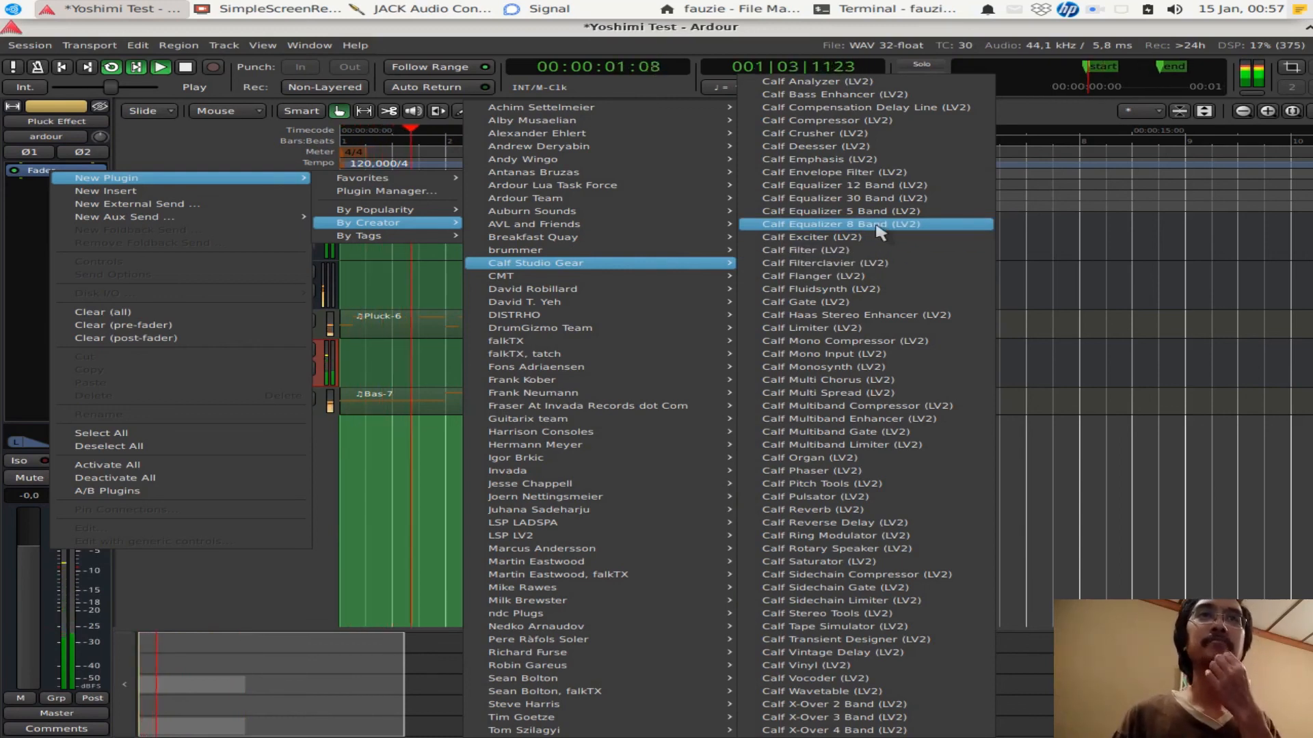
{"action": "mouse_move", "coordinate": [876, 241]}
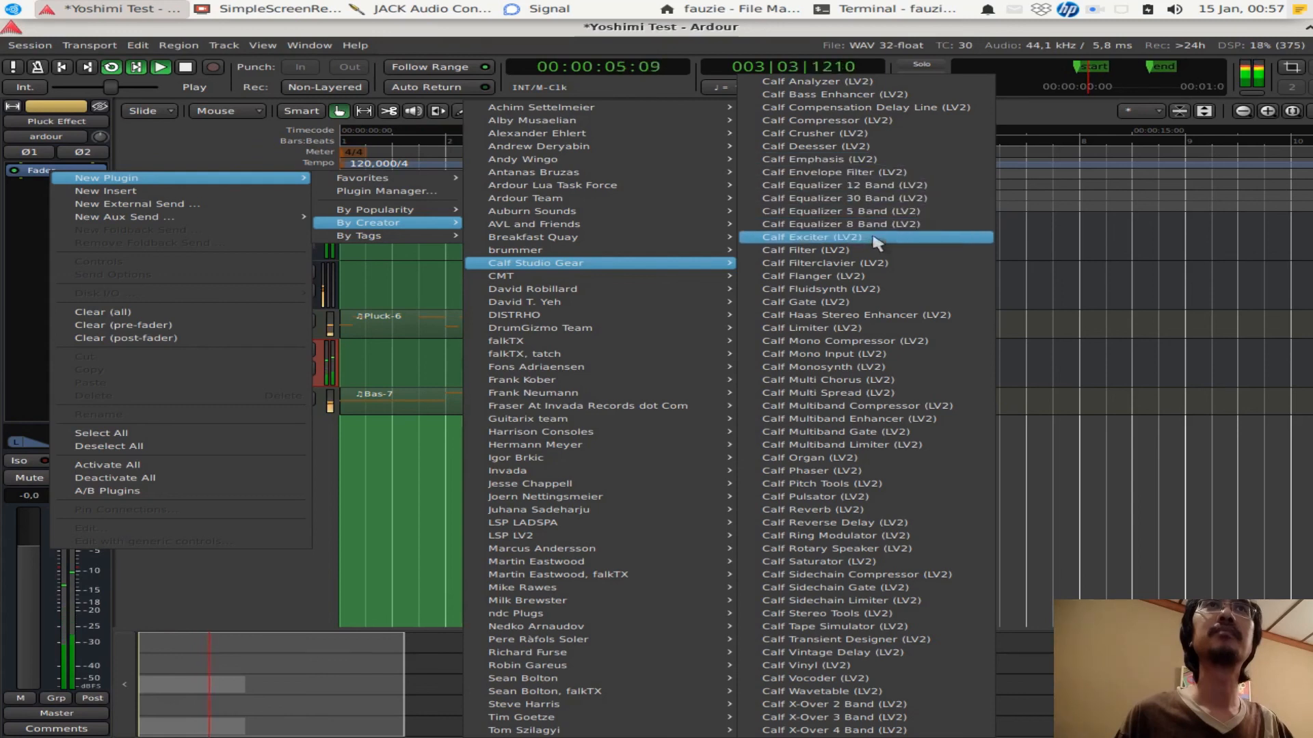
{"action": "mouse_move", "coordinate": [864, 340]}
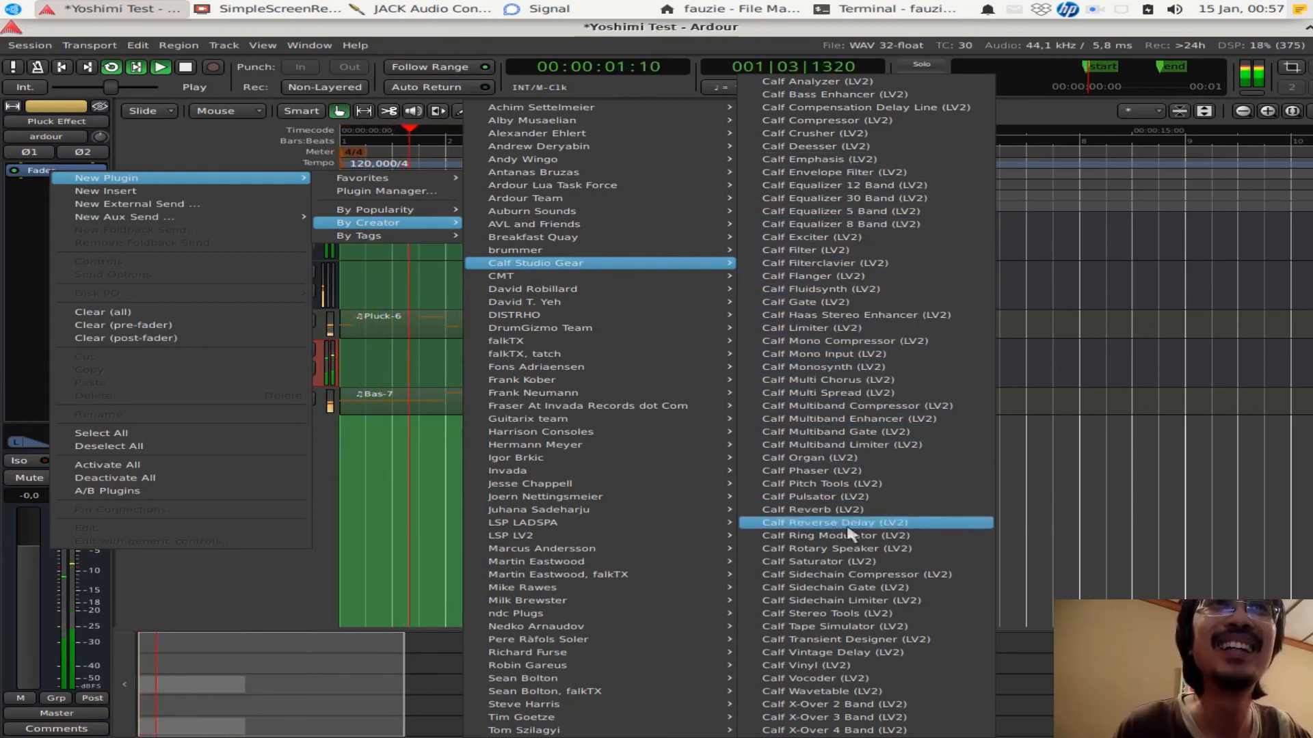
{"action": "mouse_move", "coordinate": [895, 627]}
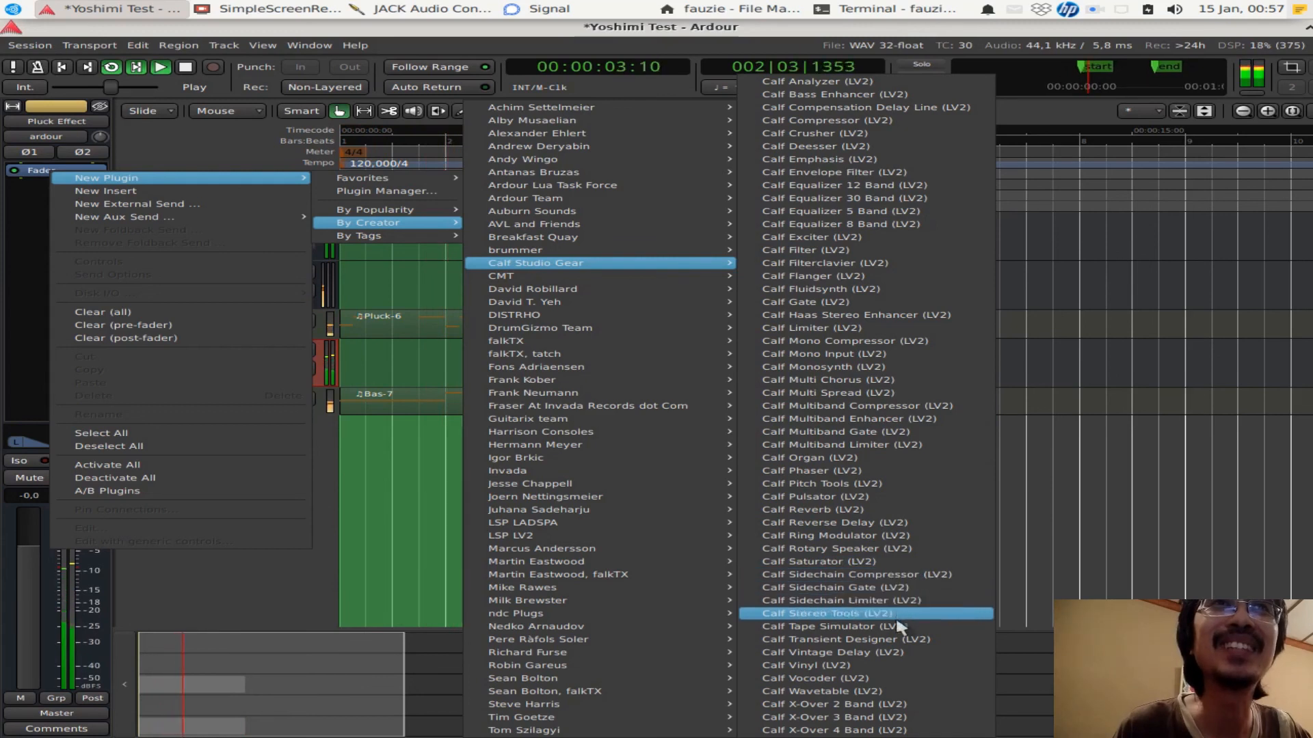
{"action": "mouse_move", "coordinate": [896, 660]}
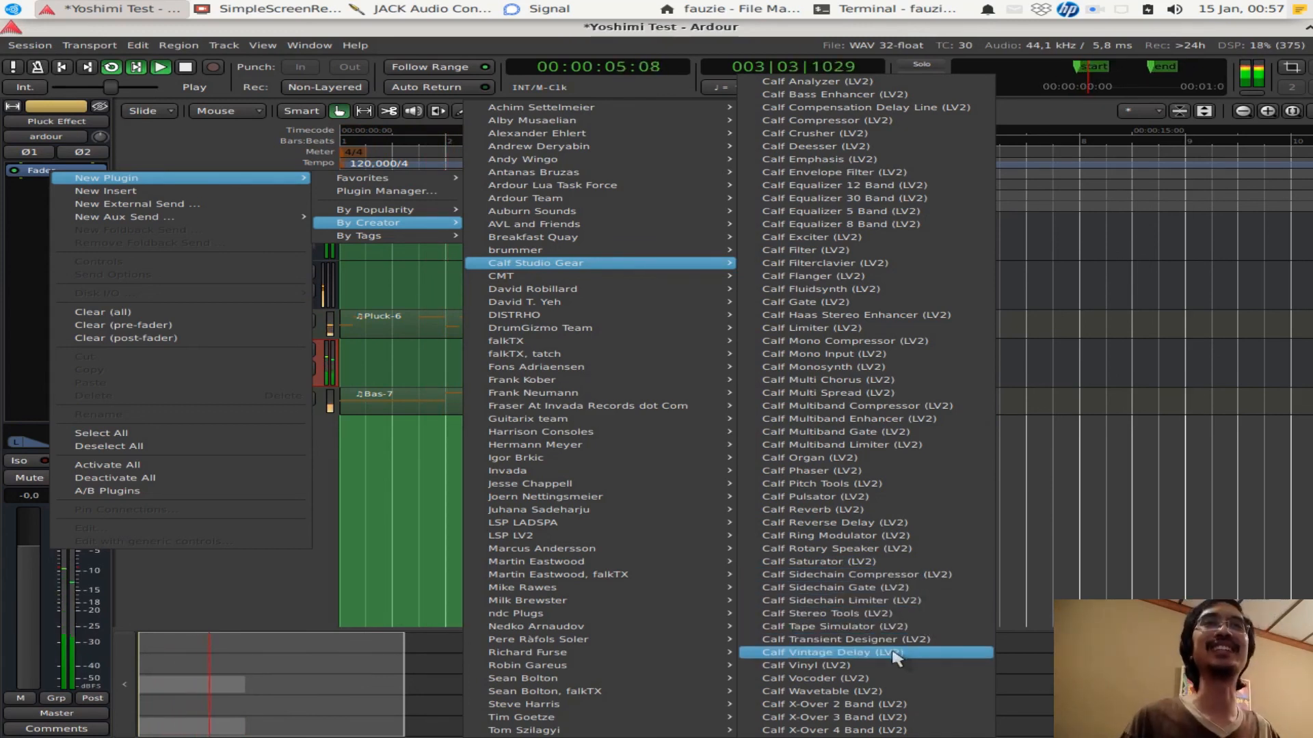
{"action": "left_click", "coordinate": [836, 652]}
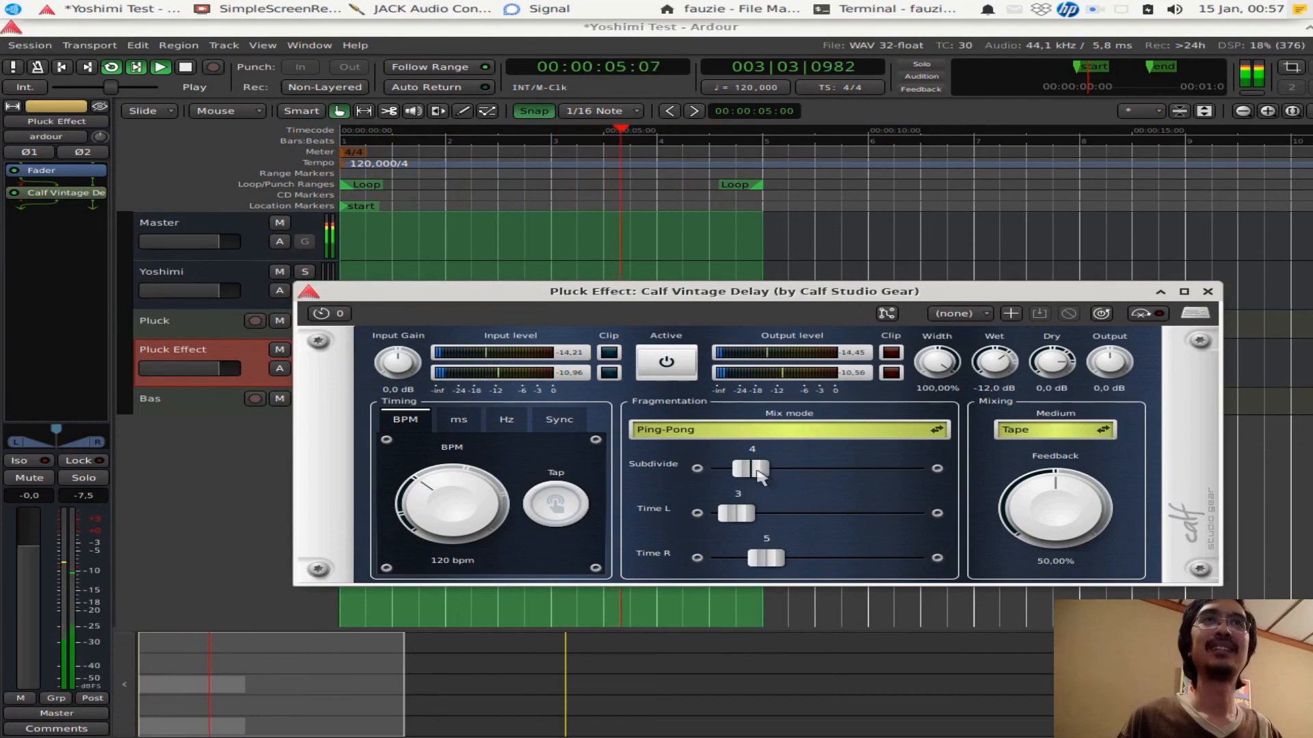
Raise the Vintage Delay subdivide from 4 to 11, close the plugin window, and stop looped playback
{"action": "left_click_drag", "start_coordinate": [750, 467], "coordinate": [850, 467]}
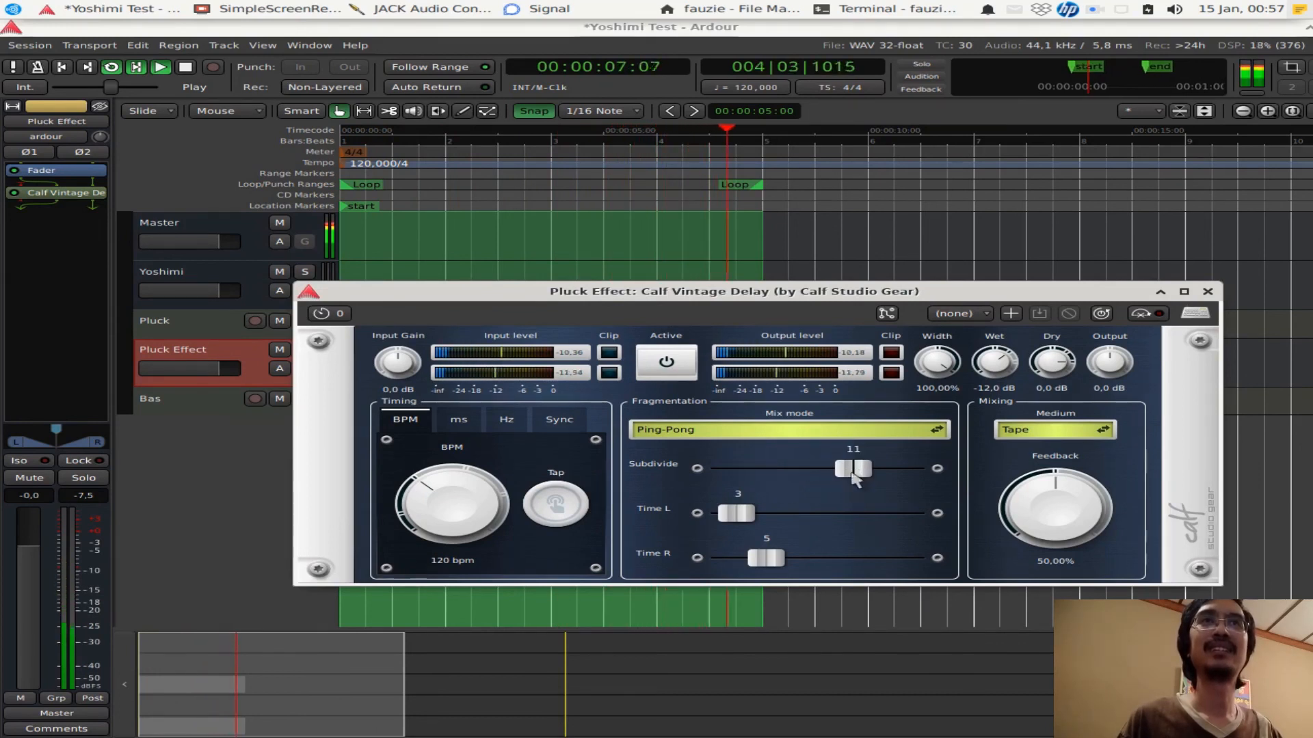
{"action": "left_click_drag", "start_coordinate": [850, 467], "coordinate": [925, 467]}
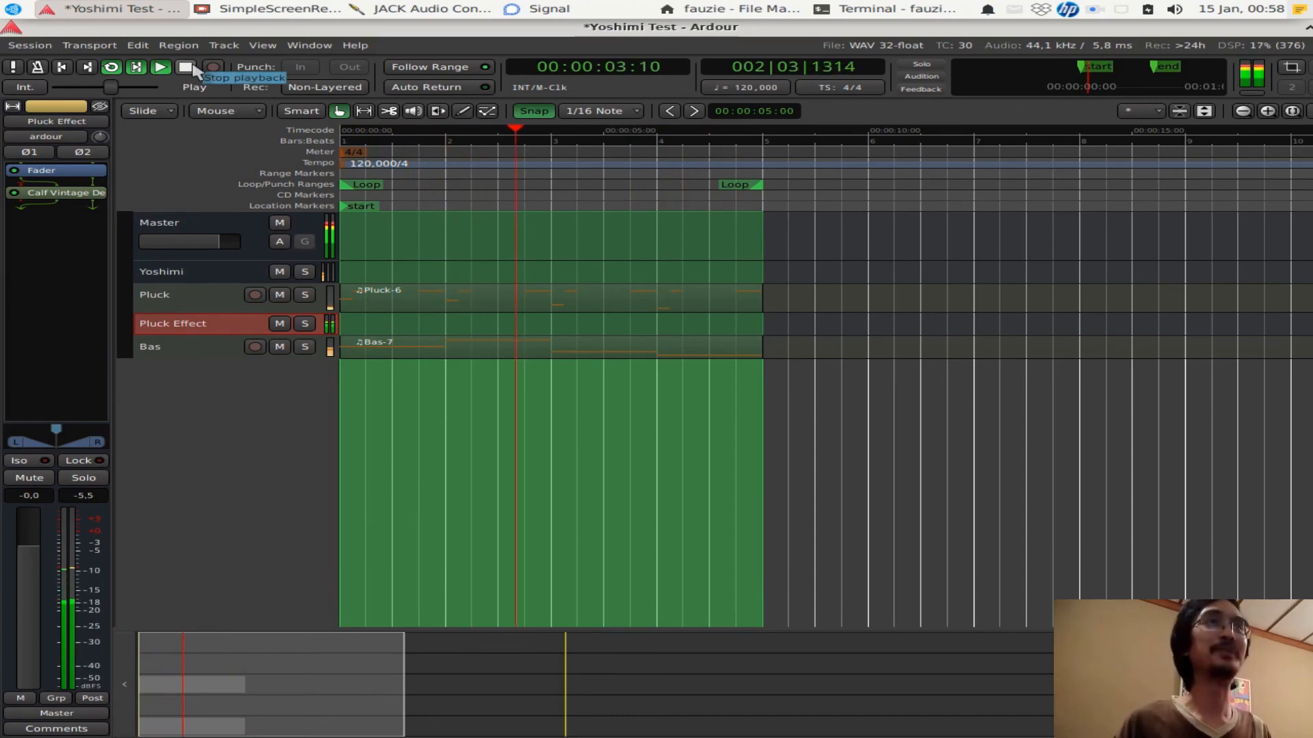
{"action": "left_click", "coordinate": [183, 67]}
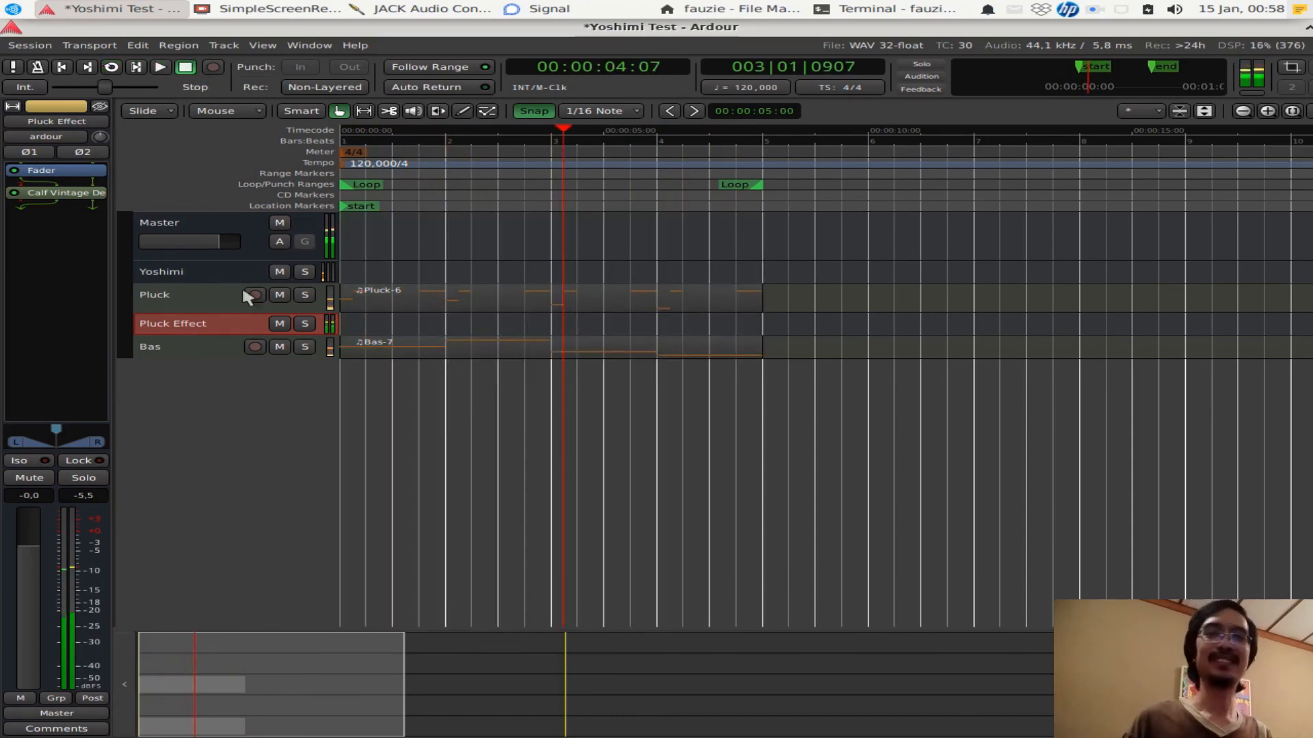